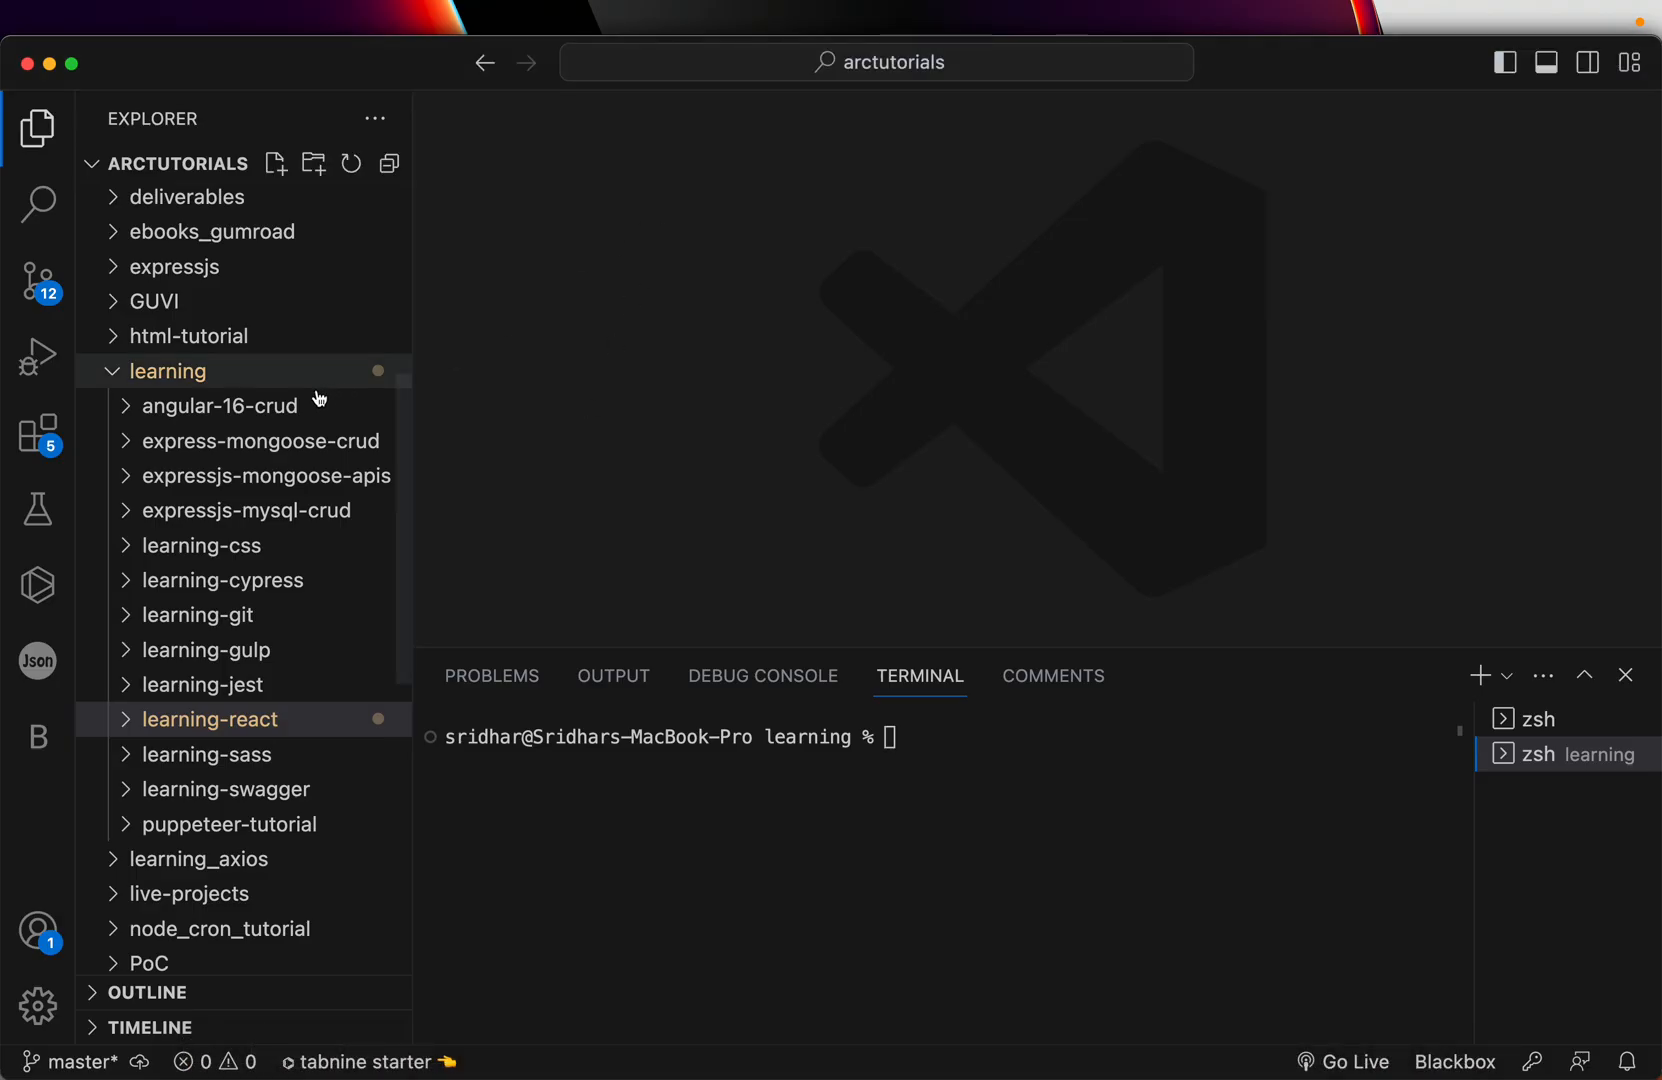
- Create a learning-javascript folder inside the learning folder
click(166, 370)
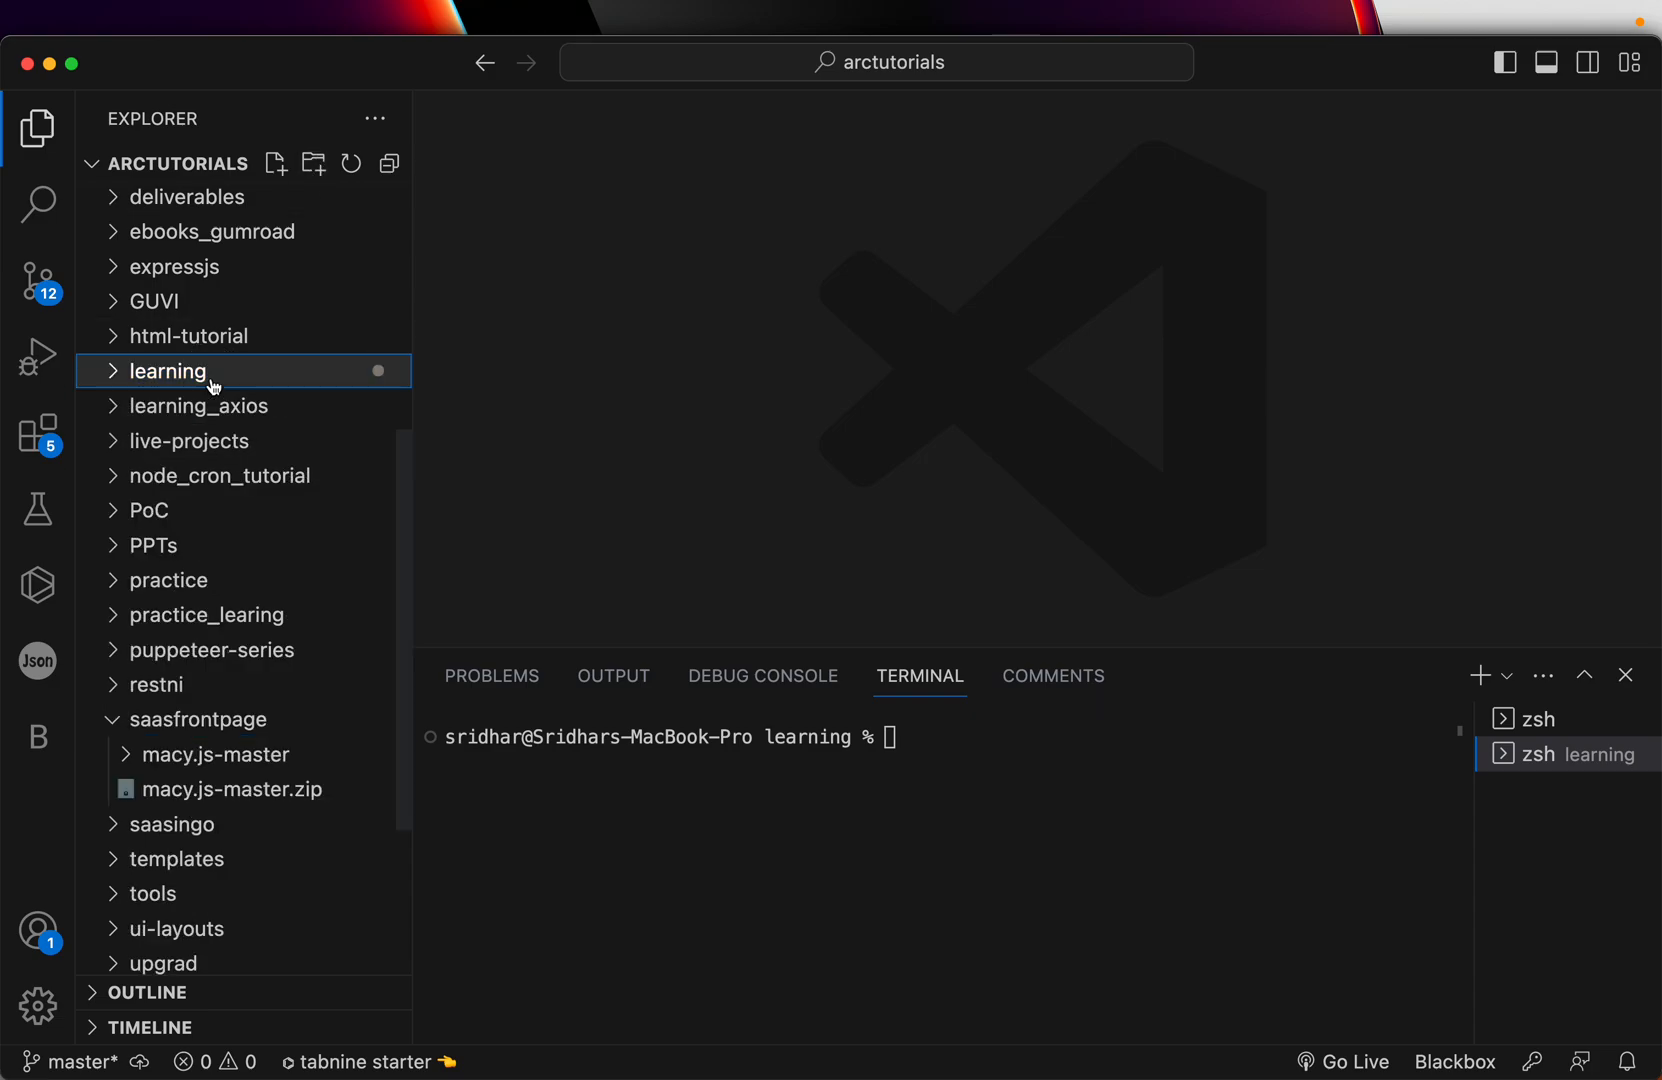
click(166, 370)
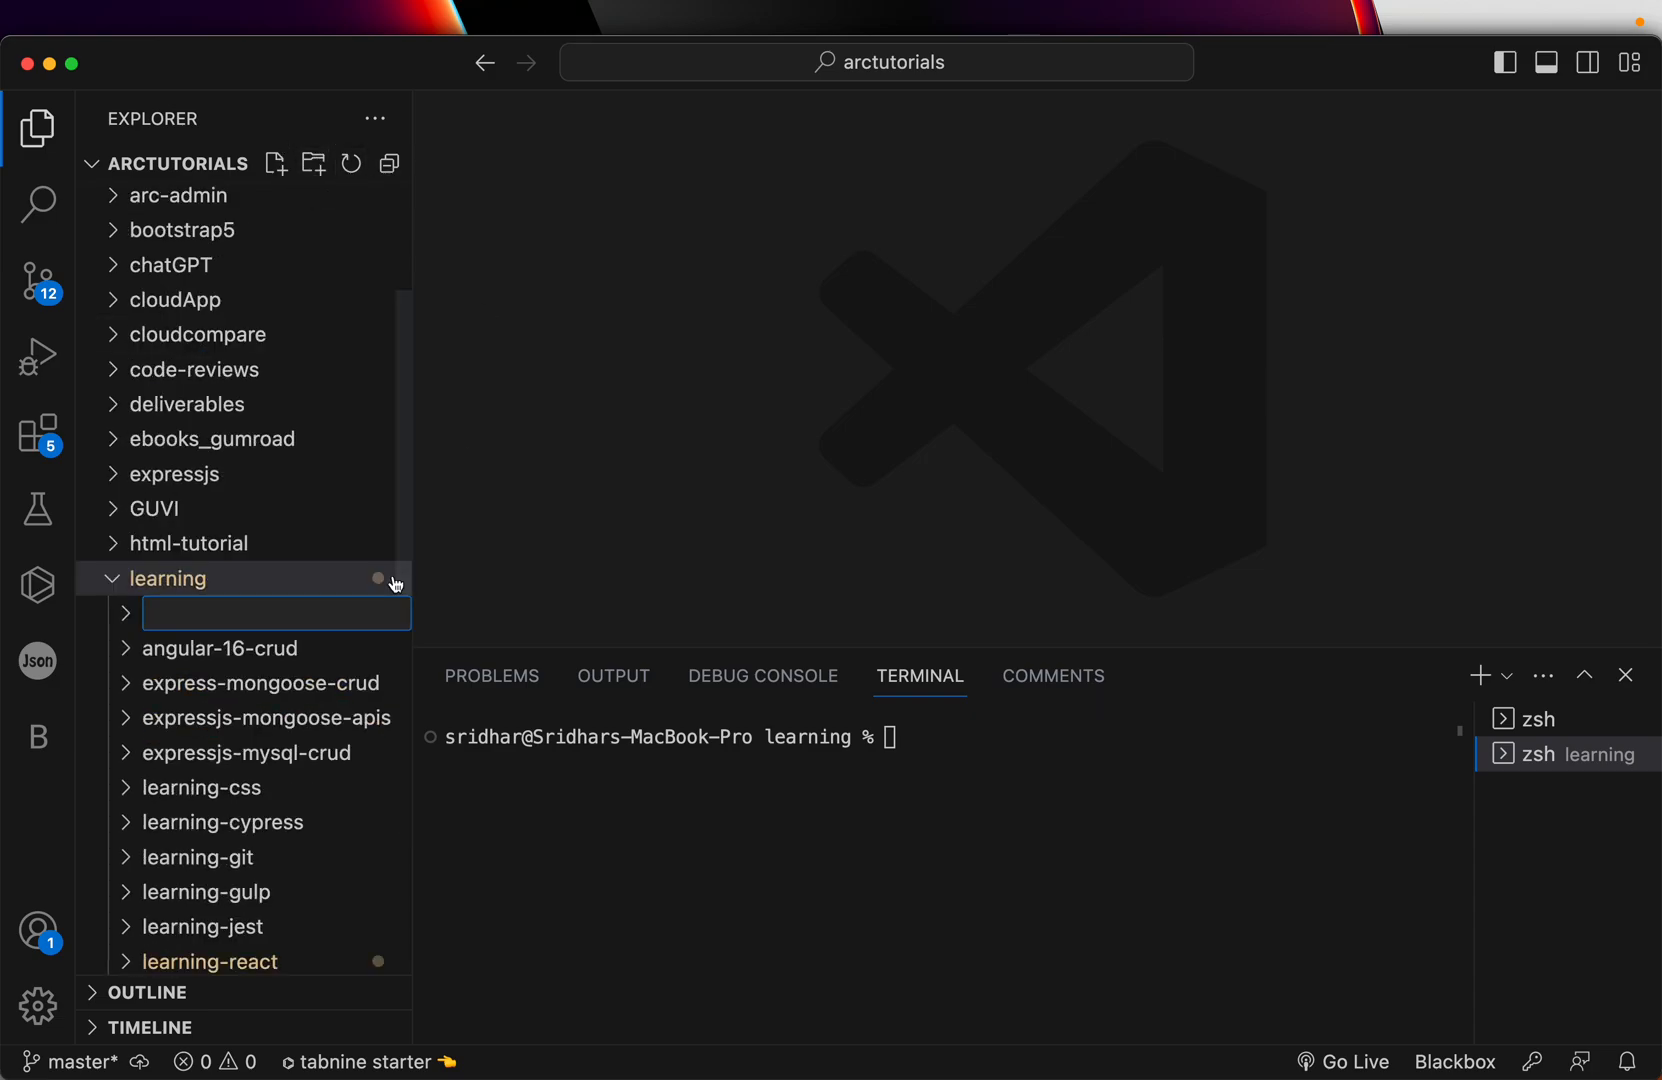
text(lear)
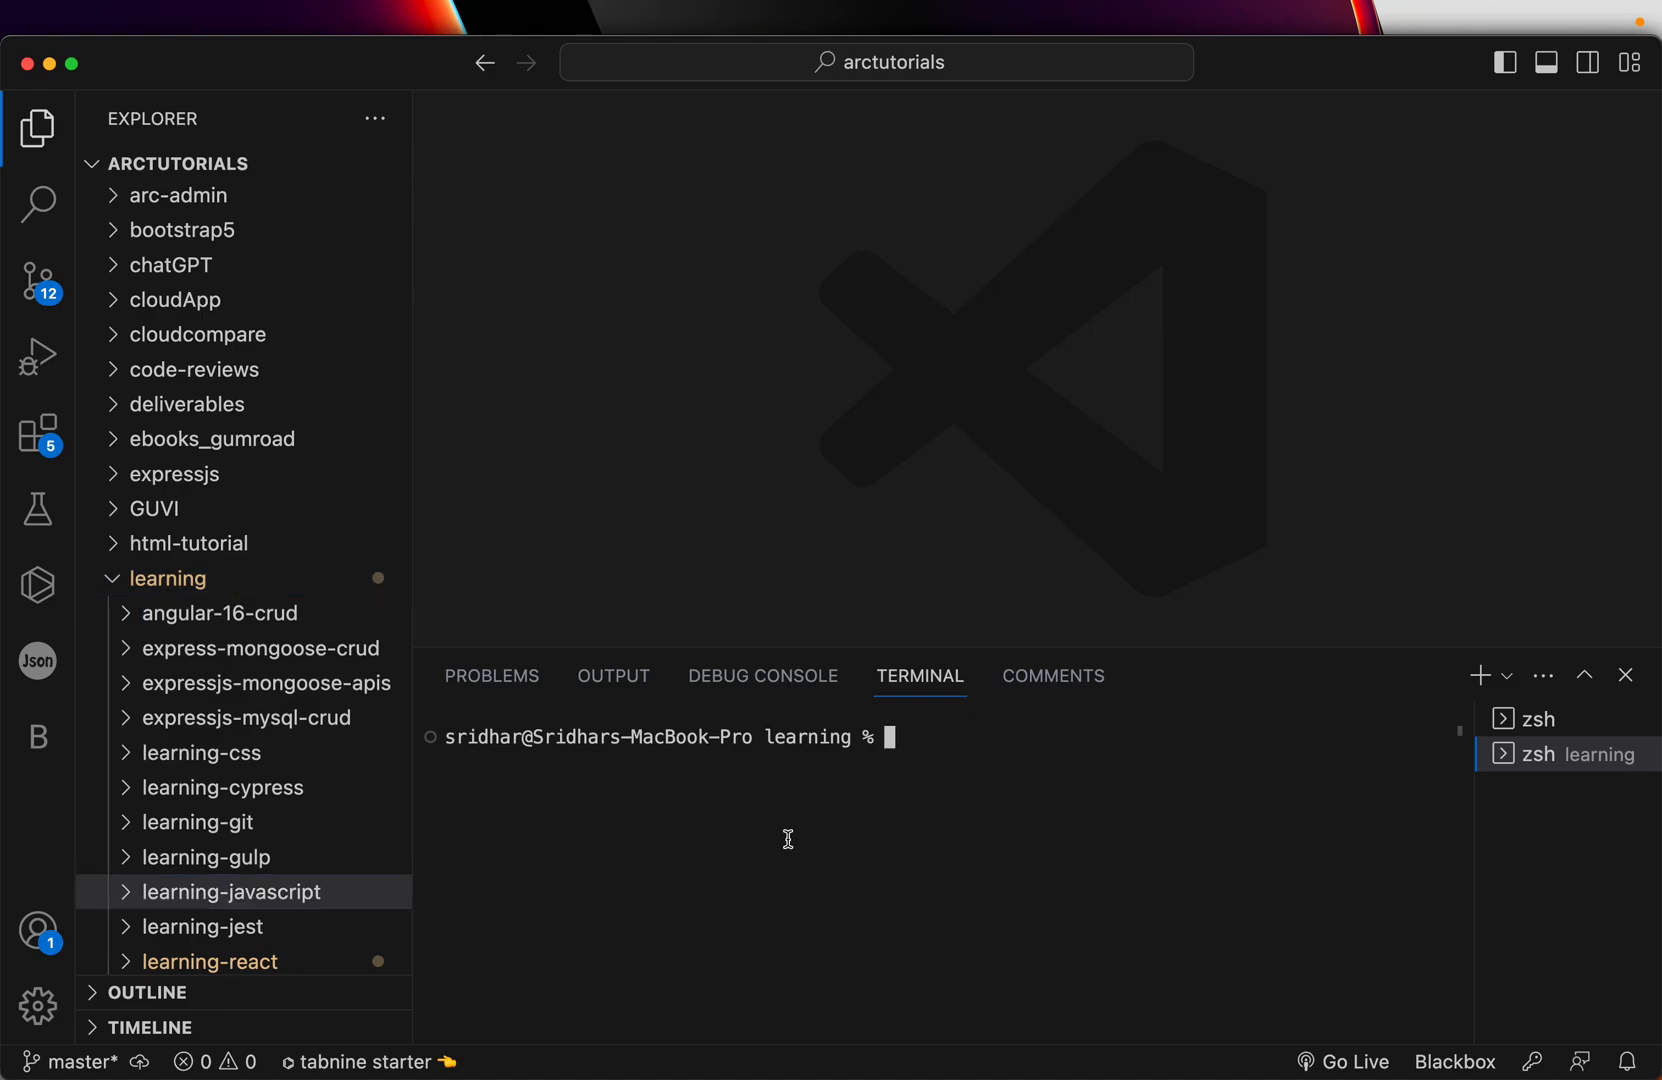
- Switch the terminal into learning-javascript with cd, then hide the terminal panel
text(cd learning-)
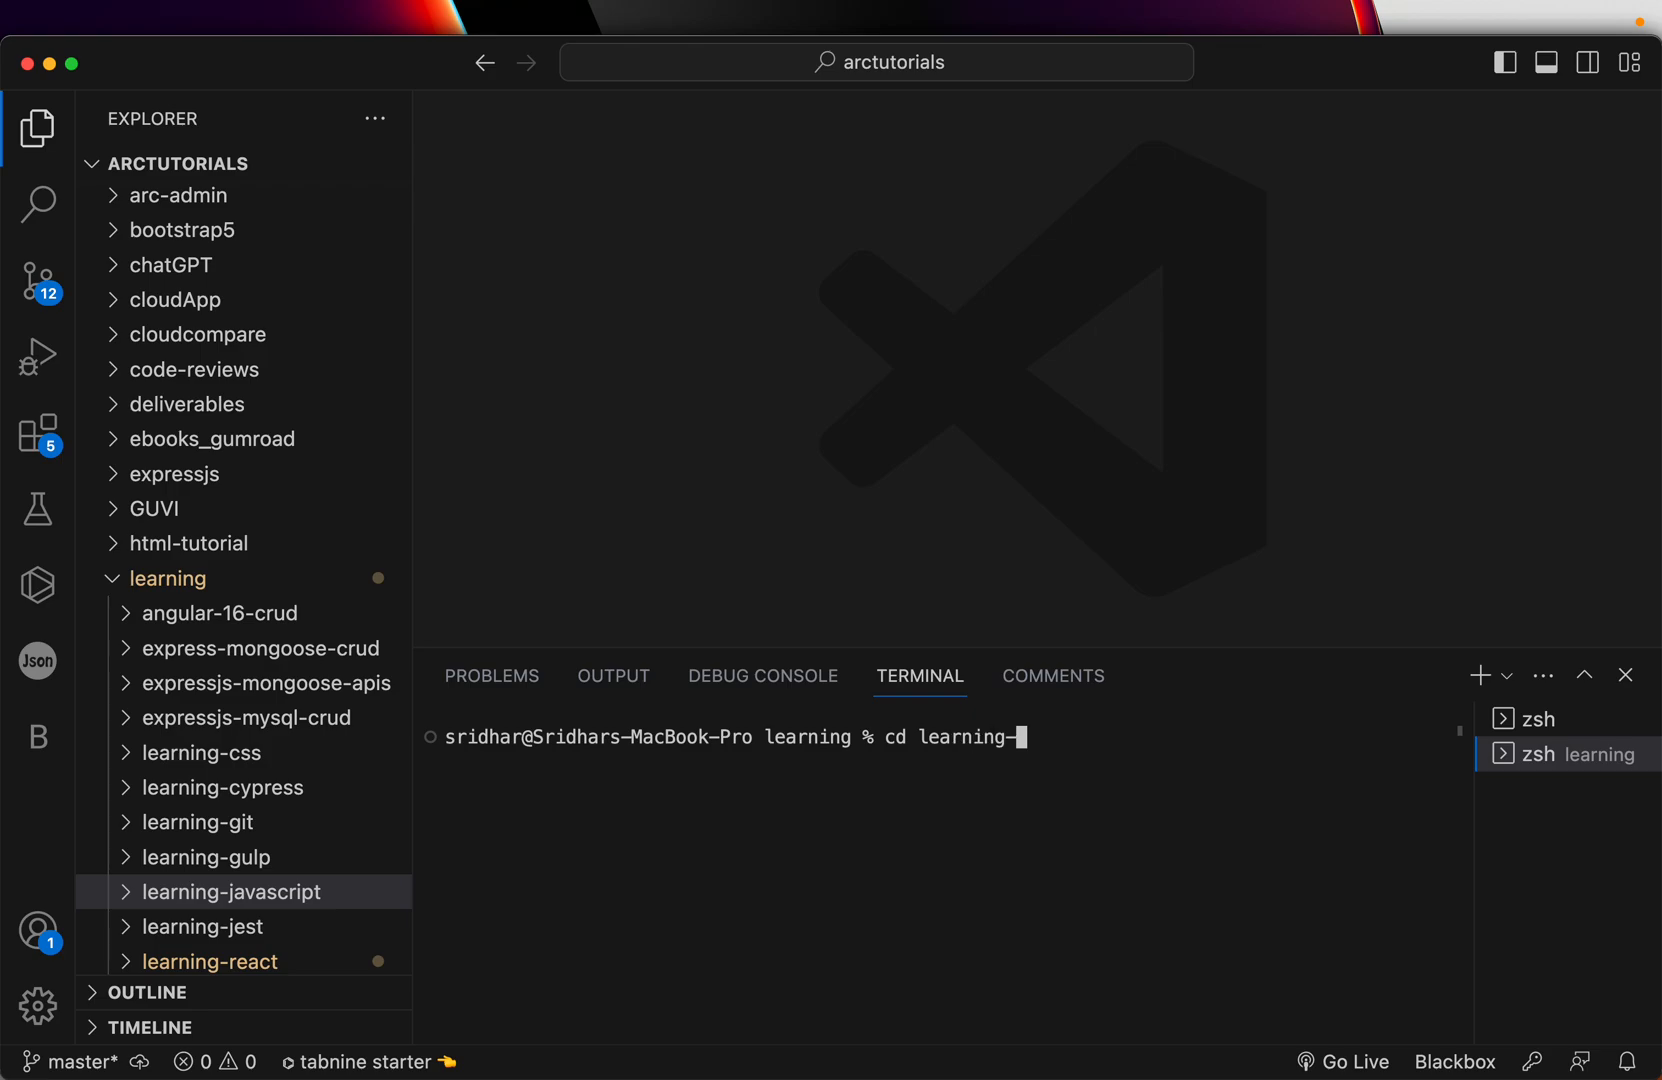
text(ja)
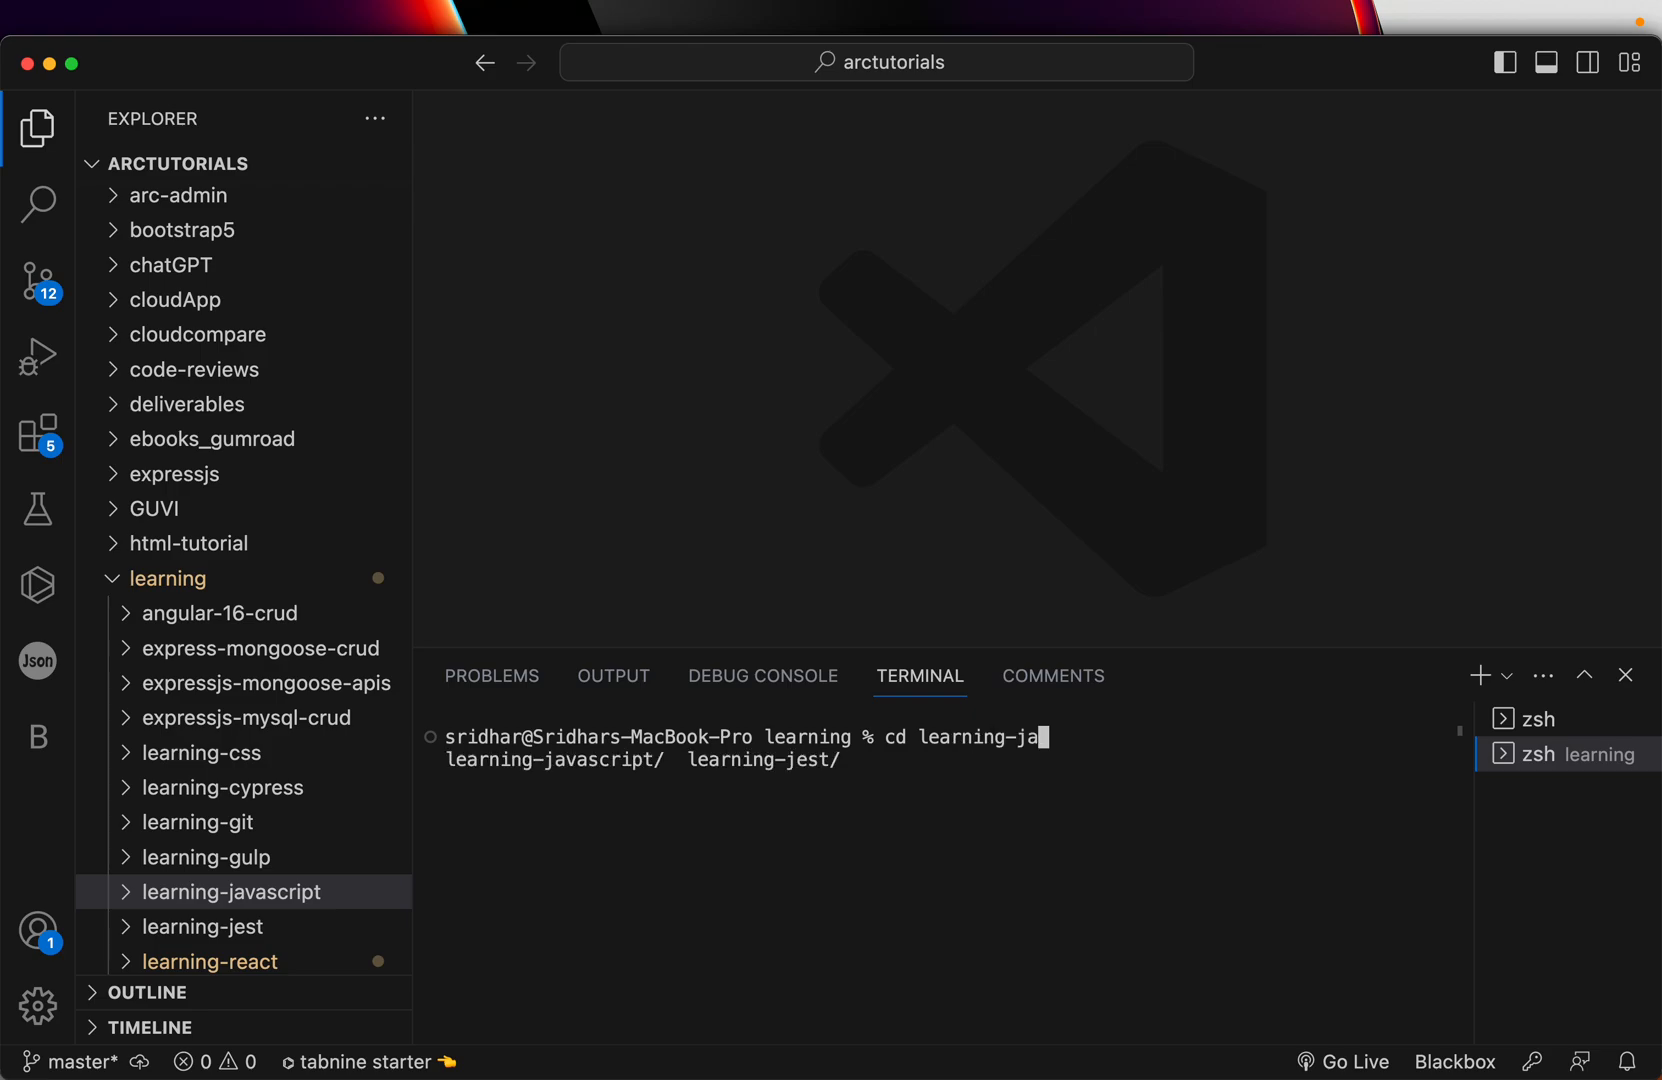
key(Enter)
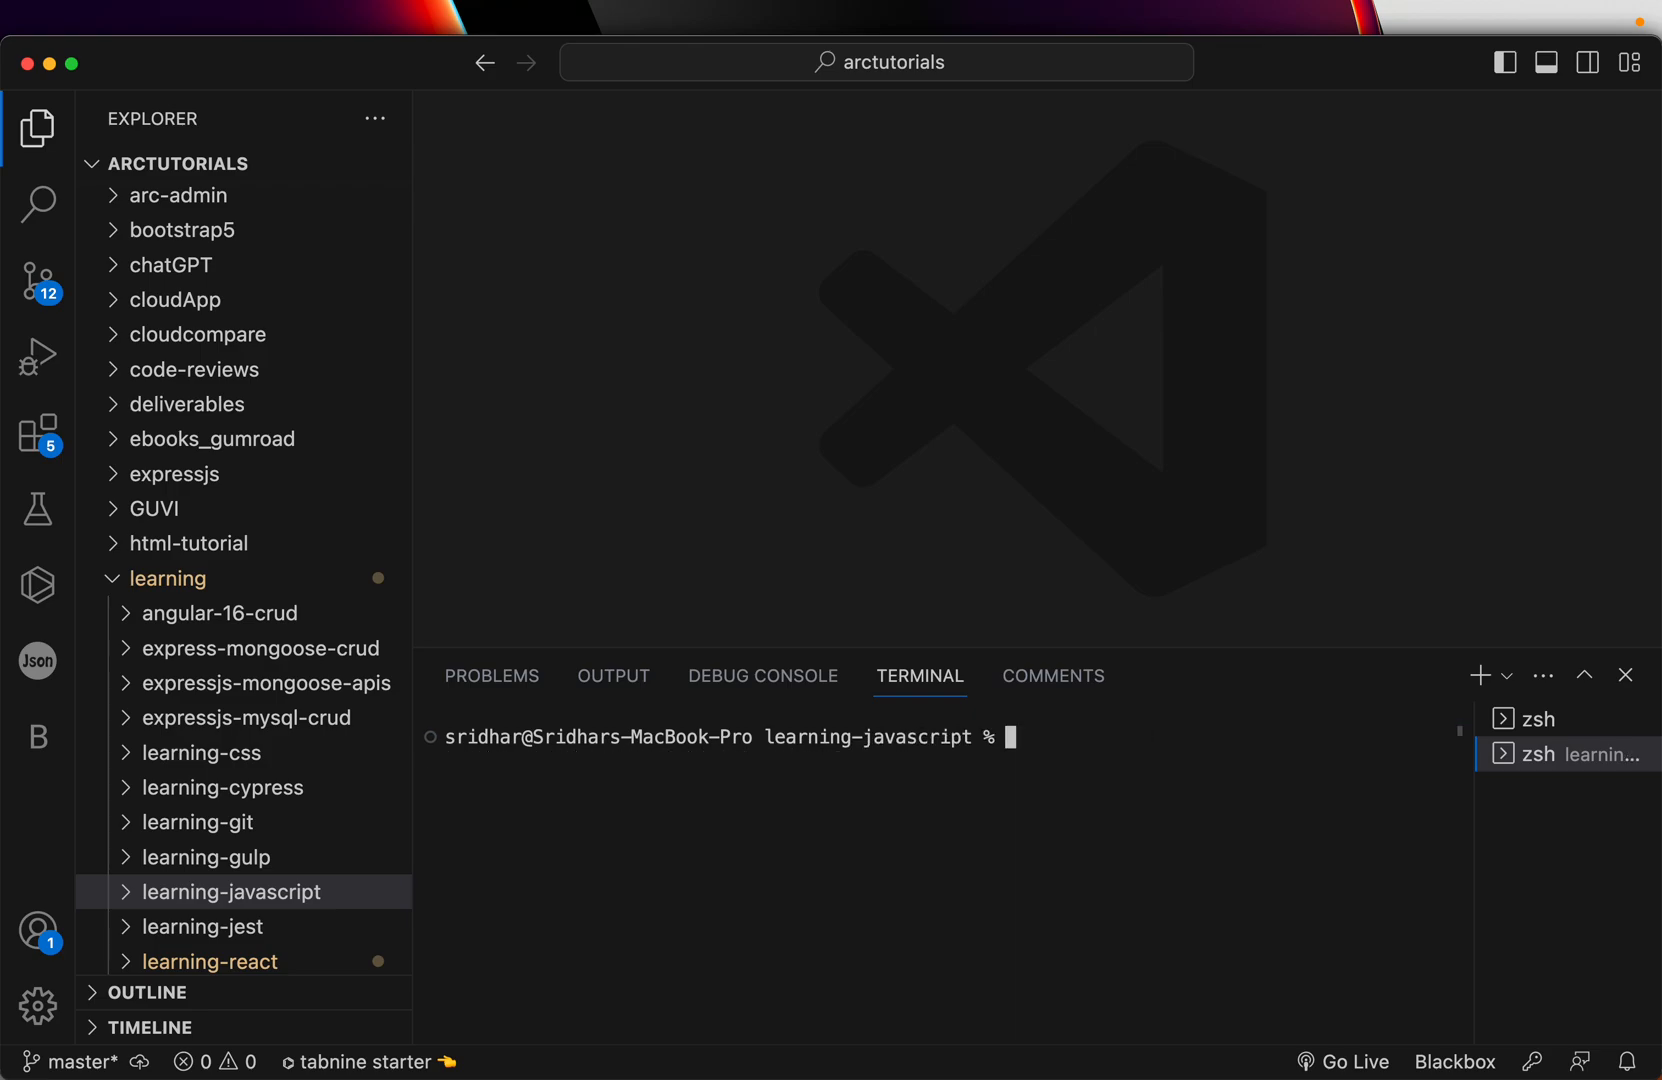
click(1624, 674)
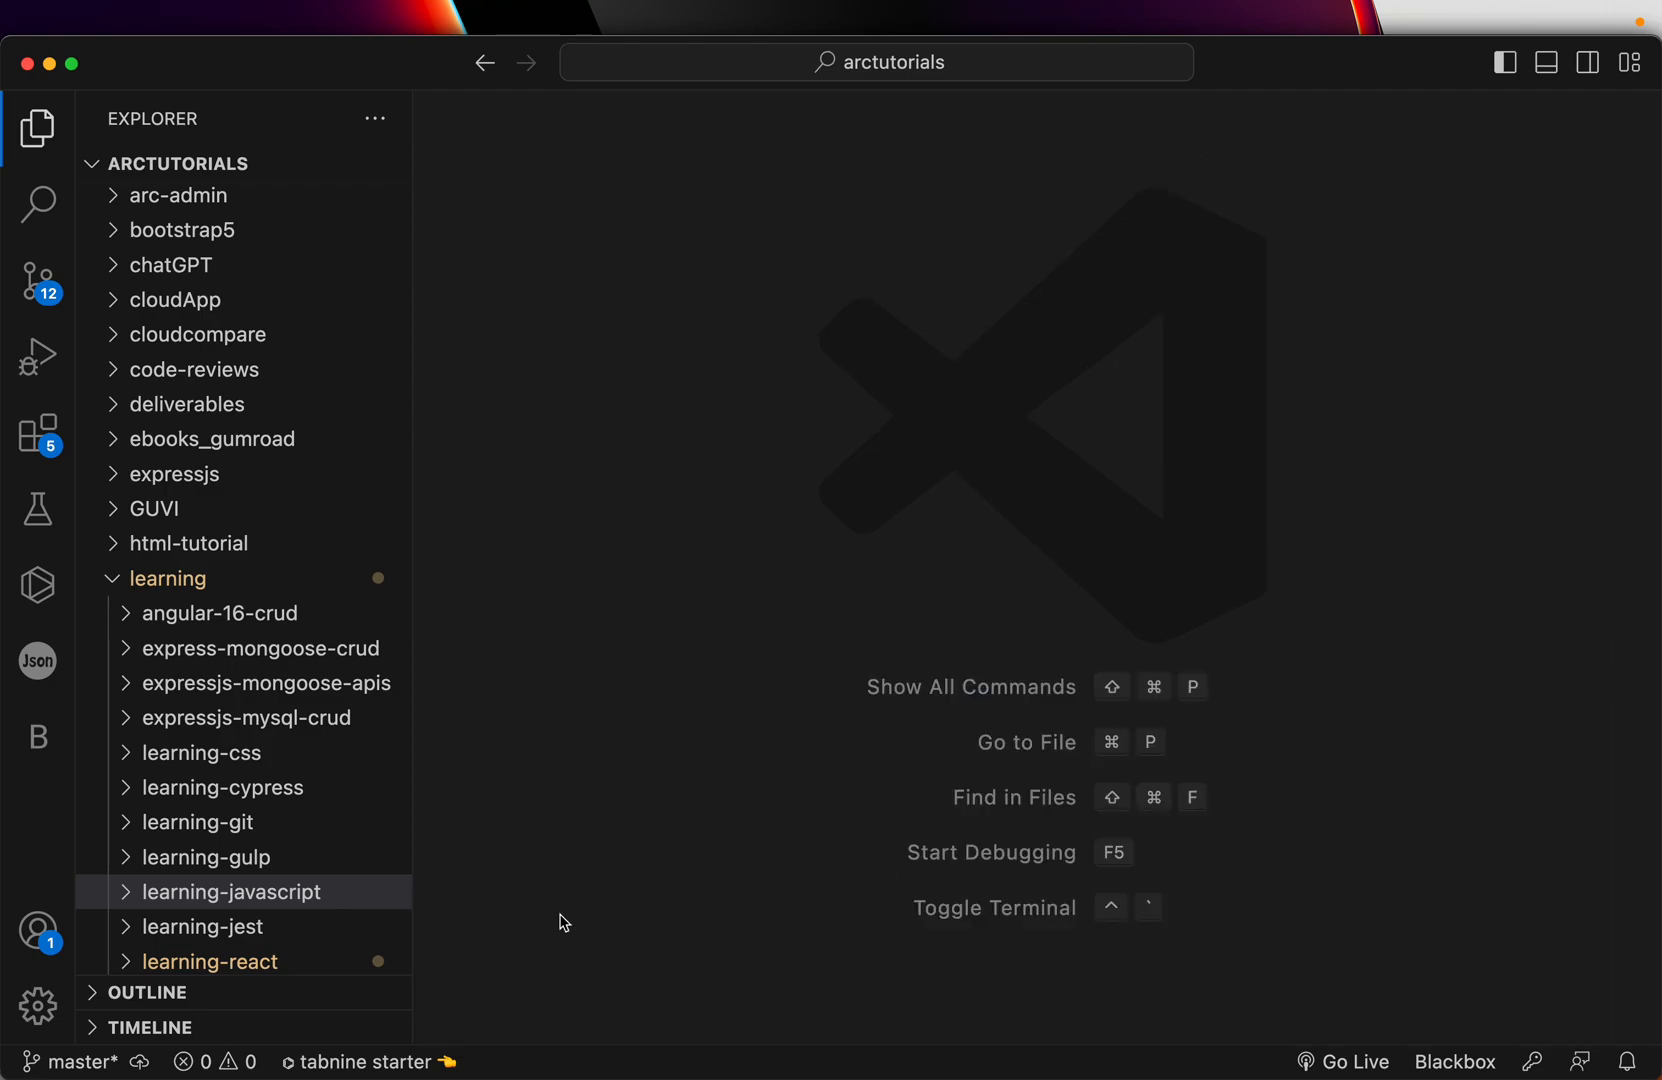
- Create index.html in learning-javascript with an HTML skeleton including a head
click(226, 892)
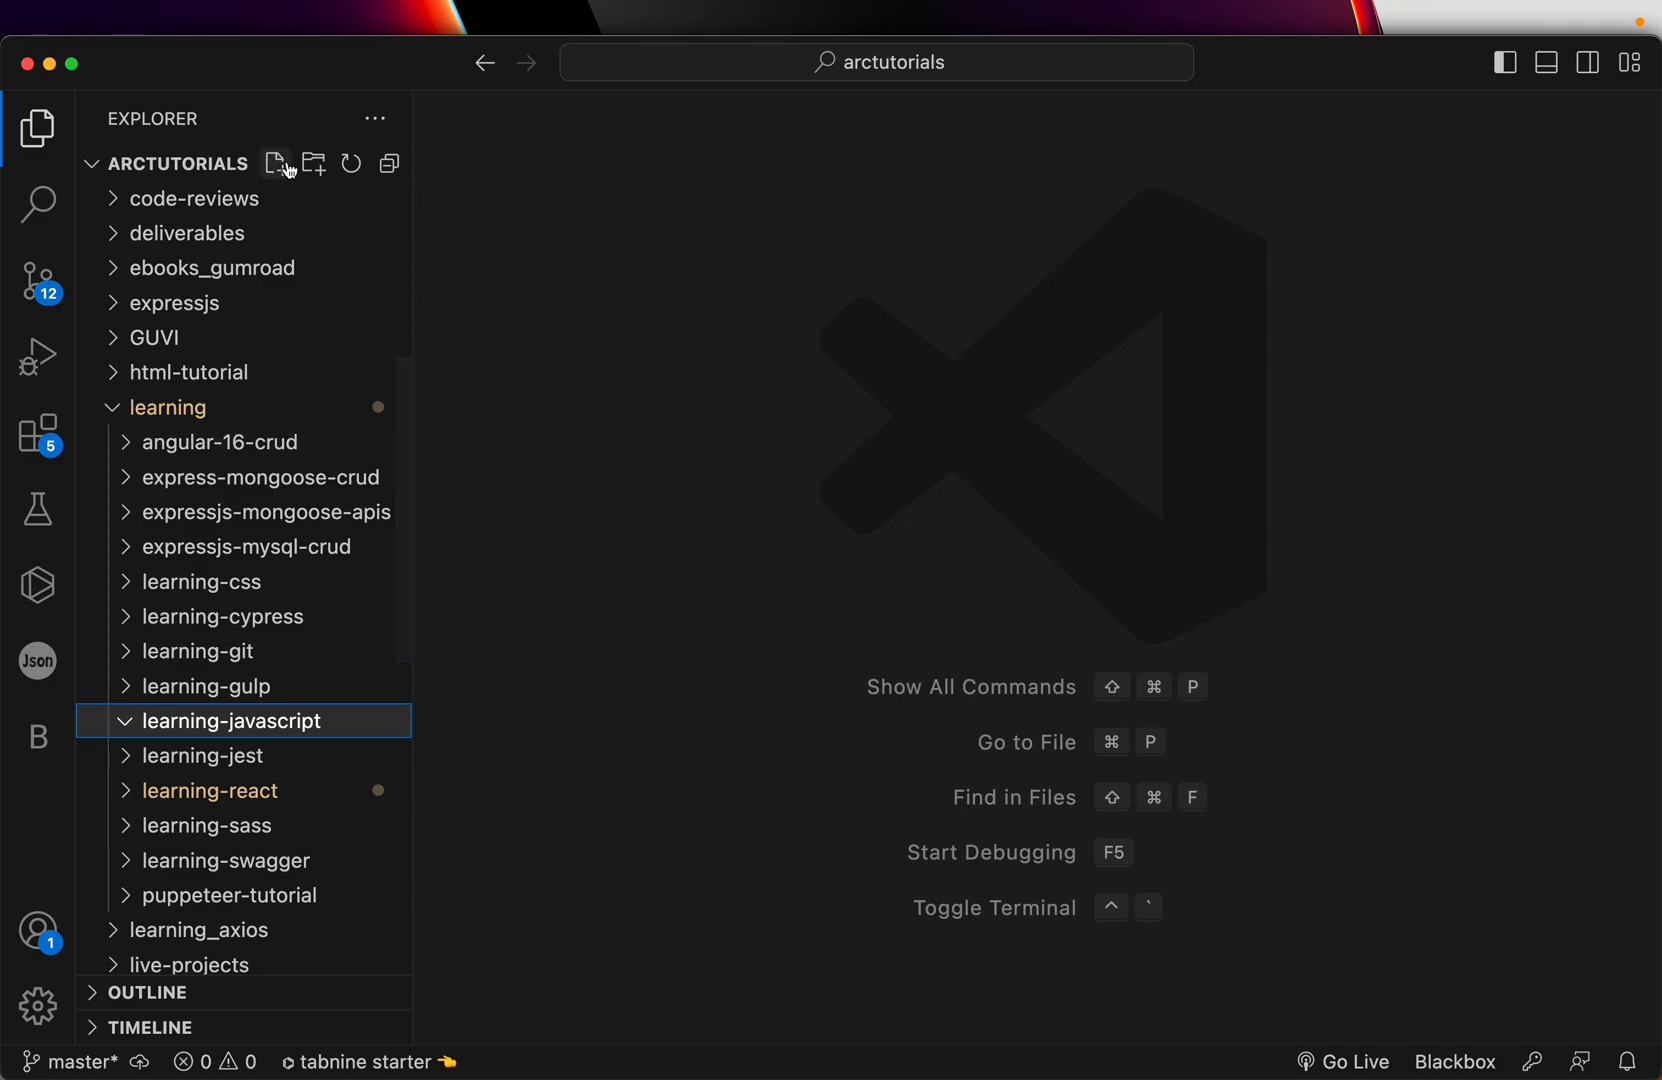
click(276, 164)
text(index.html)
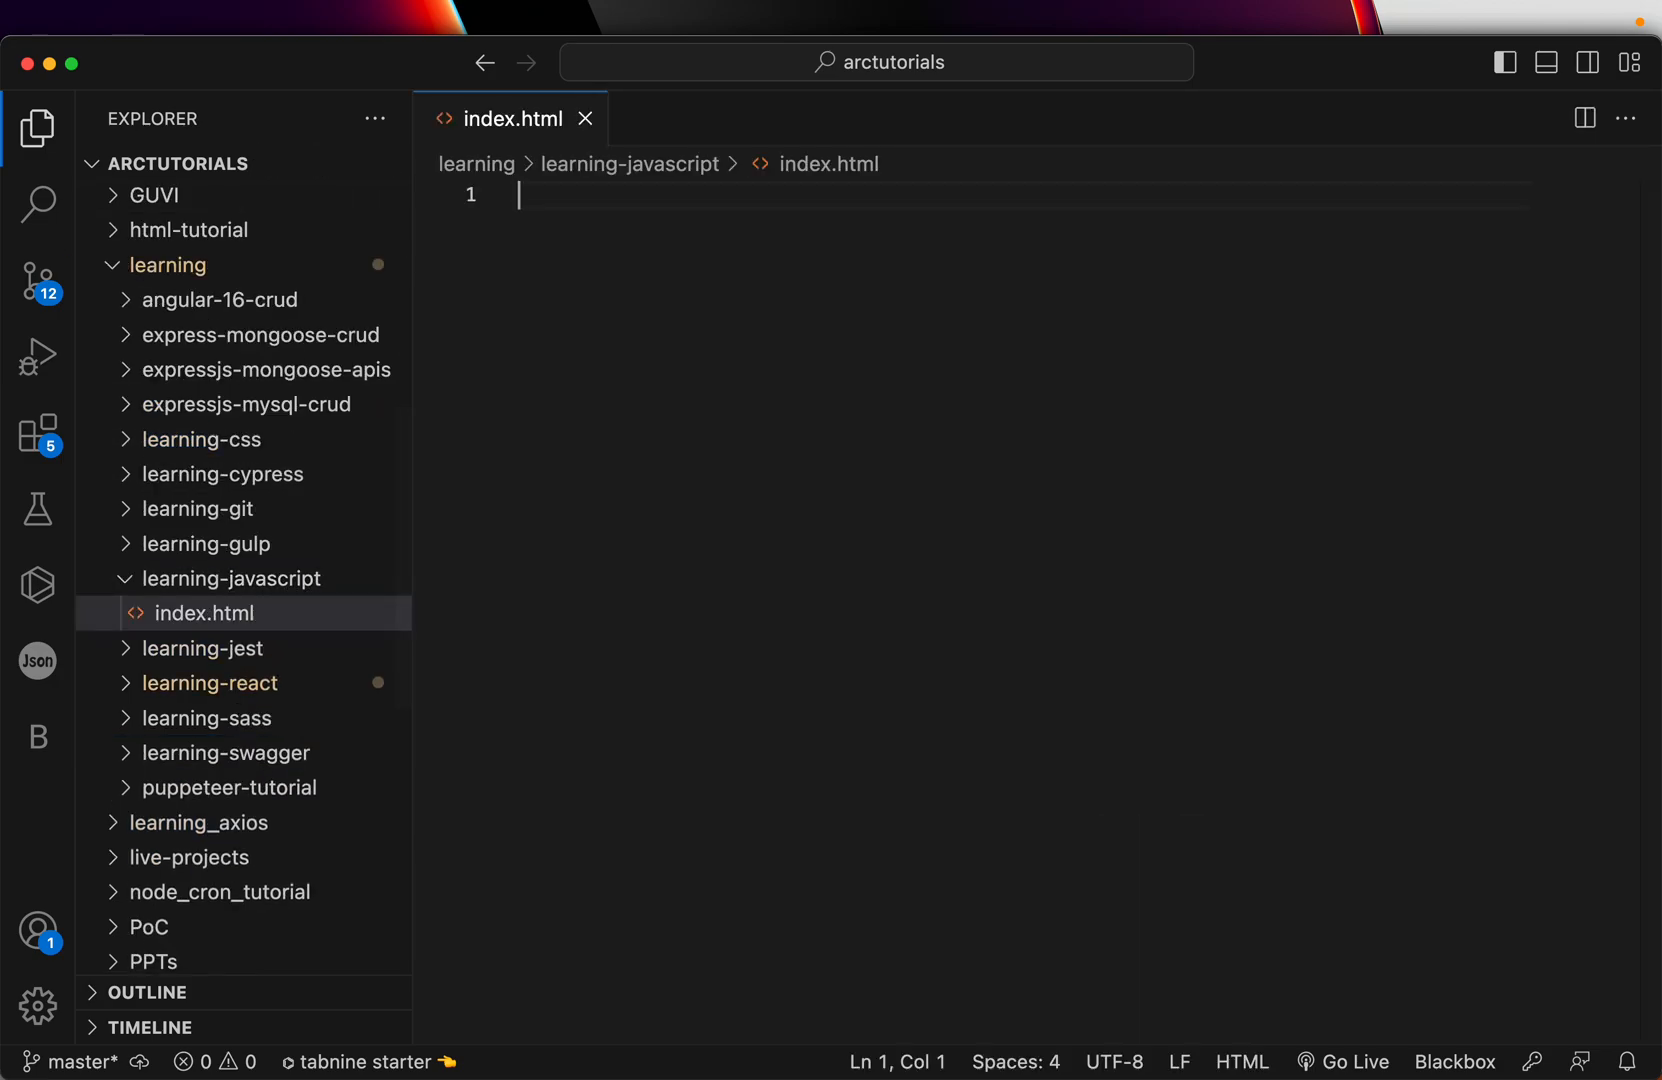
text(<!DOCTYPE html>)
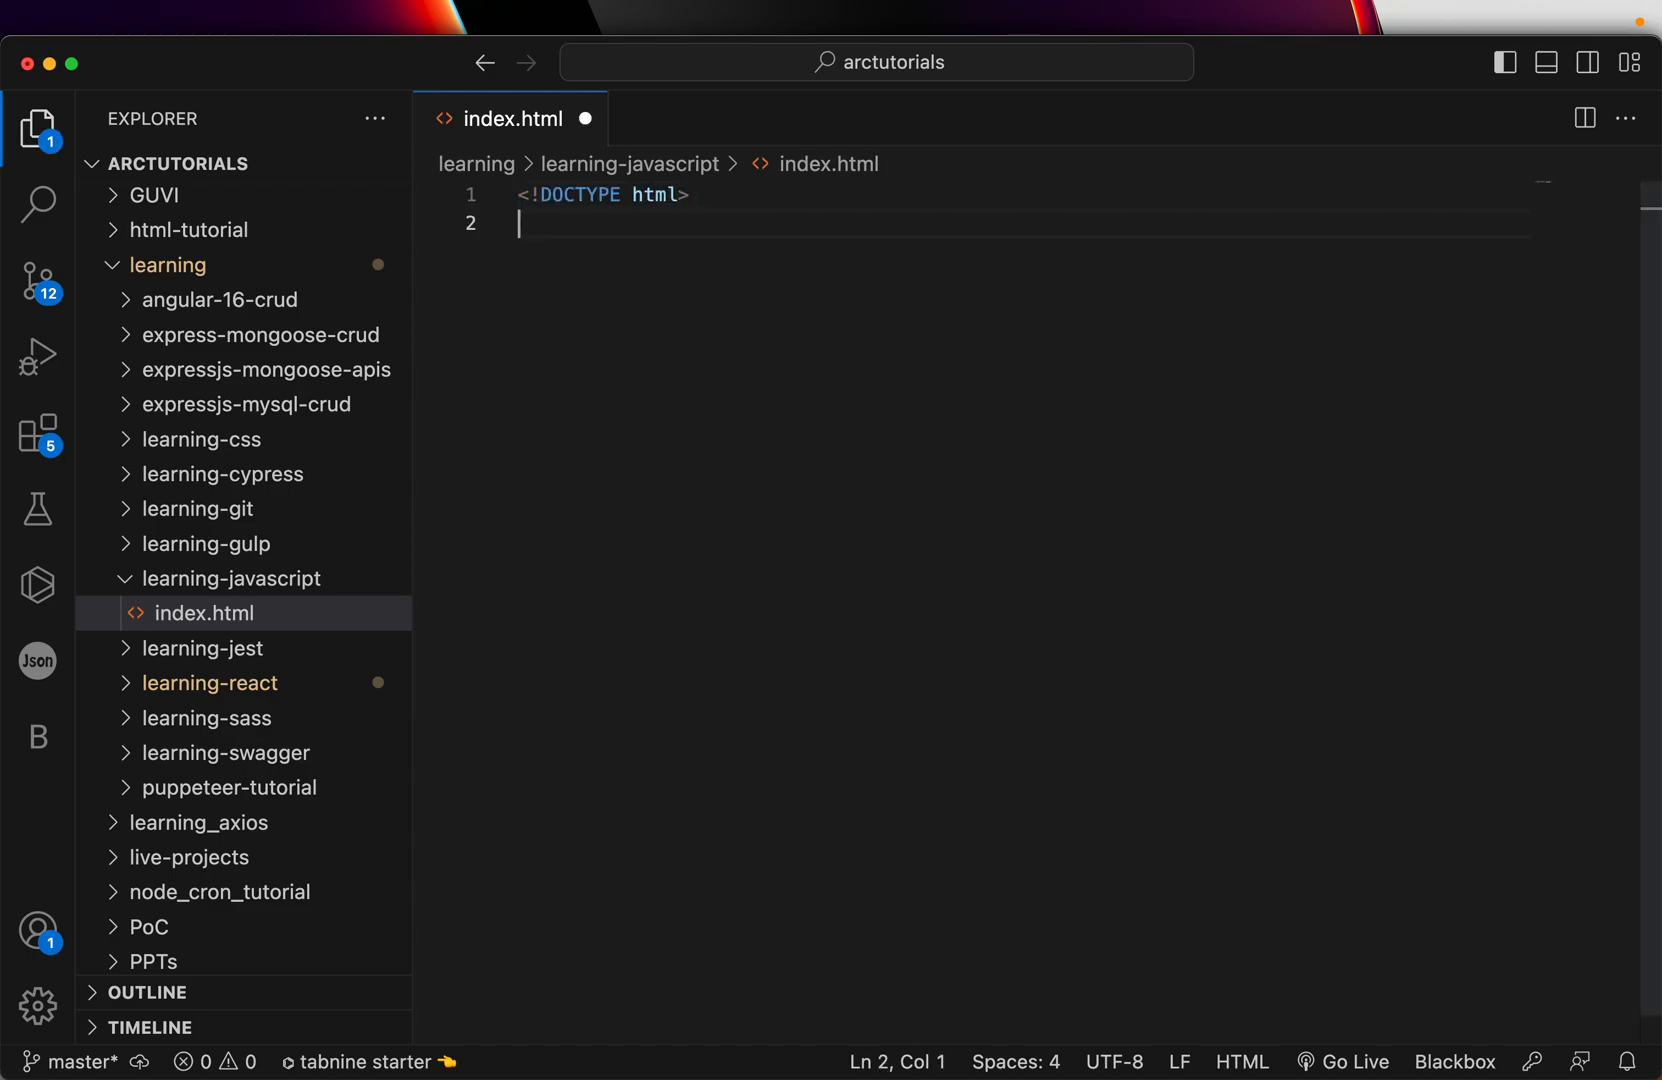
text(html>)
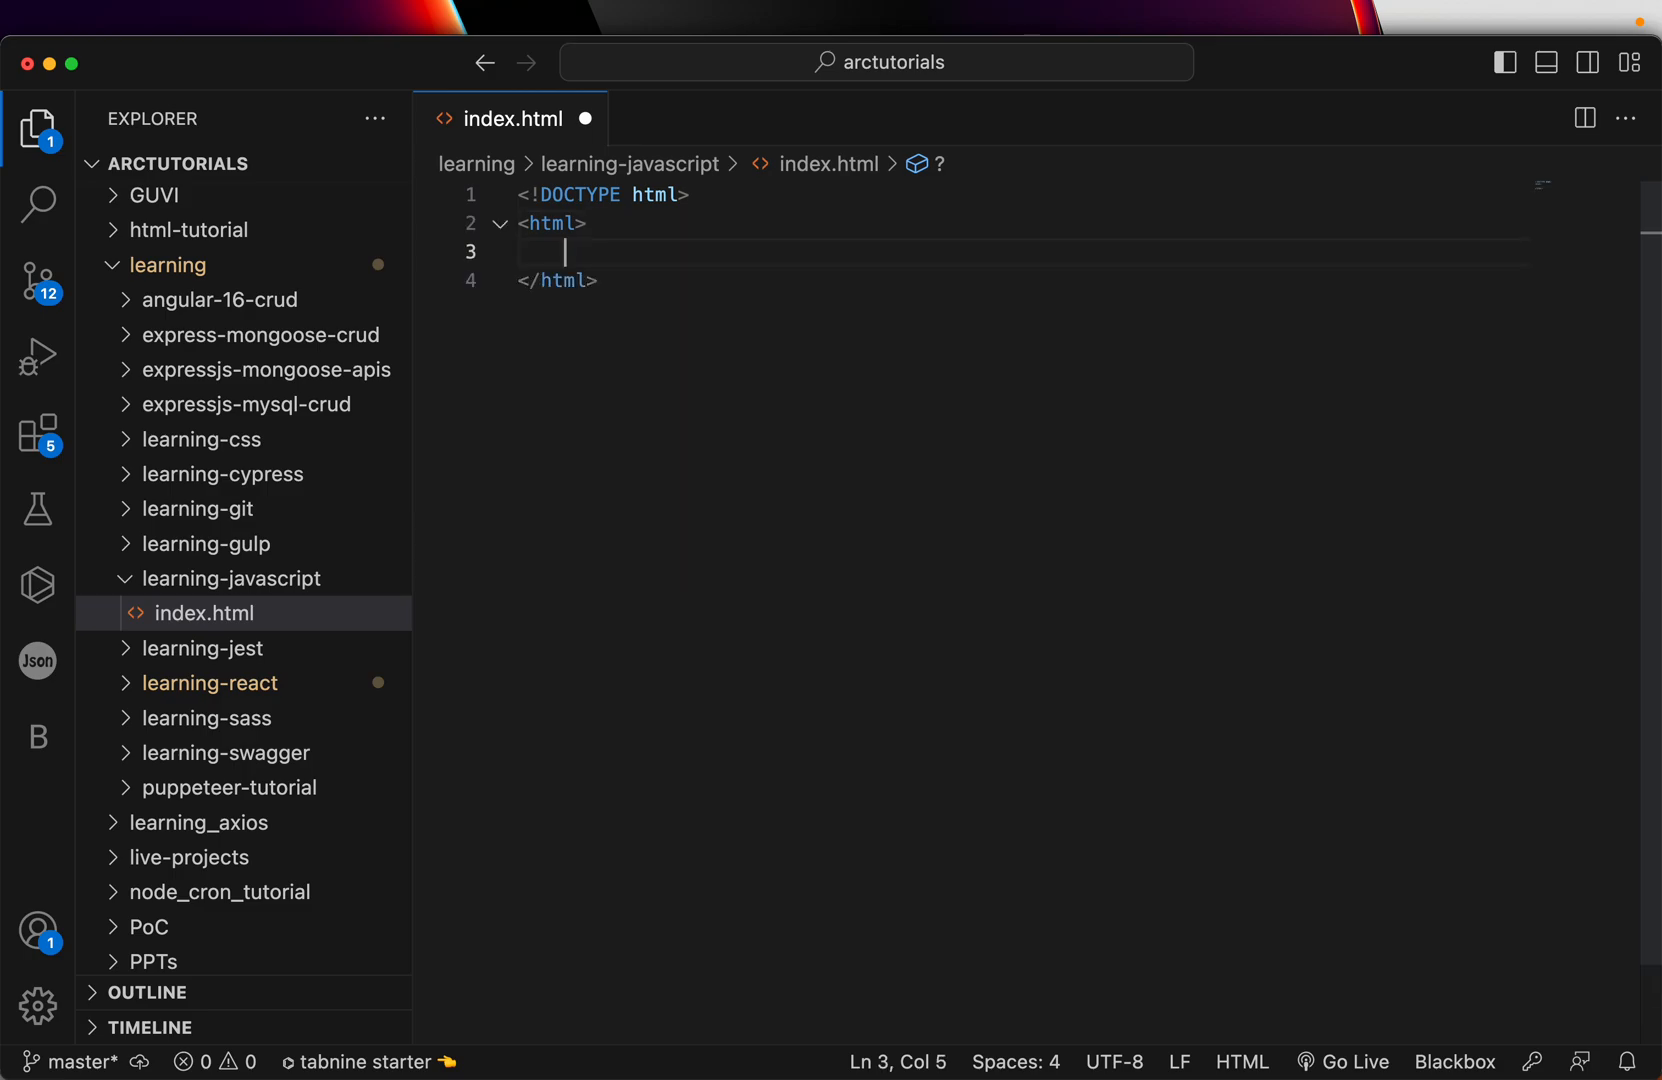
text(<head>)
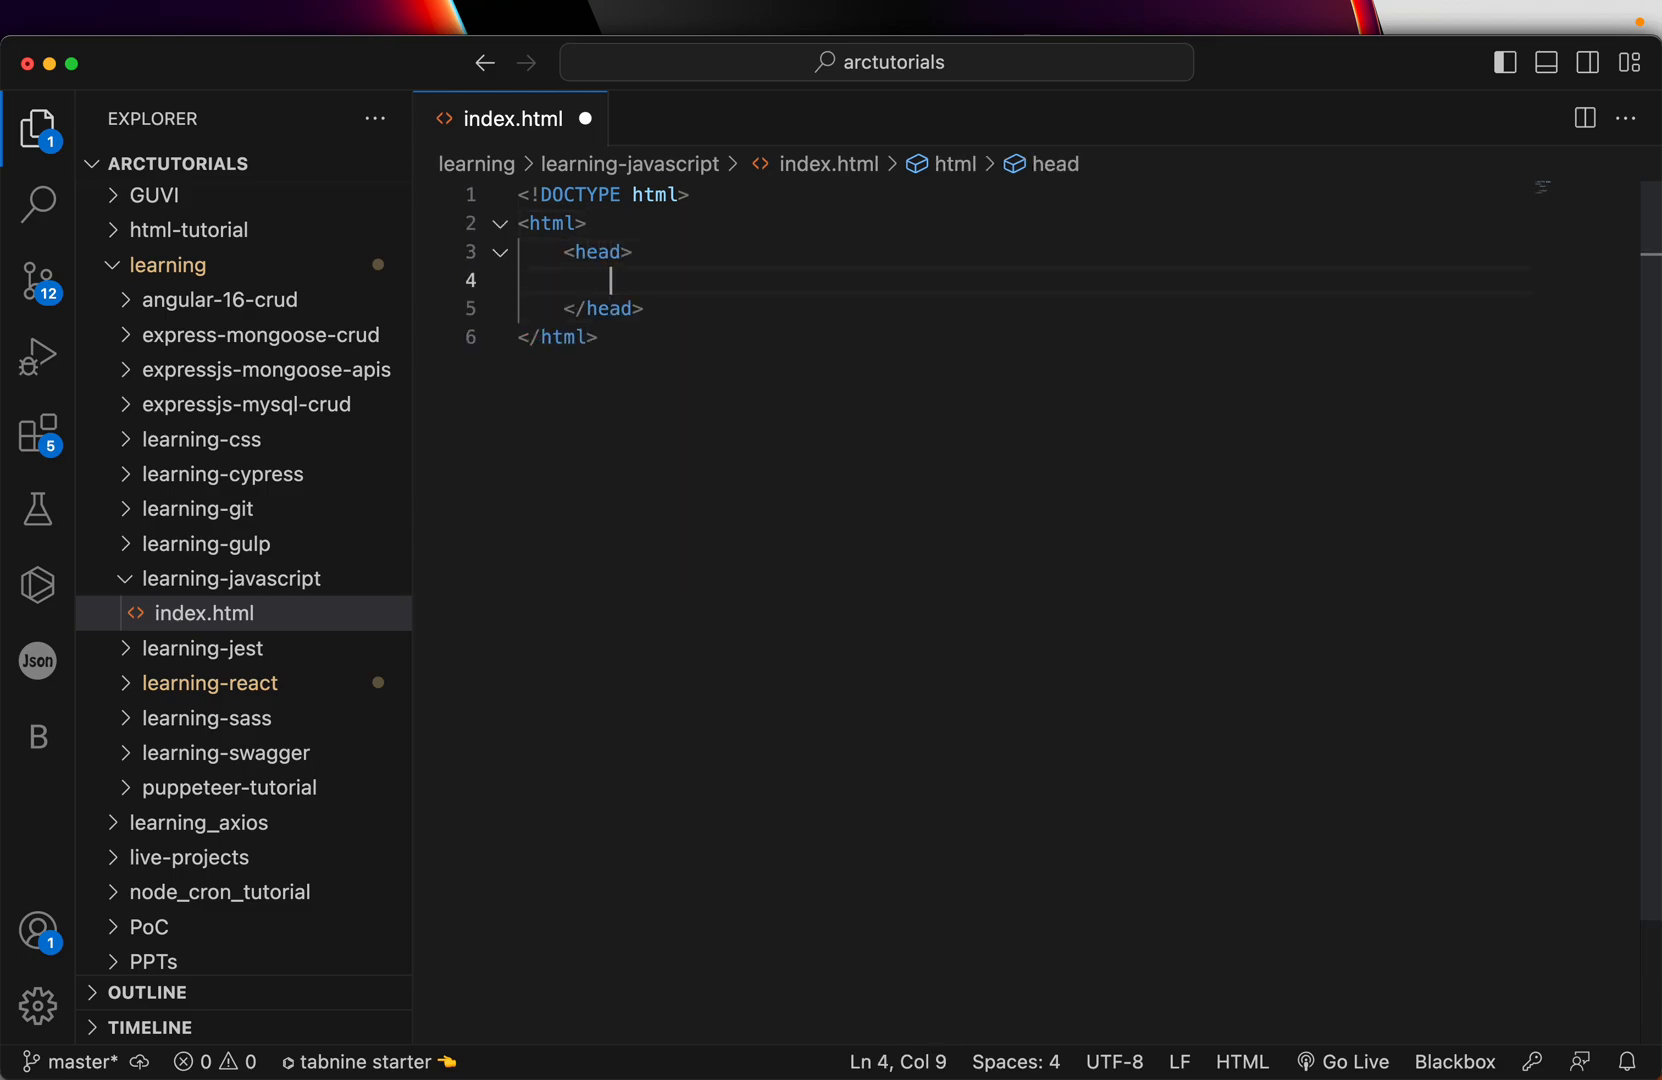
text(<s)
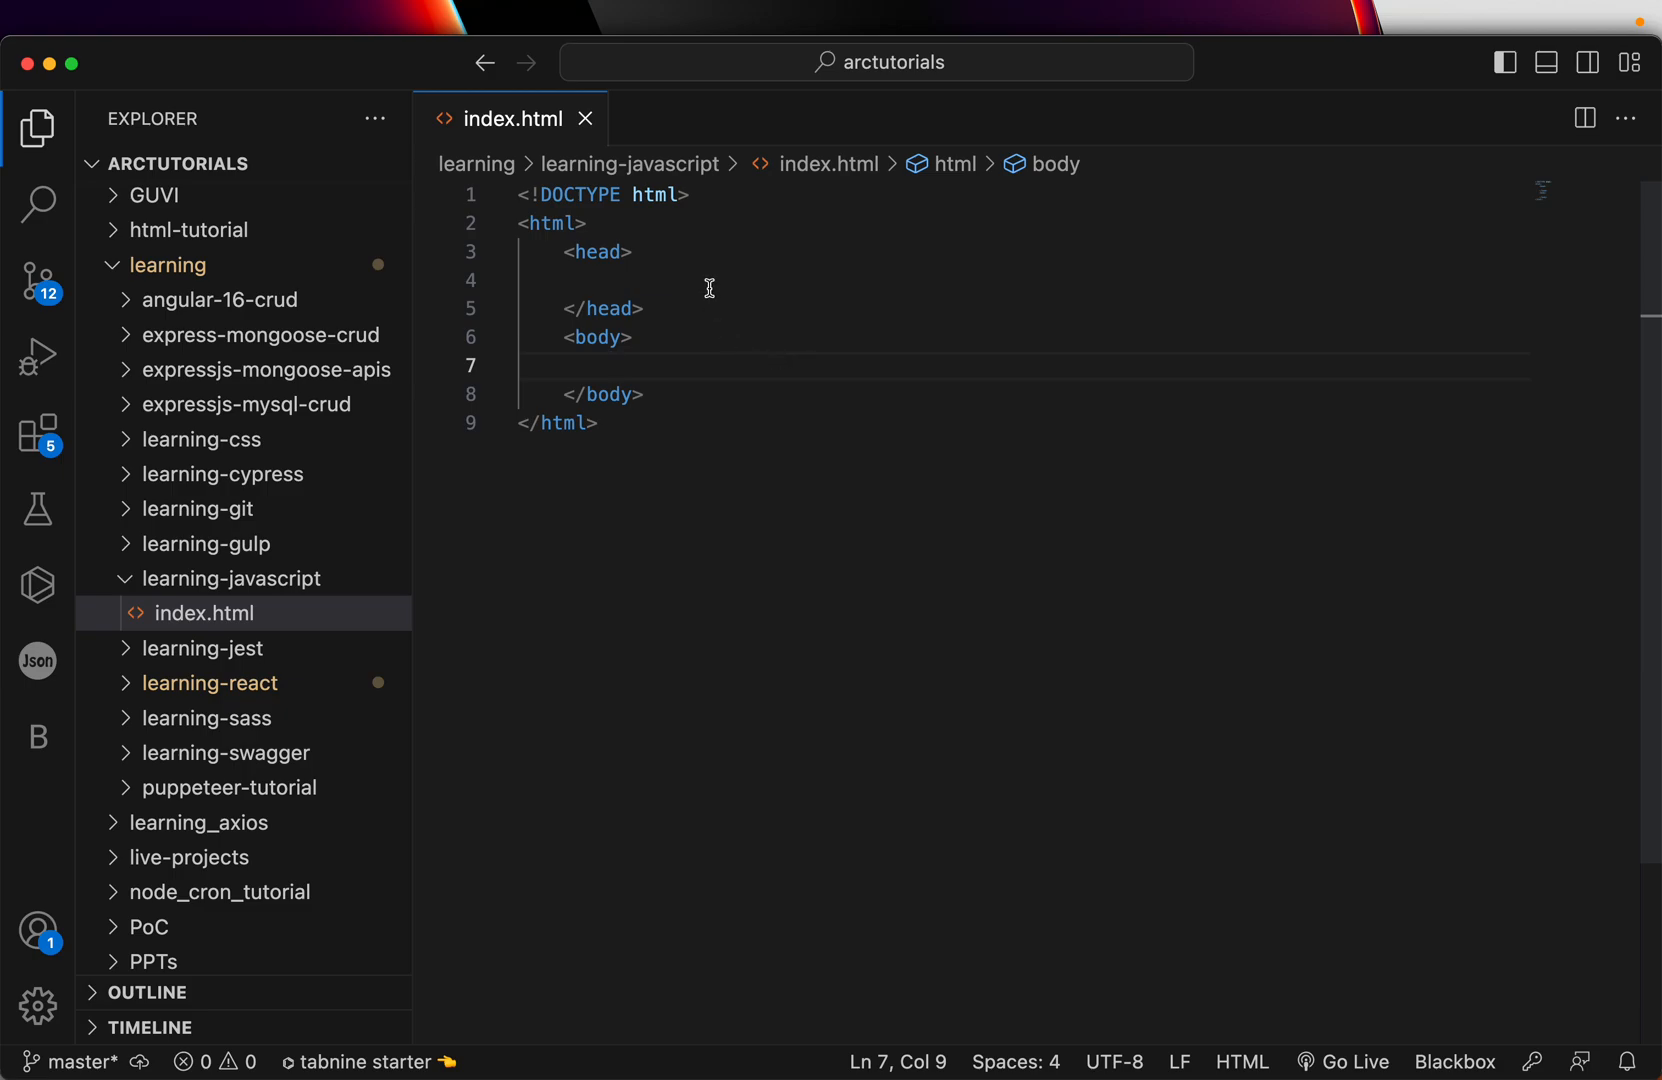
mouse_move(776, 394)
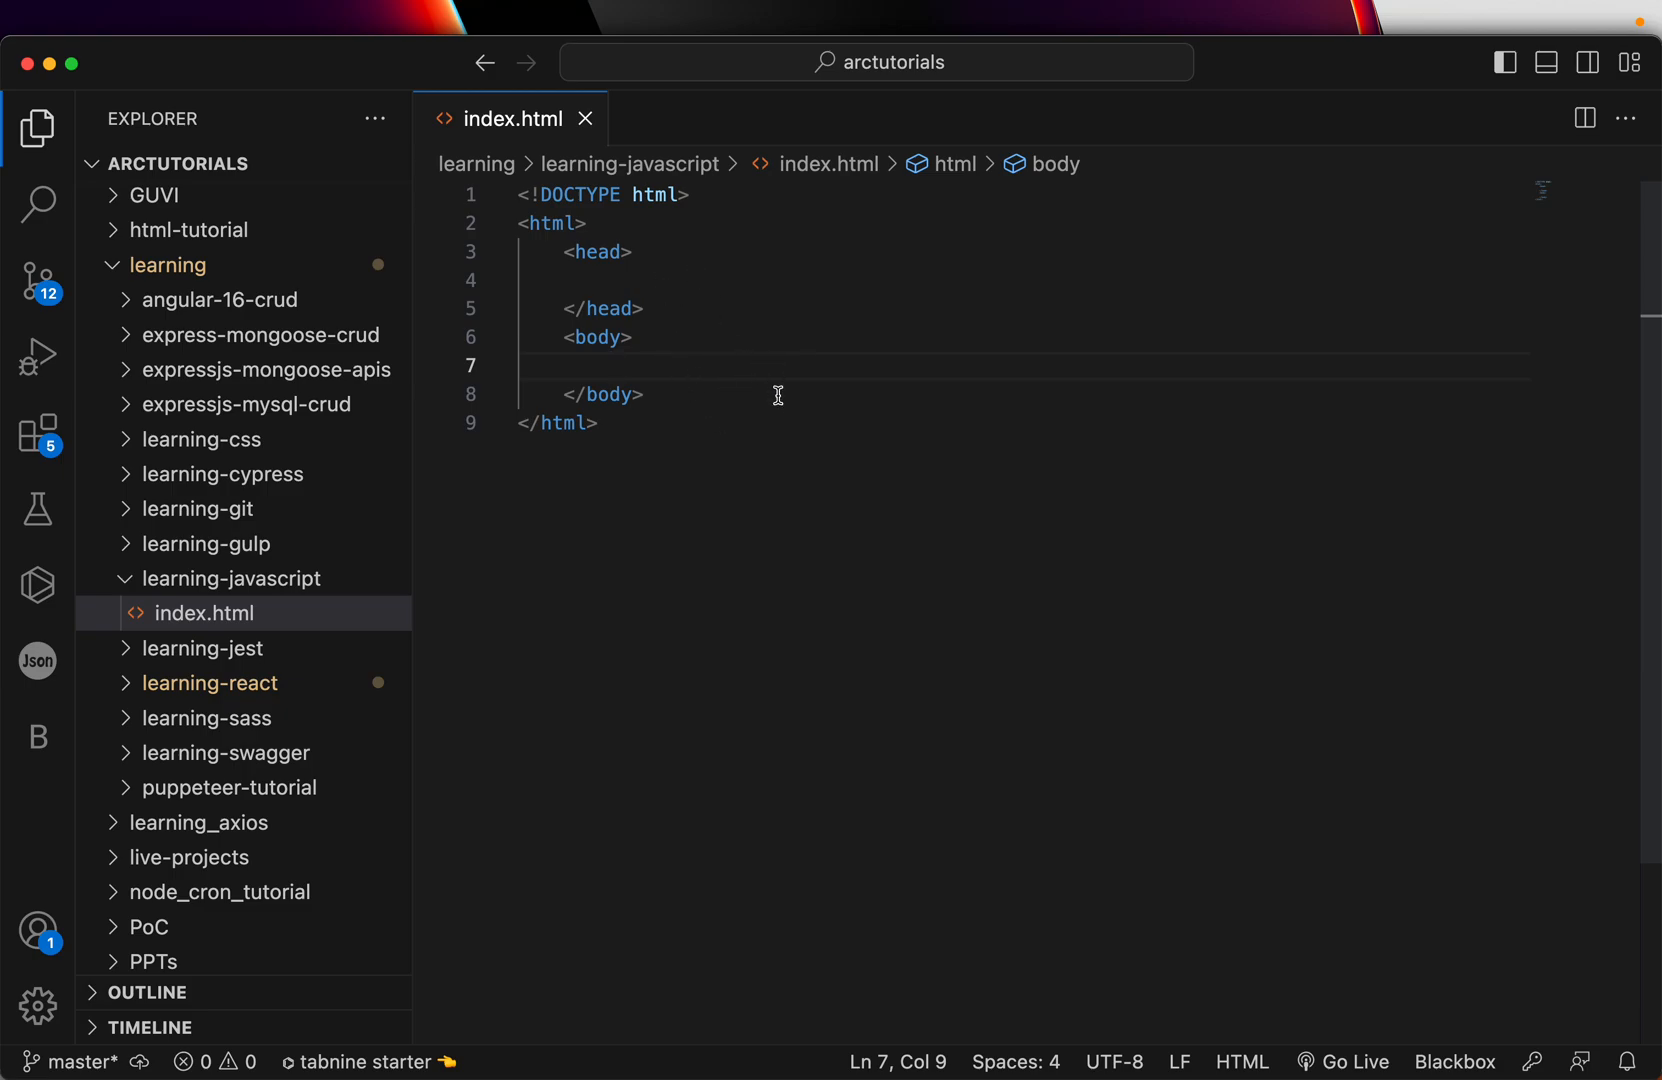
- Add an h1 heading reading Learning ARC Tutorials to the page
text(<h1>)
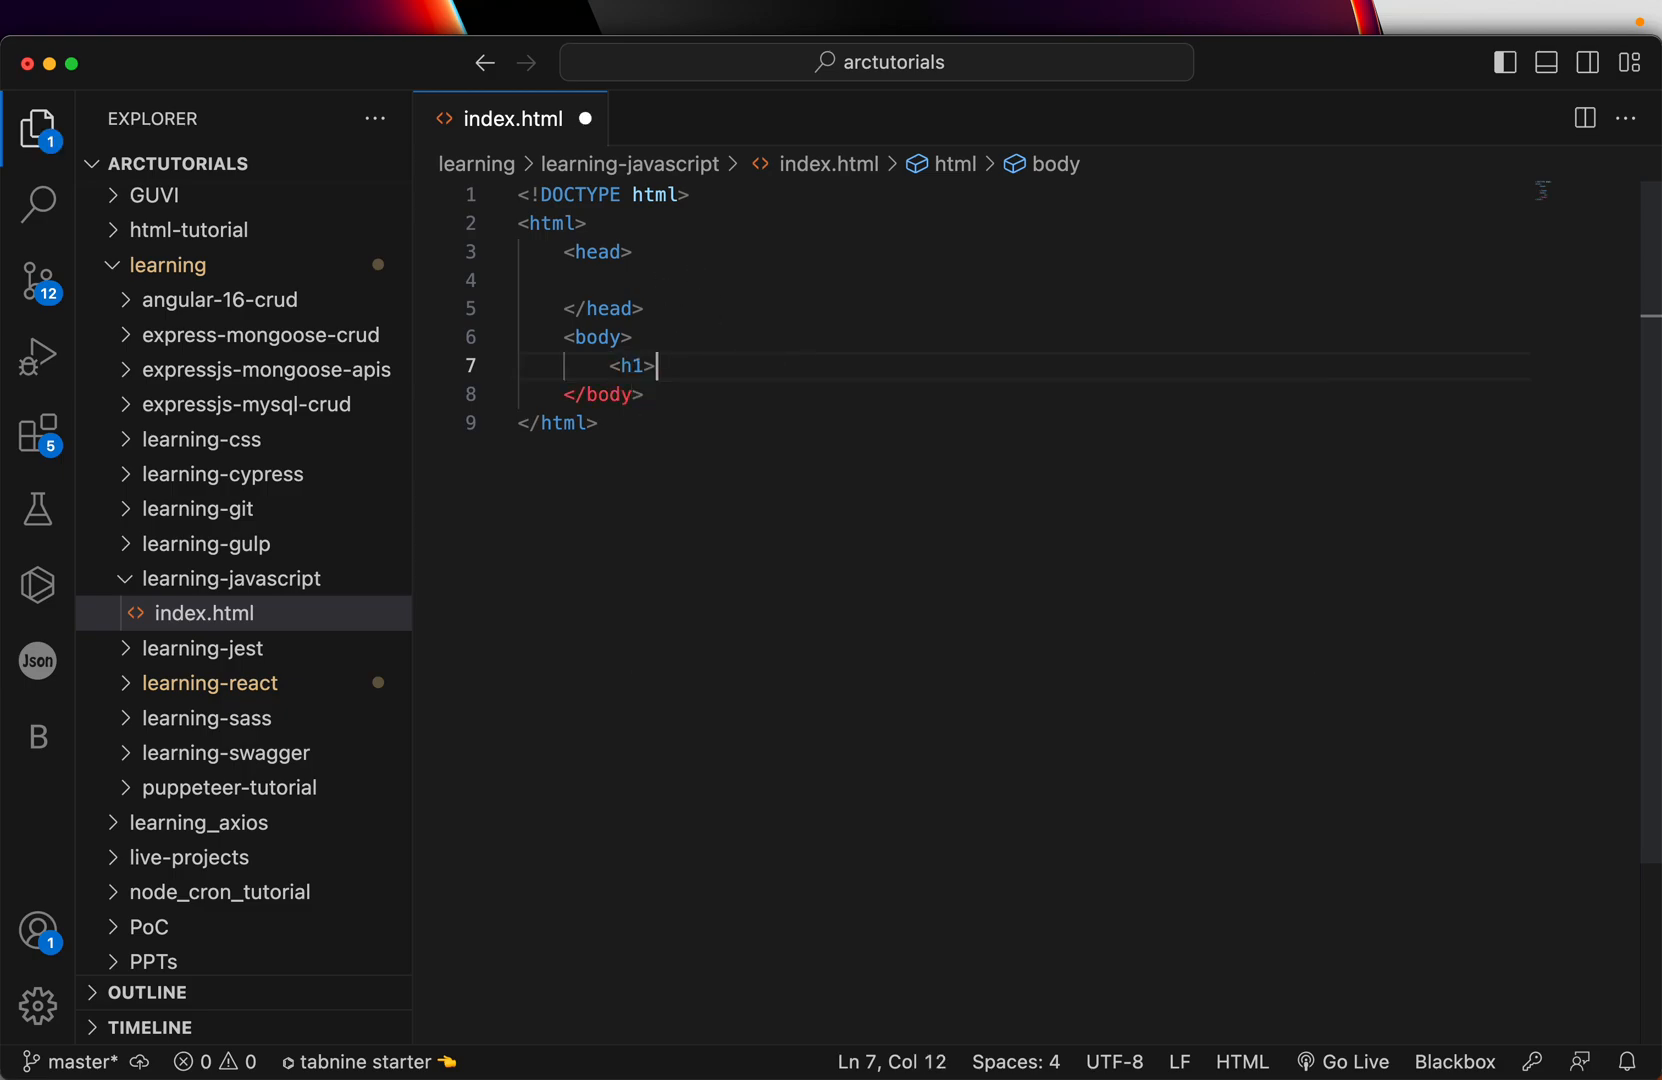
text(Learning ARC T</h1>)
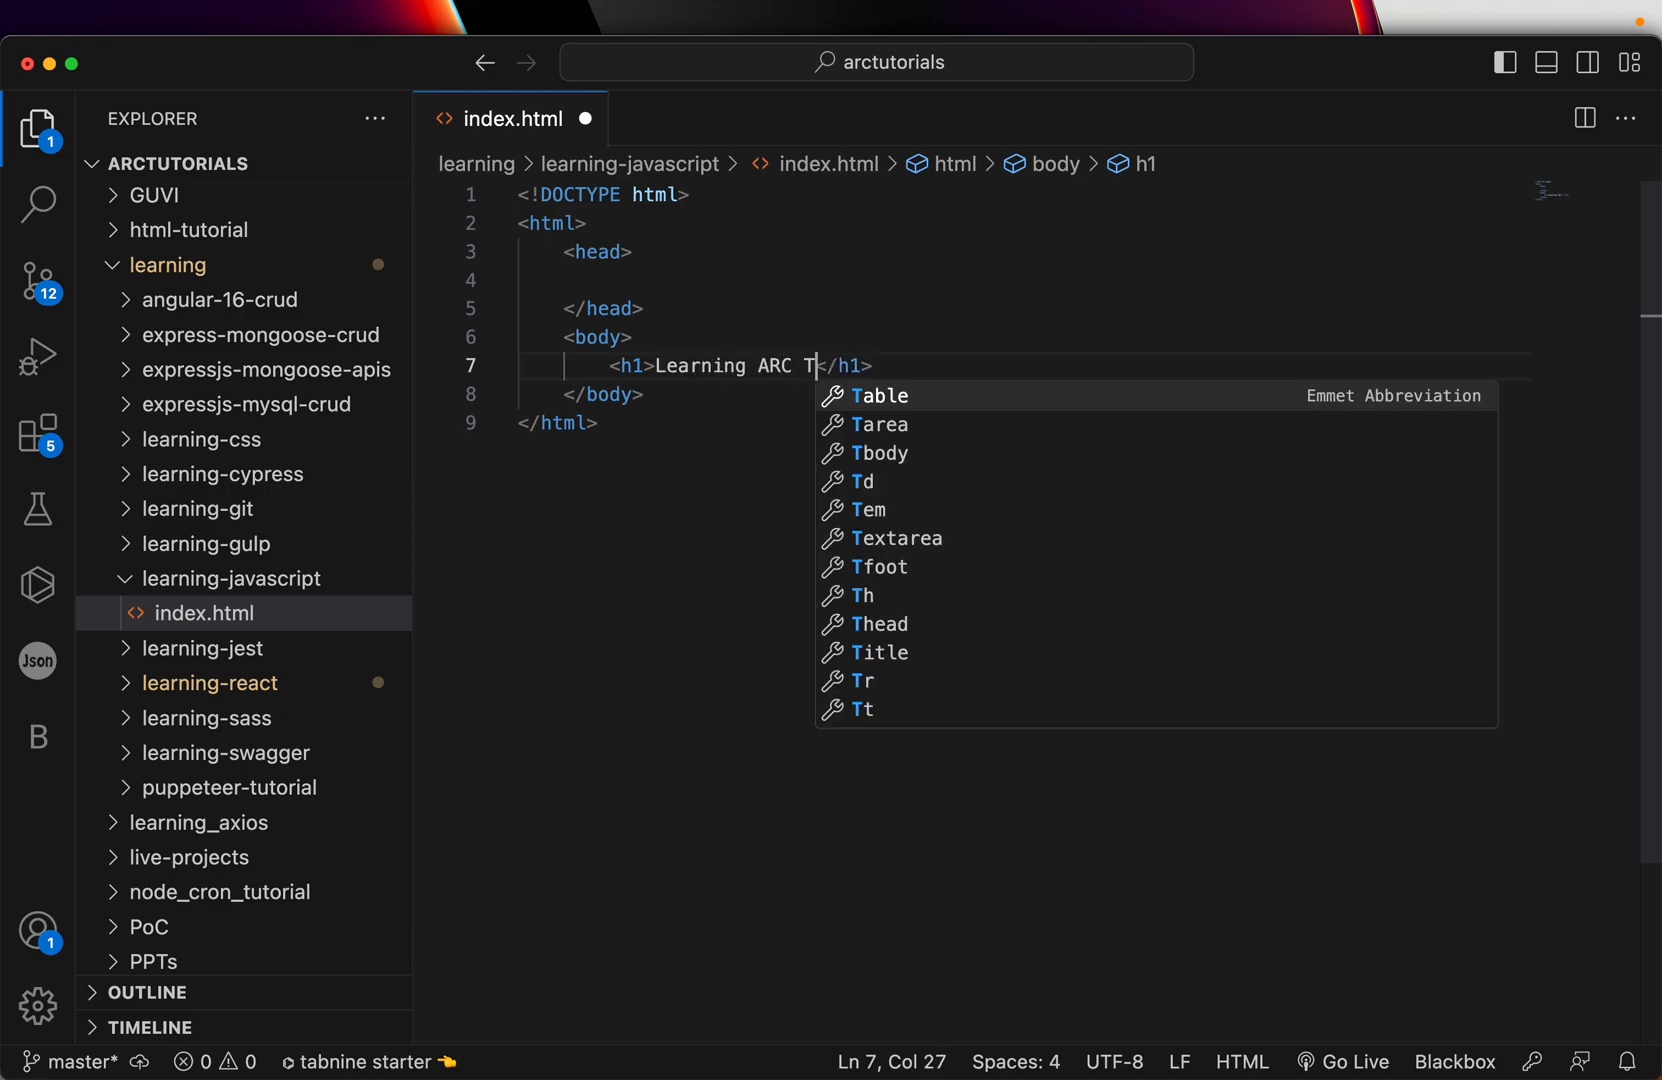
text(utorials)
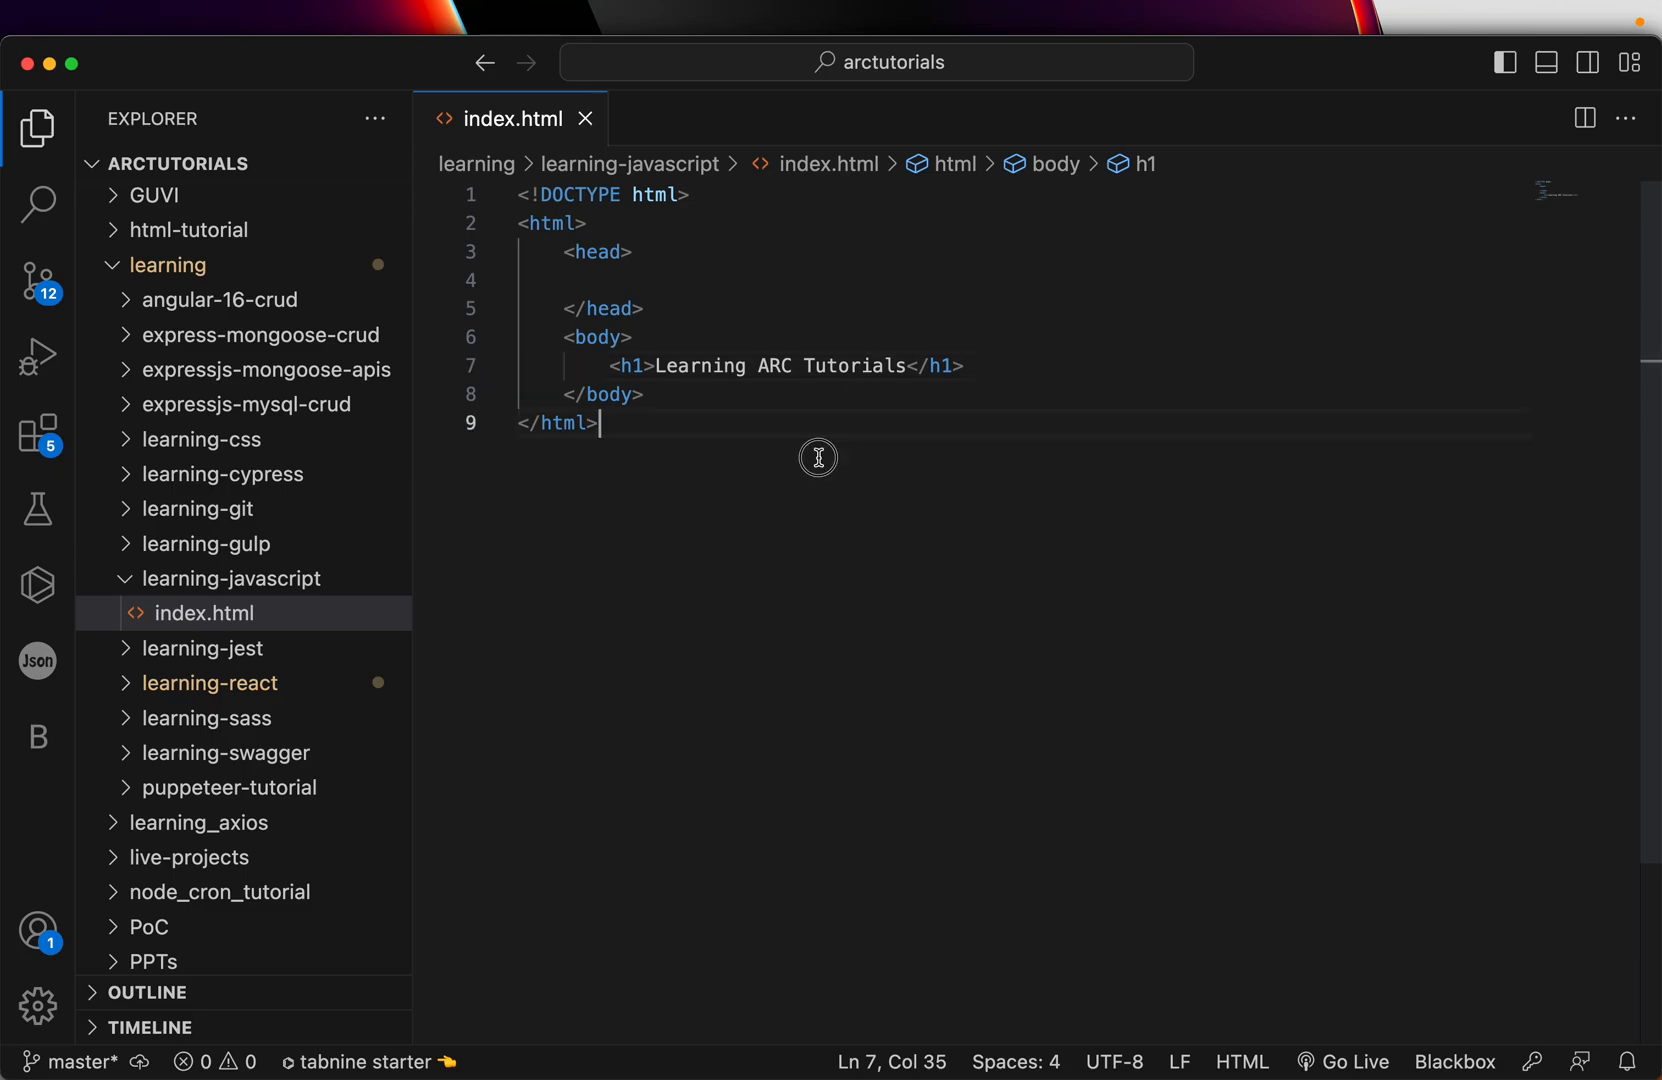
- Reveal index.html in Finder and open it with Google Chrome
right_click(200, 612)
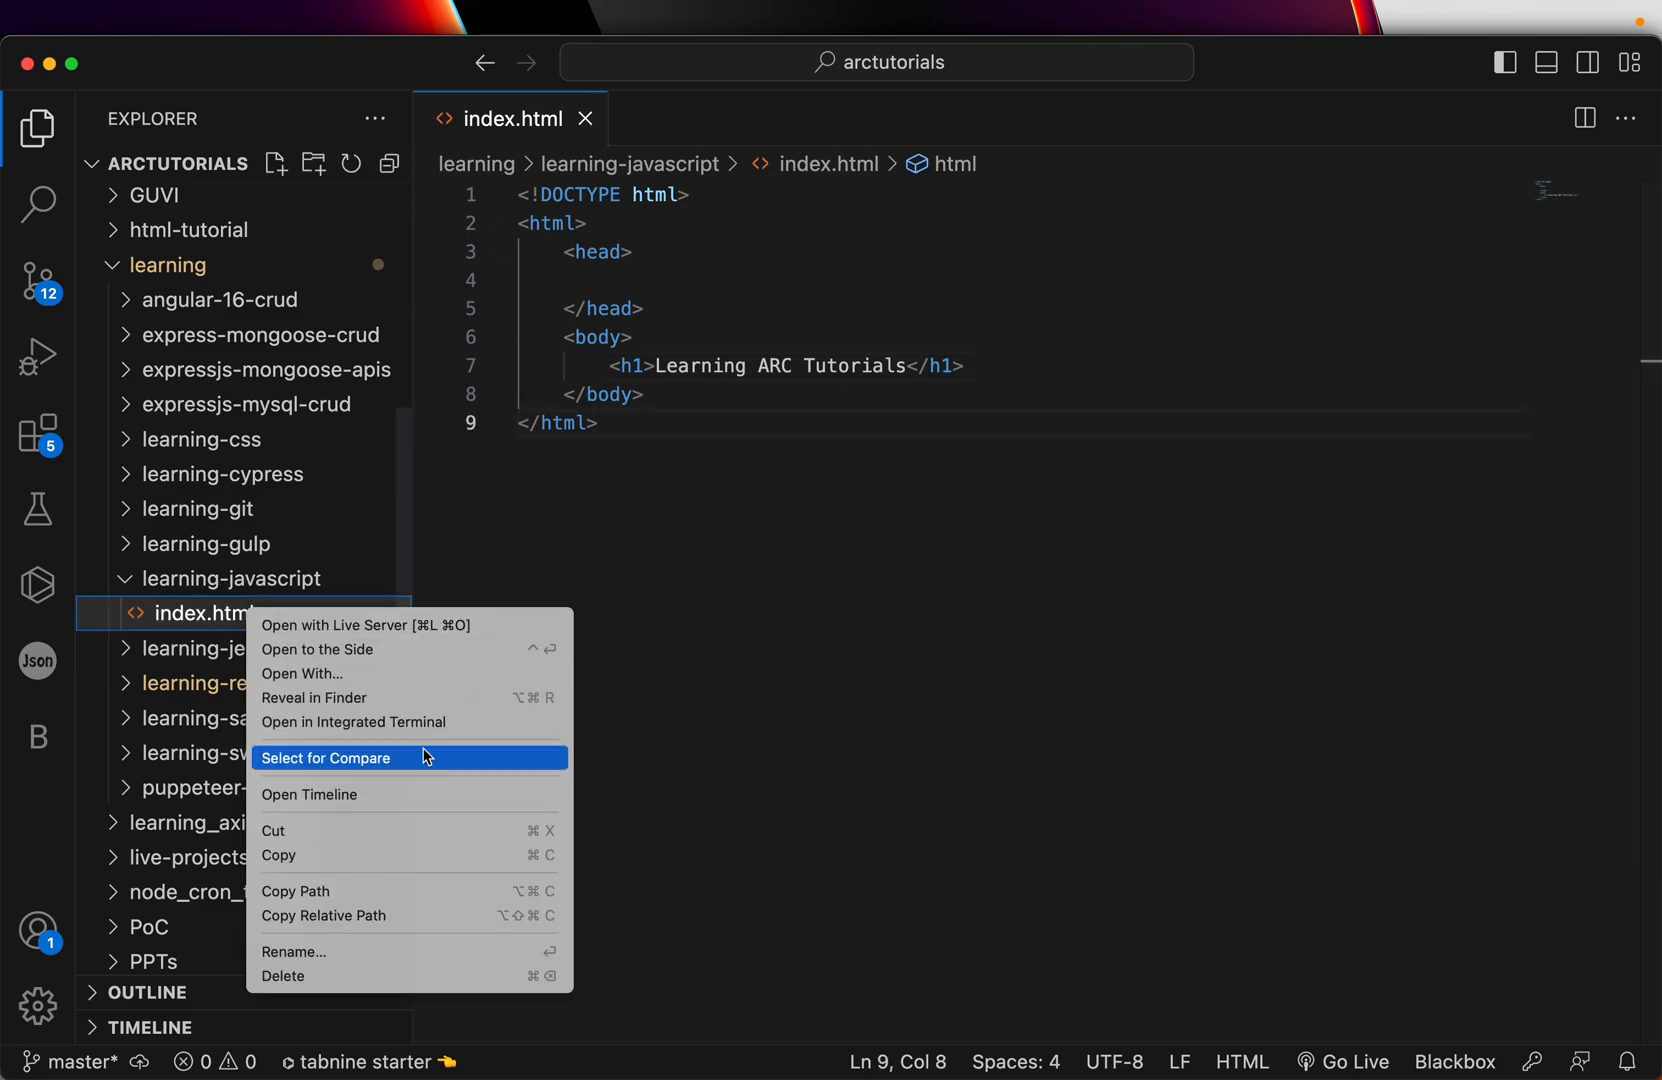
click(312, 698)
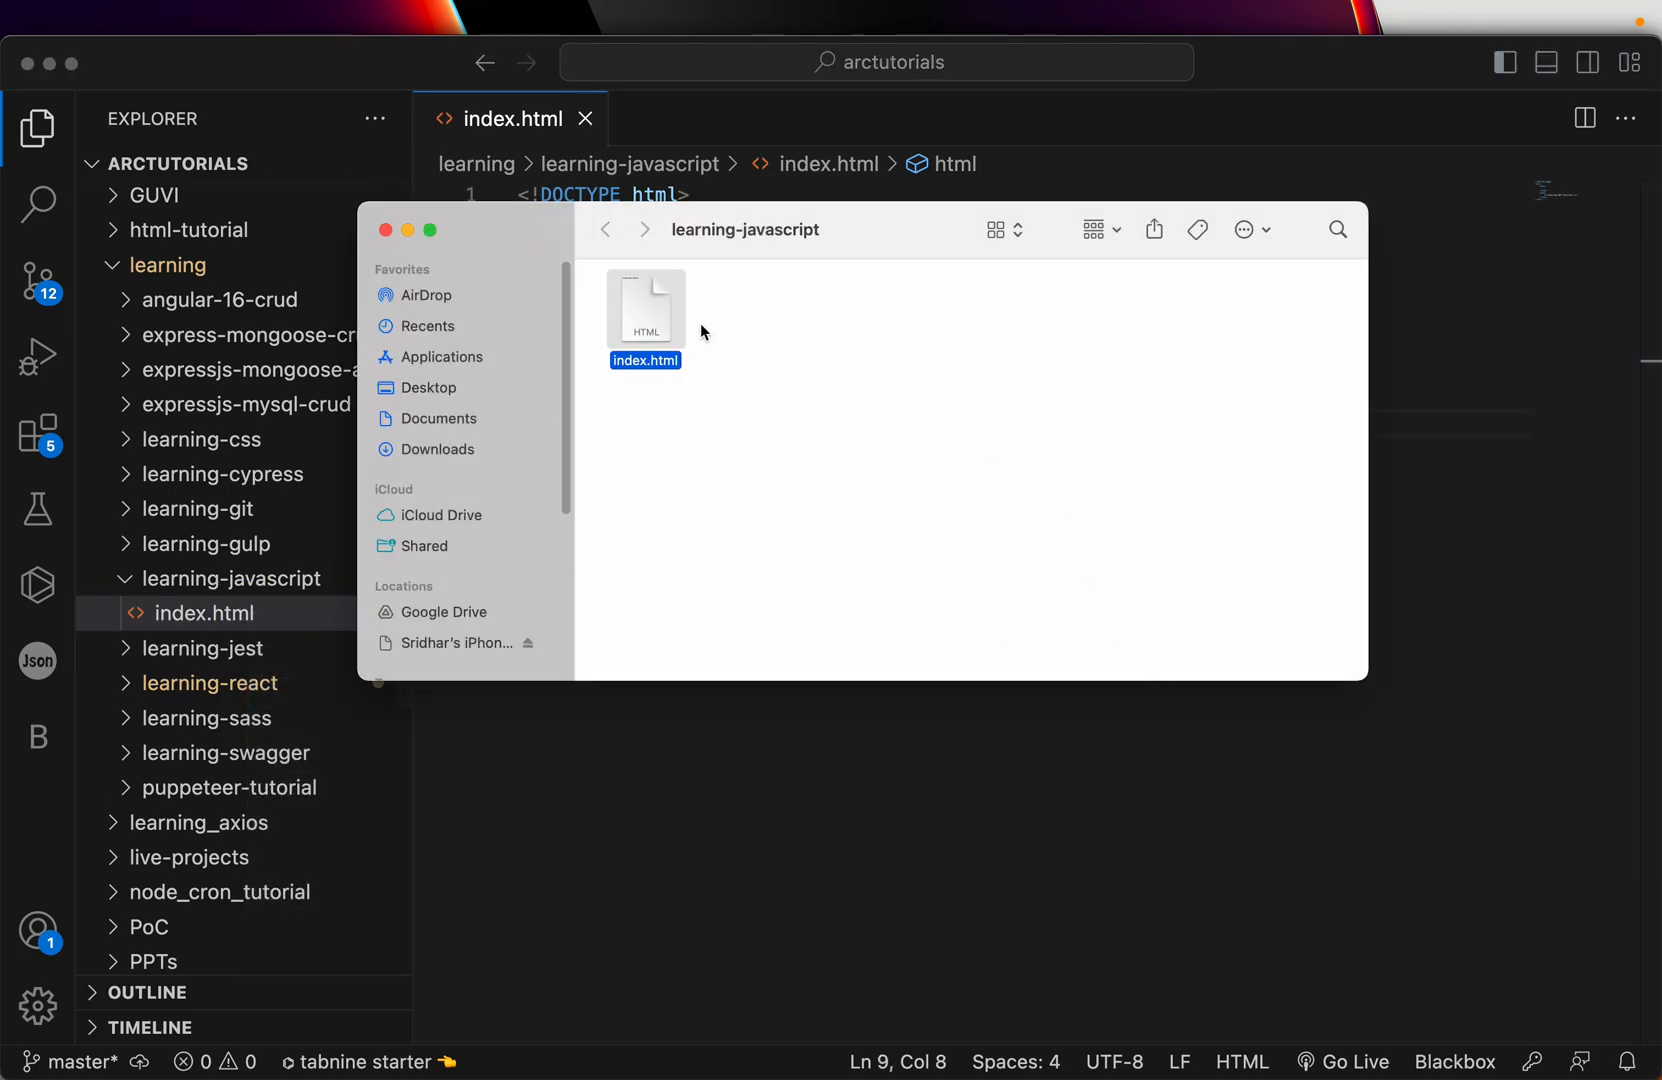
right_click(644, 308)
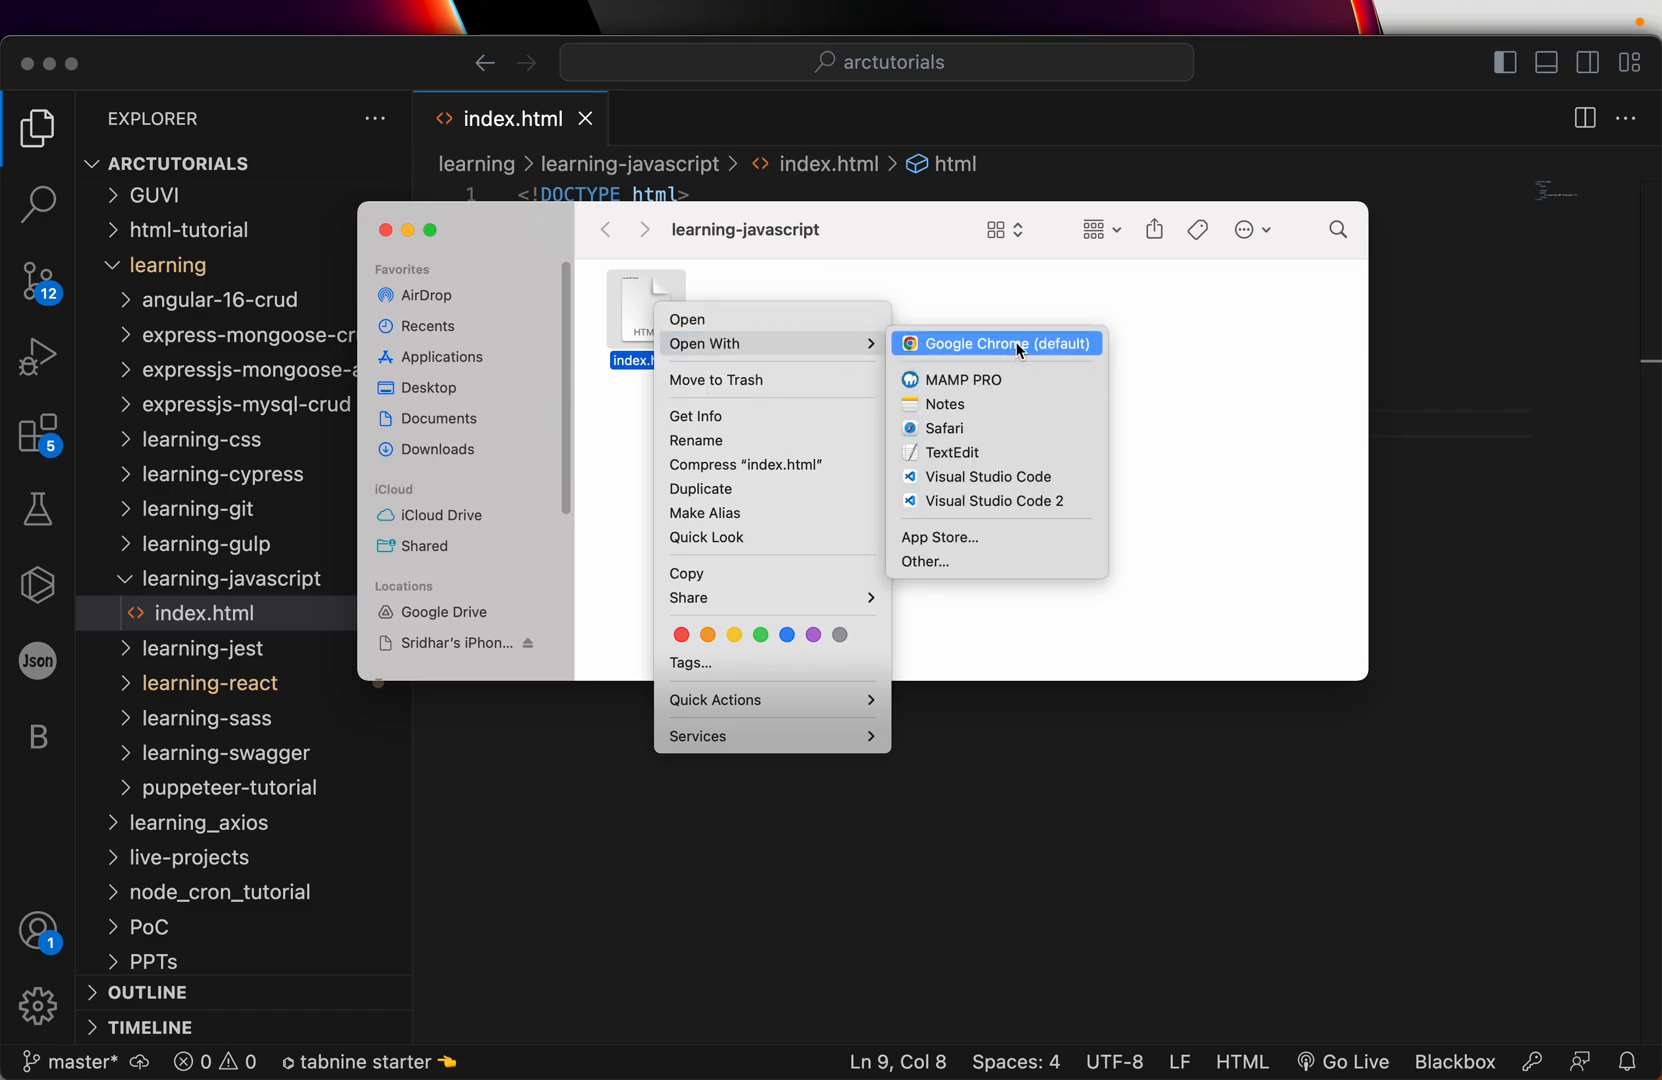
click(994, 342)
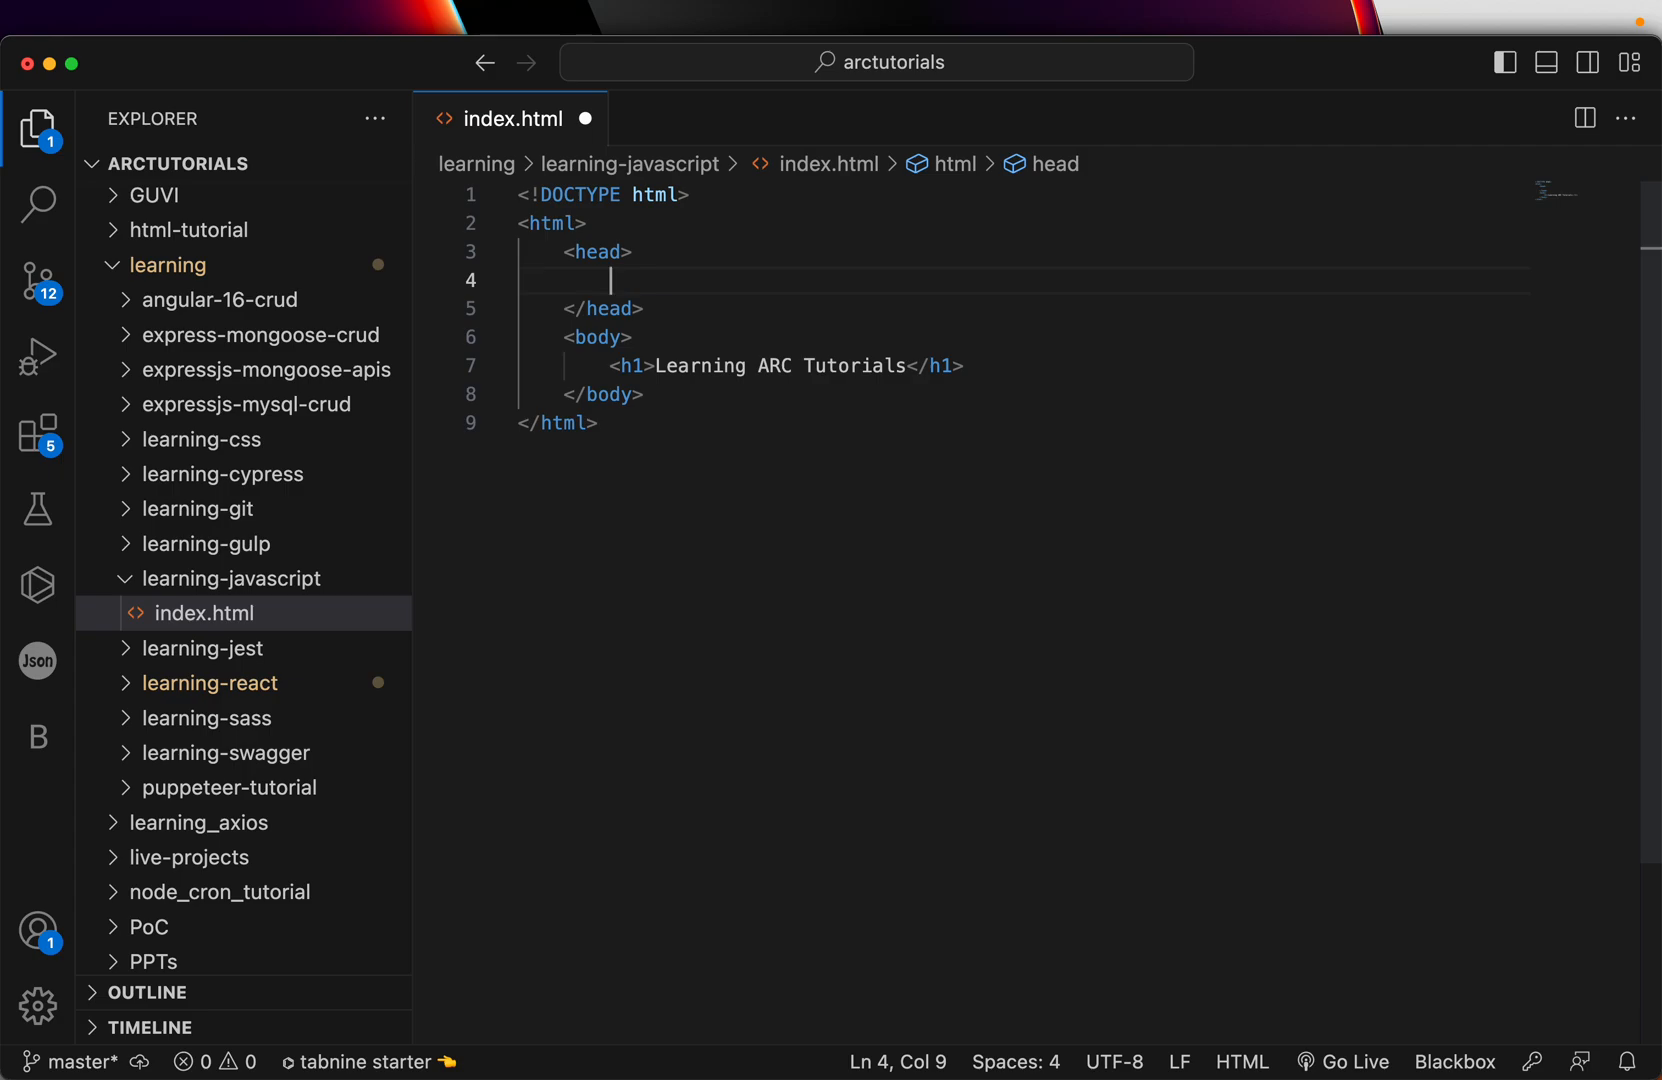
- Add a script element to the head of index.html and save the file
text(<script)
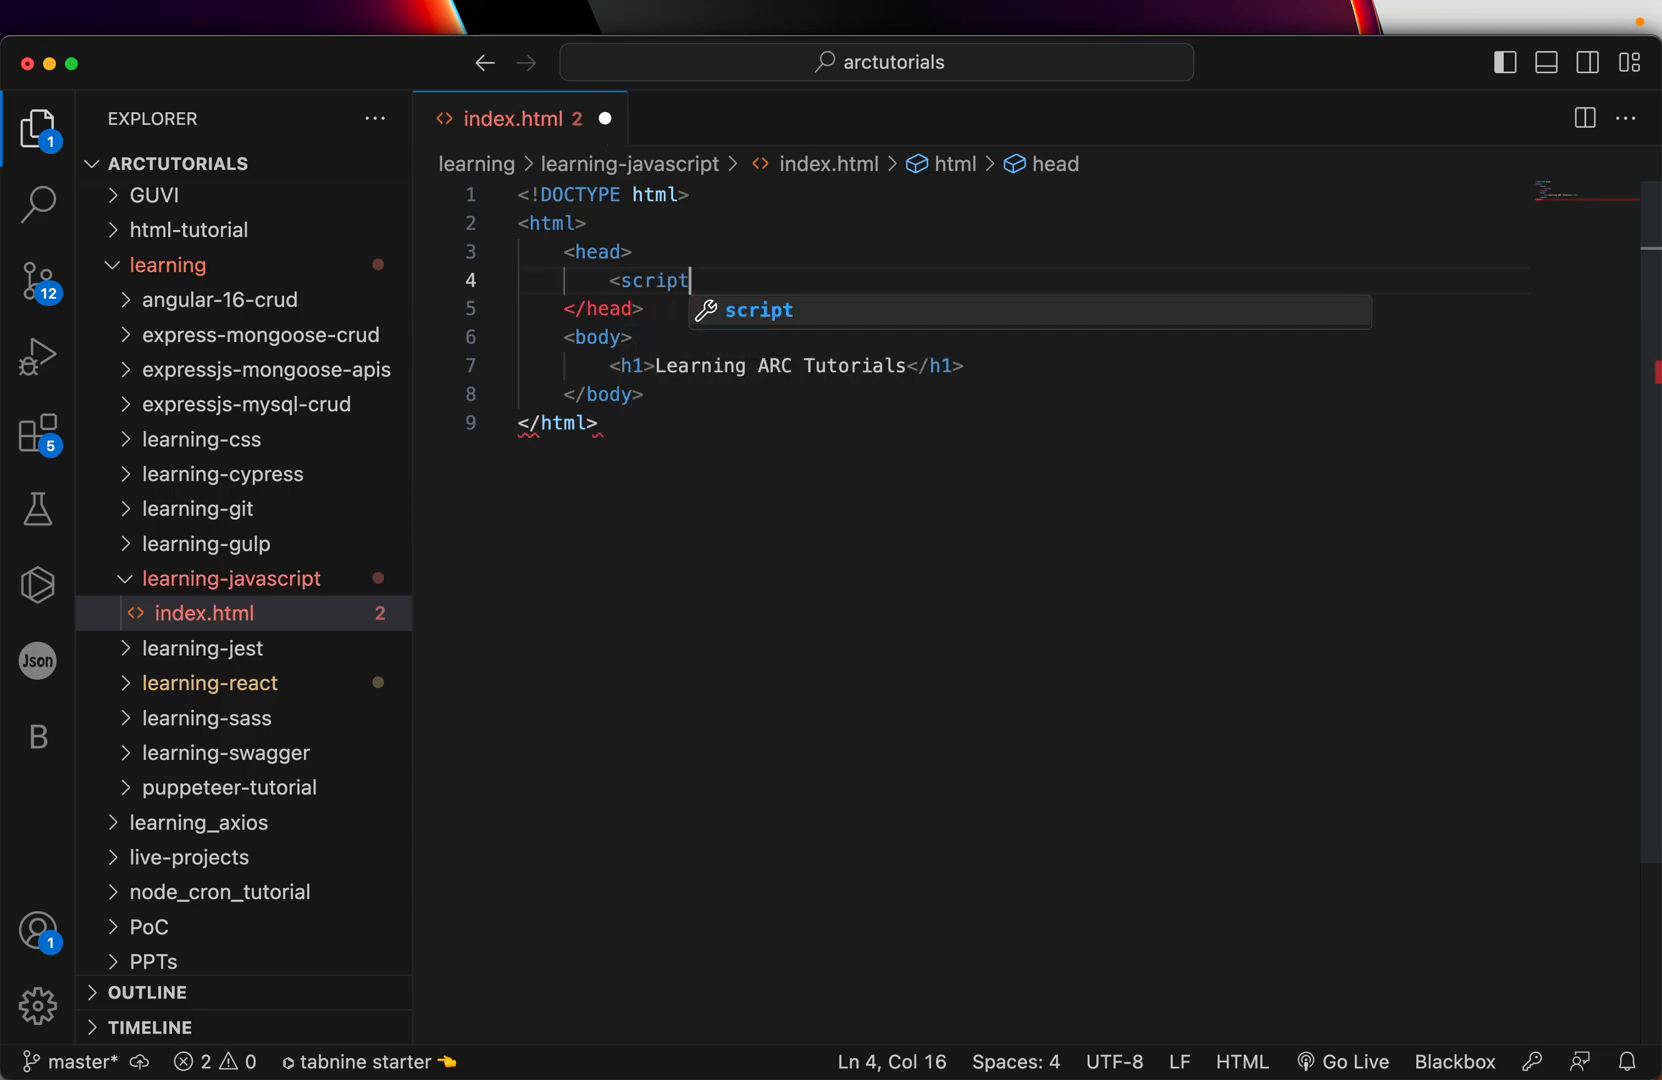
key(Enter)
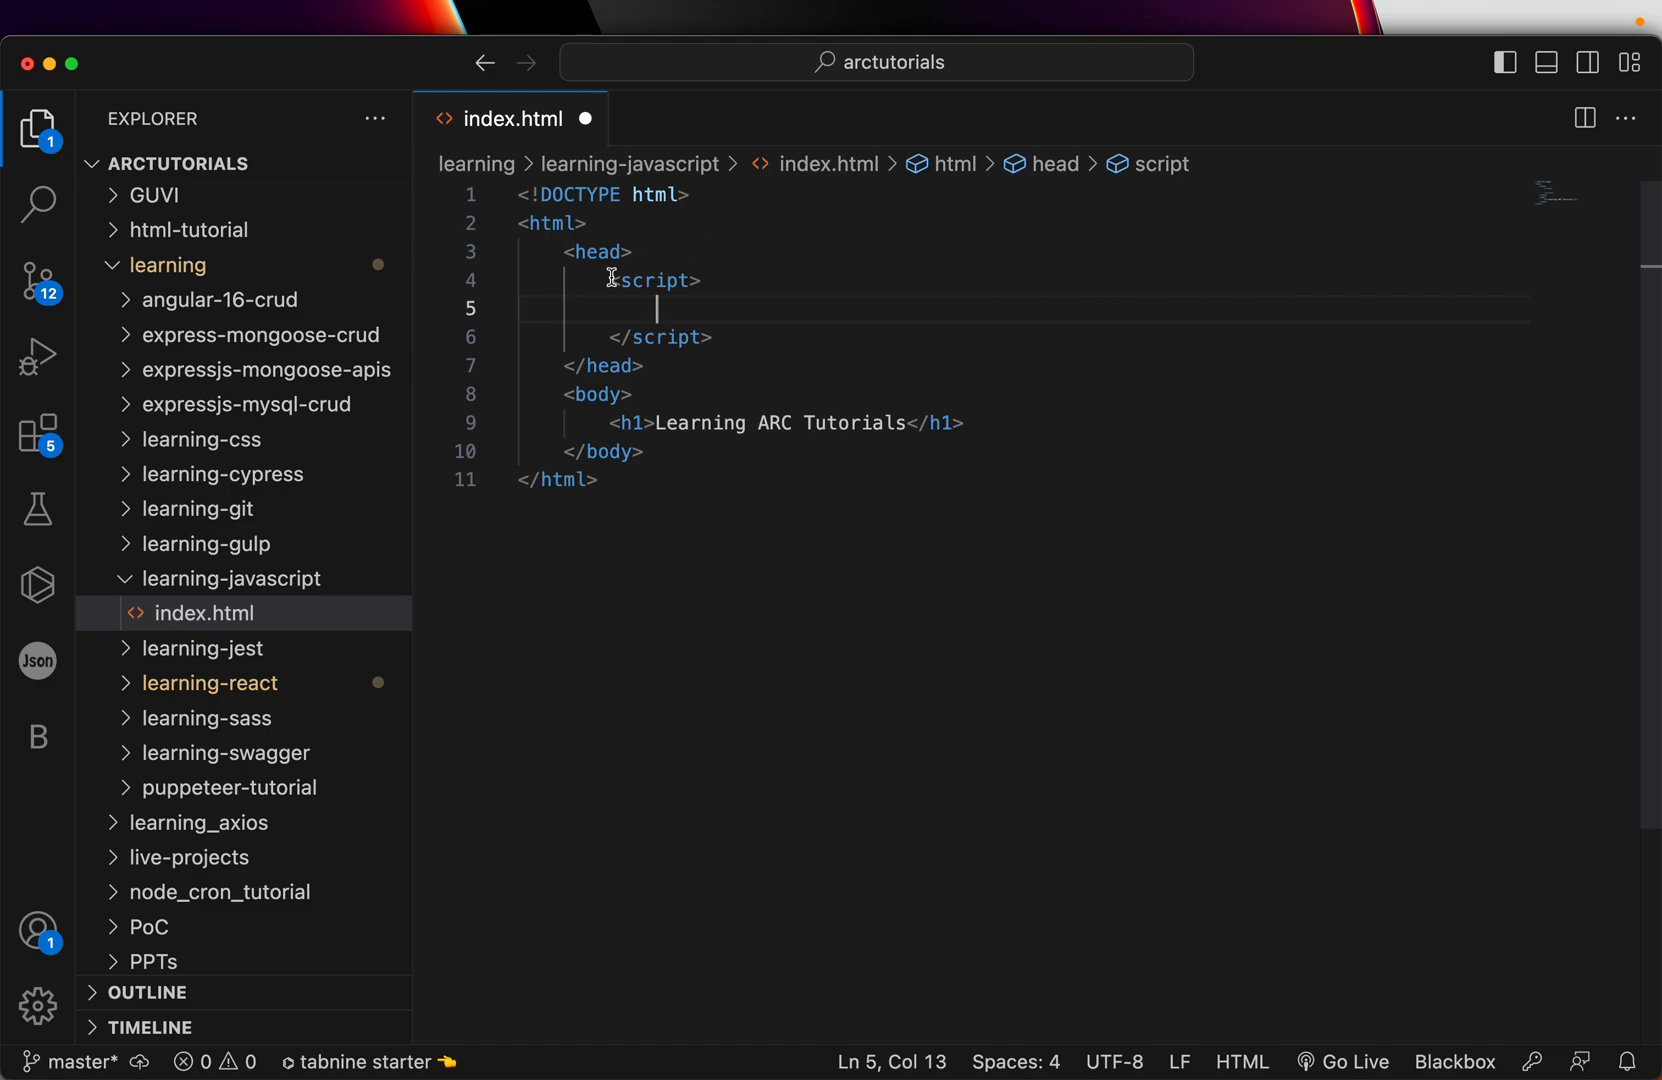
drag(610, 278, 712, 338)
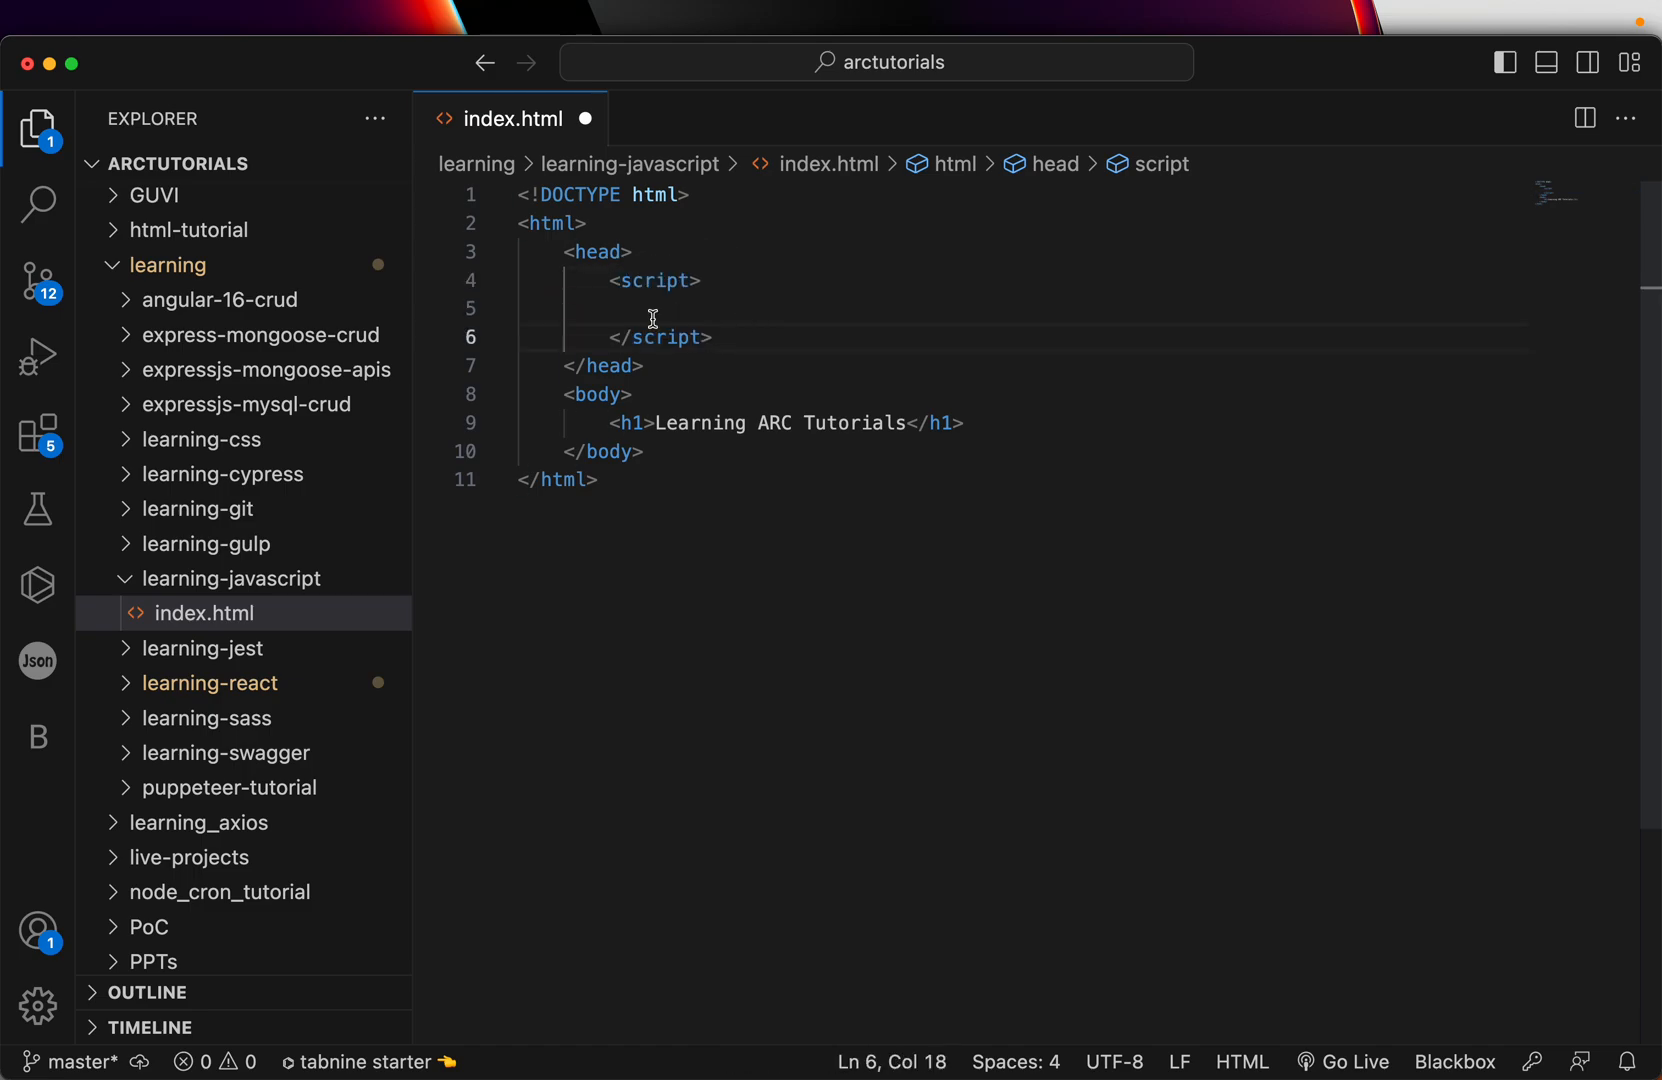
mouse_move(726, 368)
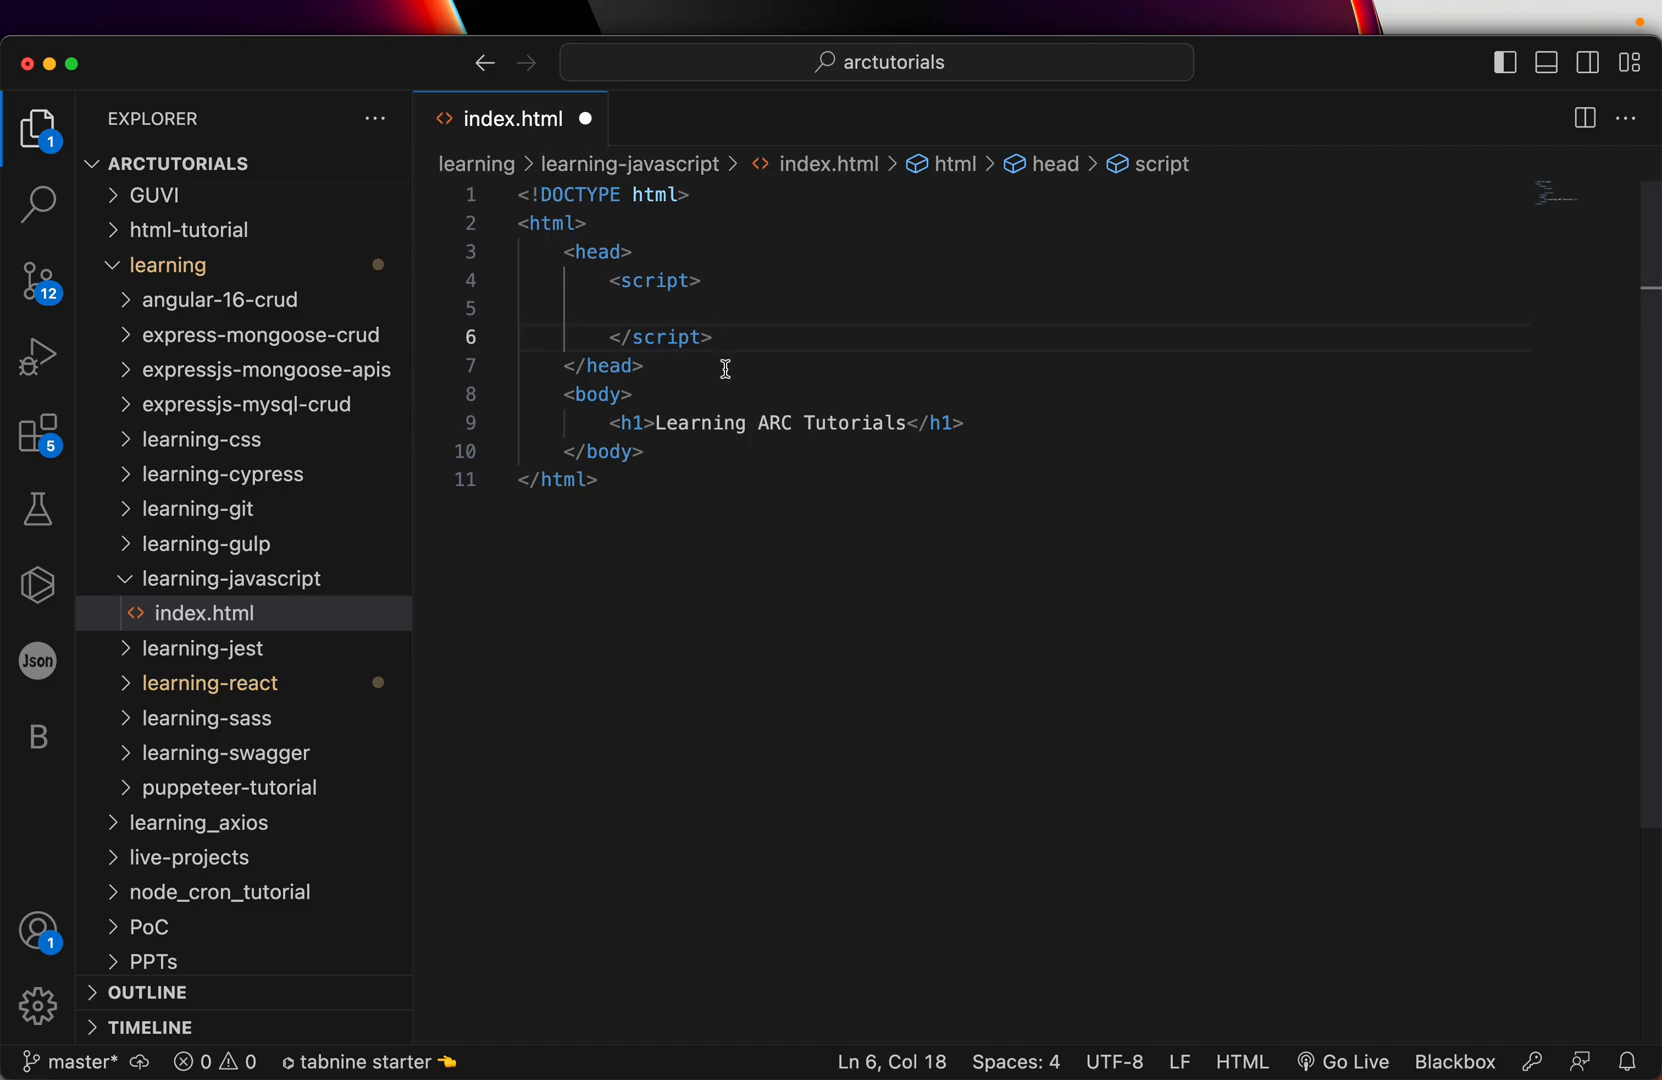
key(cmd+s)
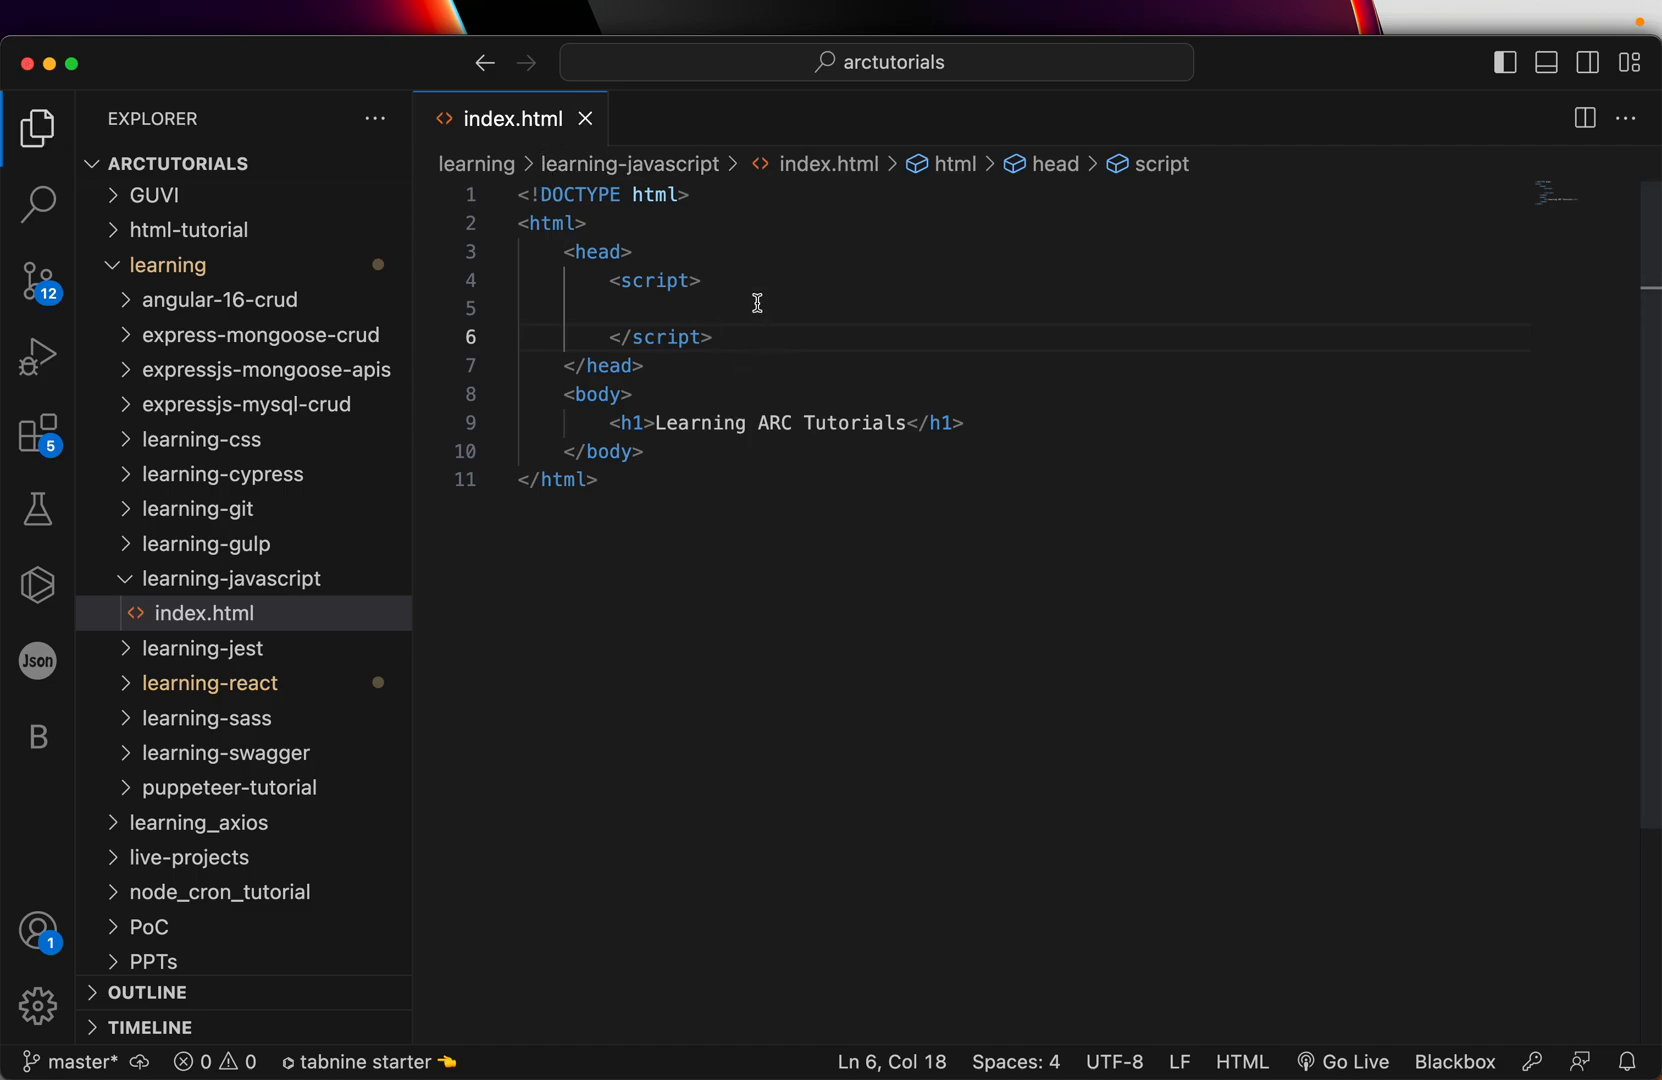
- Make the script log "Welcome to learning ARC Tutorials" to the console
text(console.log("Welcome to l)
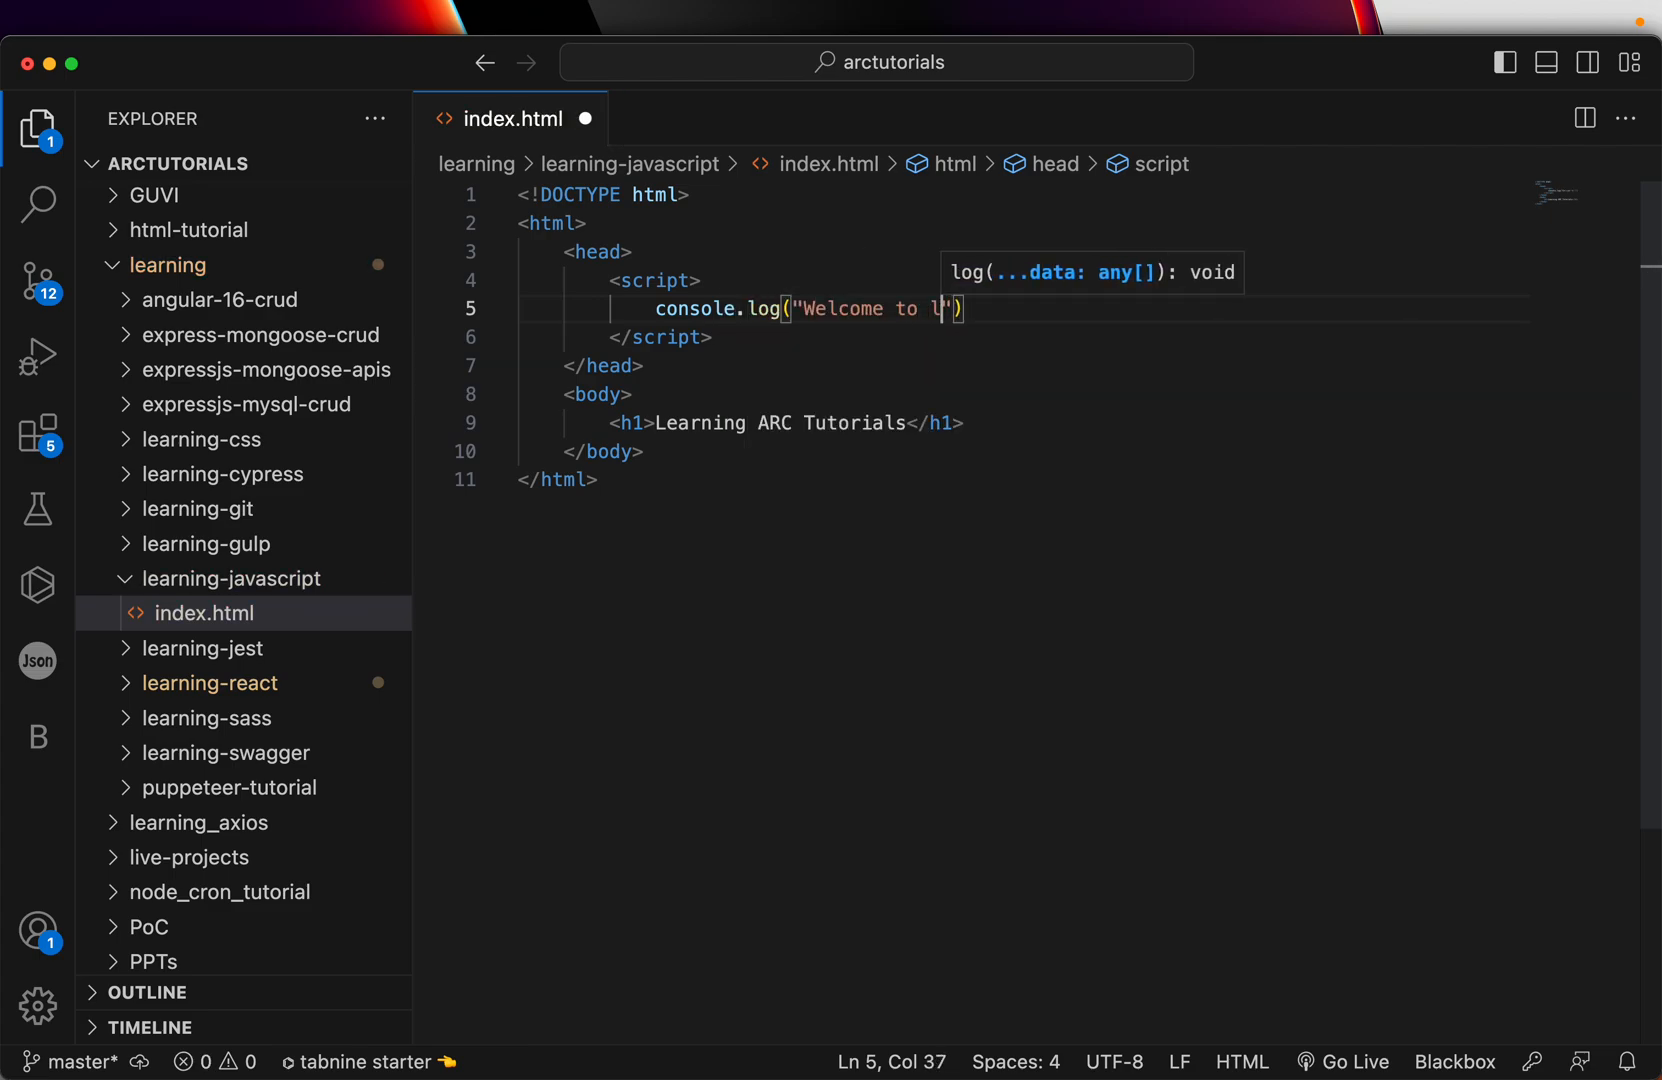
text(earning ARC Tutorials)
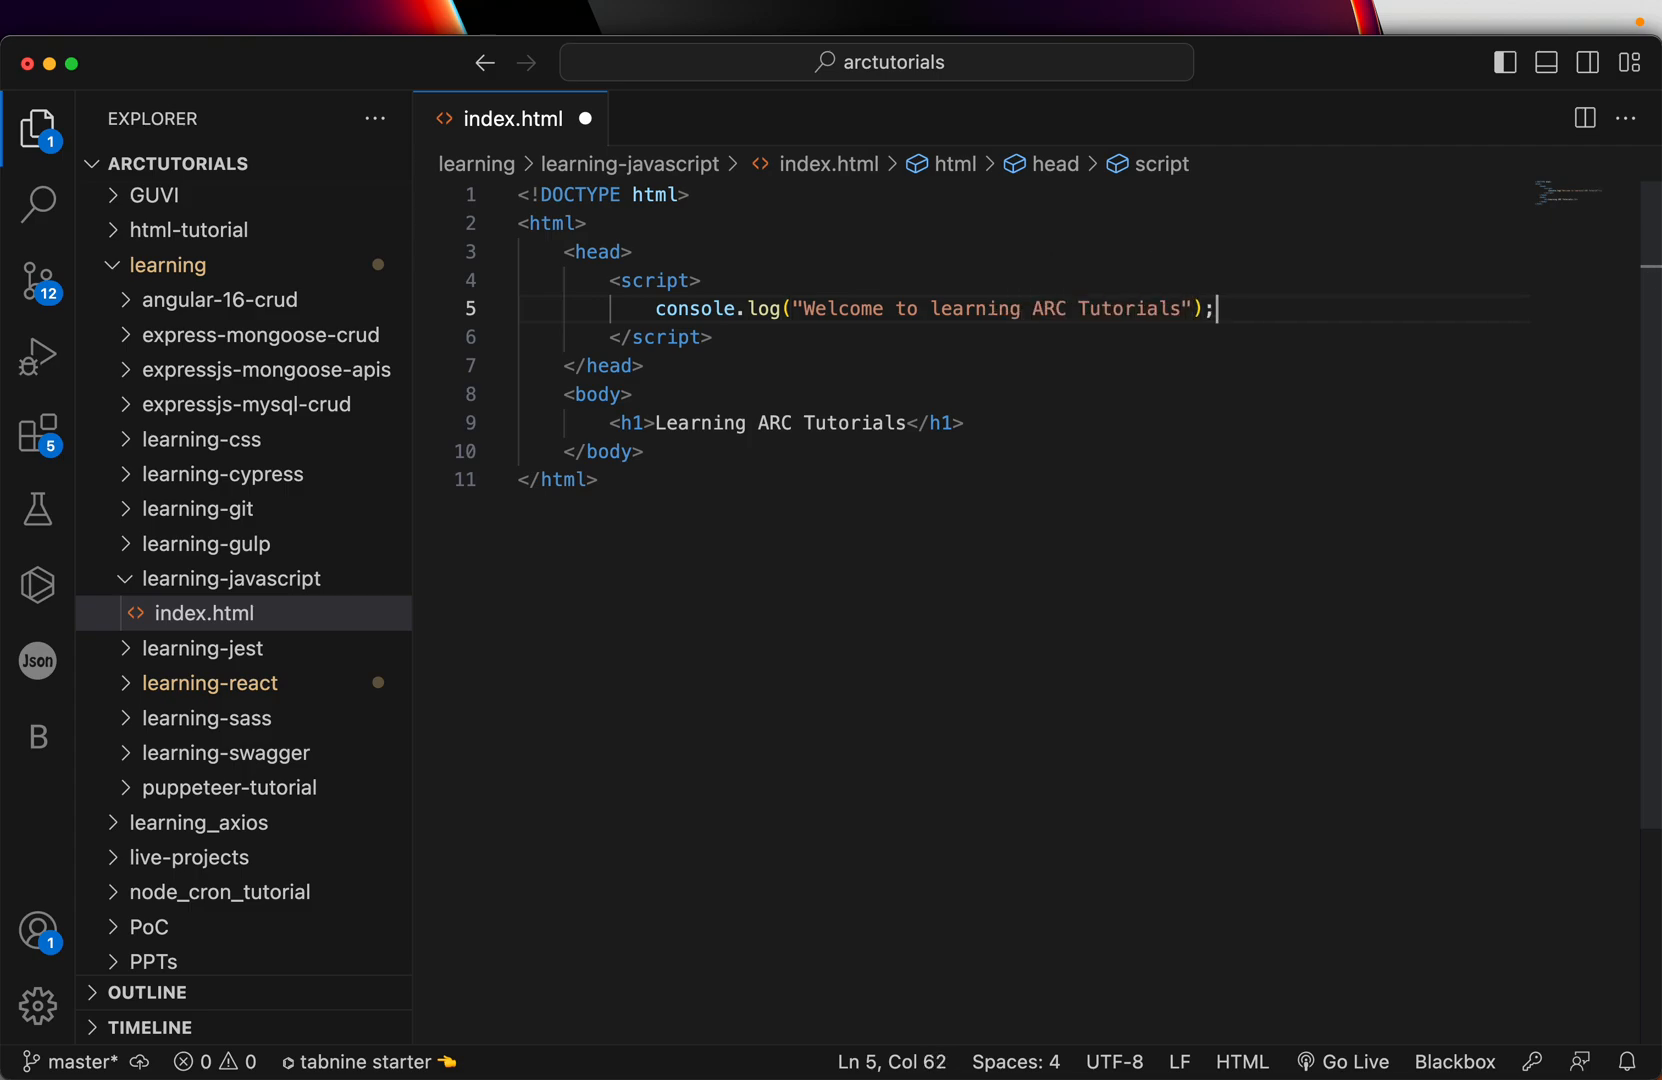
drag(656, 308, 1136, 308)
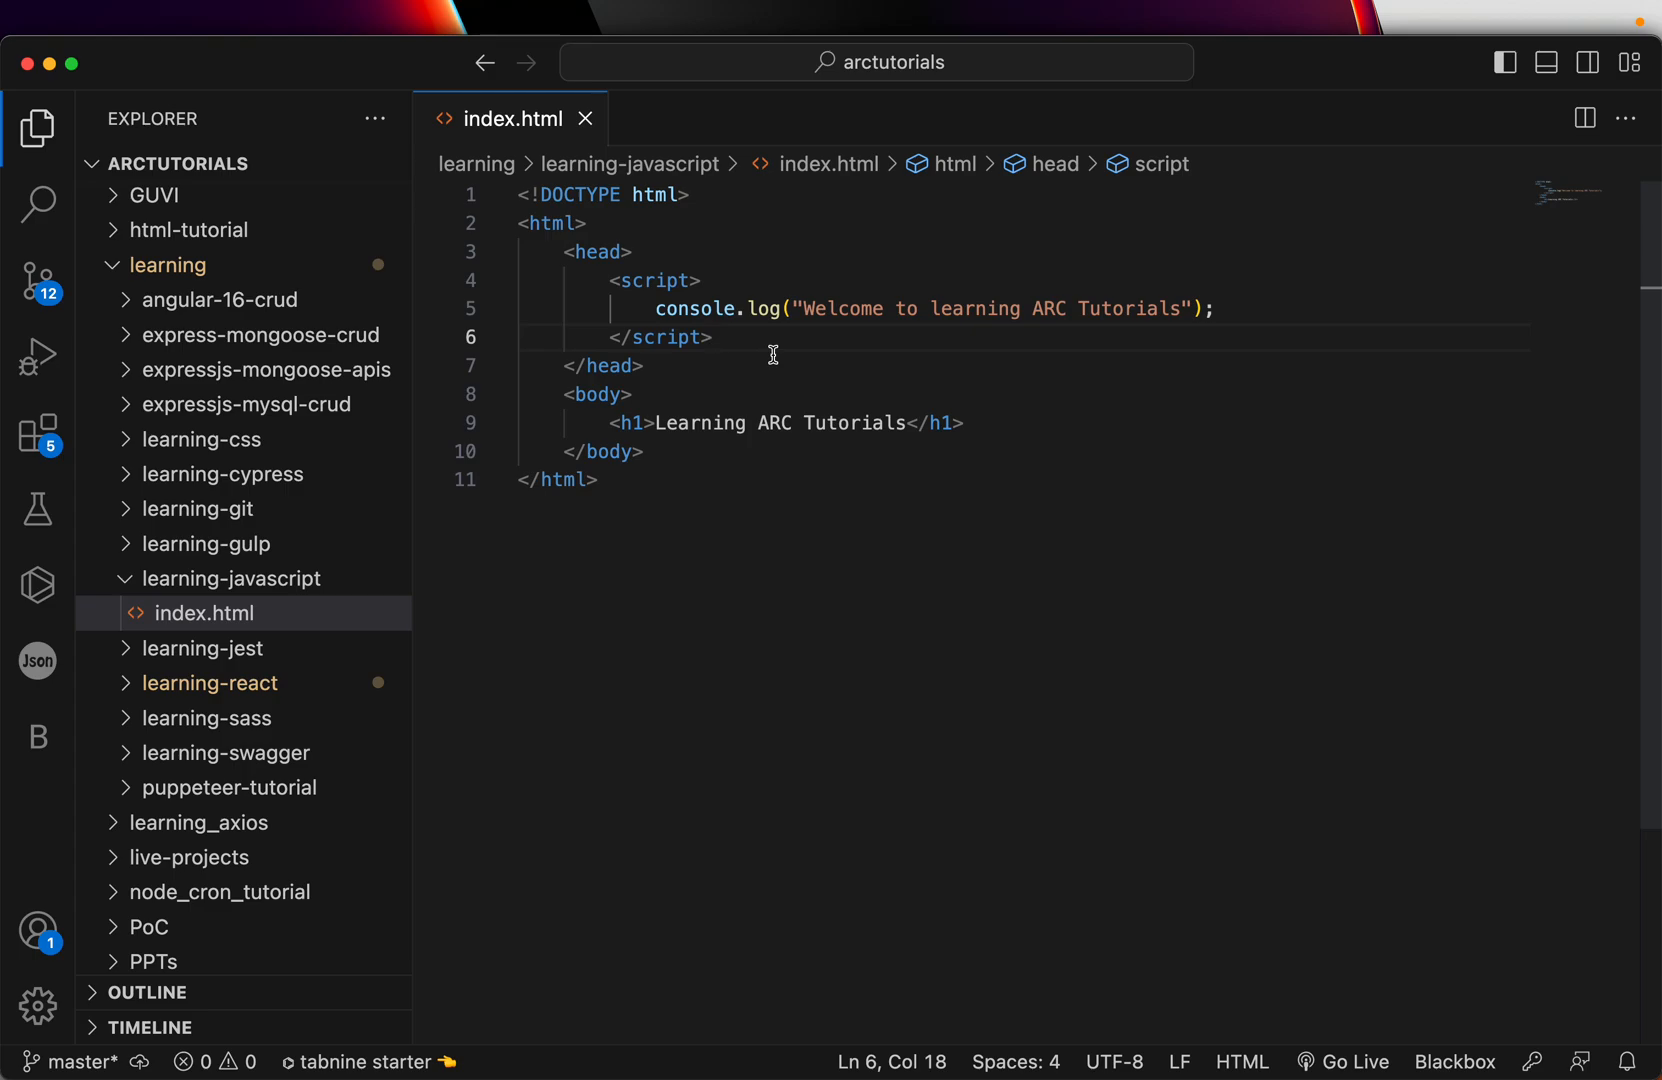
mouse_move(710, 326)
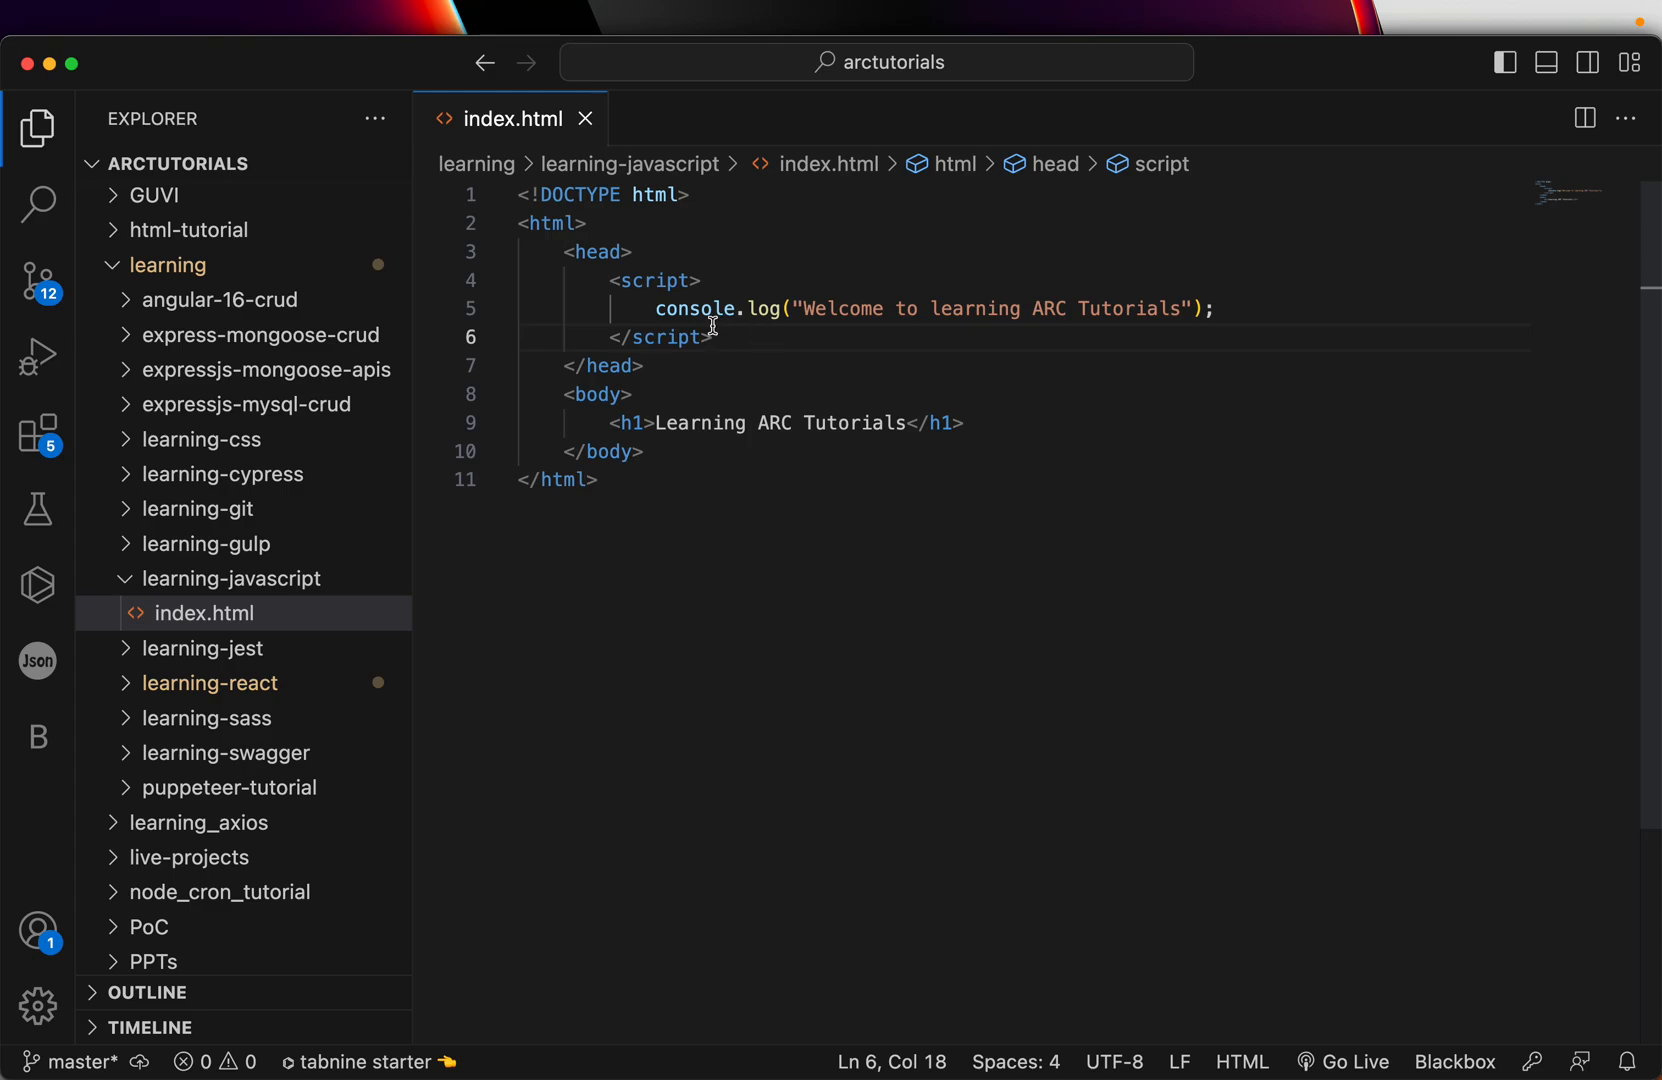
mouse_move(868, 358)
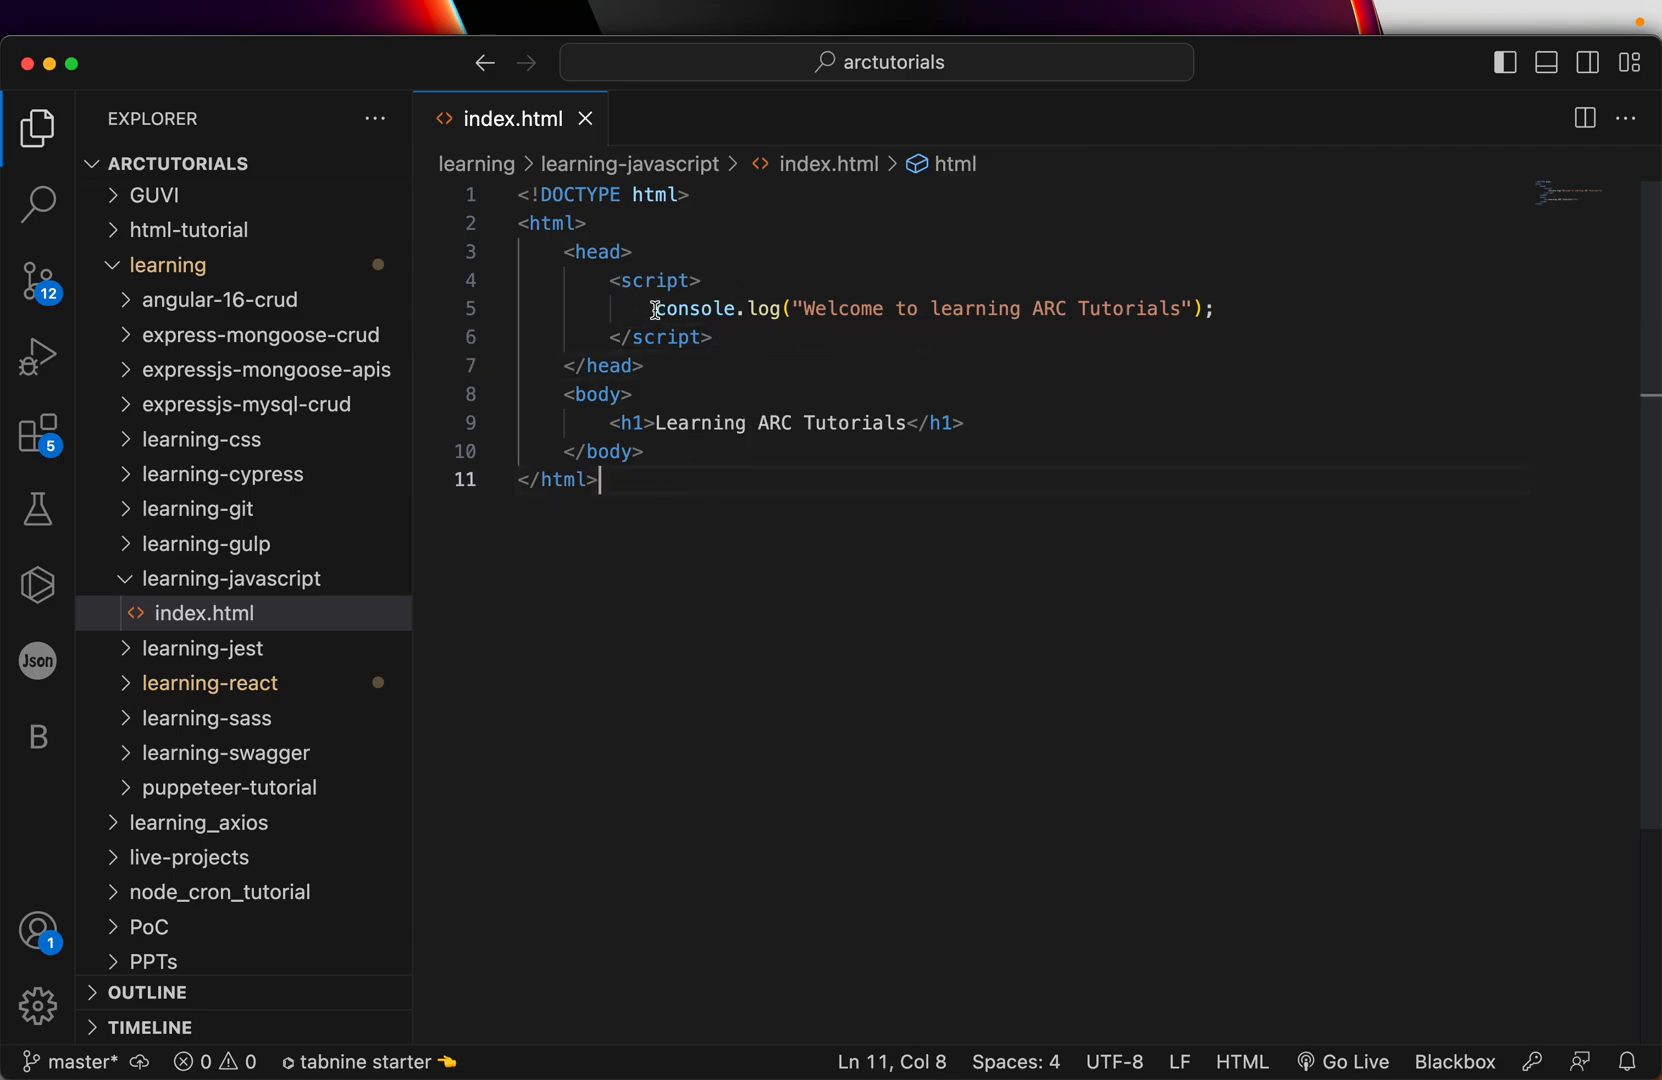
triple_click(932, 308)
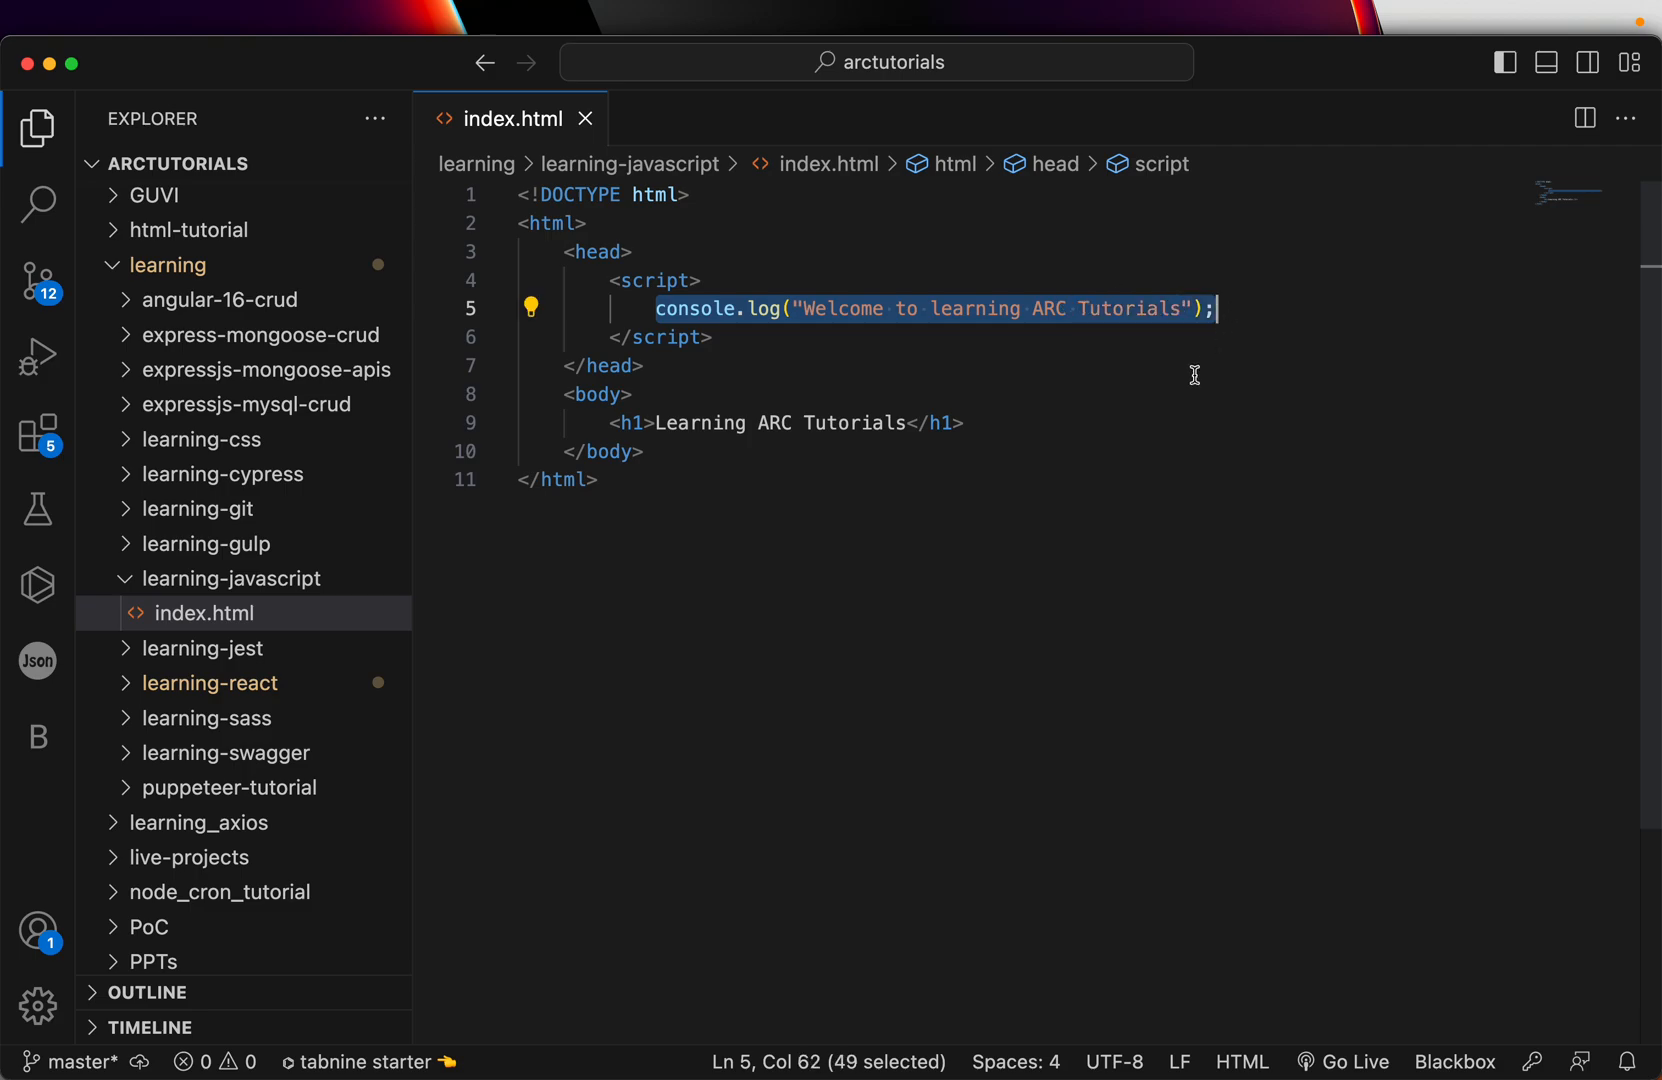
- Switch to Chrome to view index.html with its Learning ARC Tutorials heading
click(632, 394)
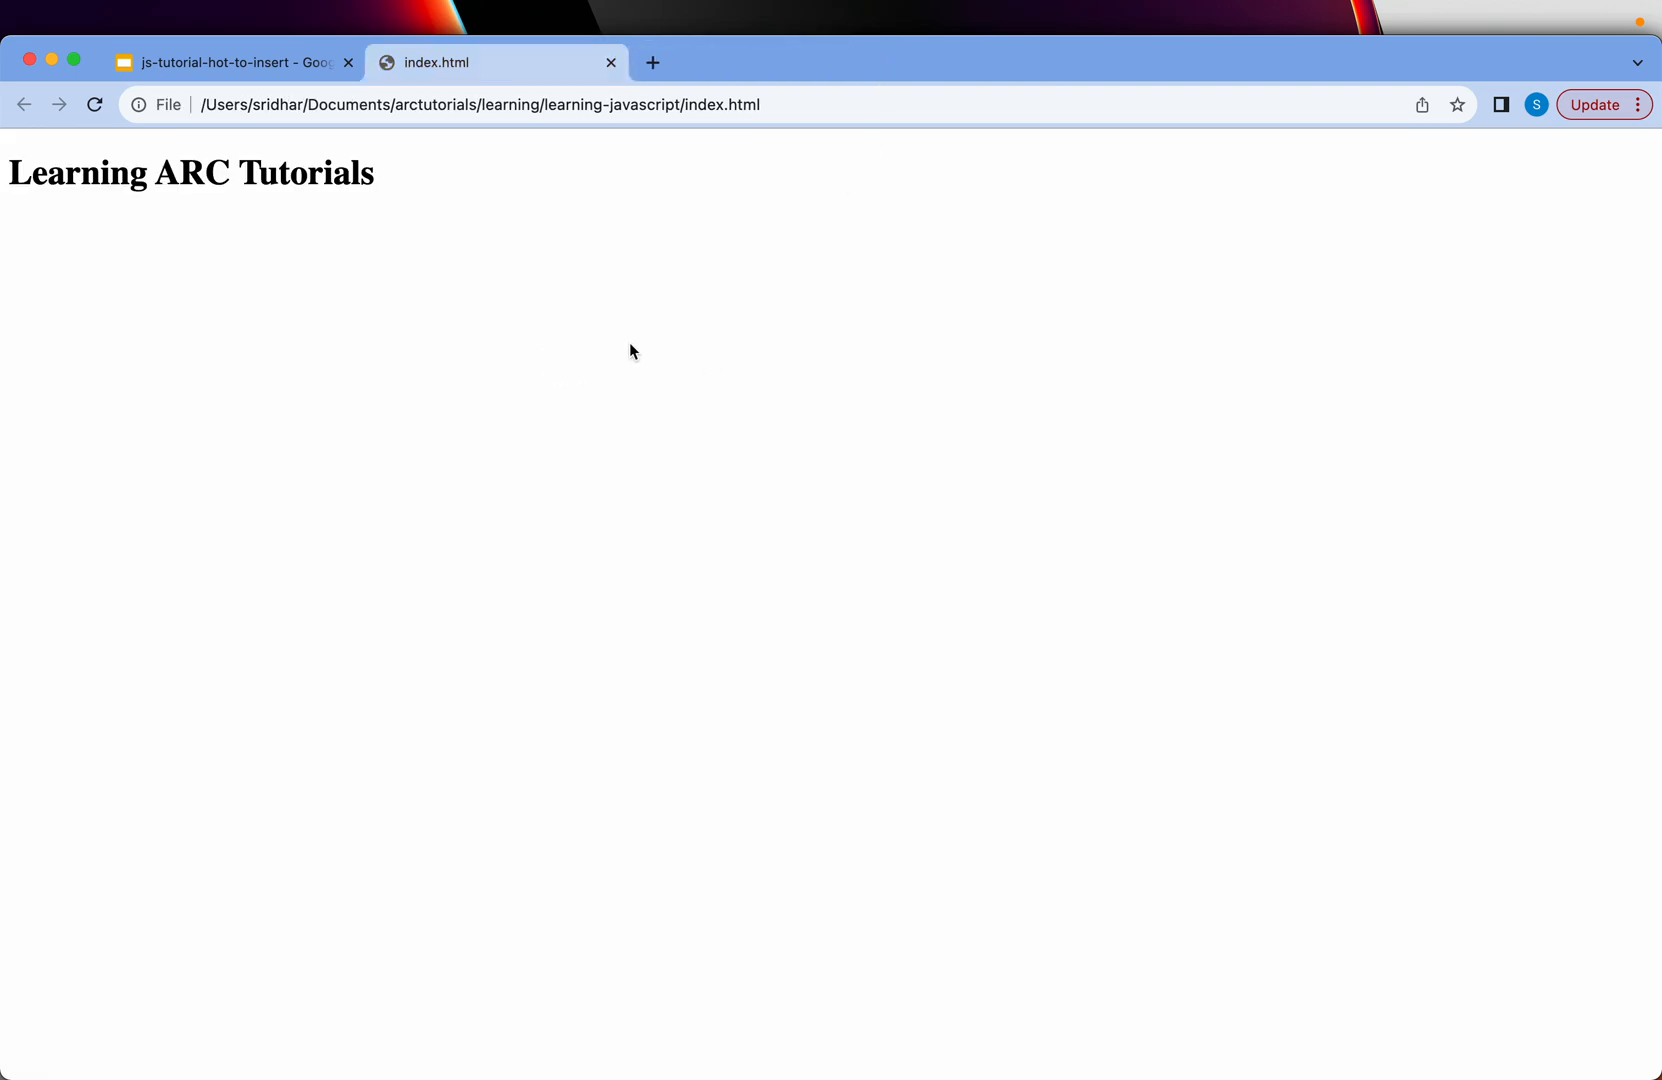
- Inspect the page, dock DevTools to the bottom and show the Console with the welcome message
right_click(630, 350)
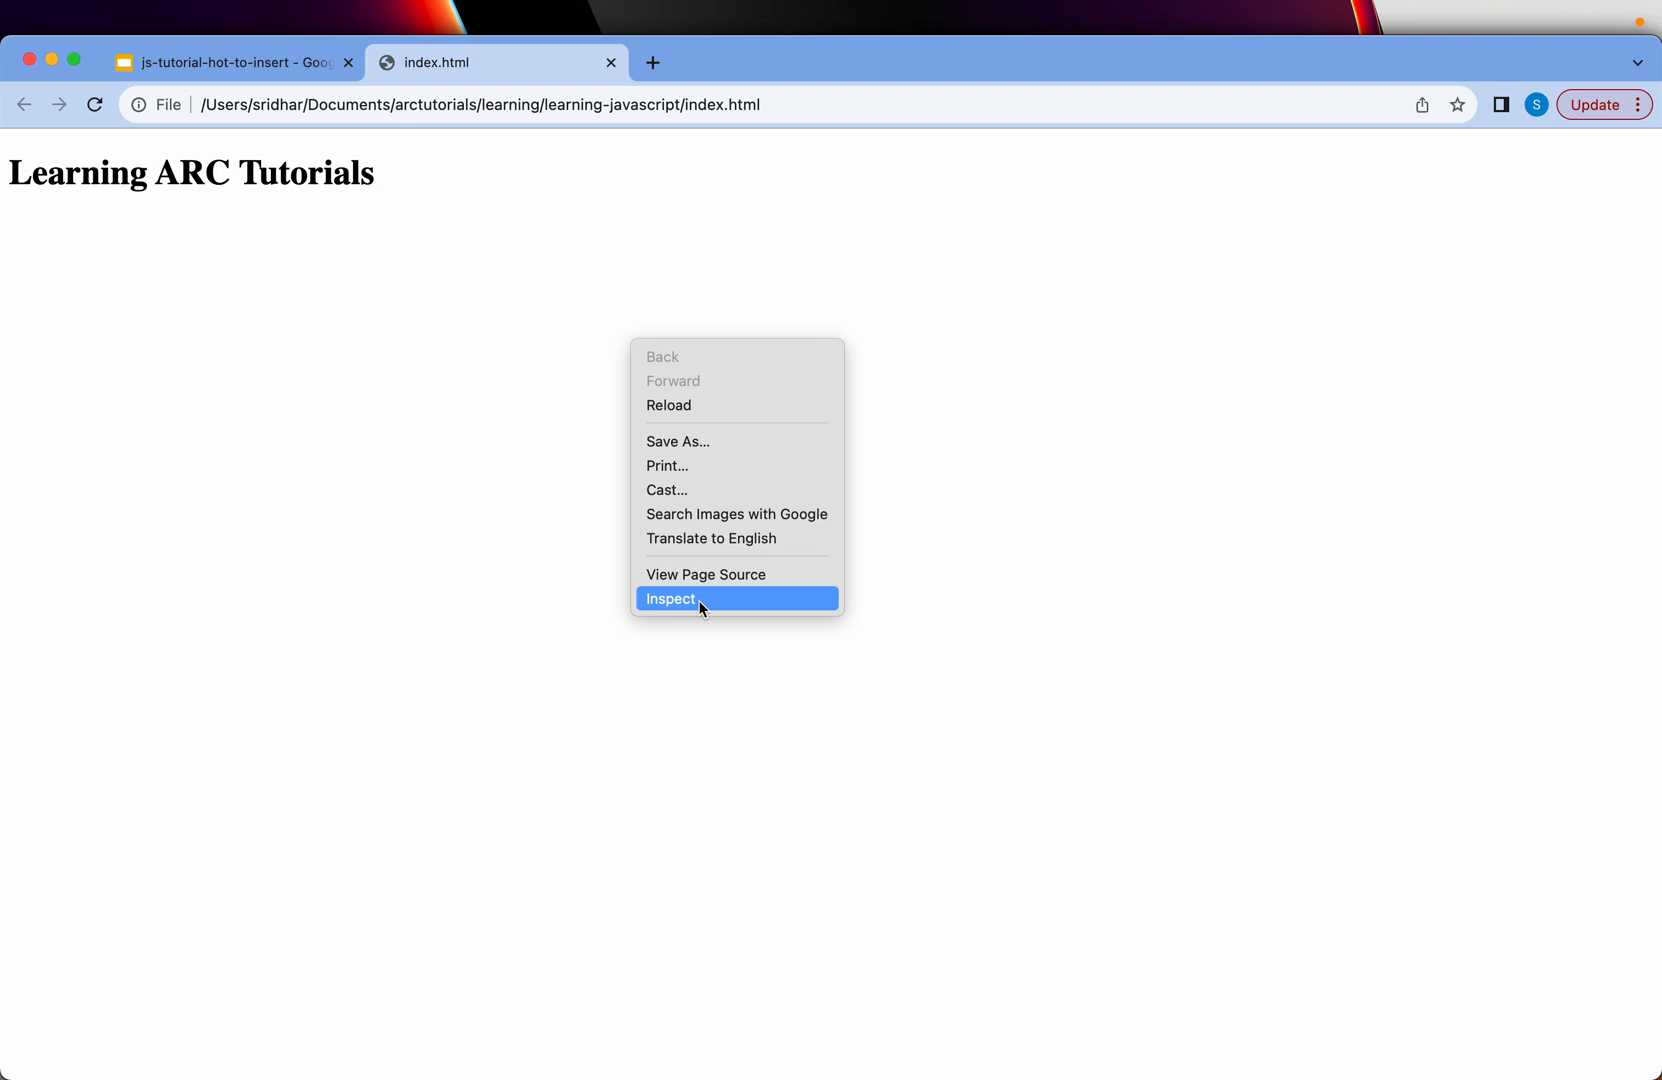
click(668, 598)
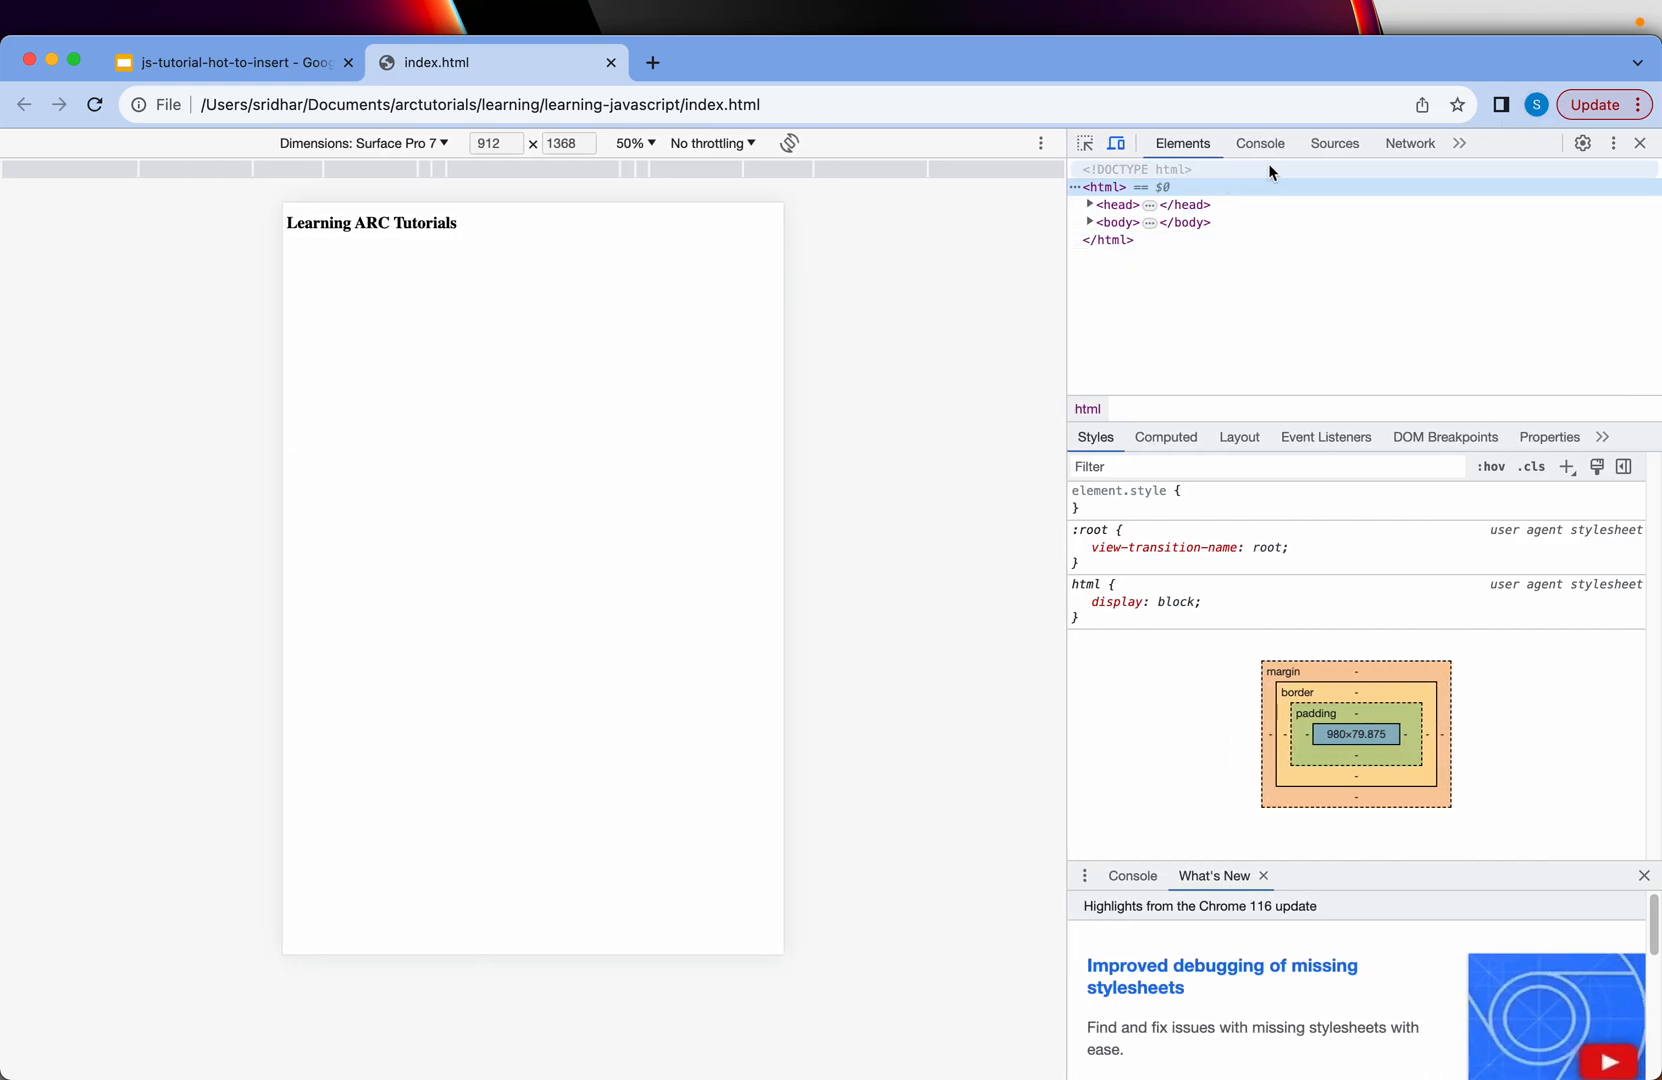
click(1612, 144)
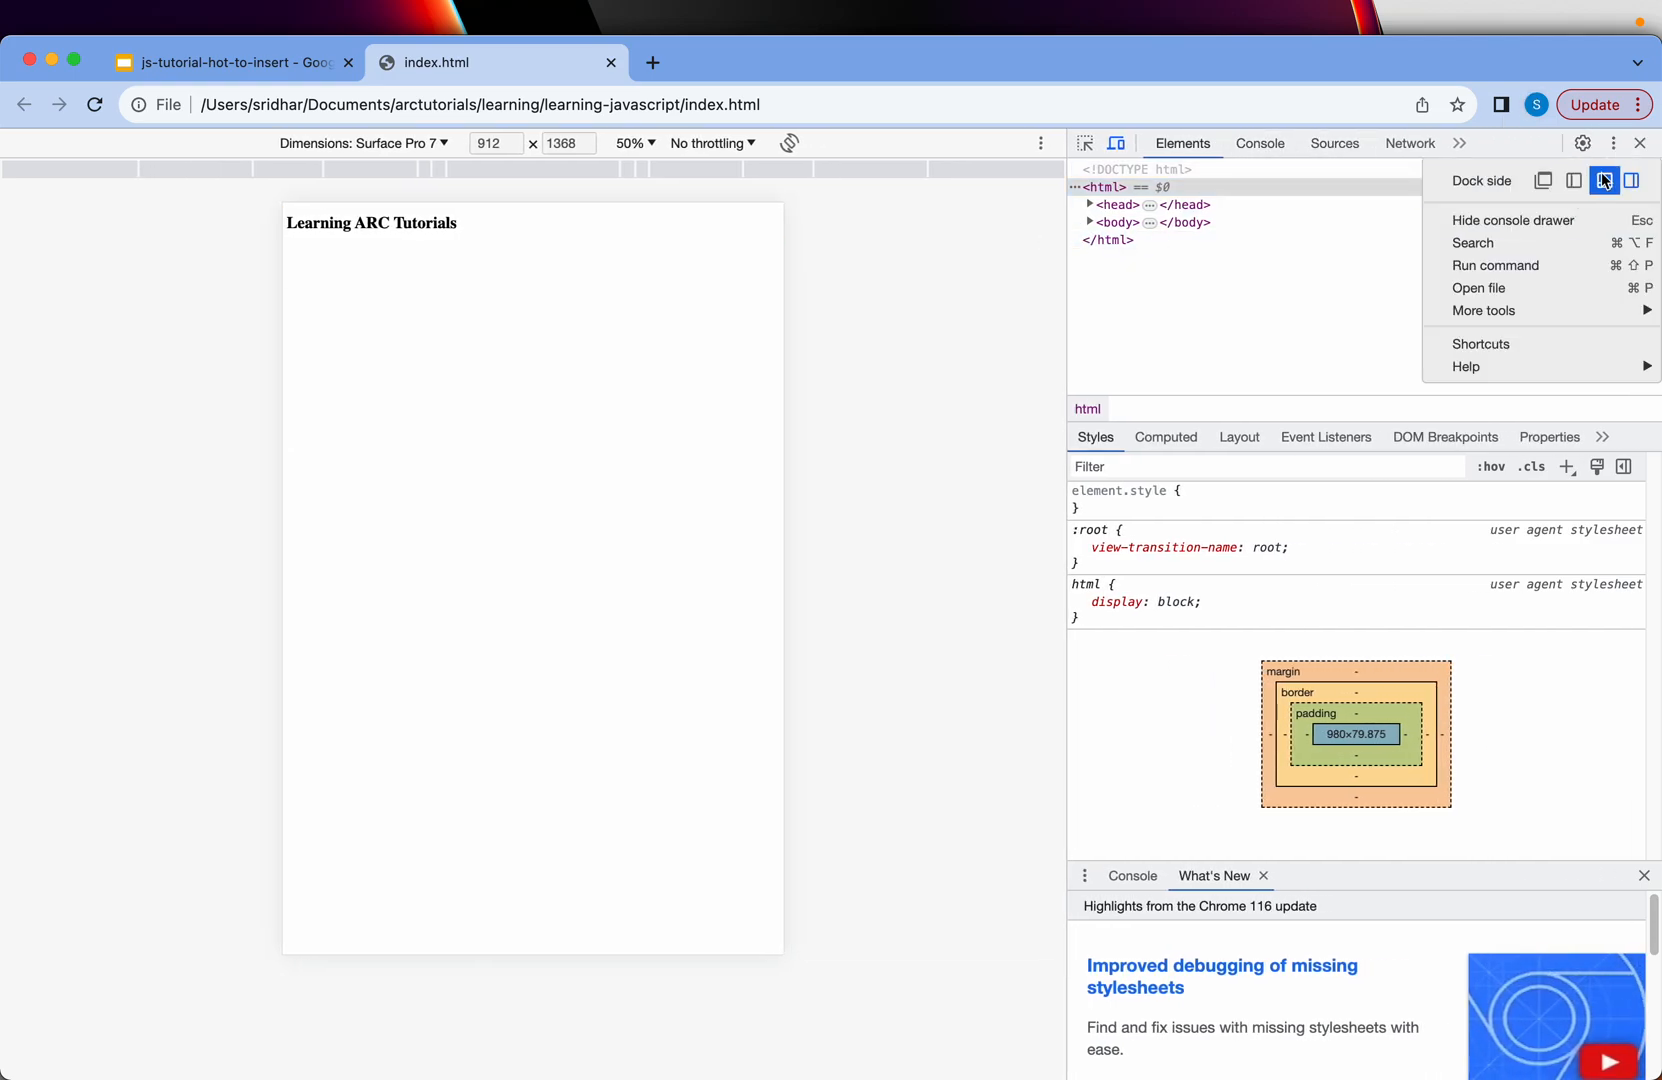
click(1572, 180)
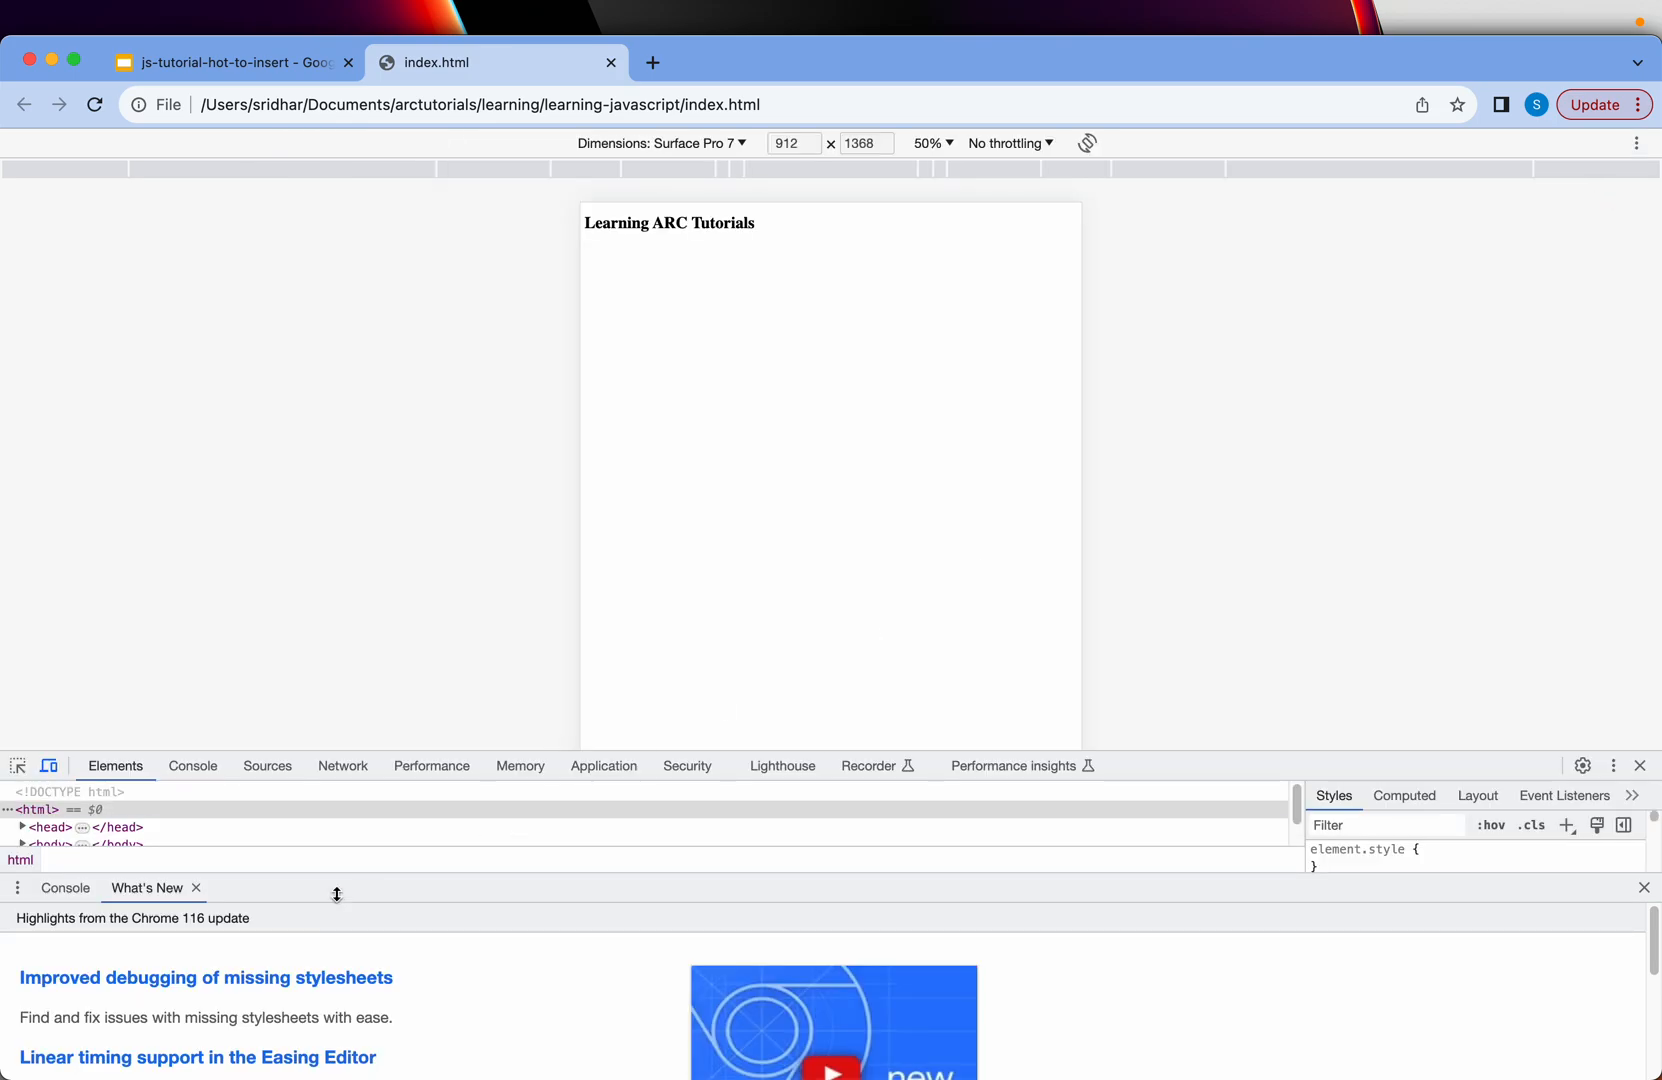
click(192, 766)
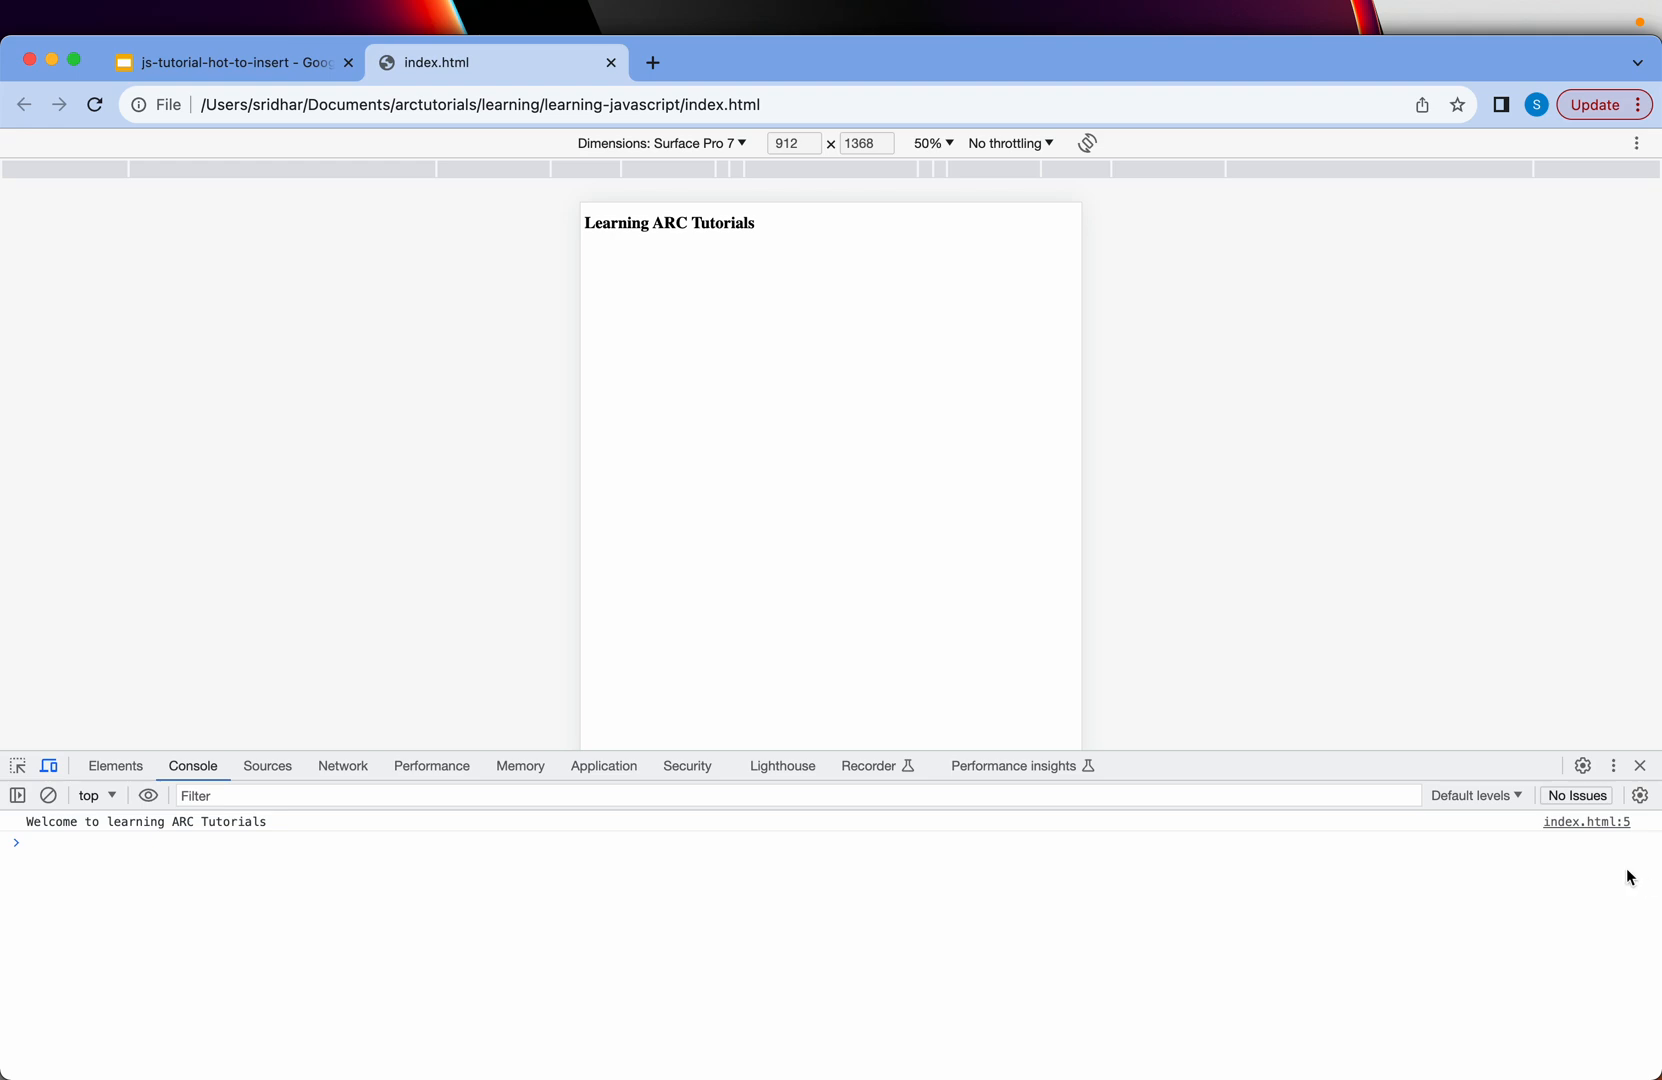
mouse_move(1312, 420)
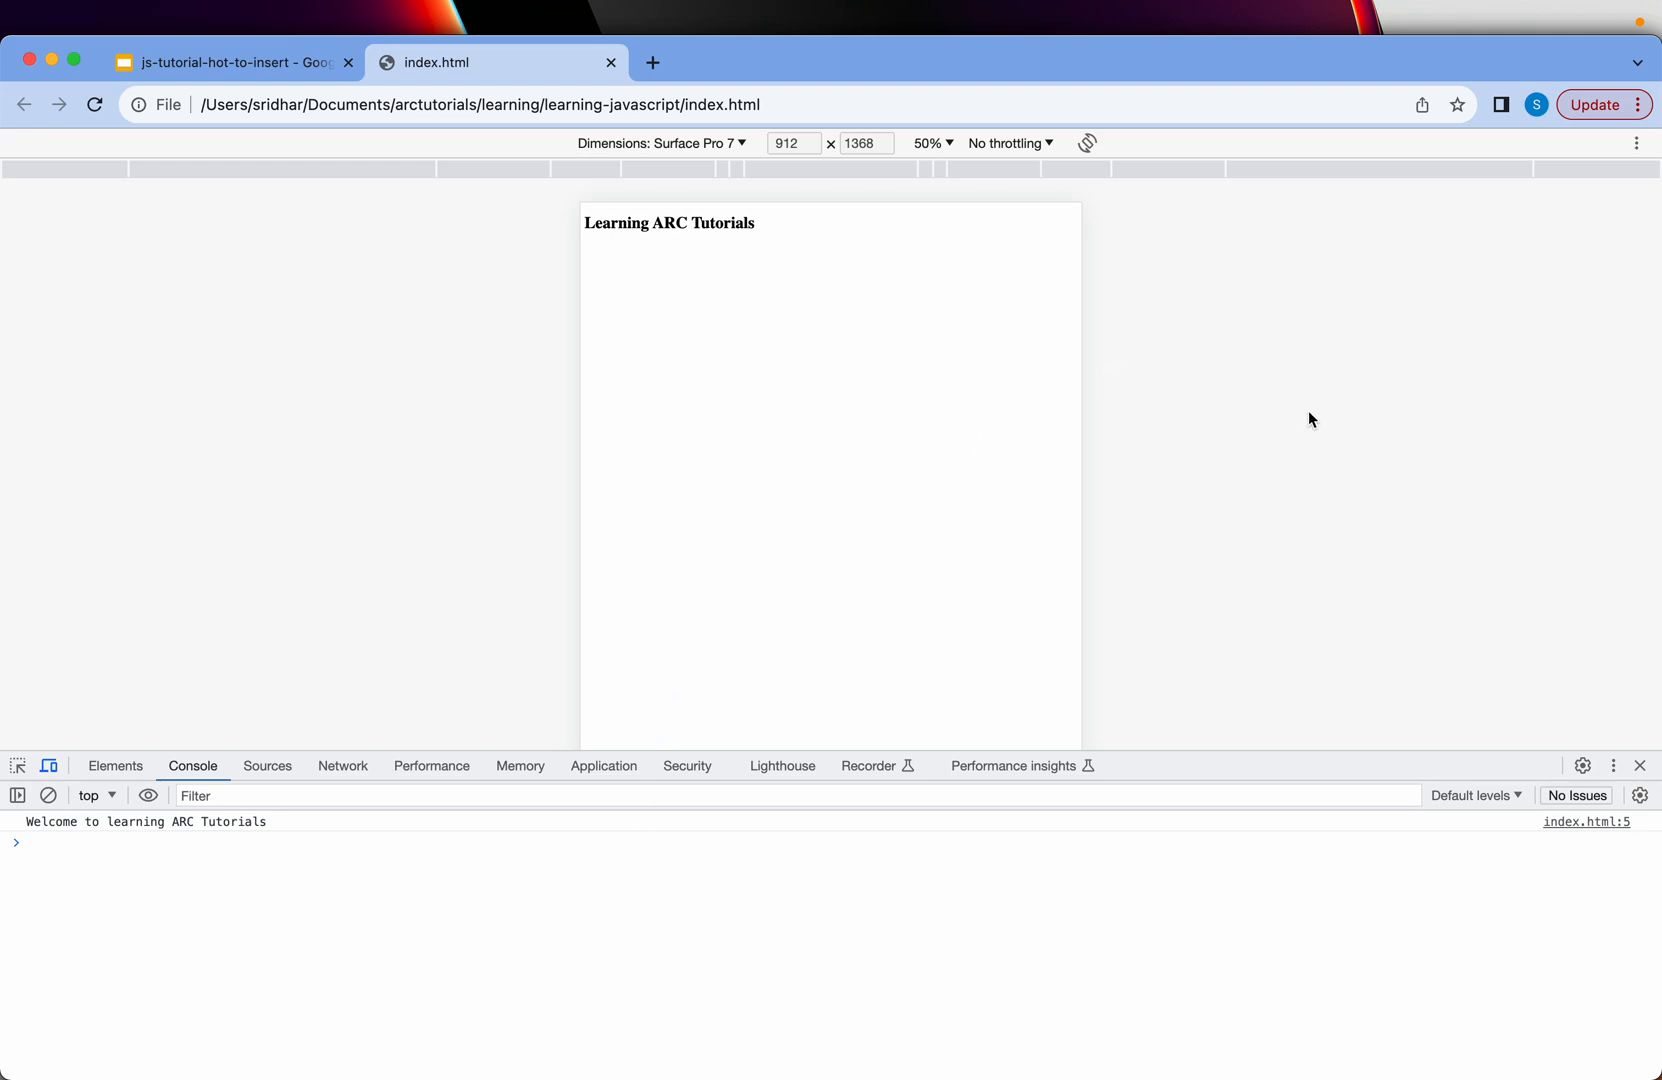
- Dock DevTools to the right, glance at Elements, and return to the Console messages
click(1612, 766)
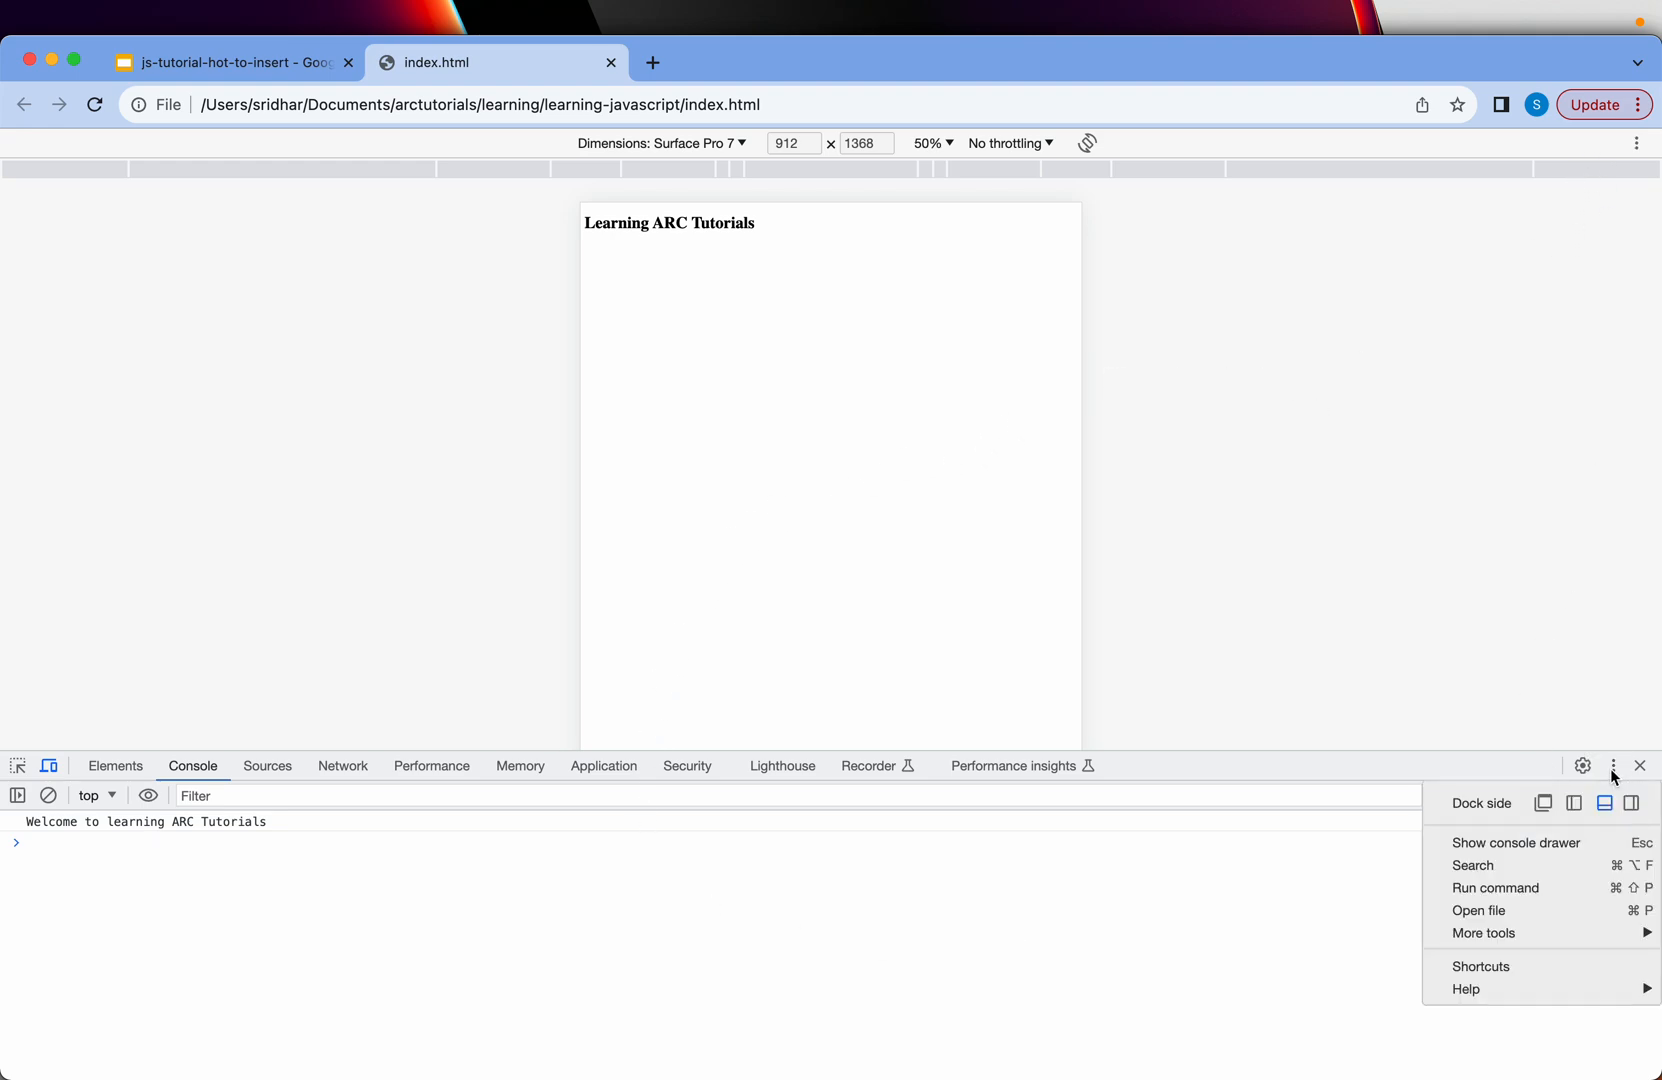
click(1632, 804)
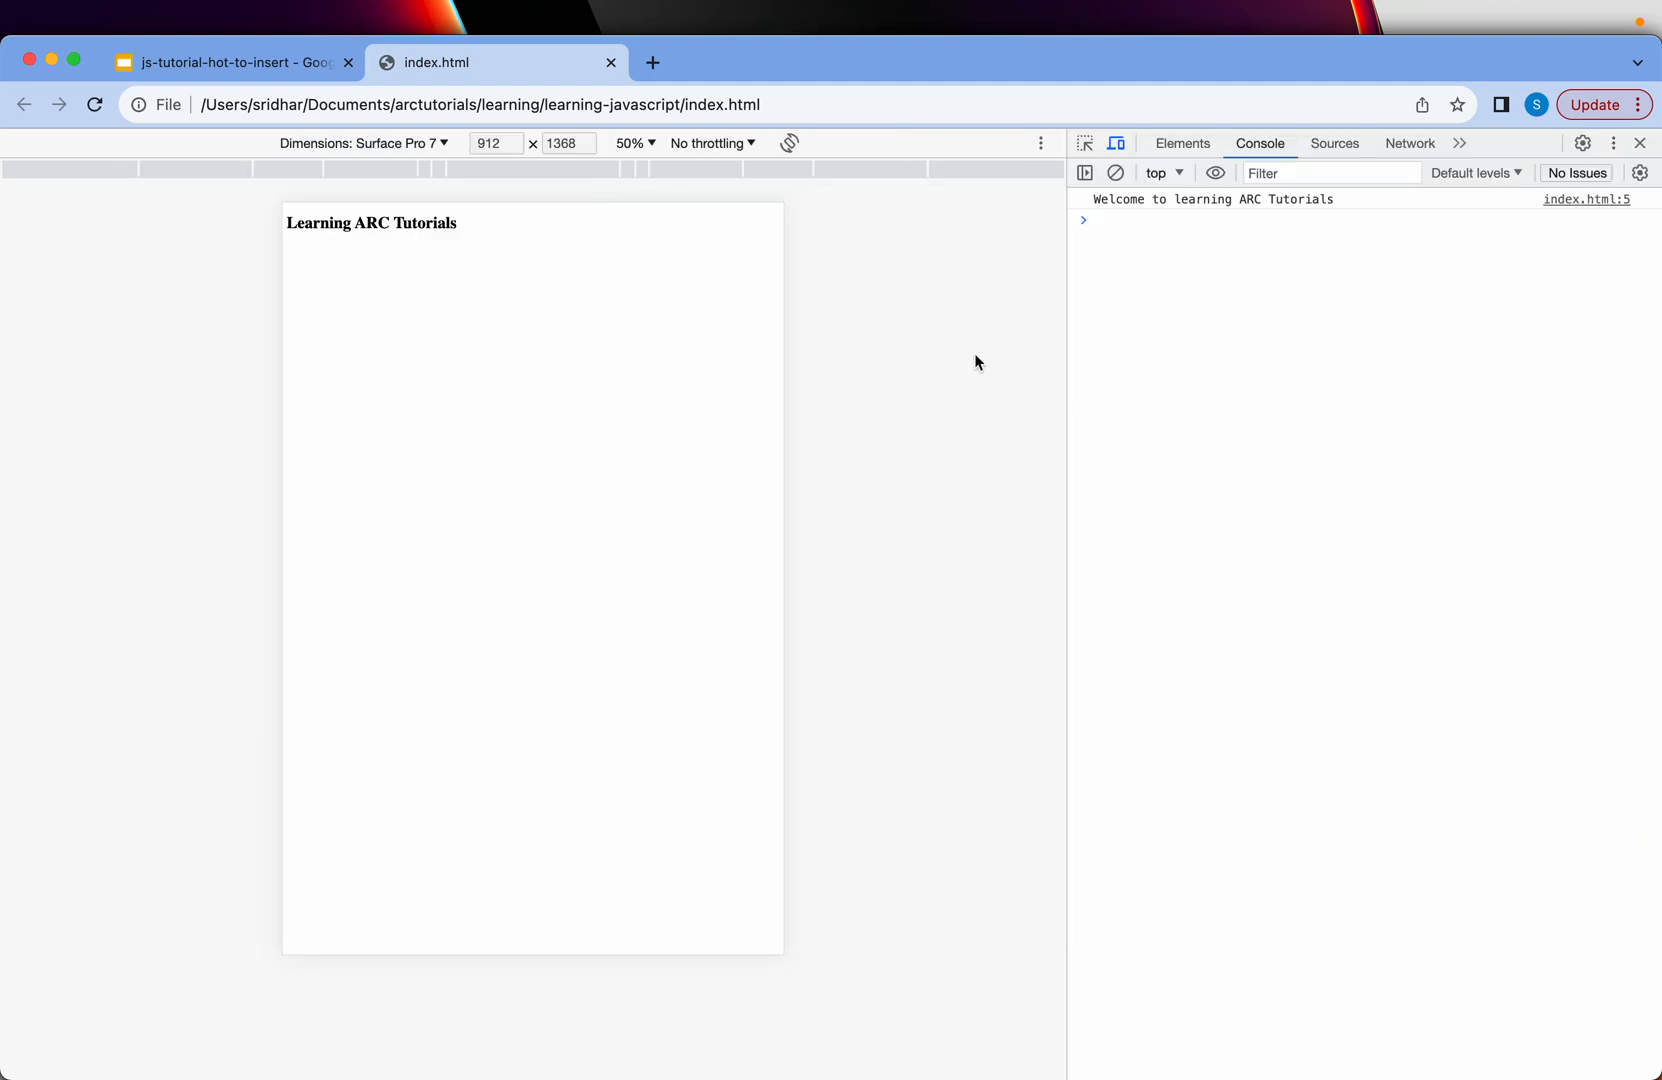
click(1180, 144)
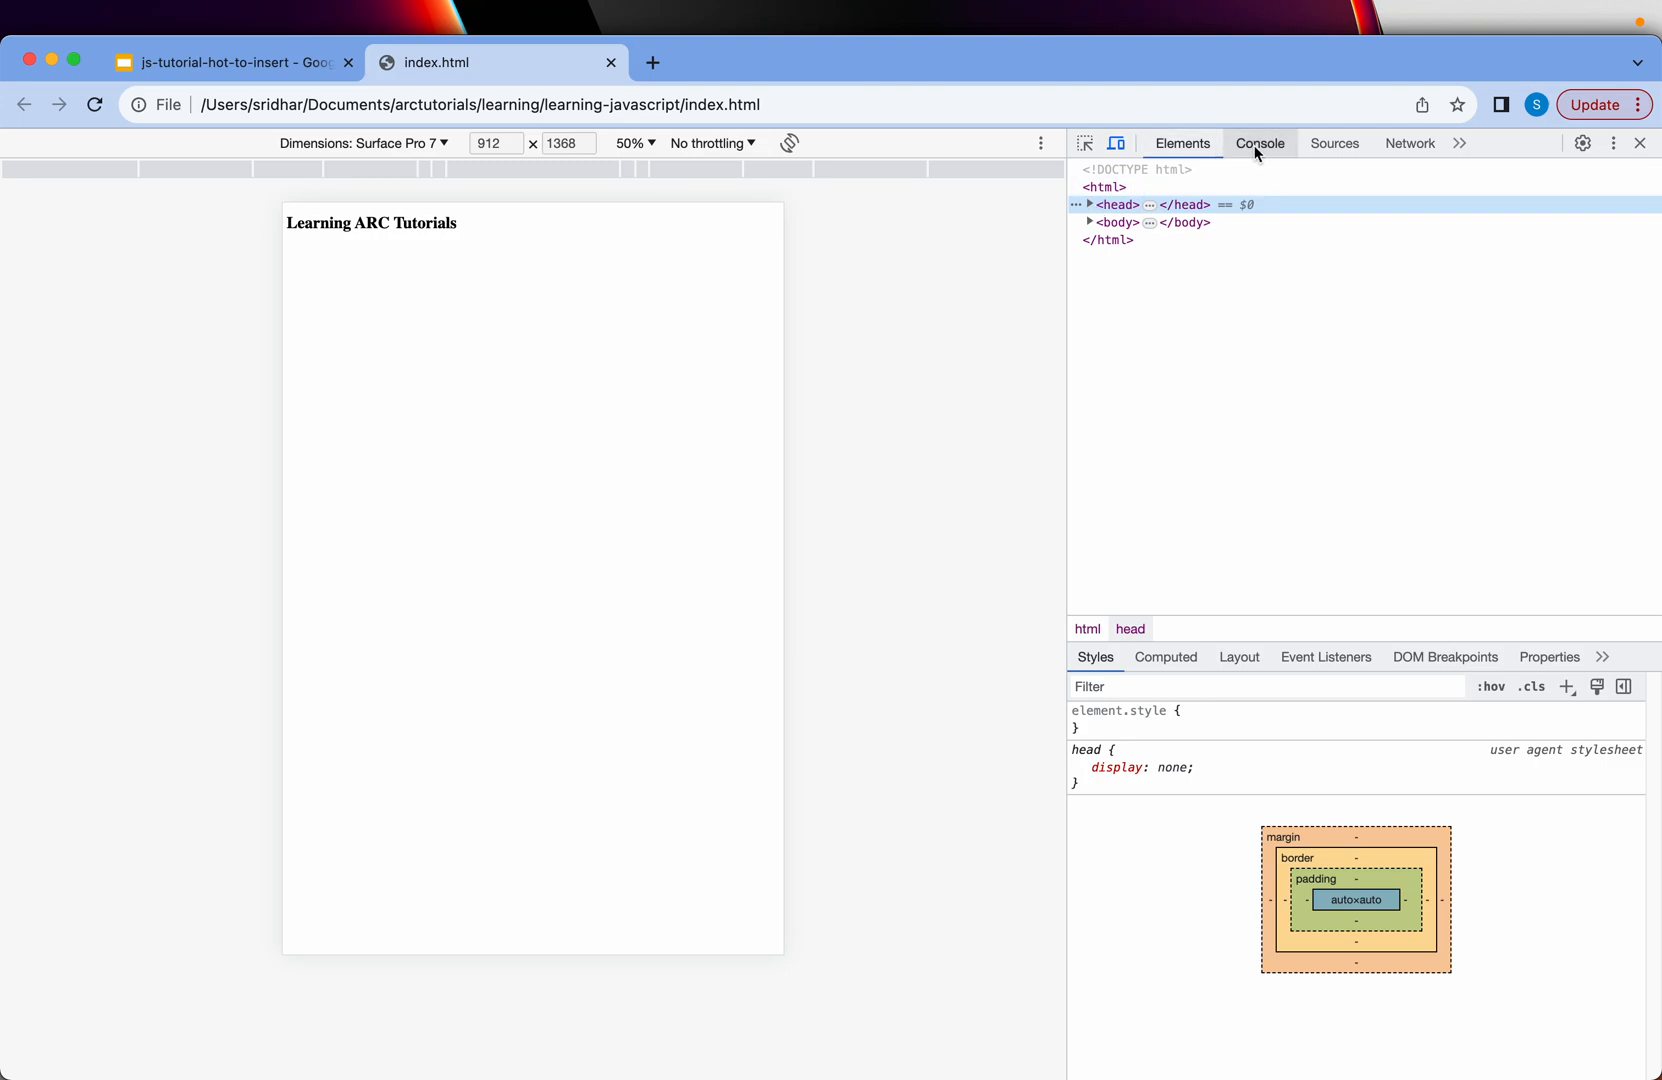
click(1260, 144)
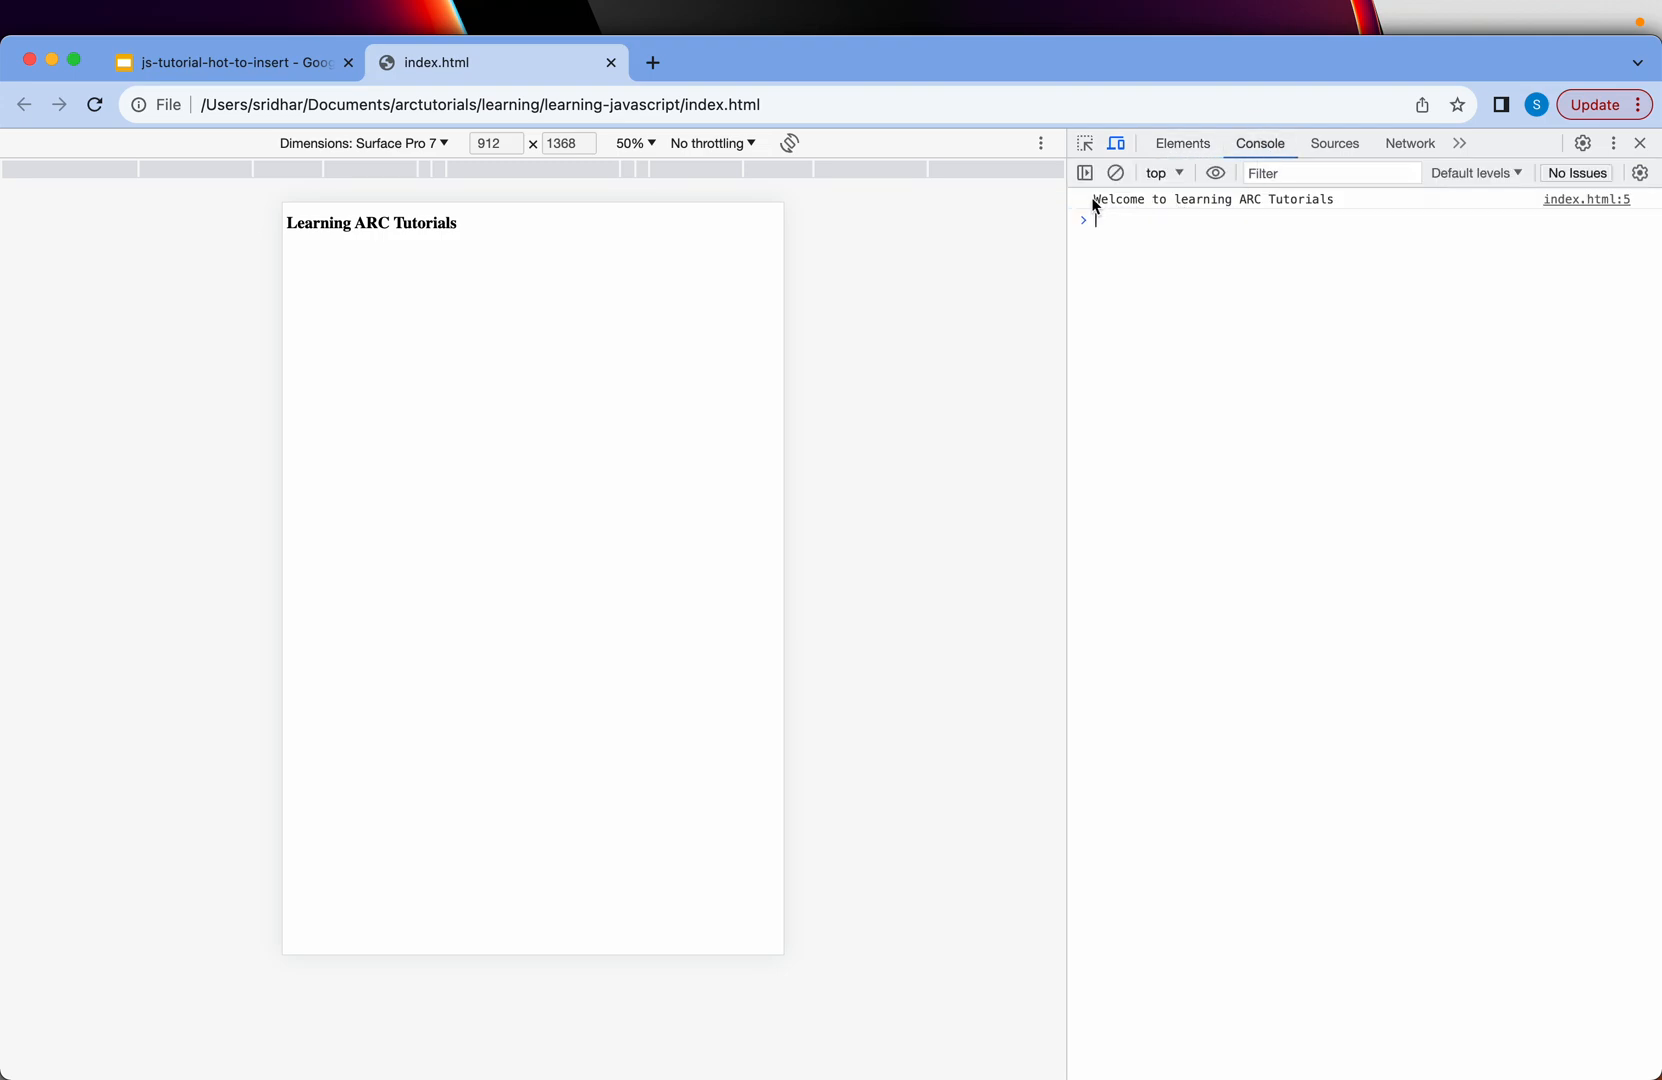
click(1214, 200)
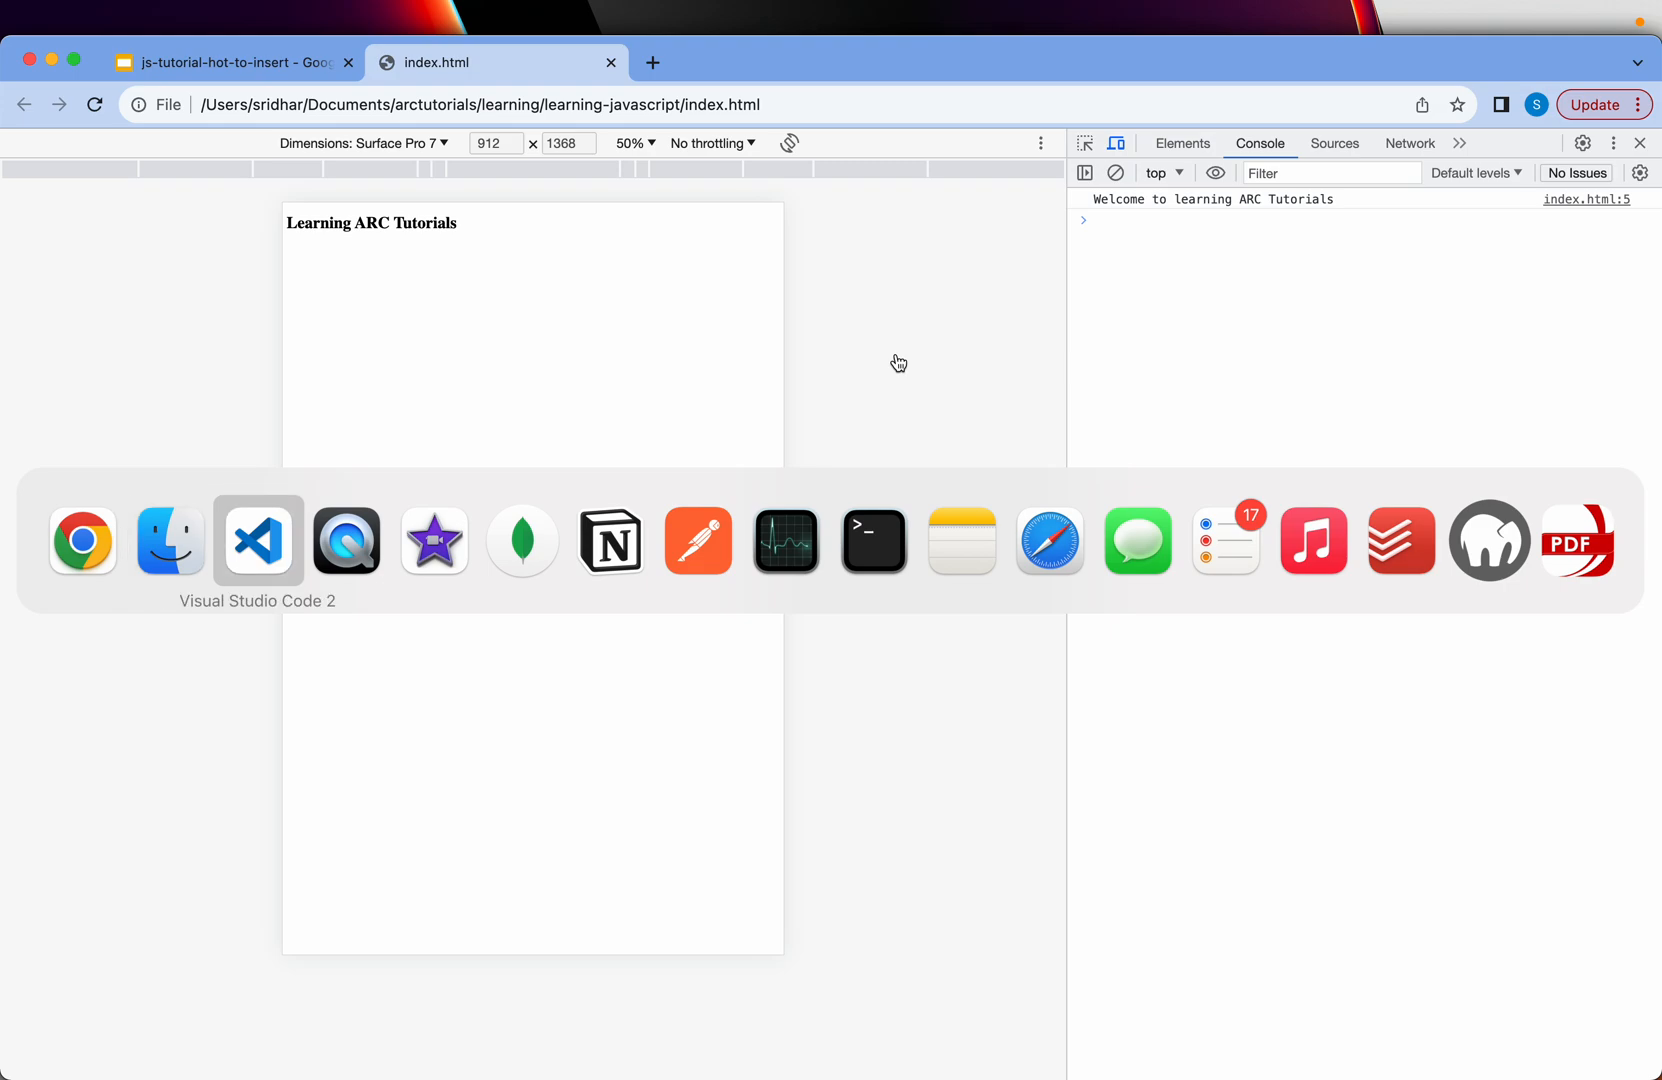
- Label the head script with an // Internal JavaScript comment above console.log
click(256, 540)
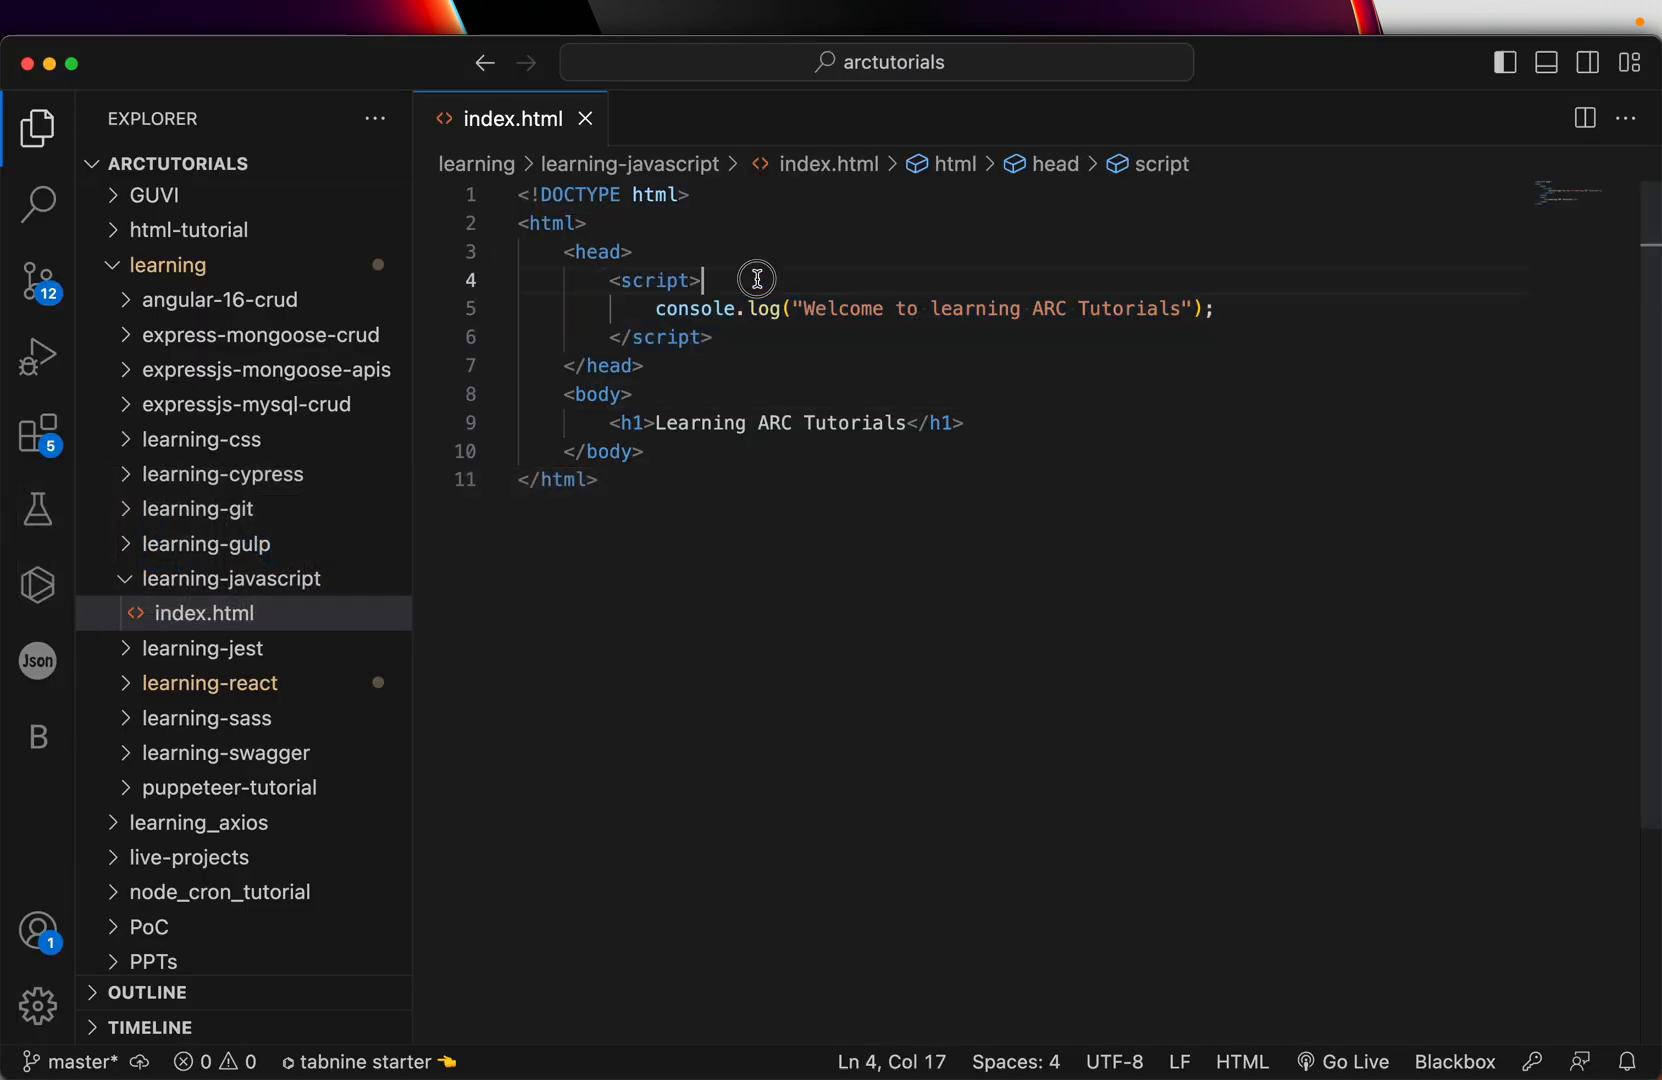
text(// Internal Jav)
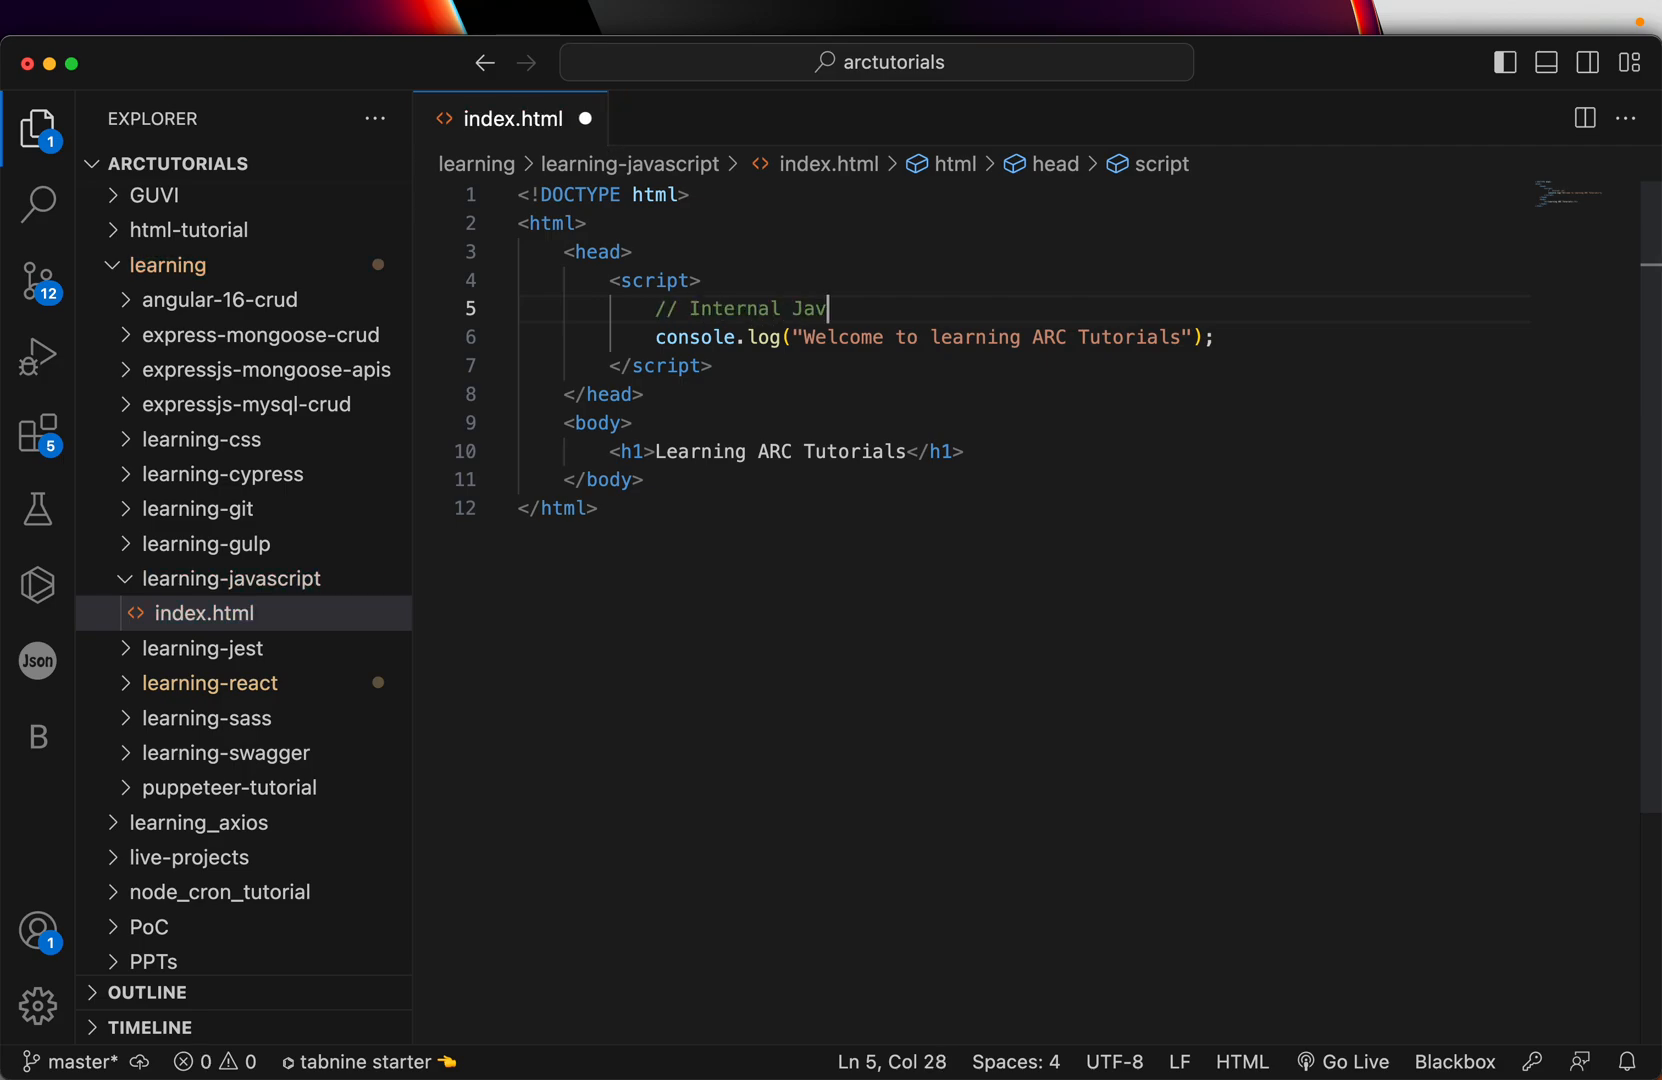
text(aScript)
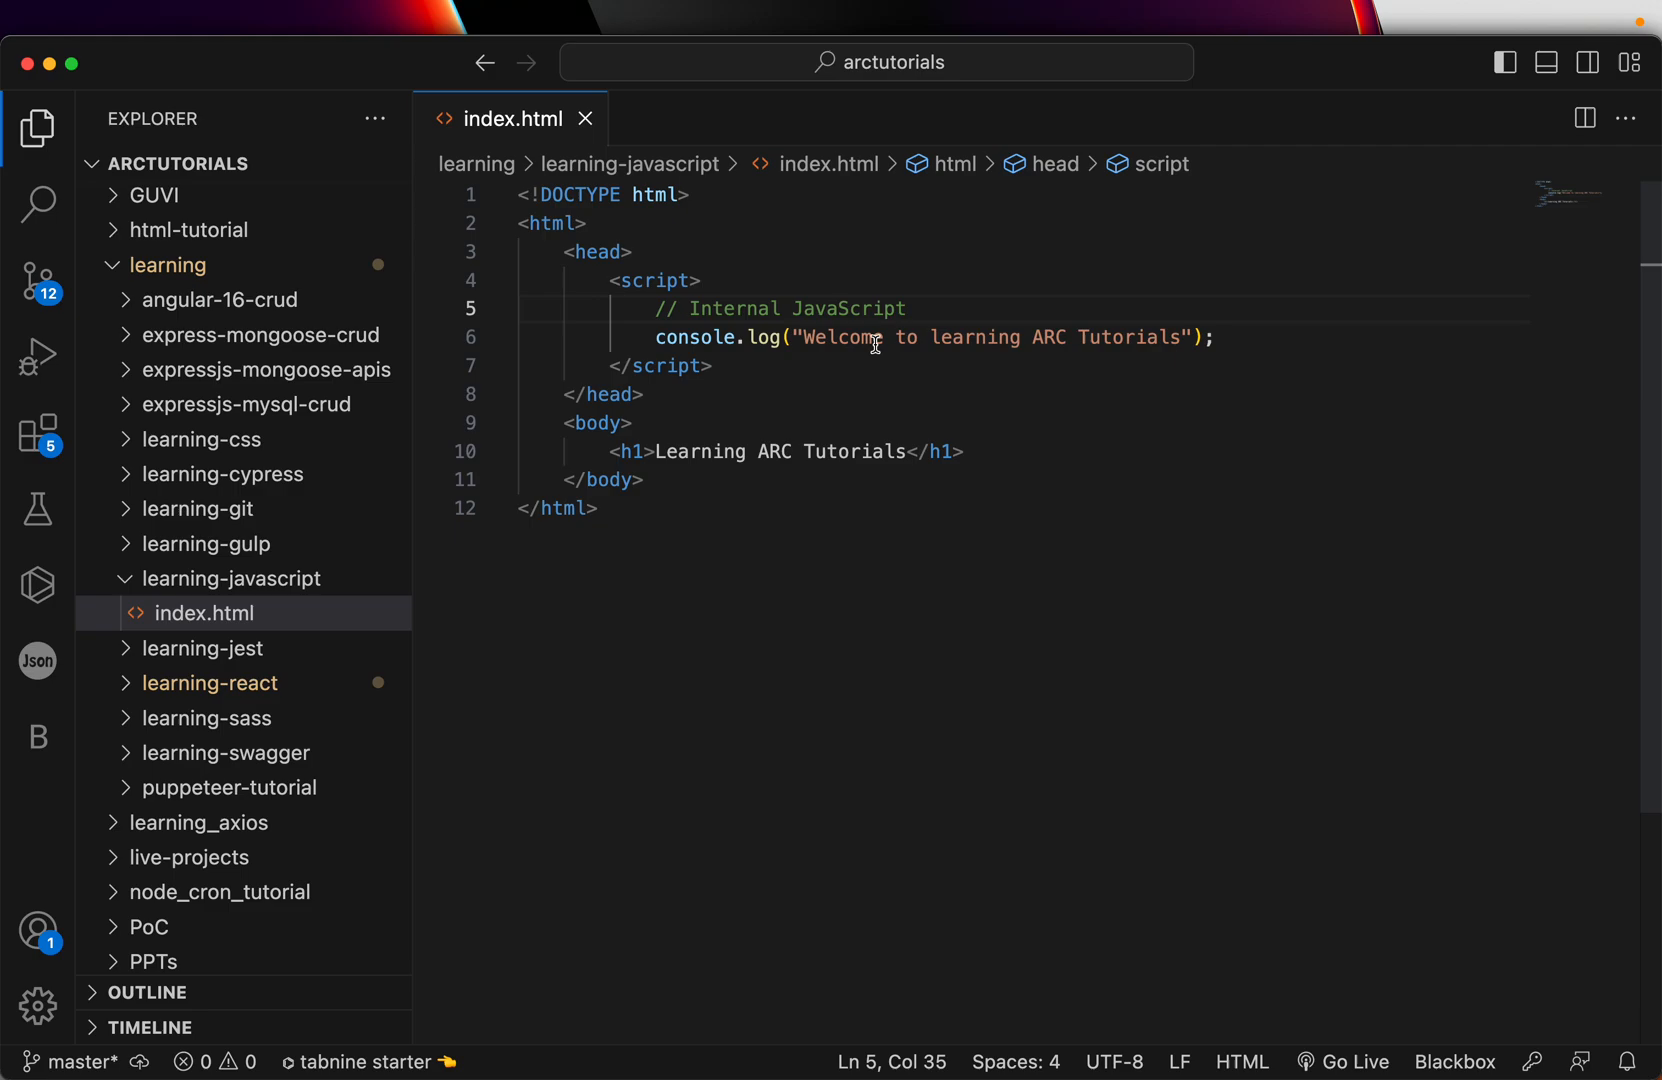
click(598, 508)
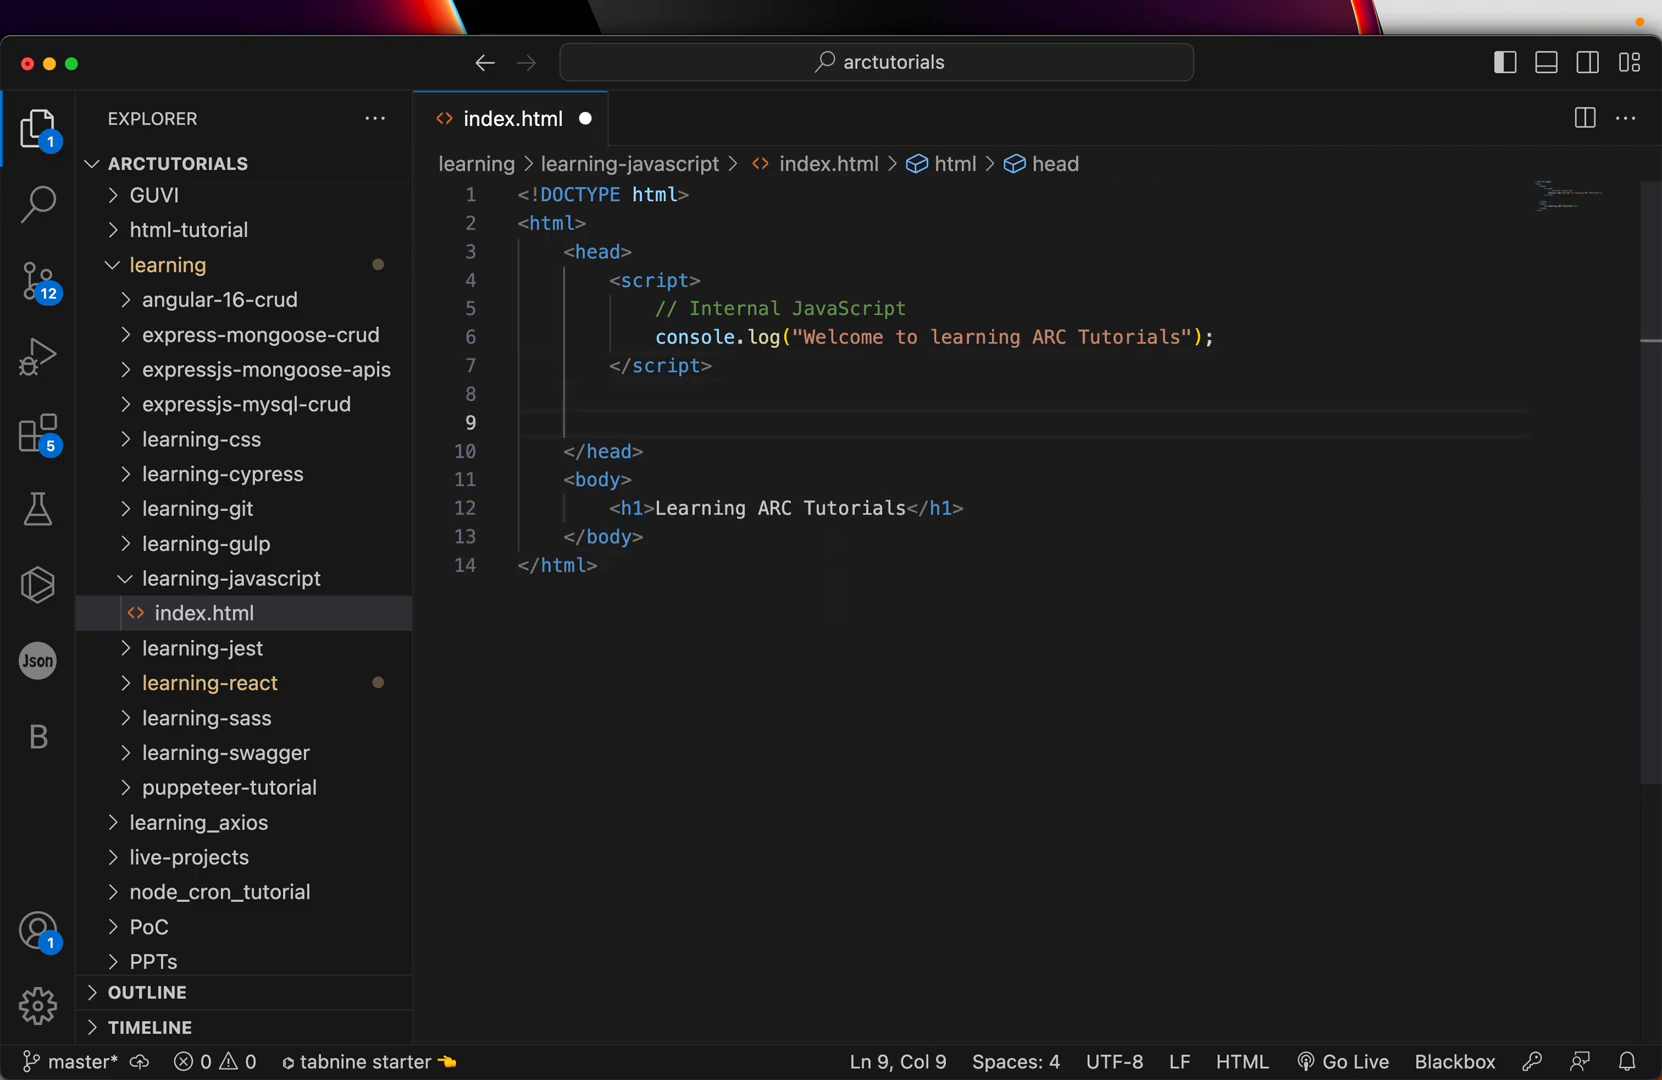
- Add a second head script element with an empty src below the internal script
text(<src)
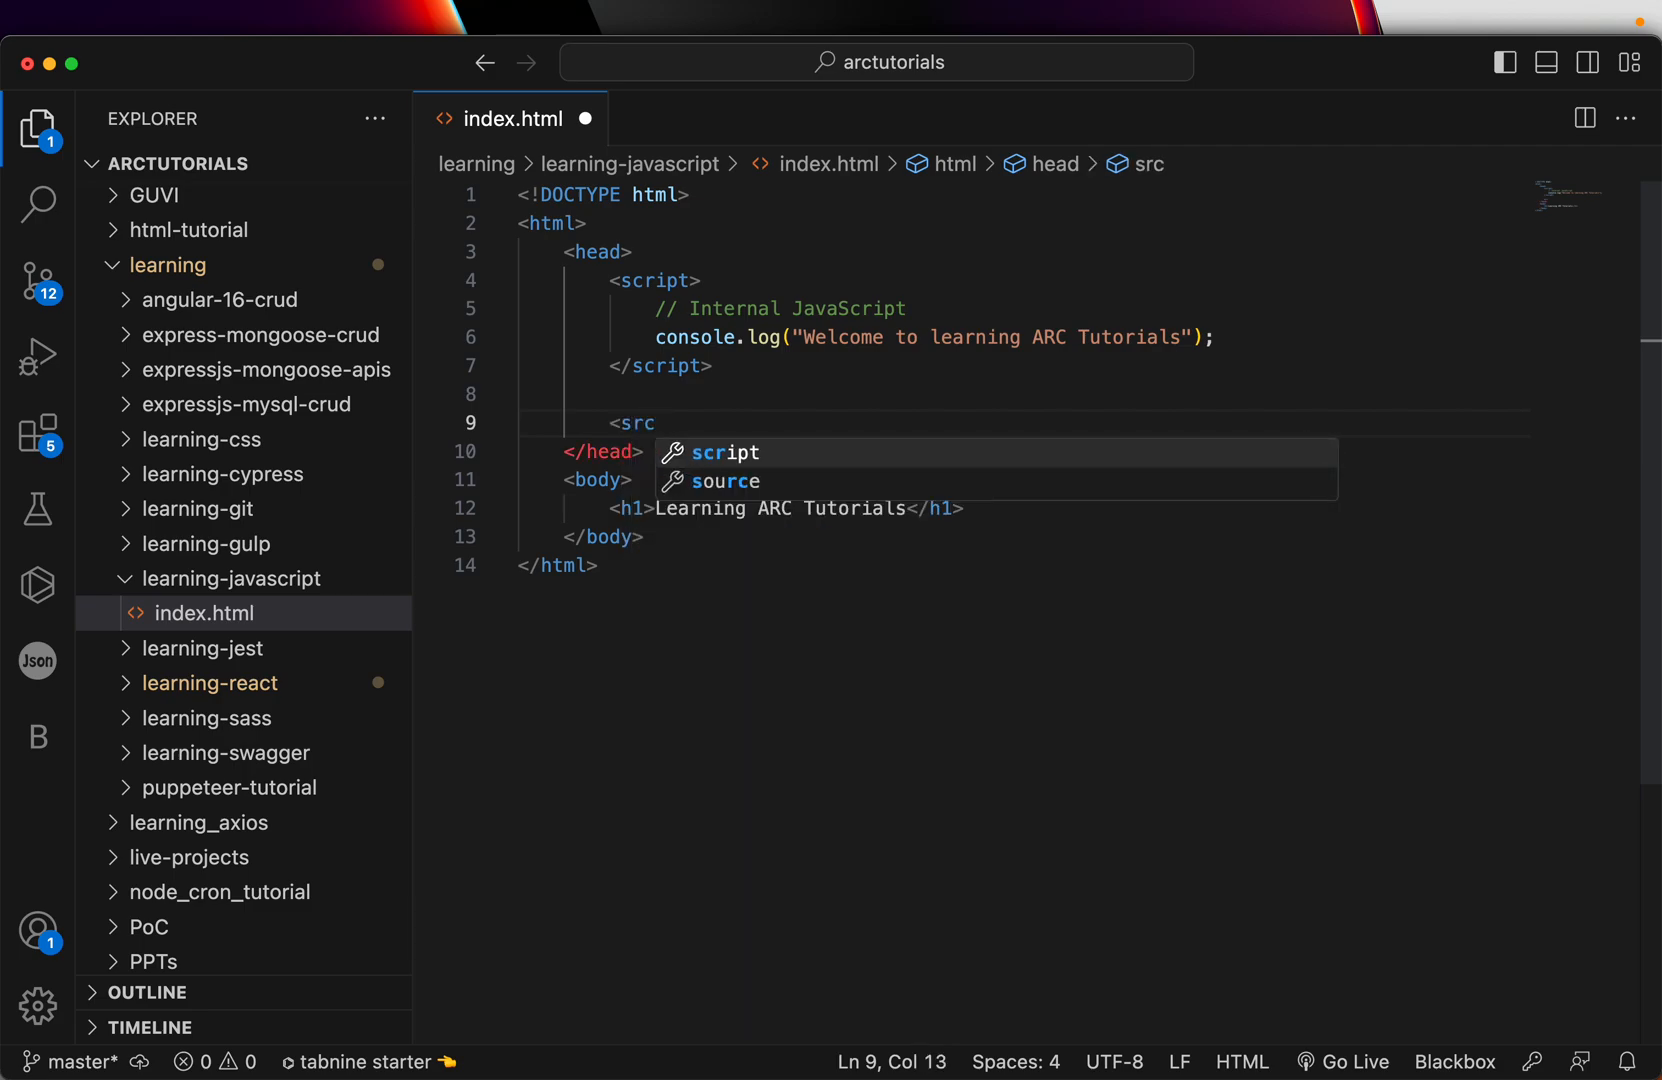
key(Tab)
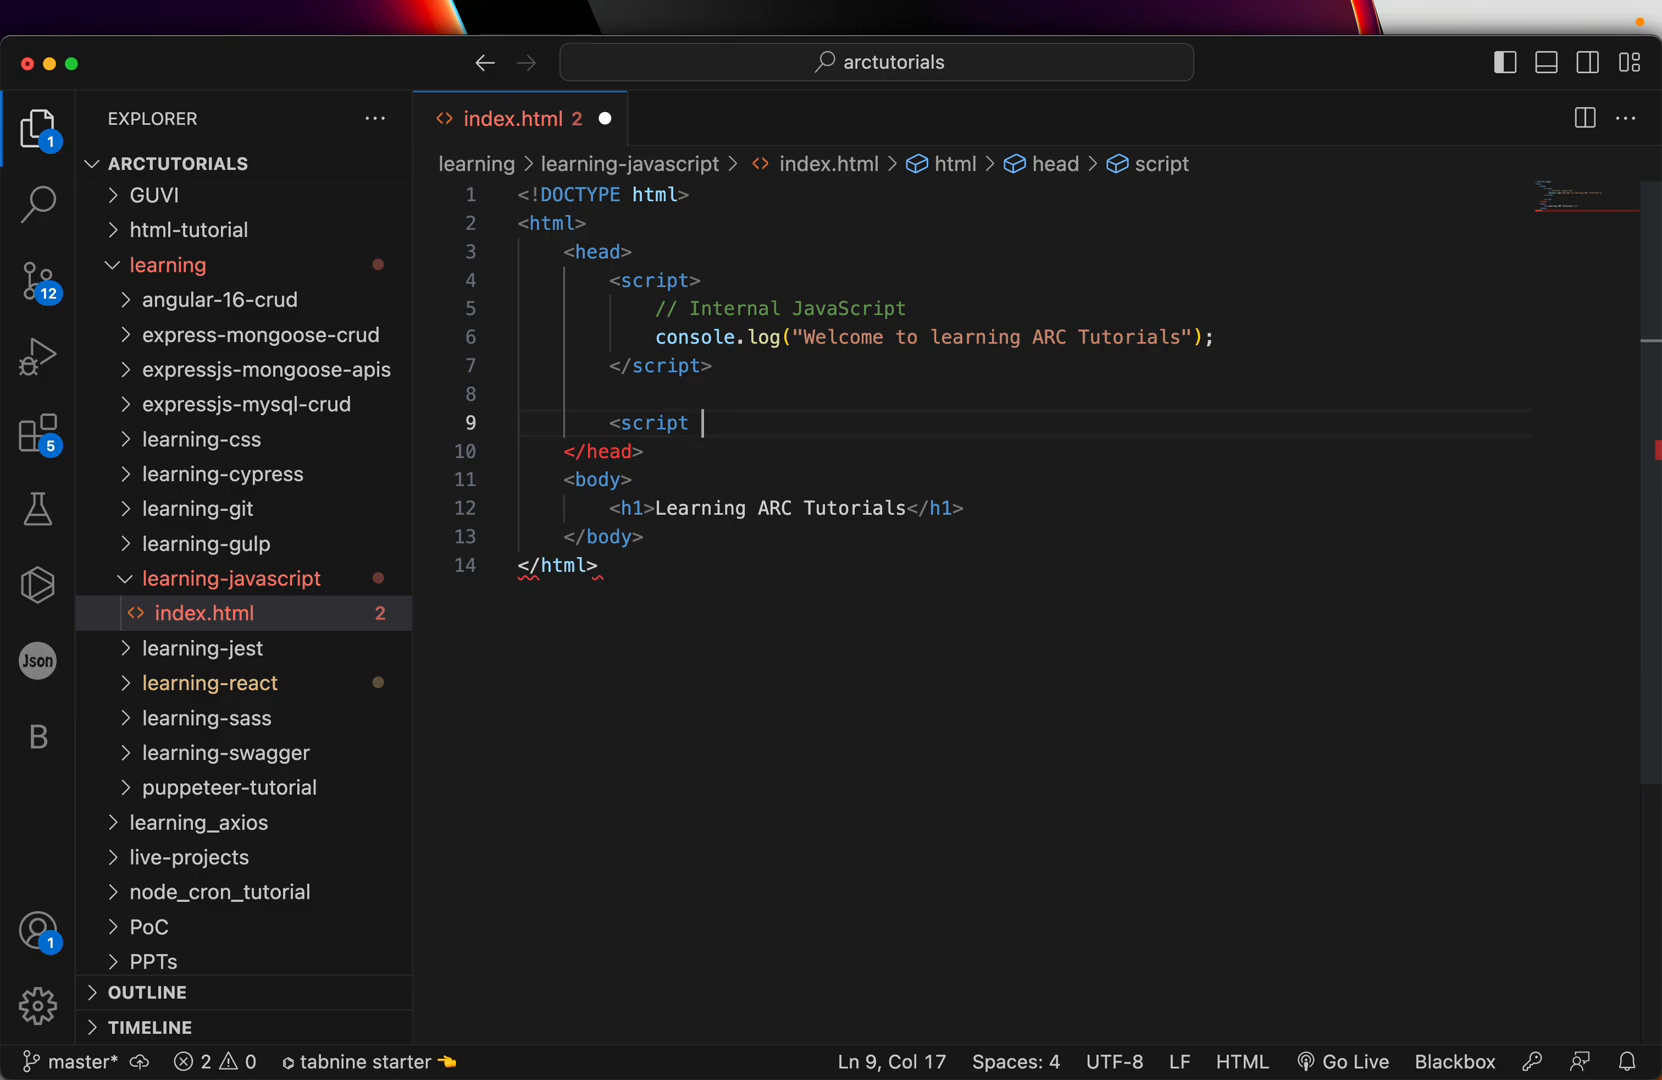
text(src="")
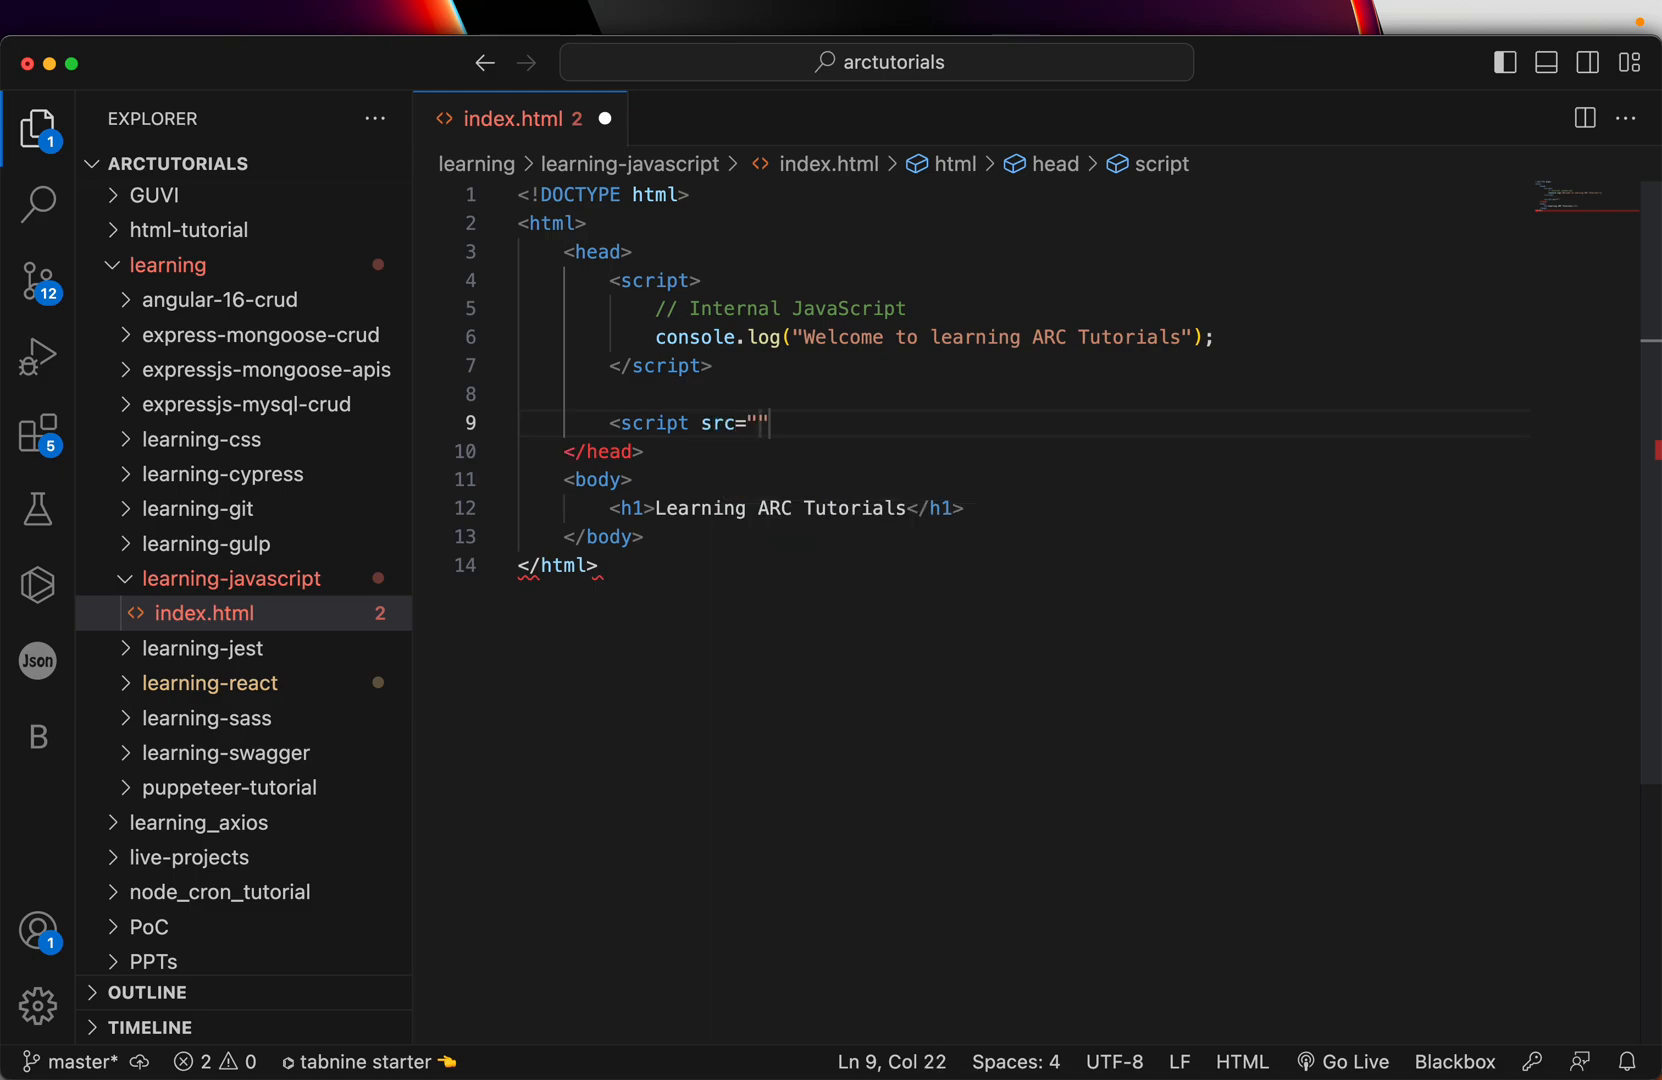
text(></script>)
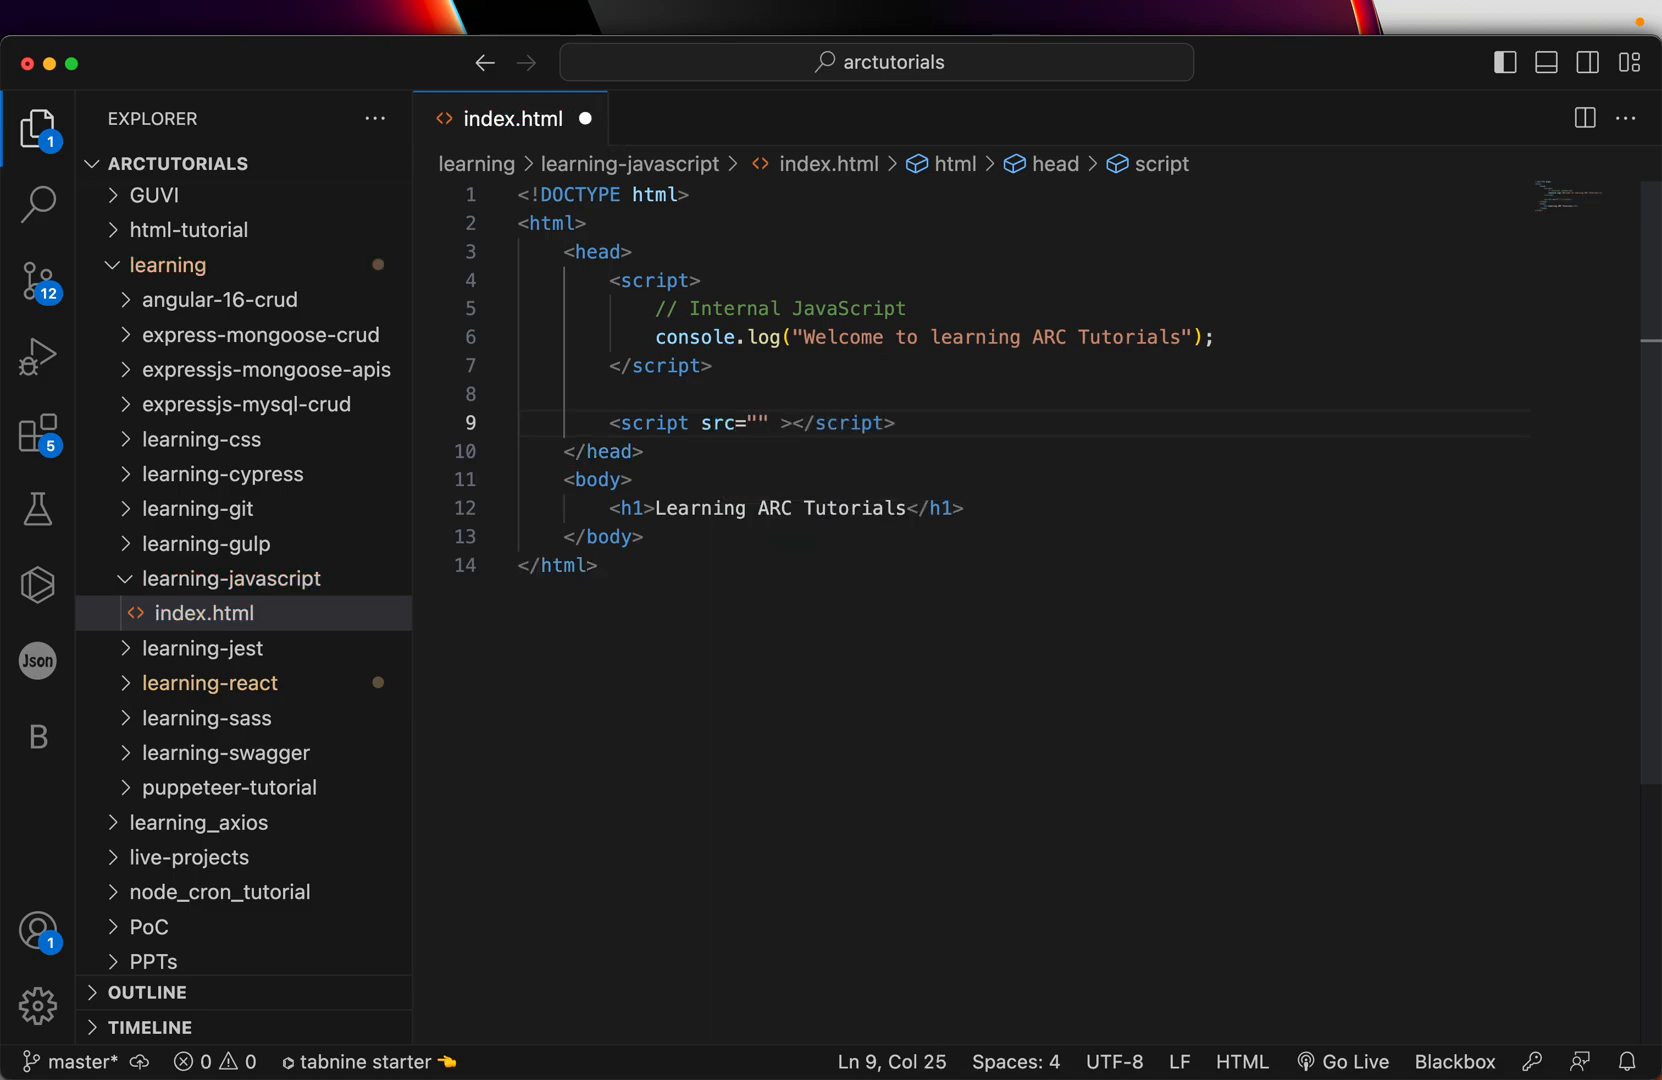
click(642, 450)
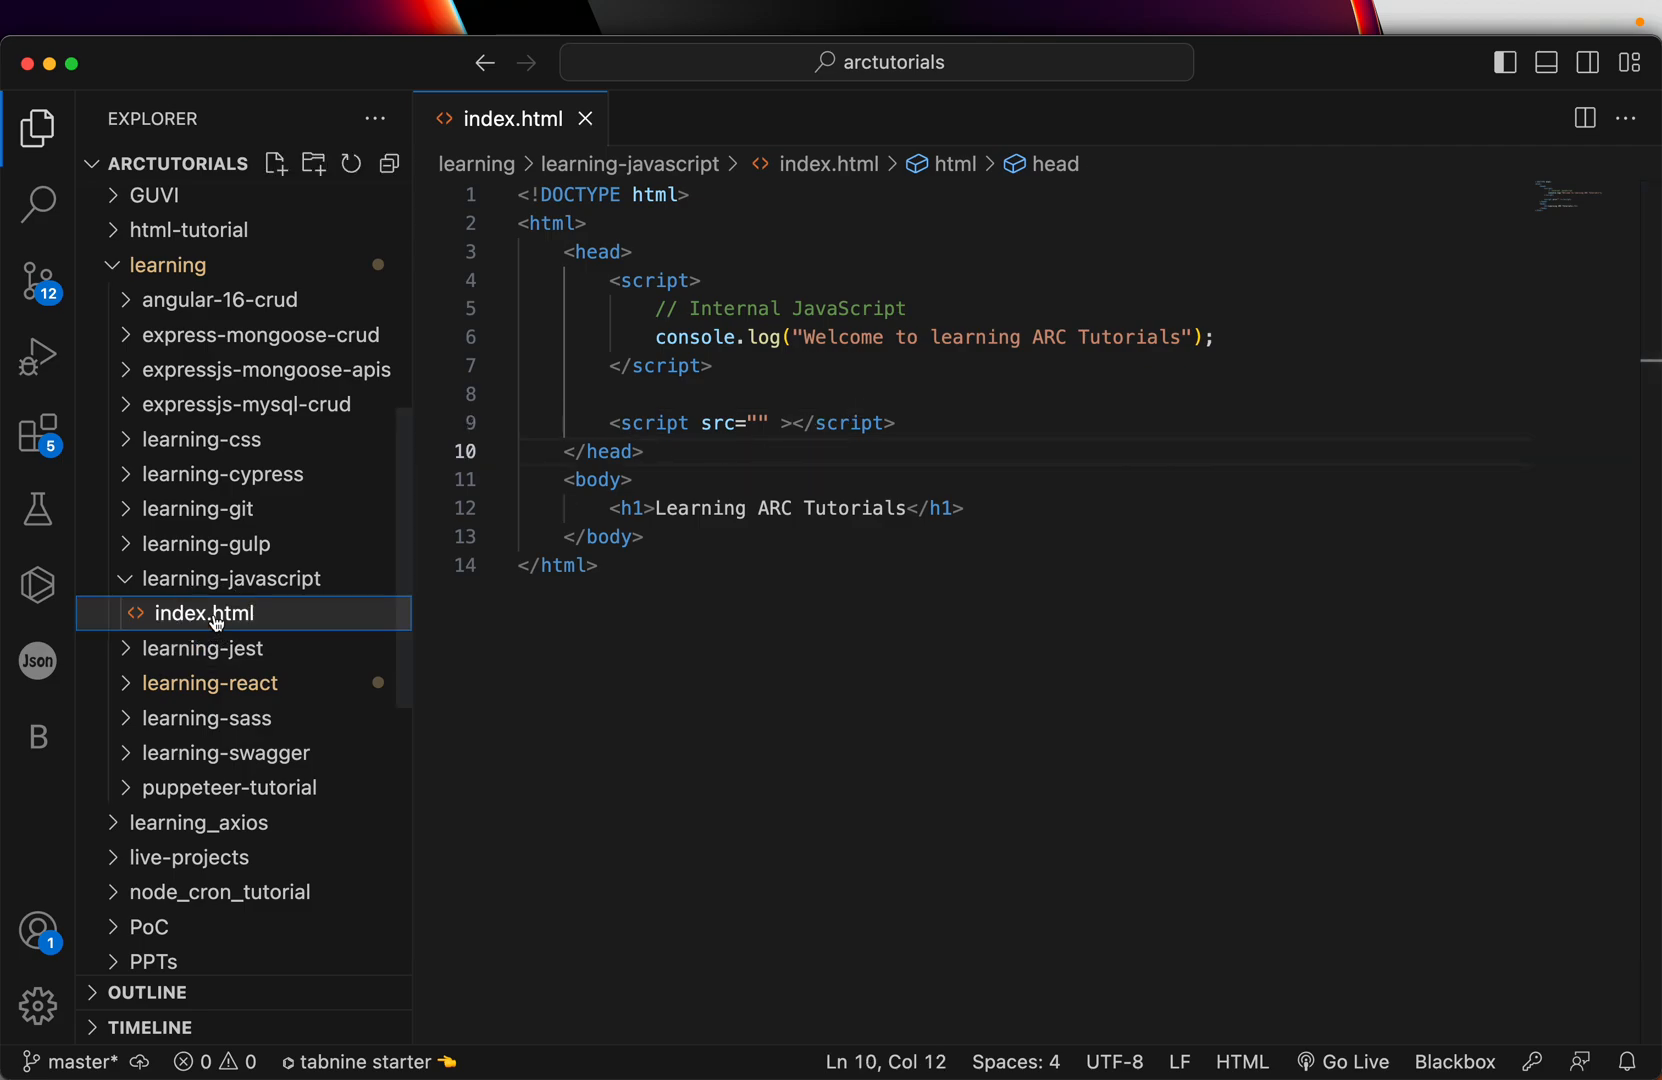
- Create scripts.js logging "Hello From External Javascript" to the console
text(s)
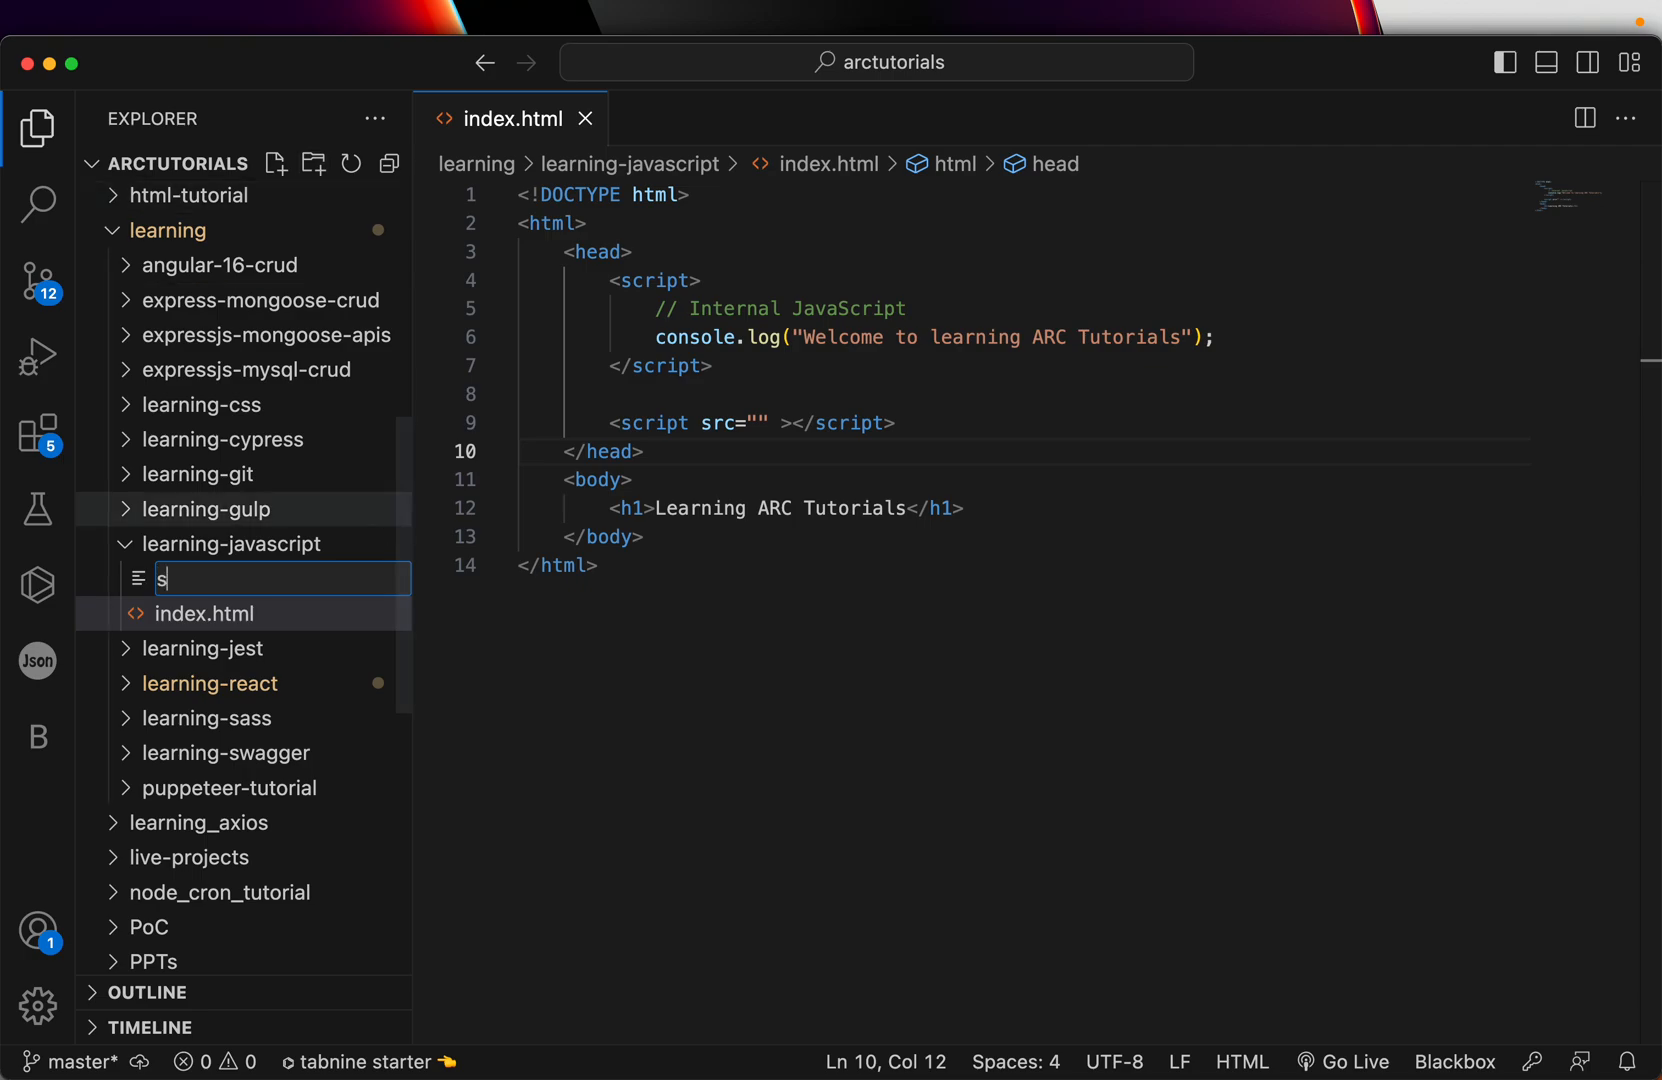
text(cripts.j)
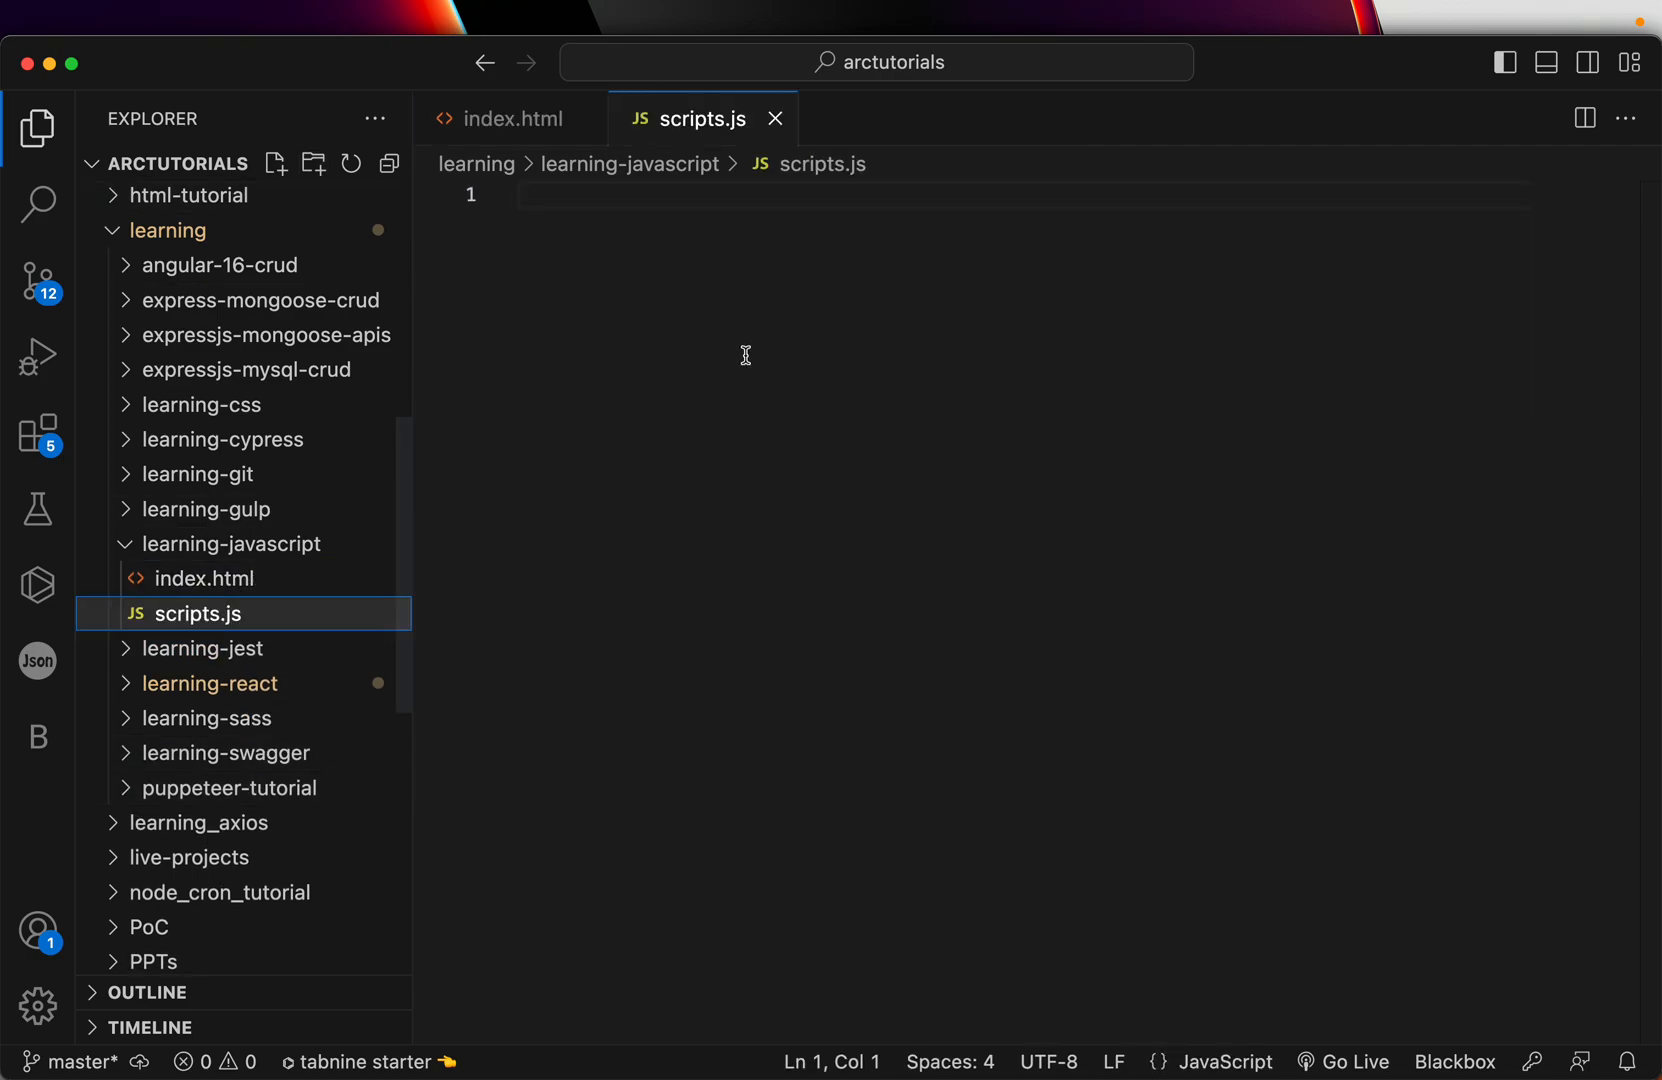
text(console.log(")
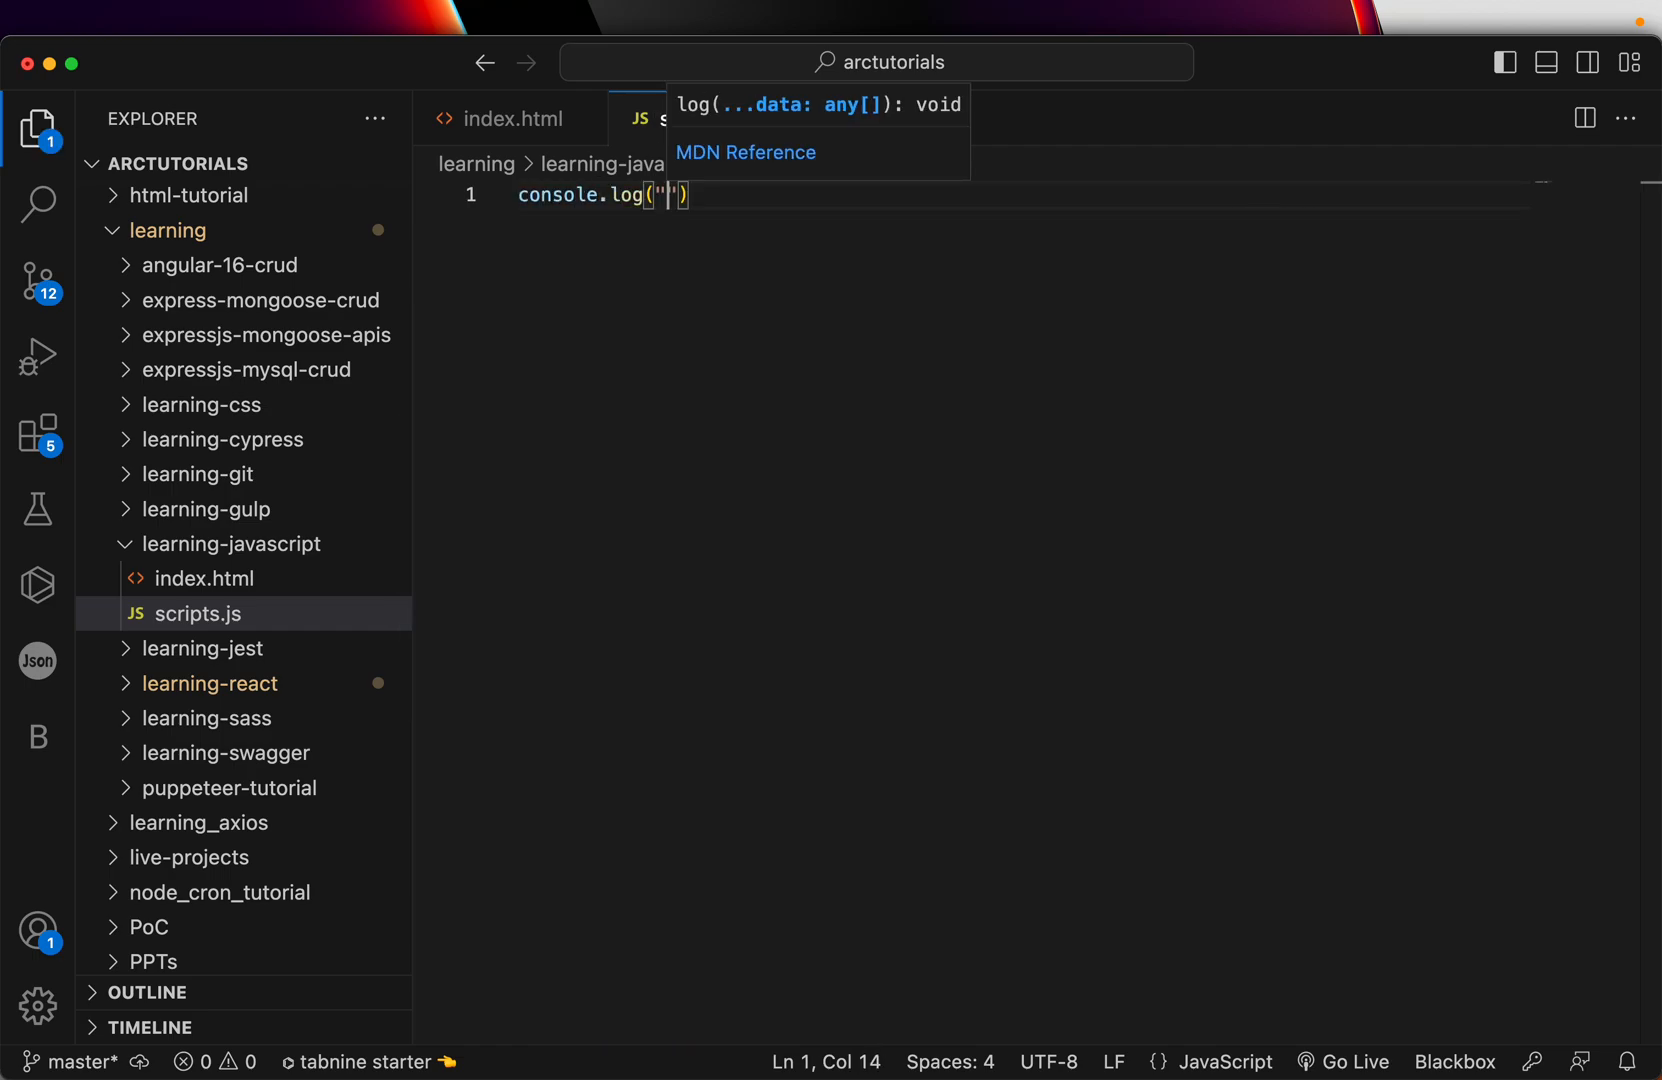
text(Hello From External)
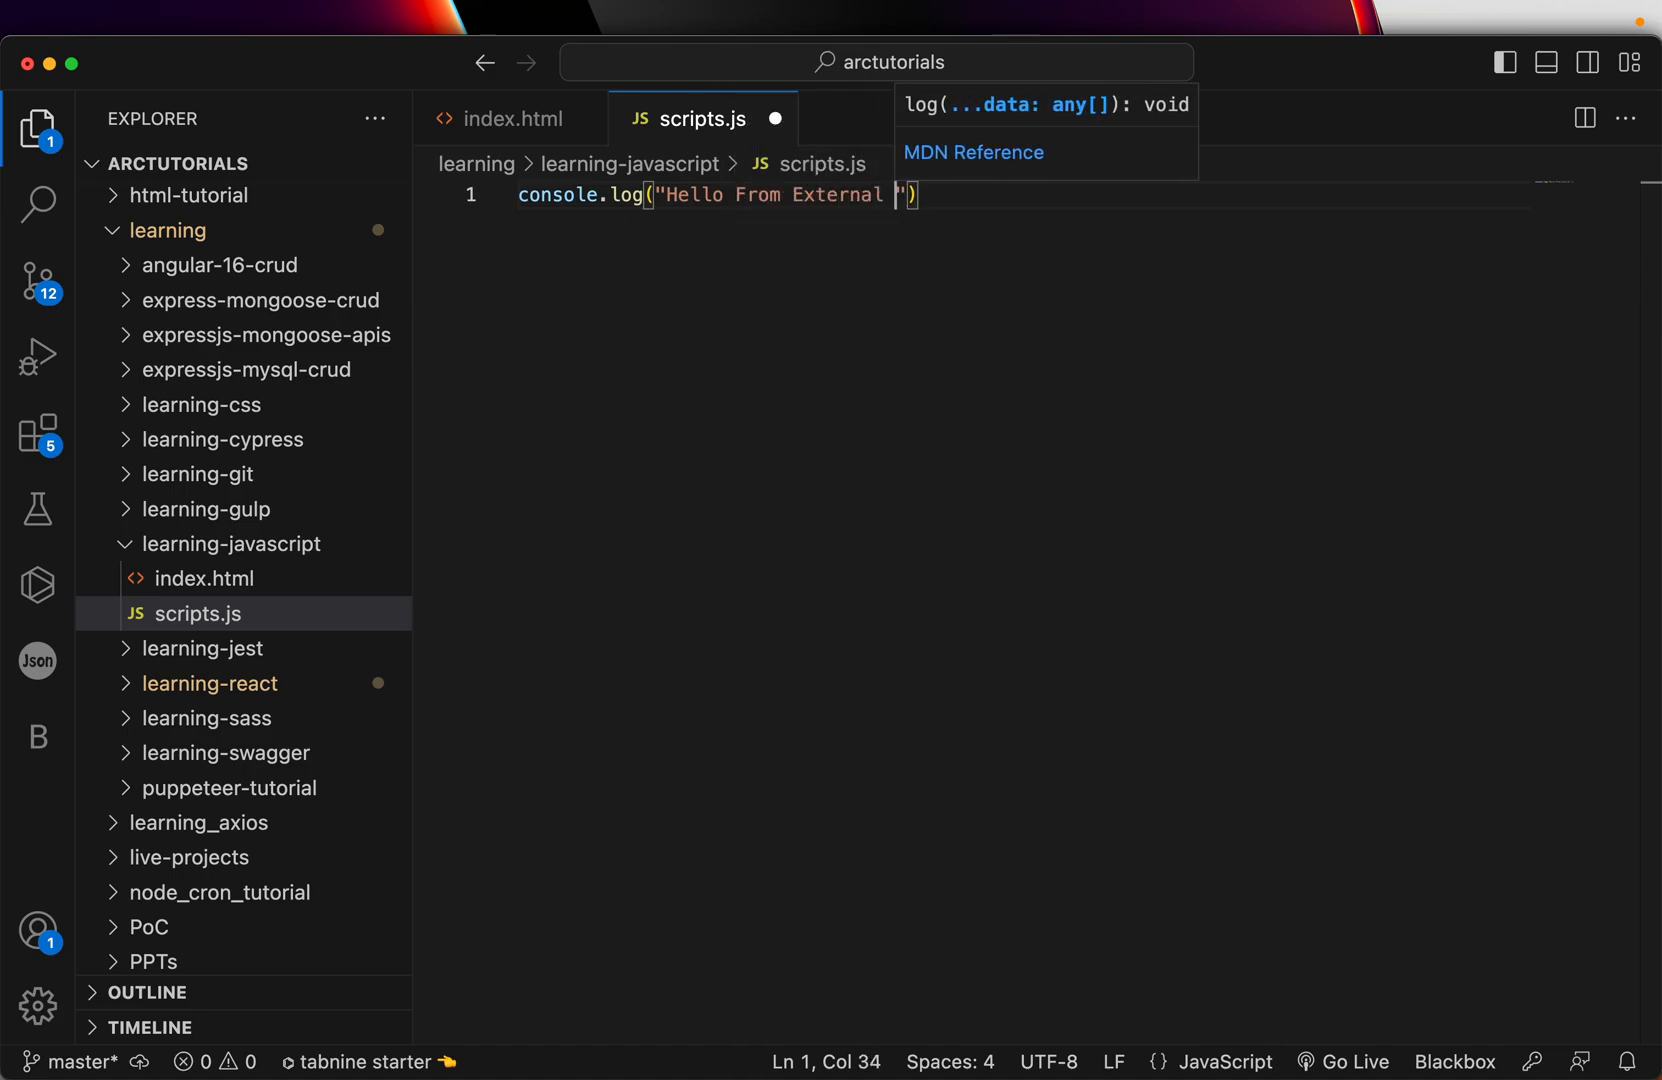
text(Javascript)
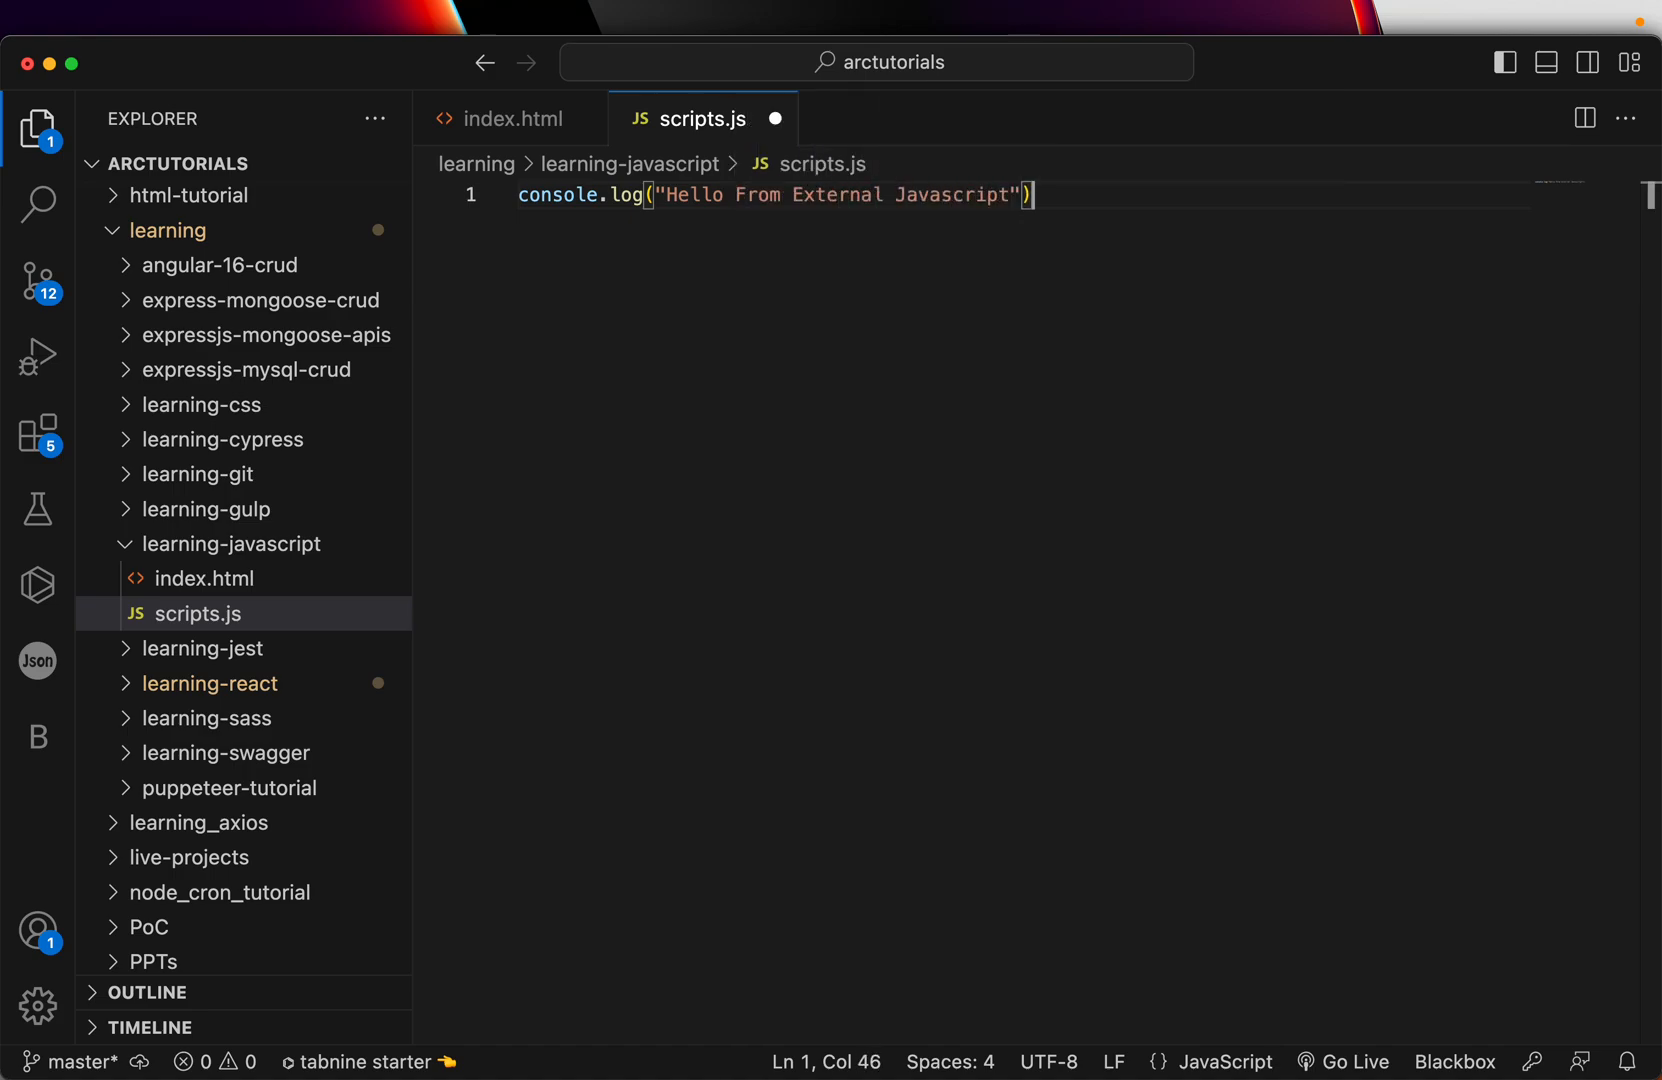
- Point the external script's src in index.html at ./scripts.js
click(518, 118)
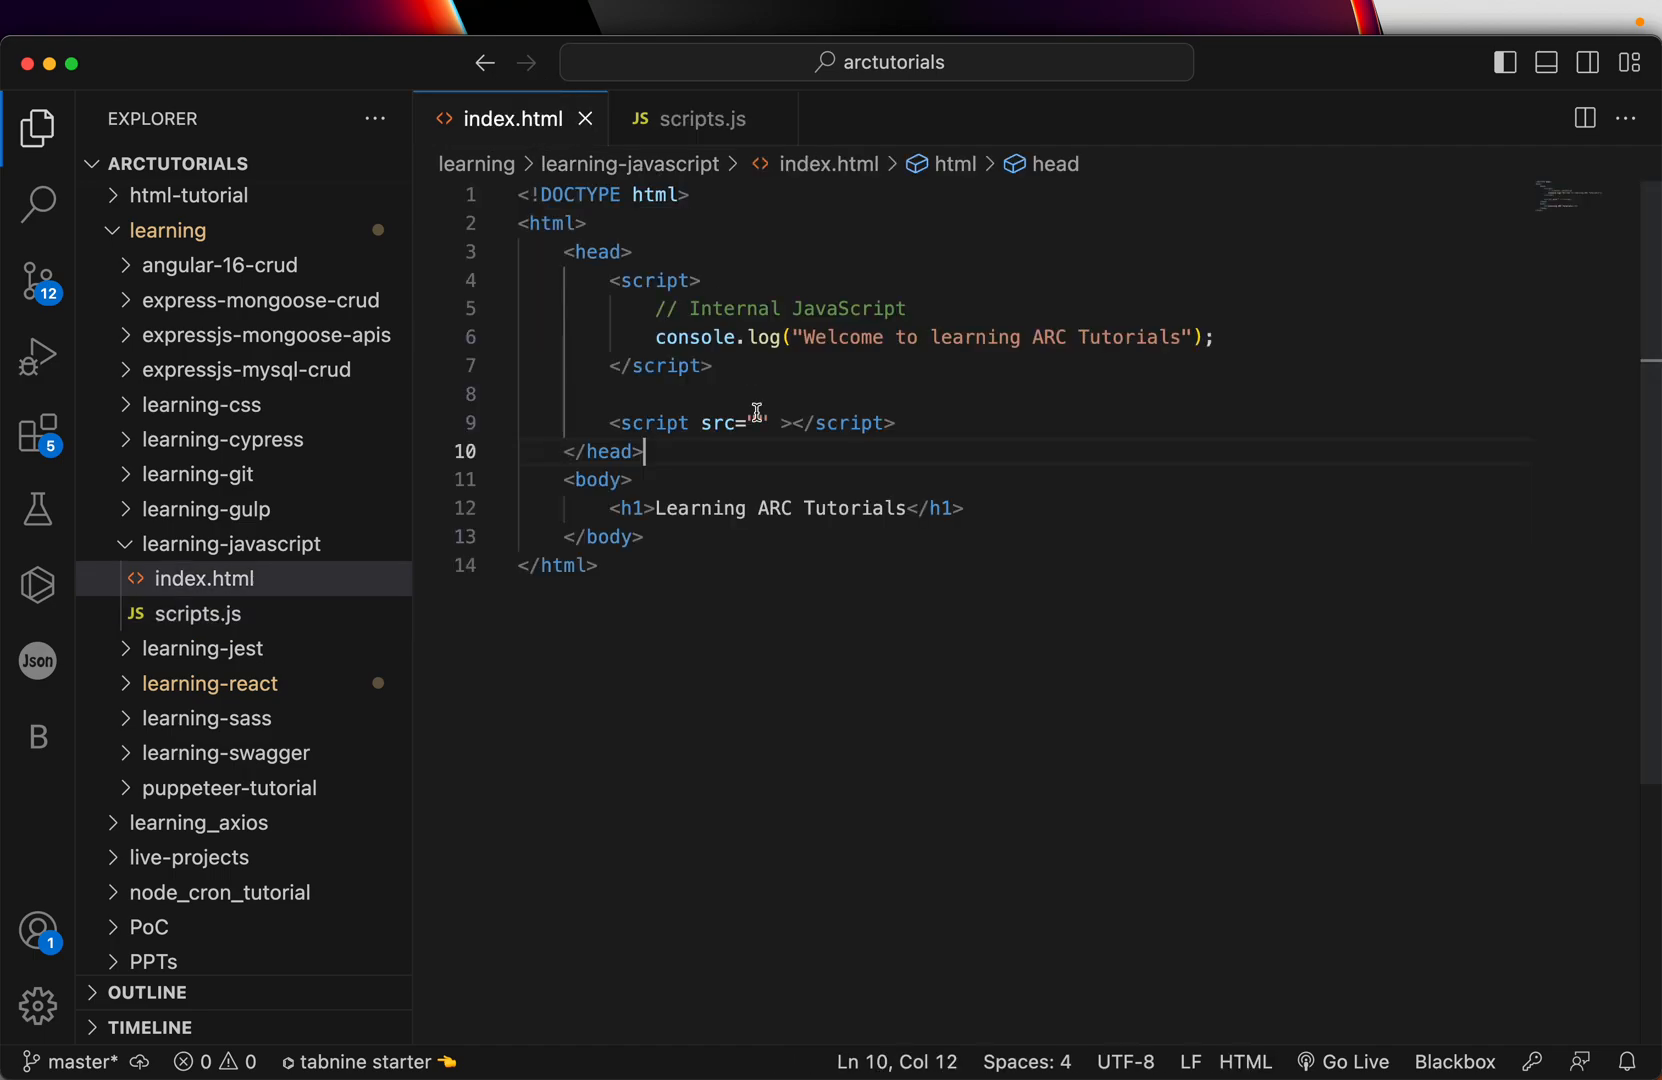
text("")
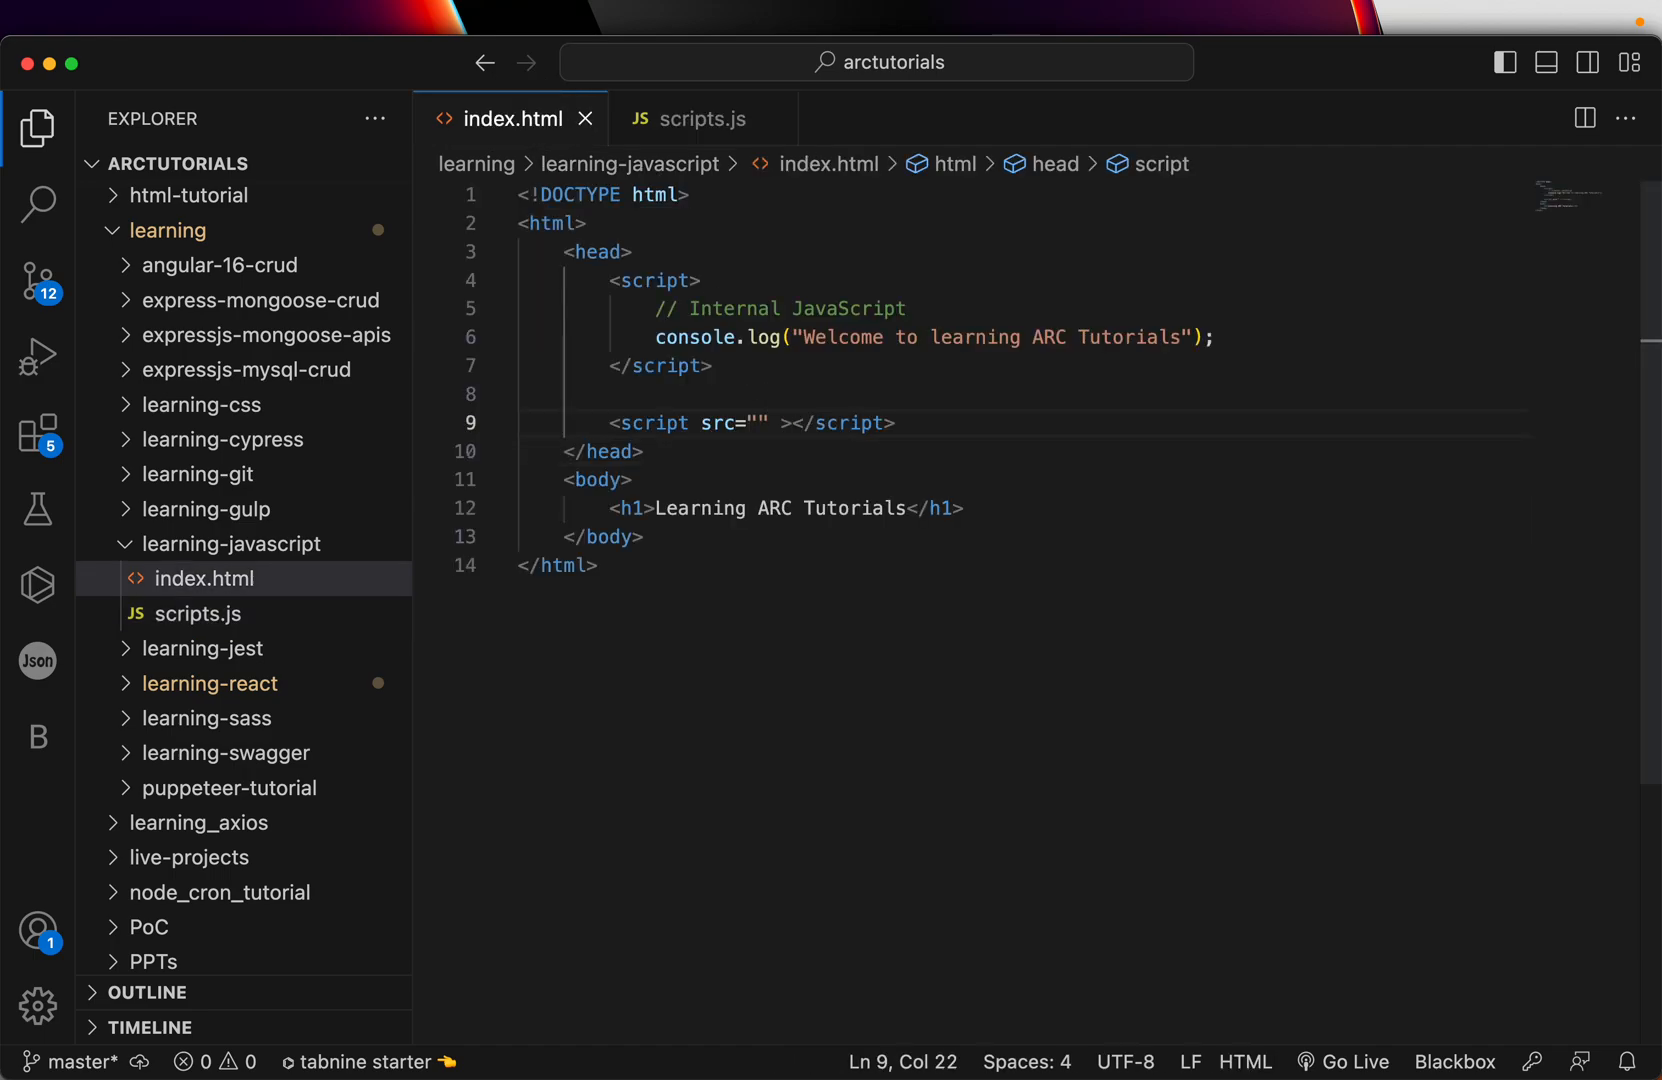
text(./scripts.js)
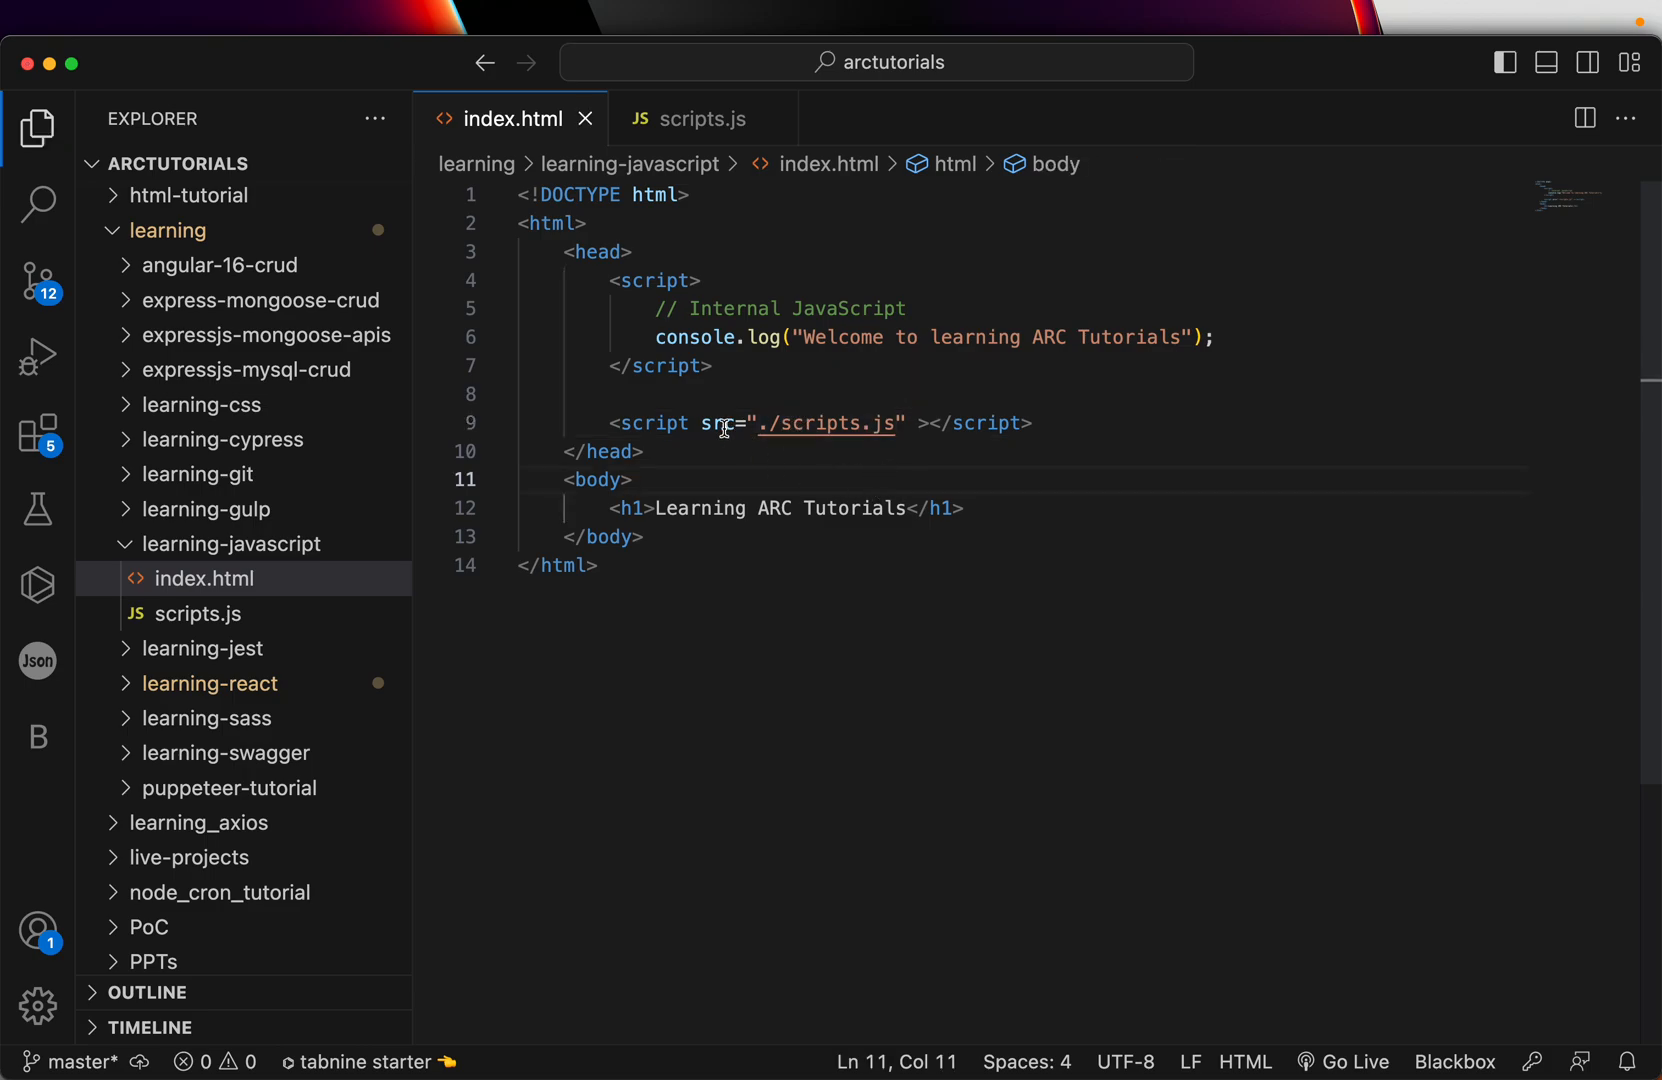
click(1026, 422)
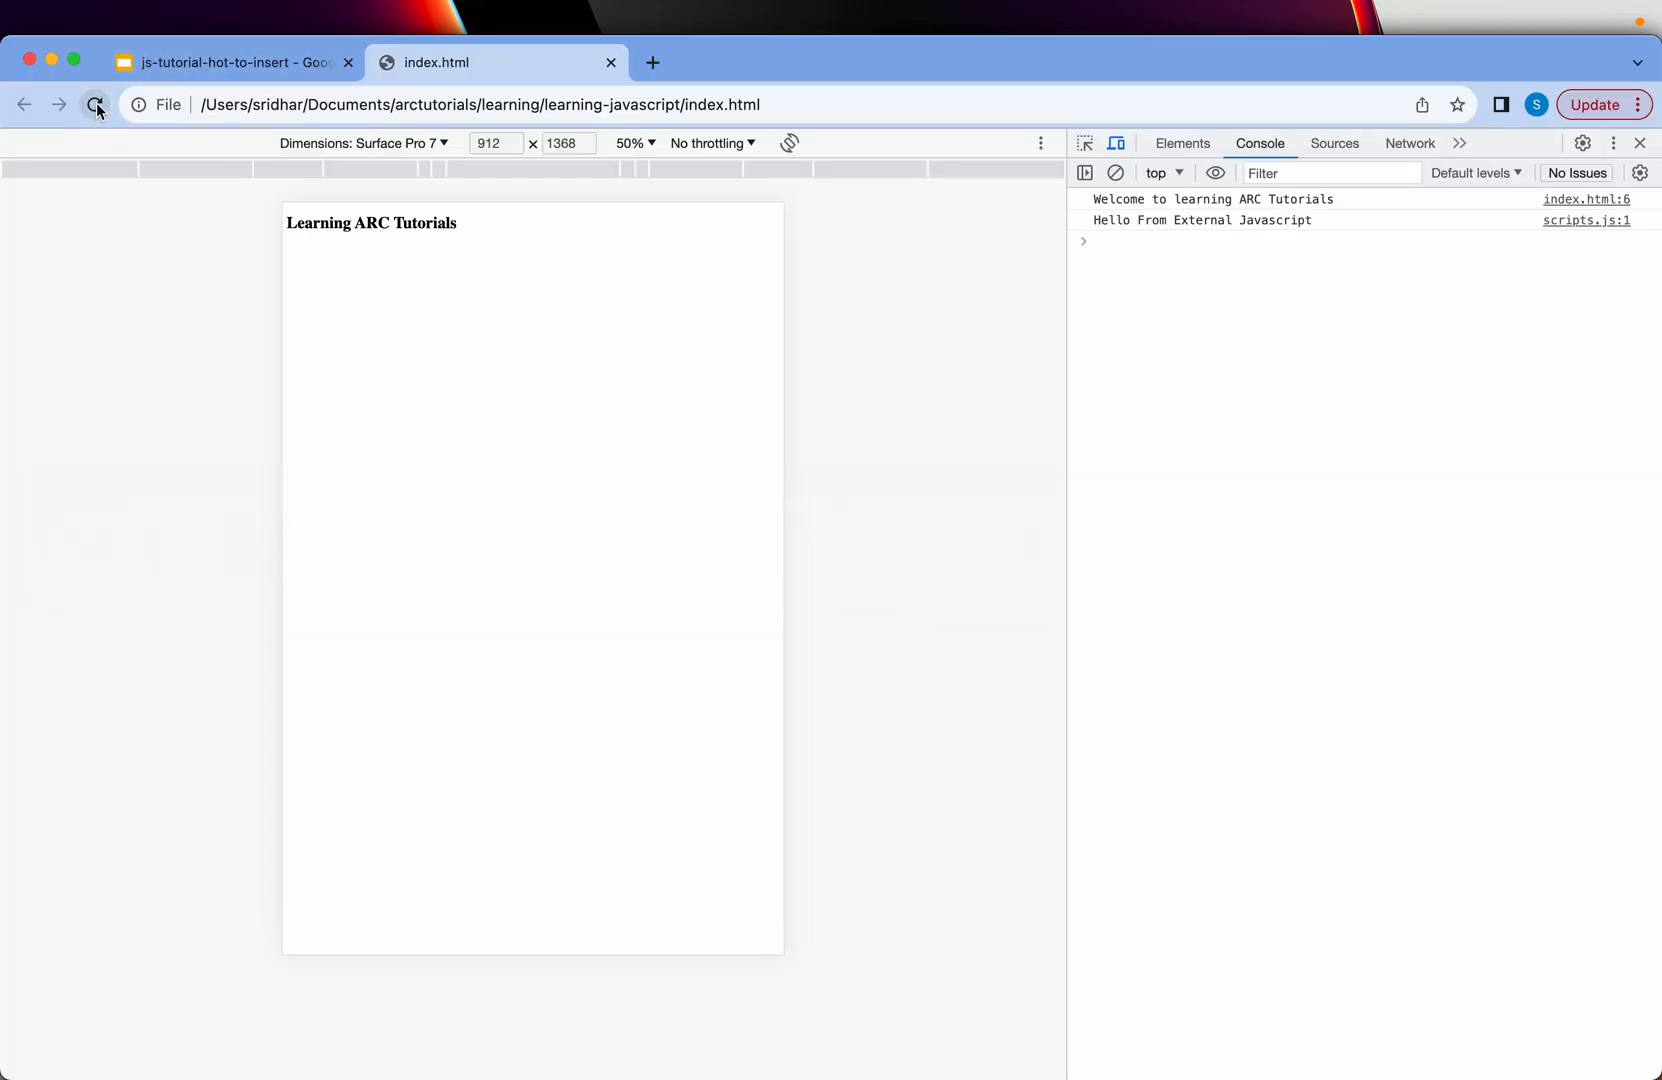
- Reload the page so the console shows both messages, then return to the editor
click(94, 104)
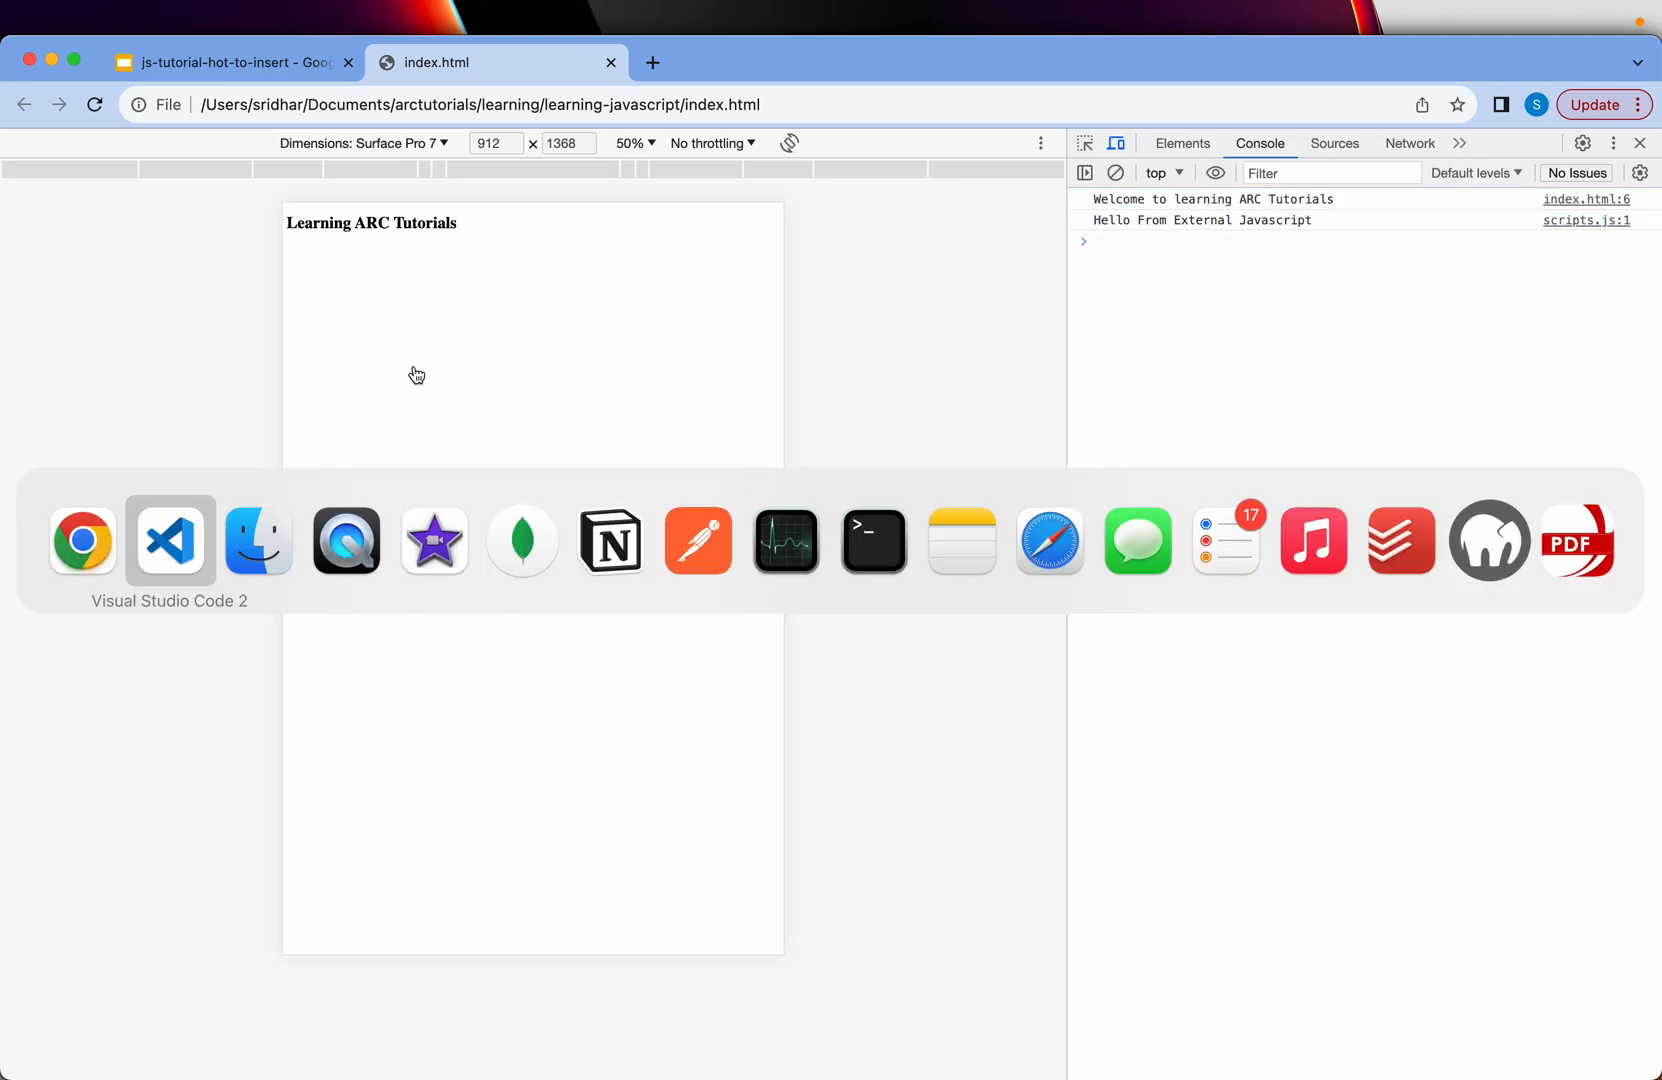
click(170, 540)
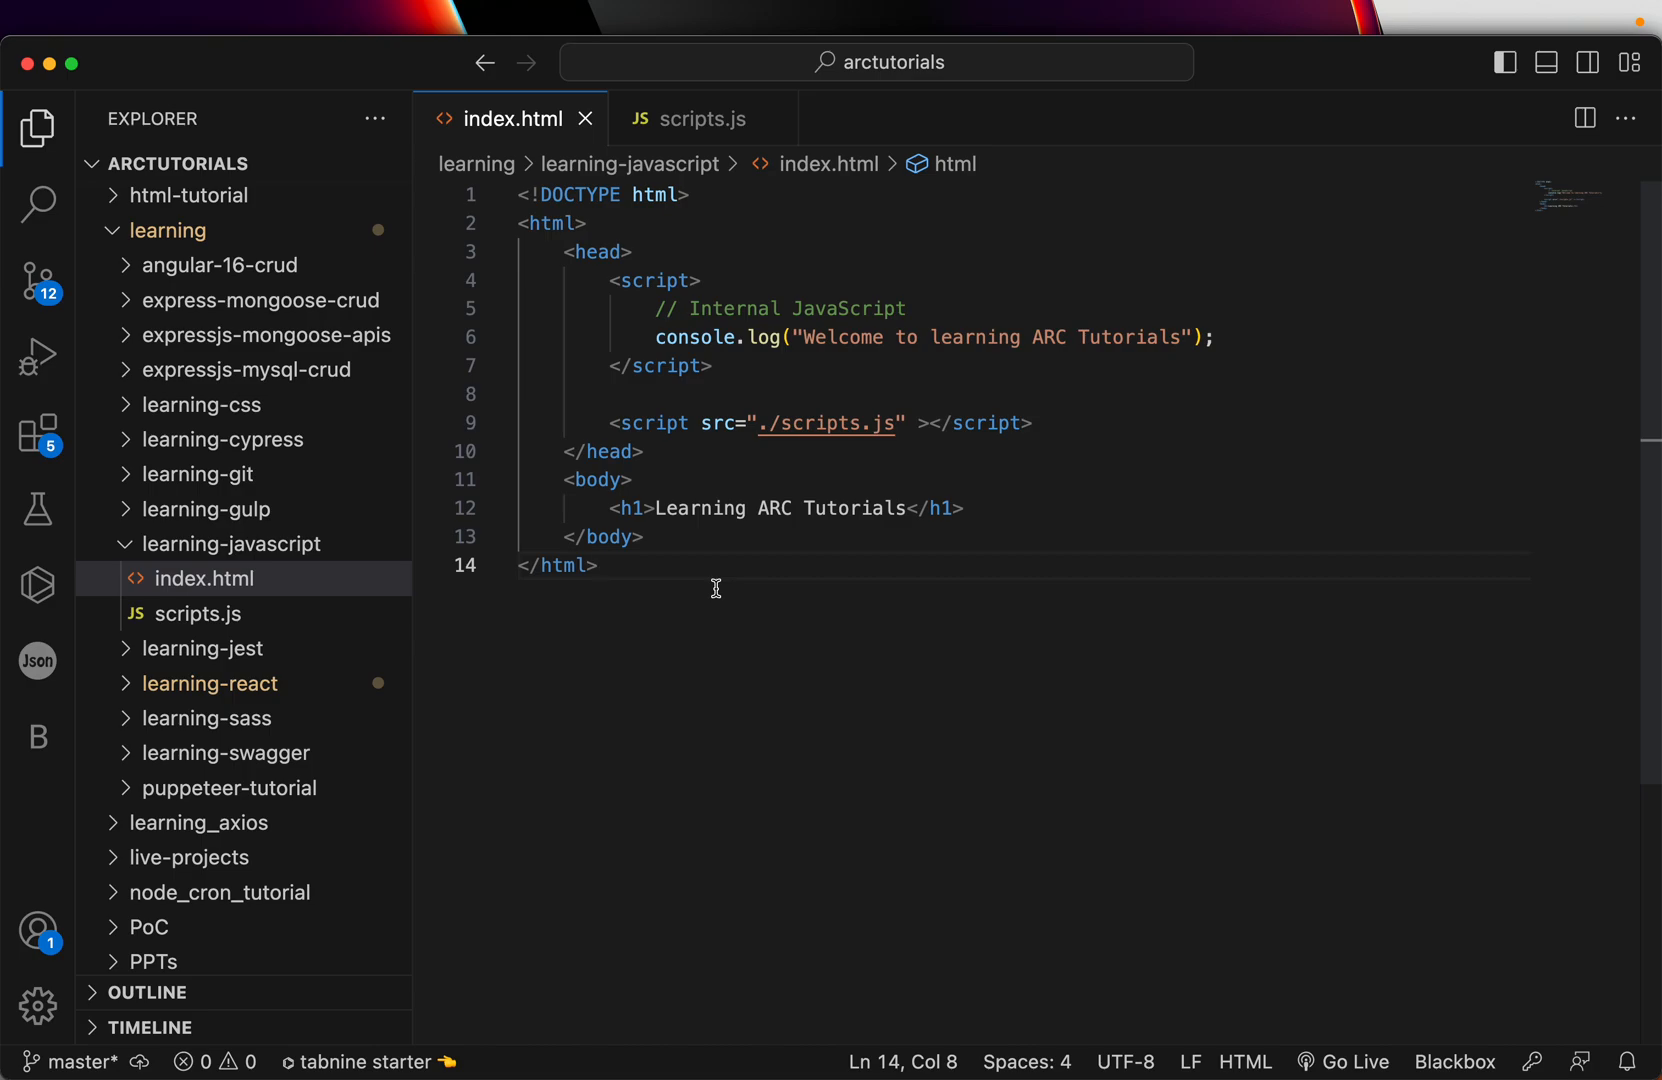
mouse_move(784, 218)
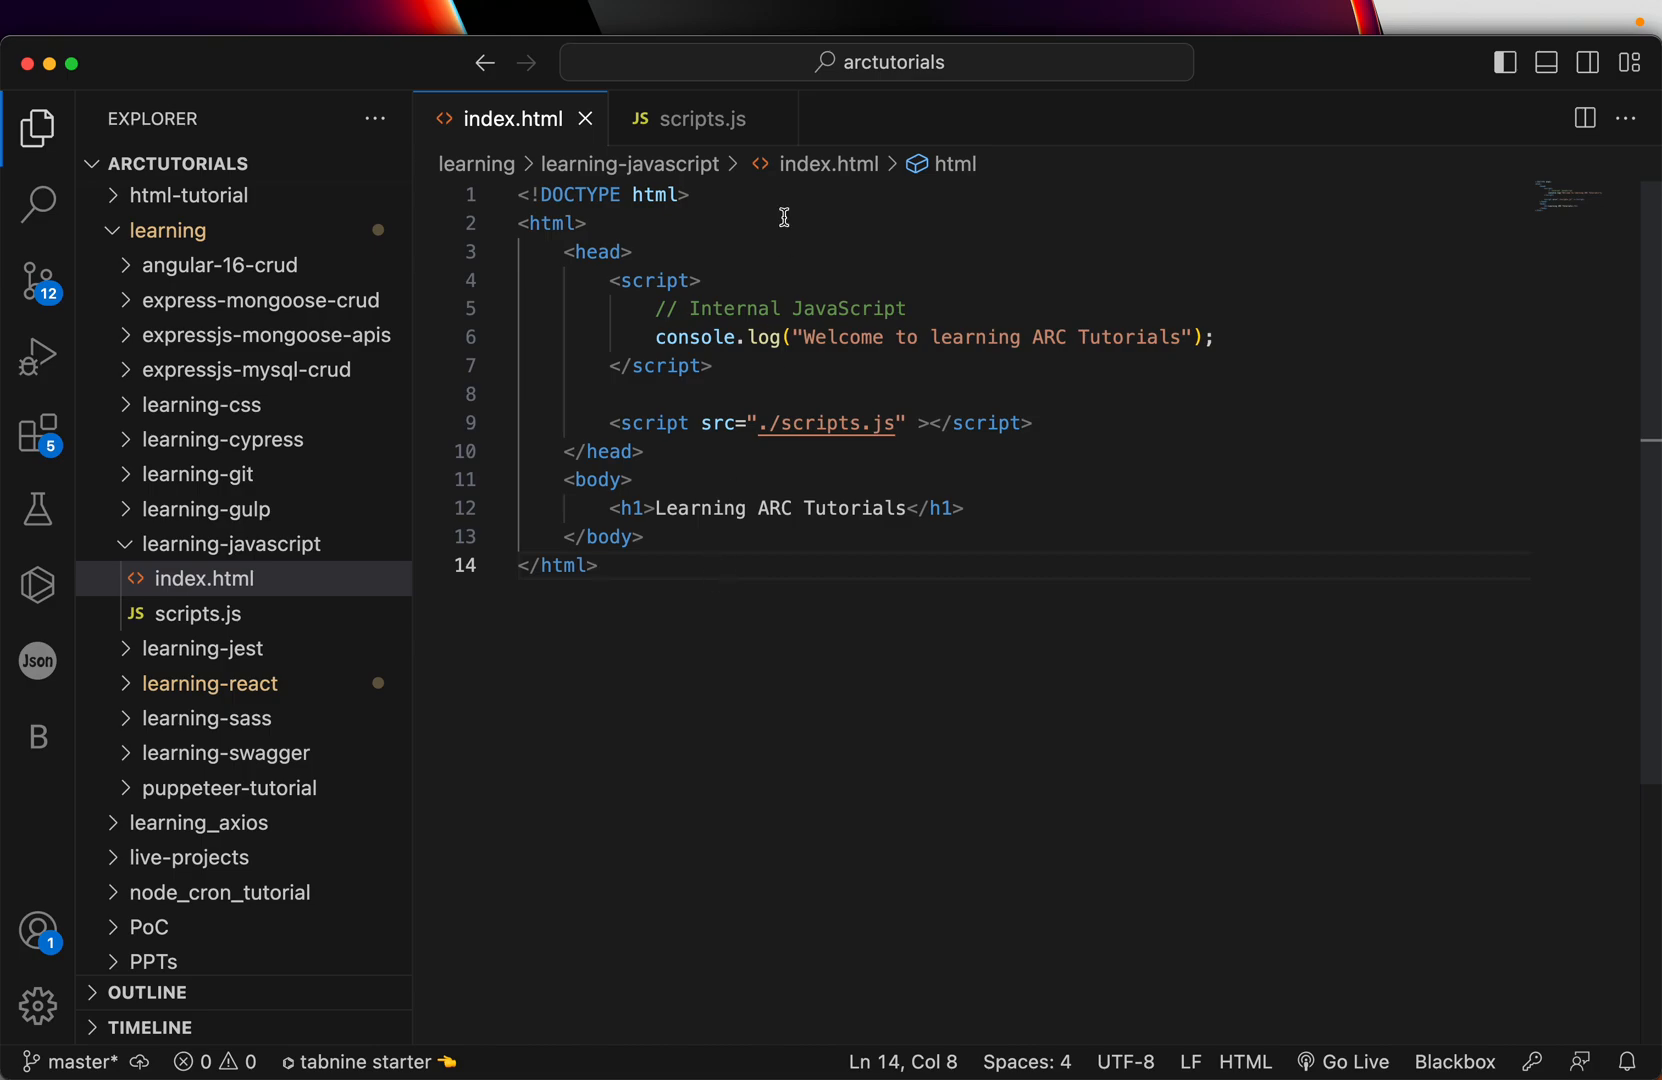
- Insert a blank line under the external ./scripts.js script tag in index.html's head
drag(602, 280, 712, 366)
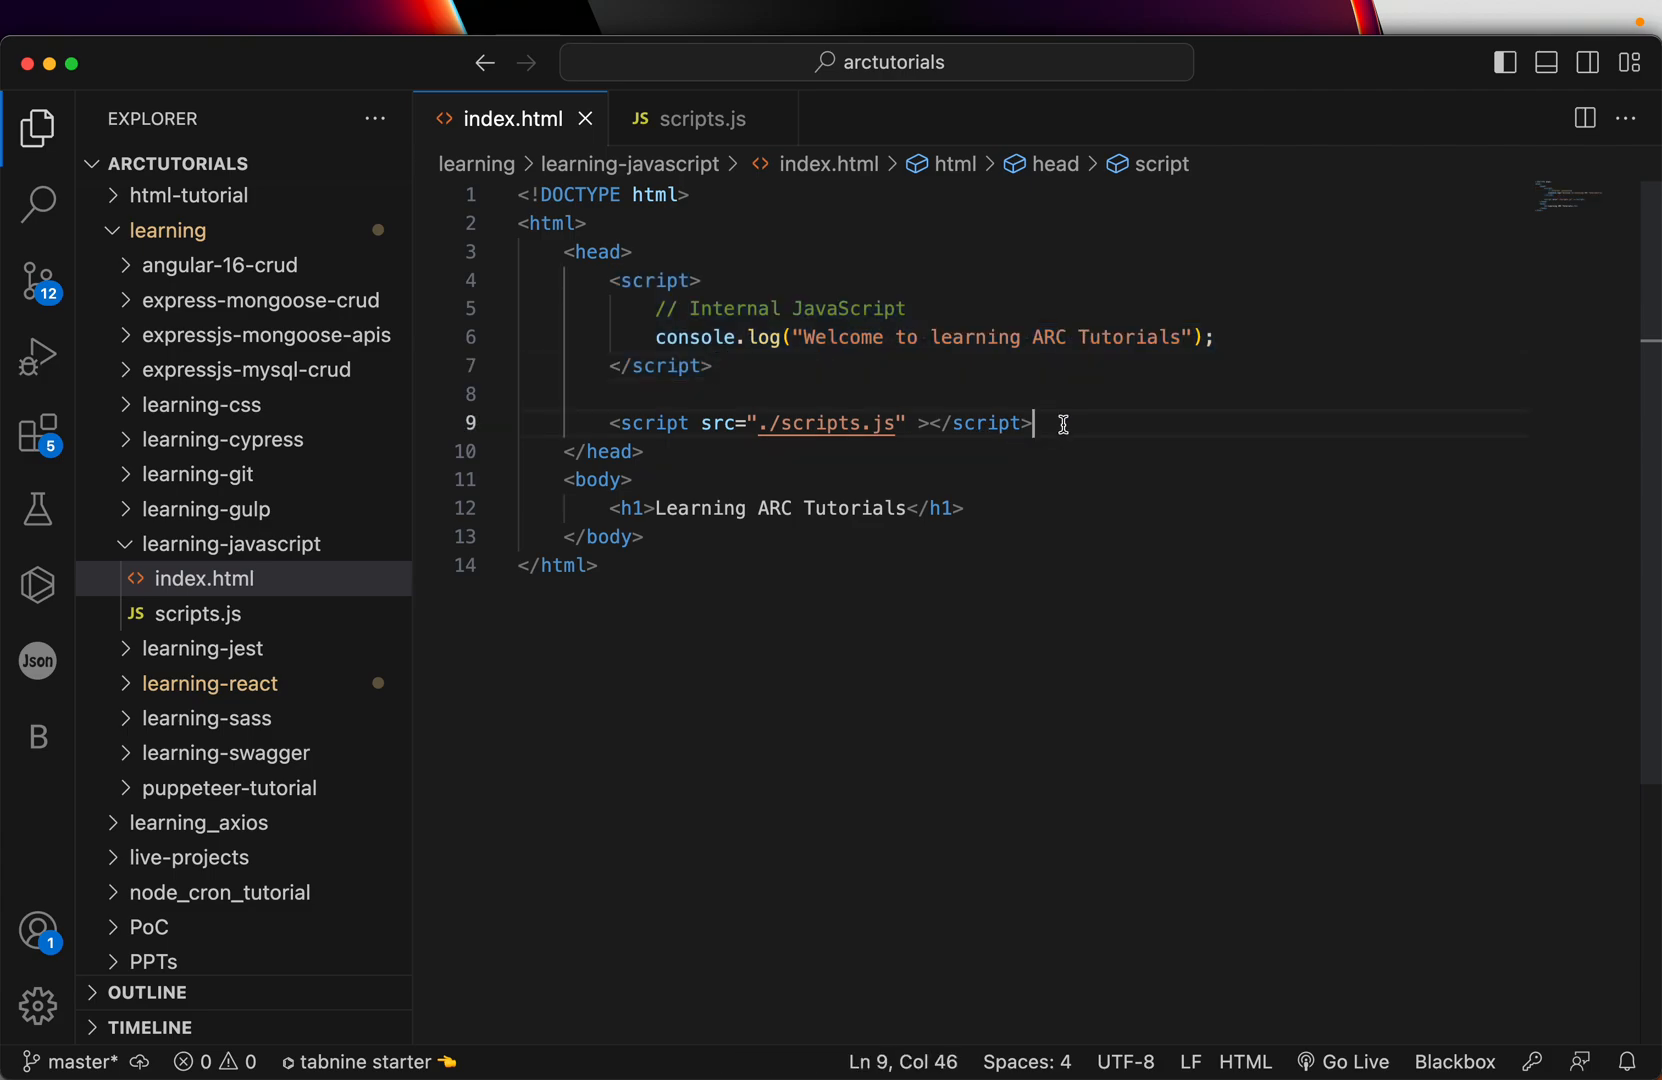
key(enter)
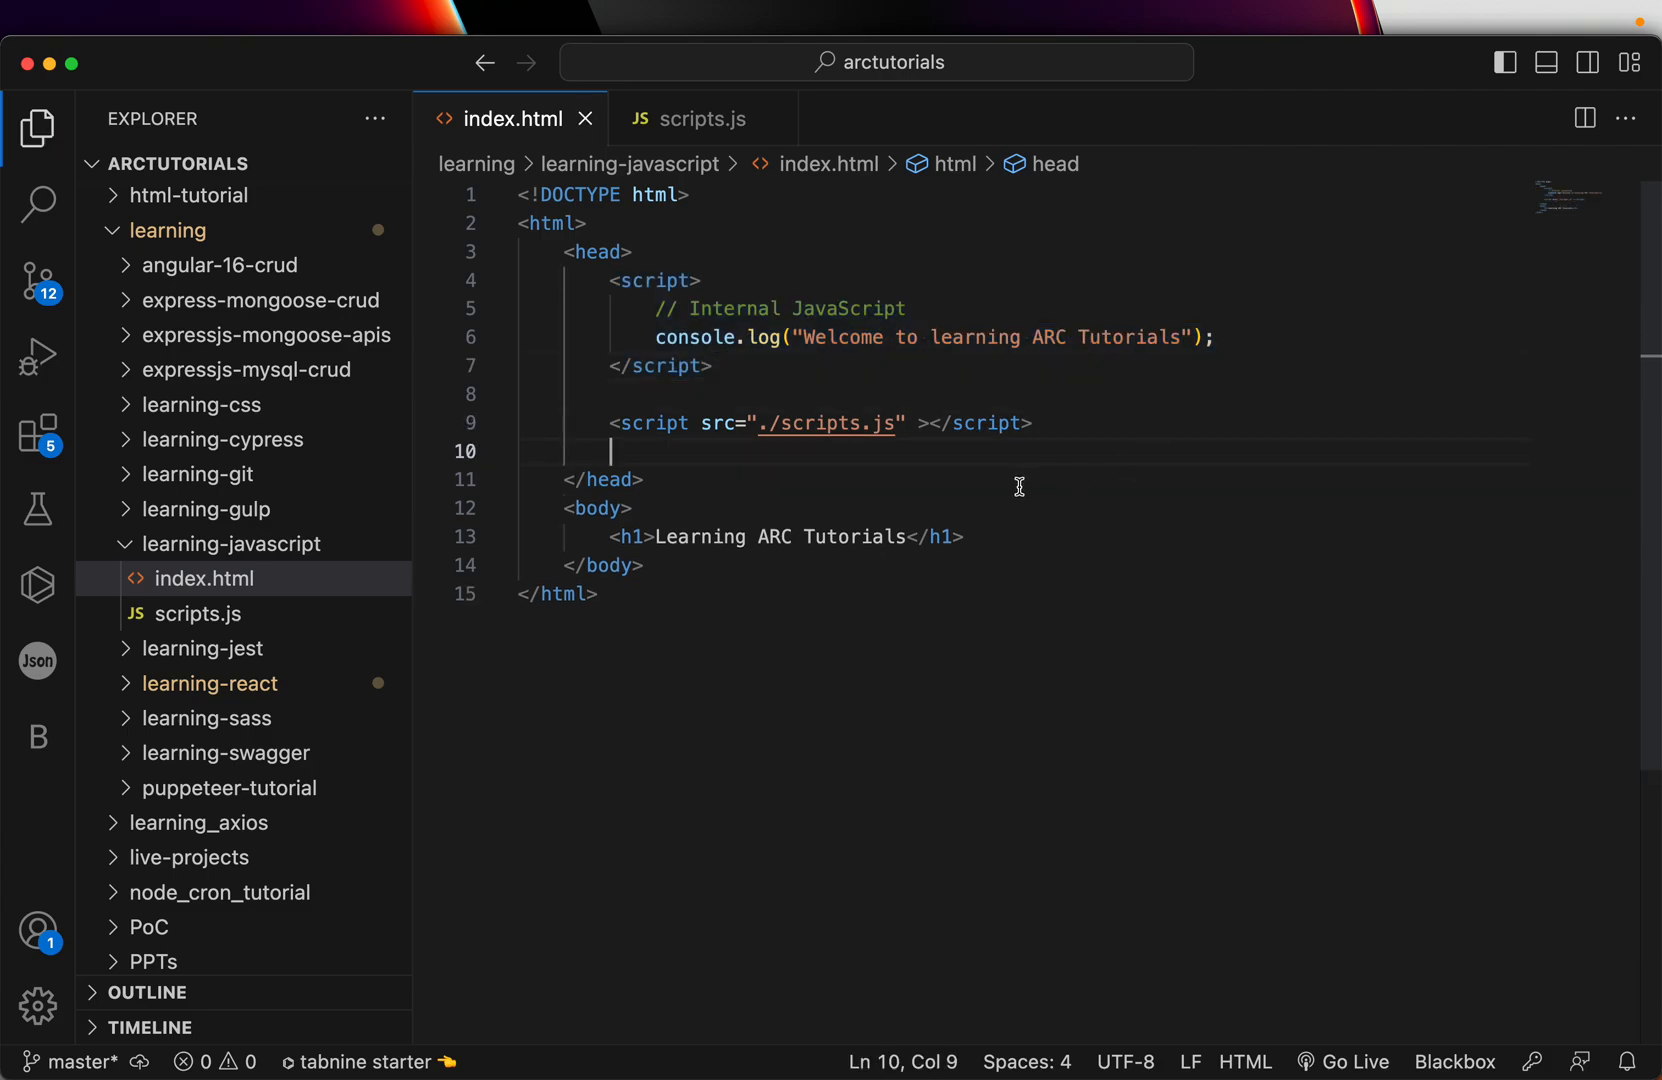
mouse_move(552, 594)
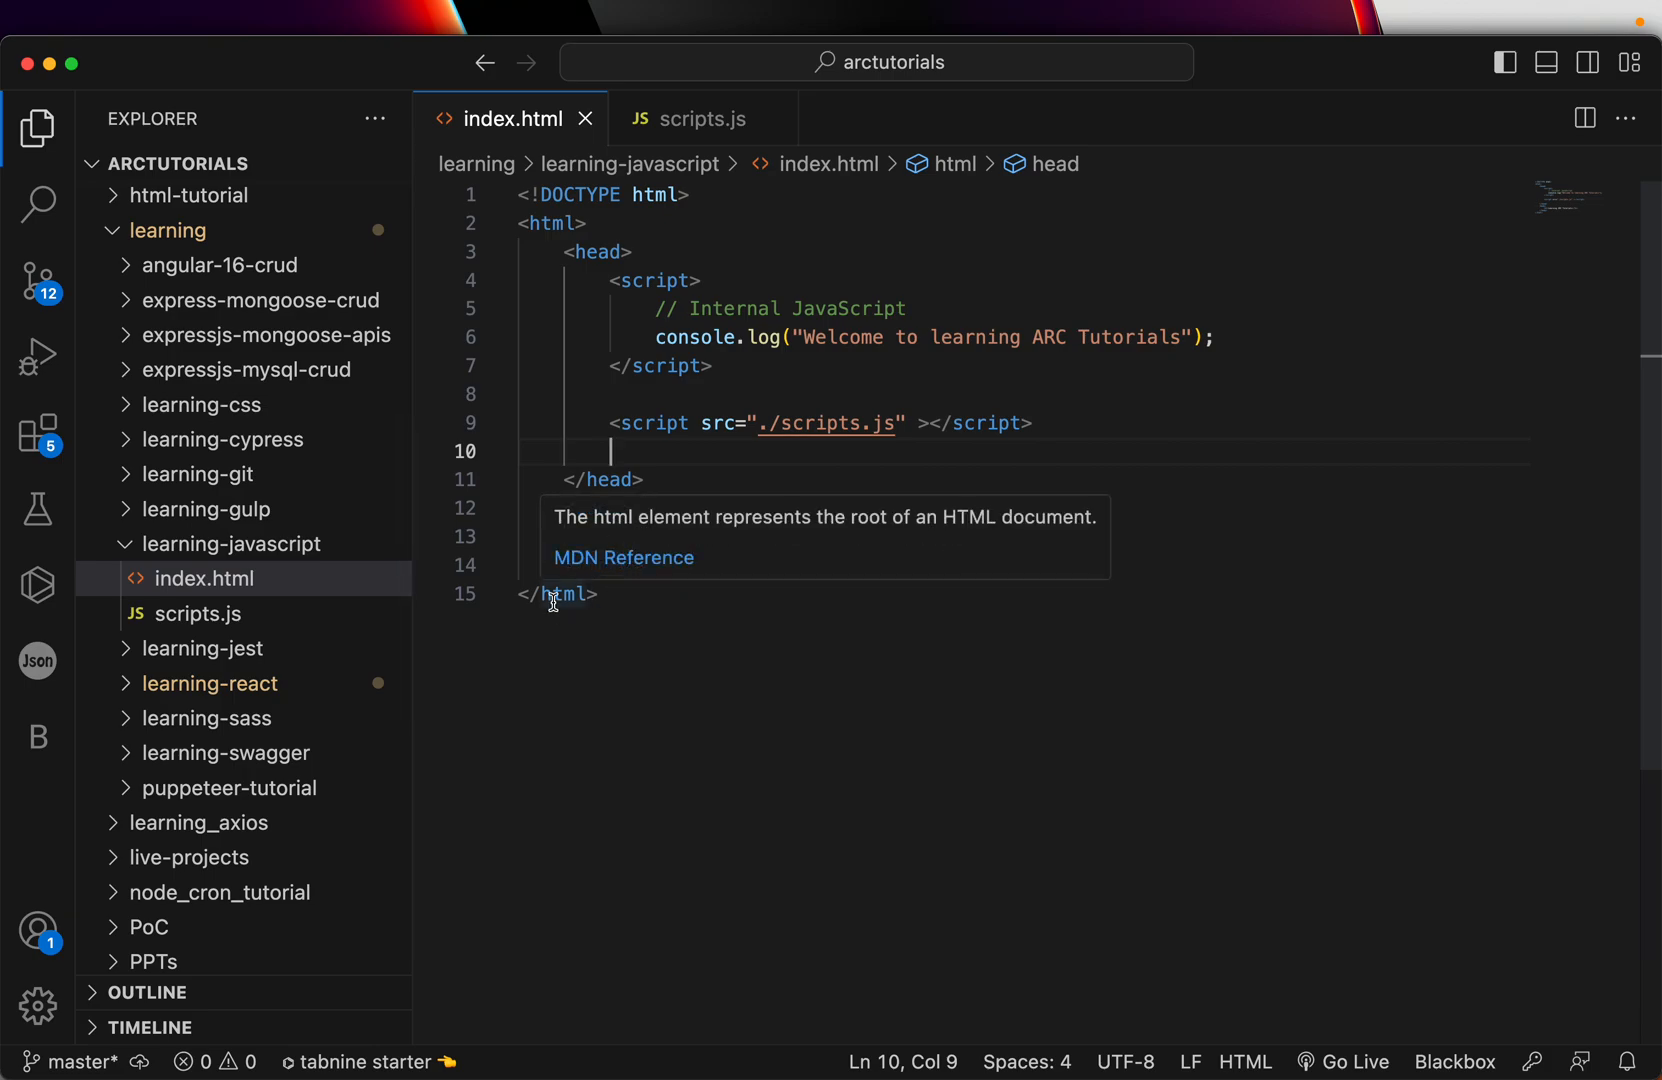
- Create home.html in learning-javascript and bring over index.html's code
click(274, 164)
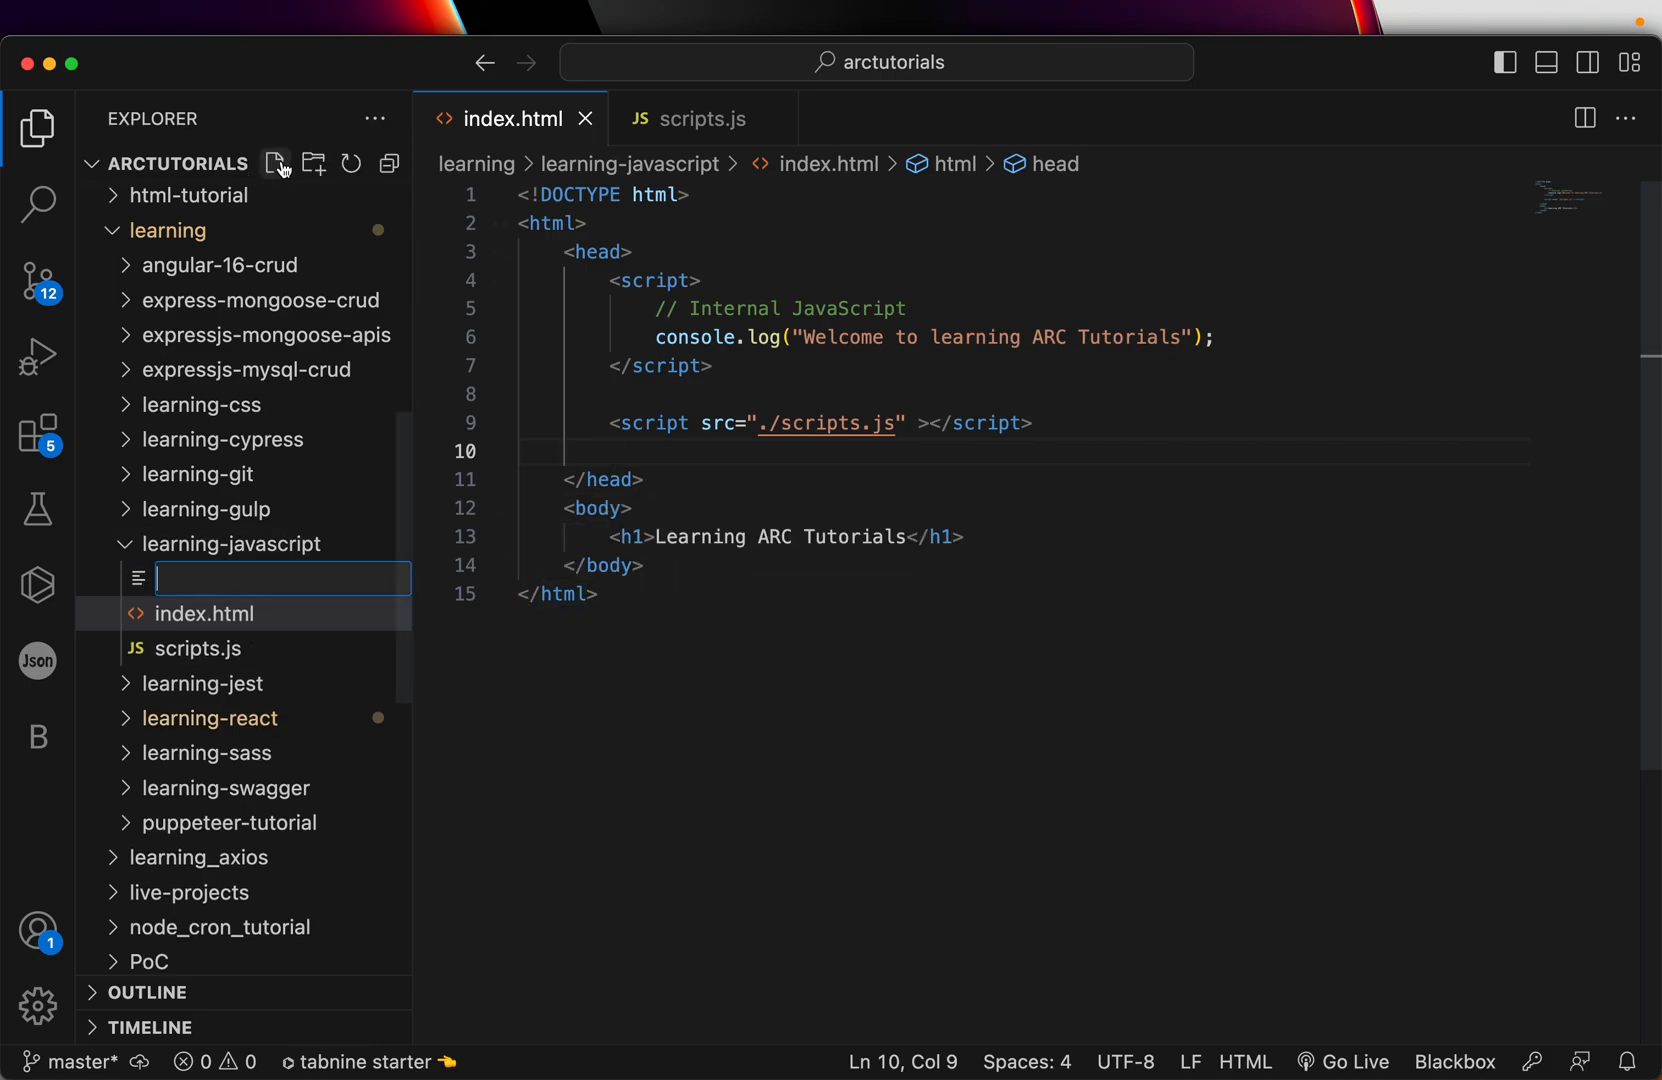
text(home.html)
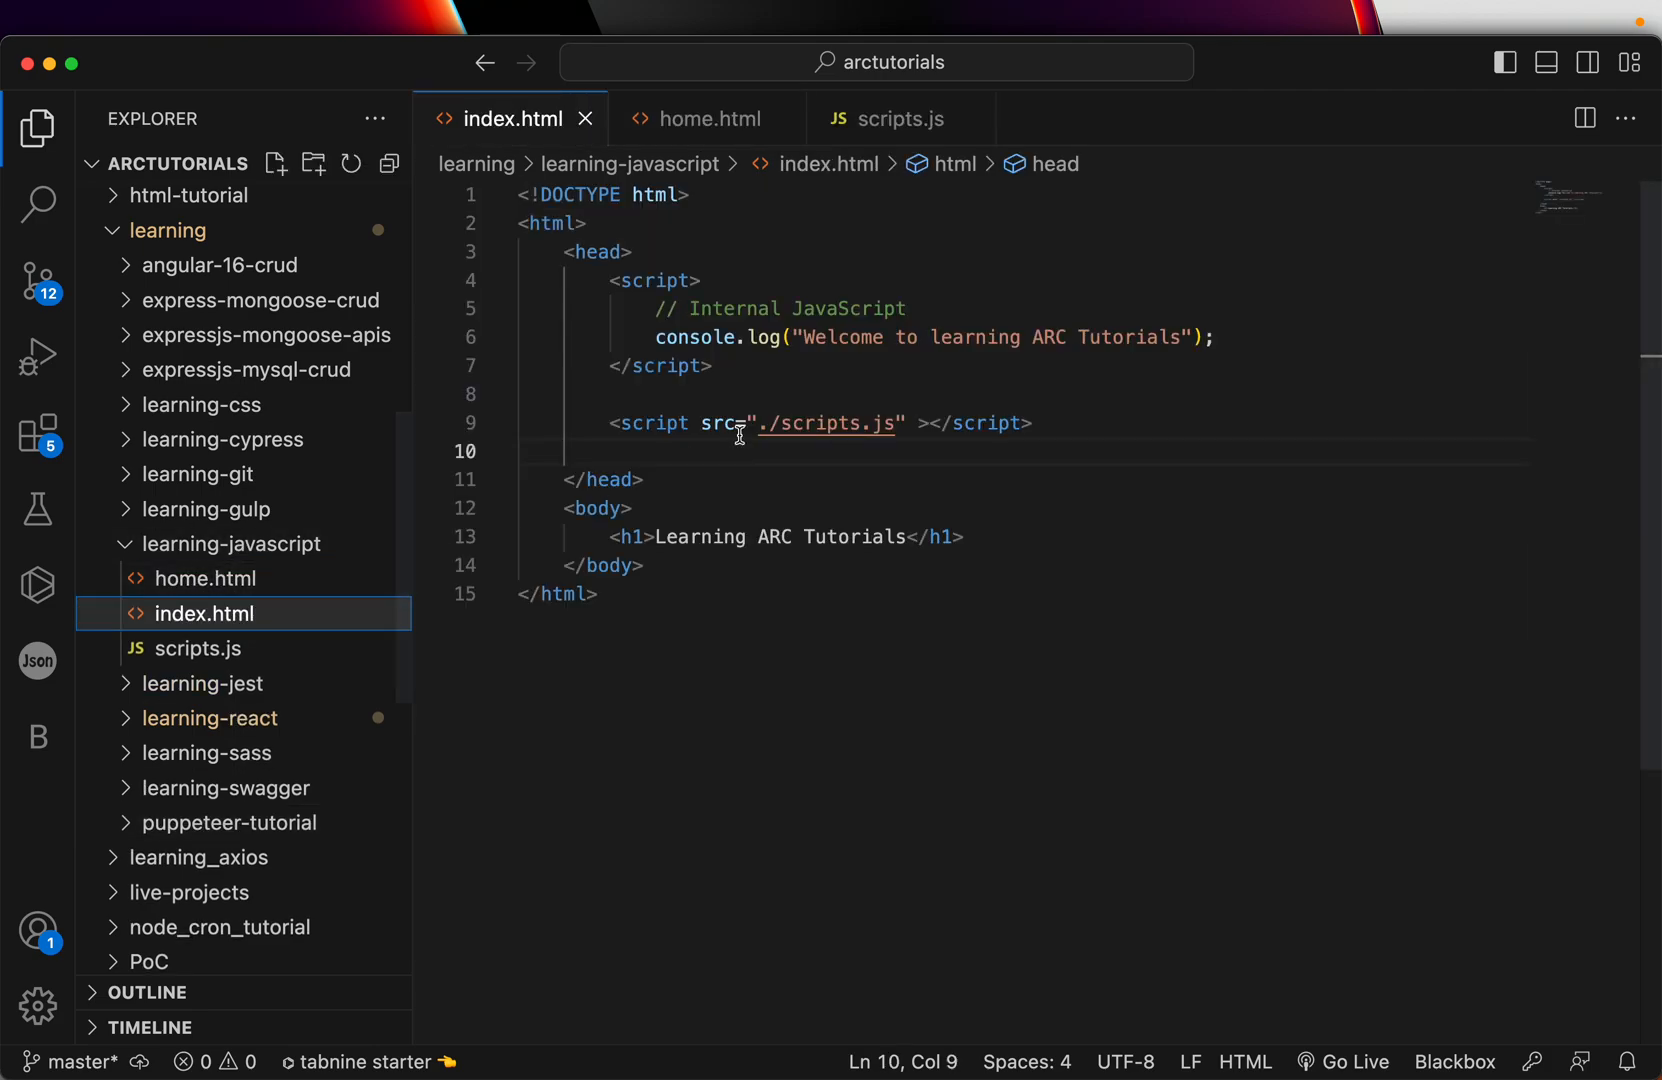
key(cmd+a)
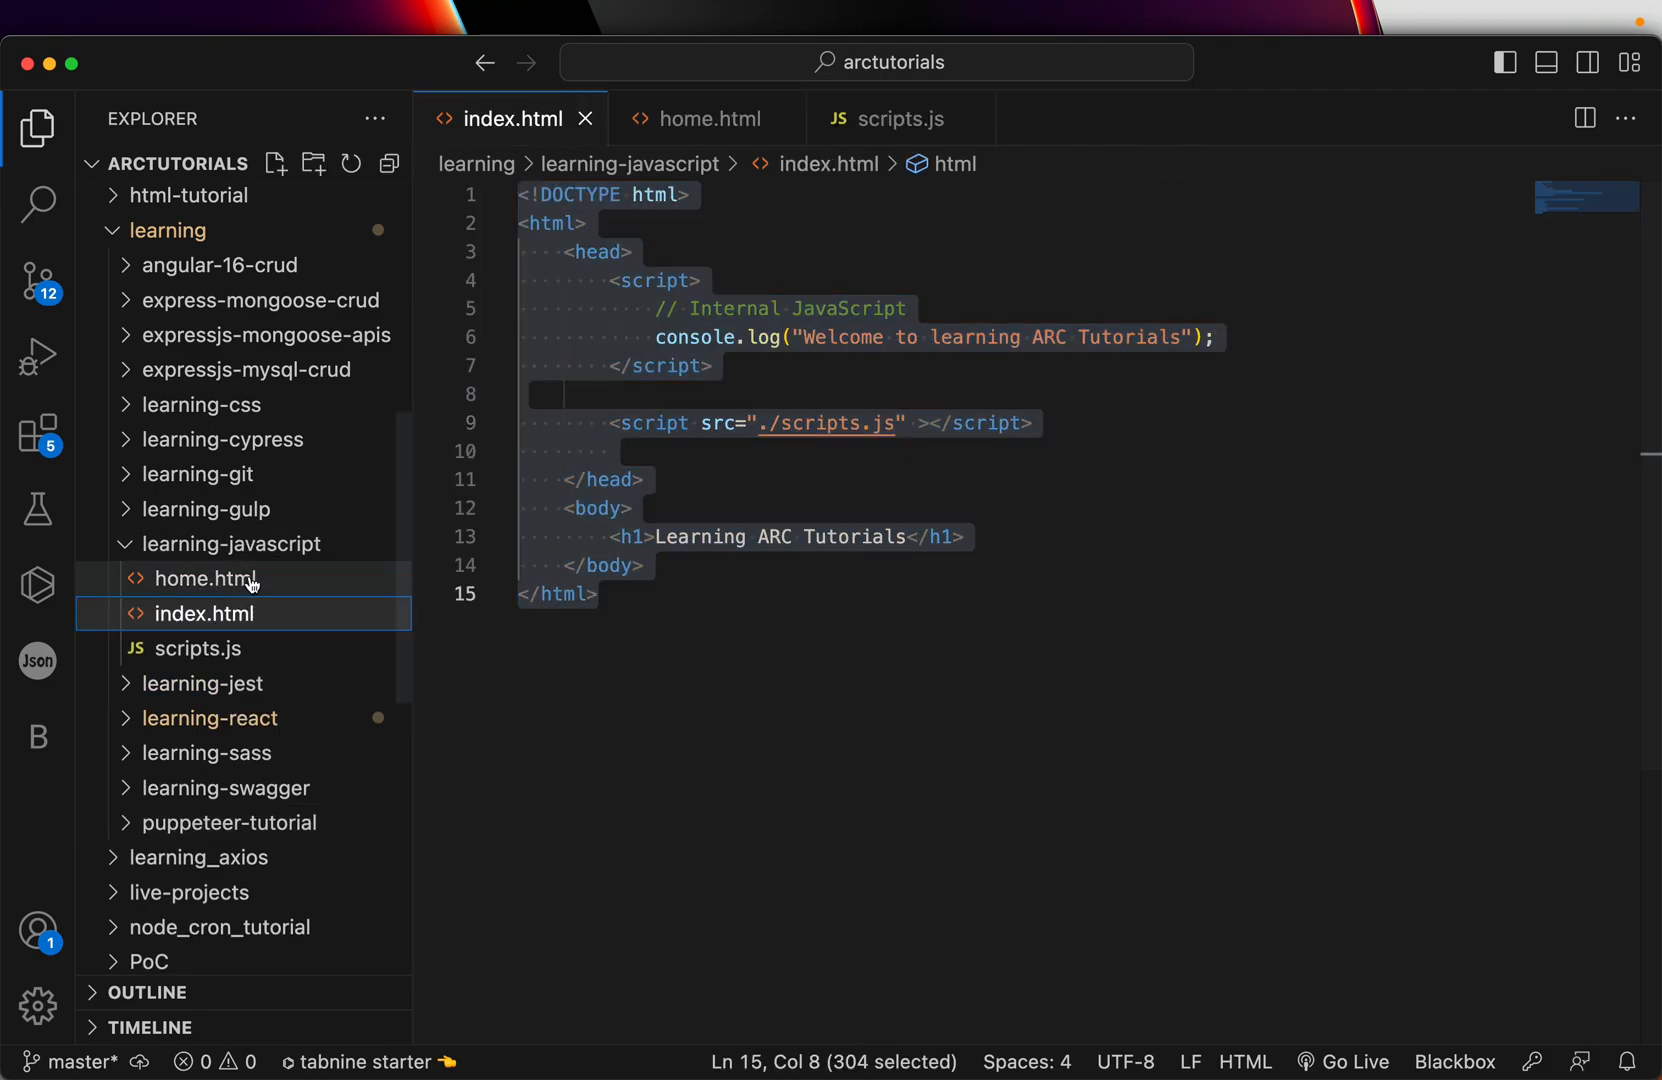
click(202, 578)
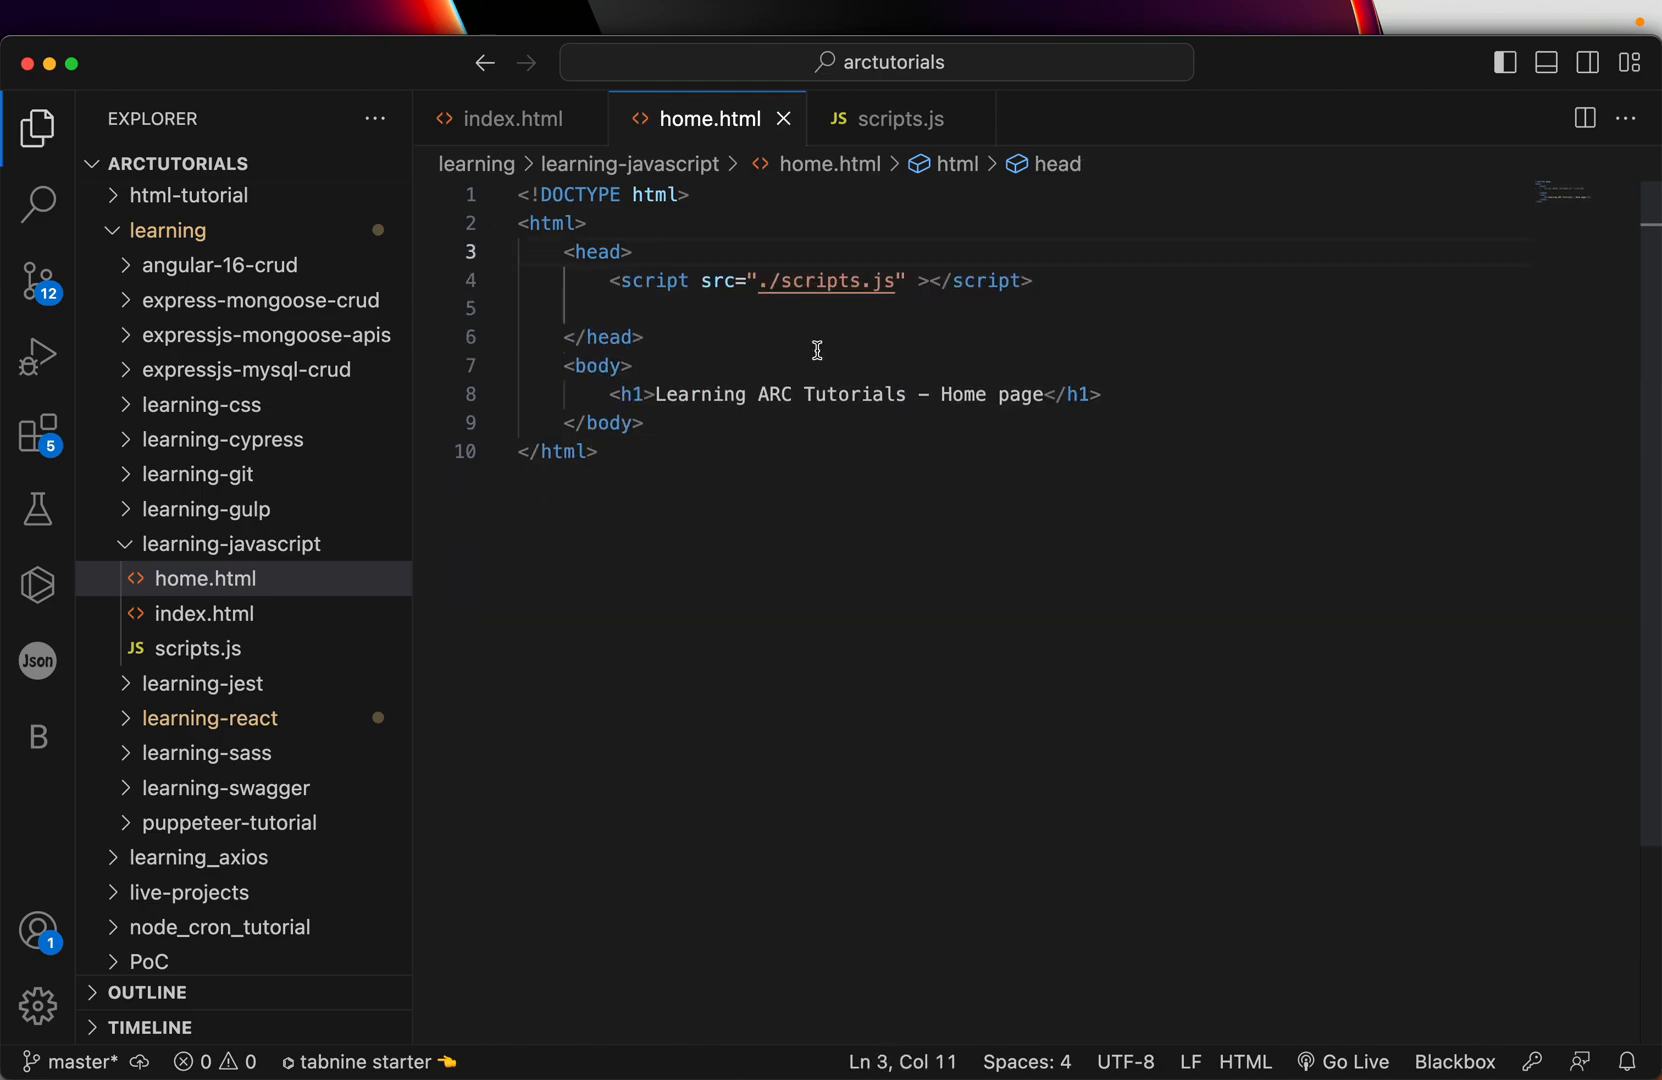
- Trim home.html's head to the ./scripts.js link and compare it against index.html
key(Backspace)
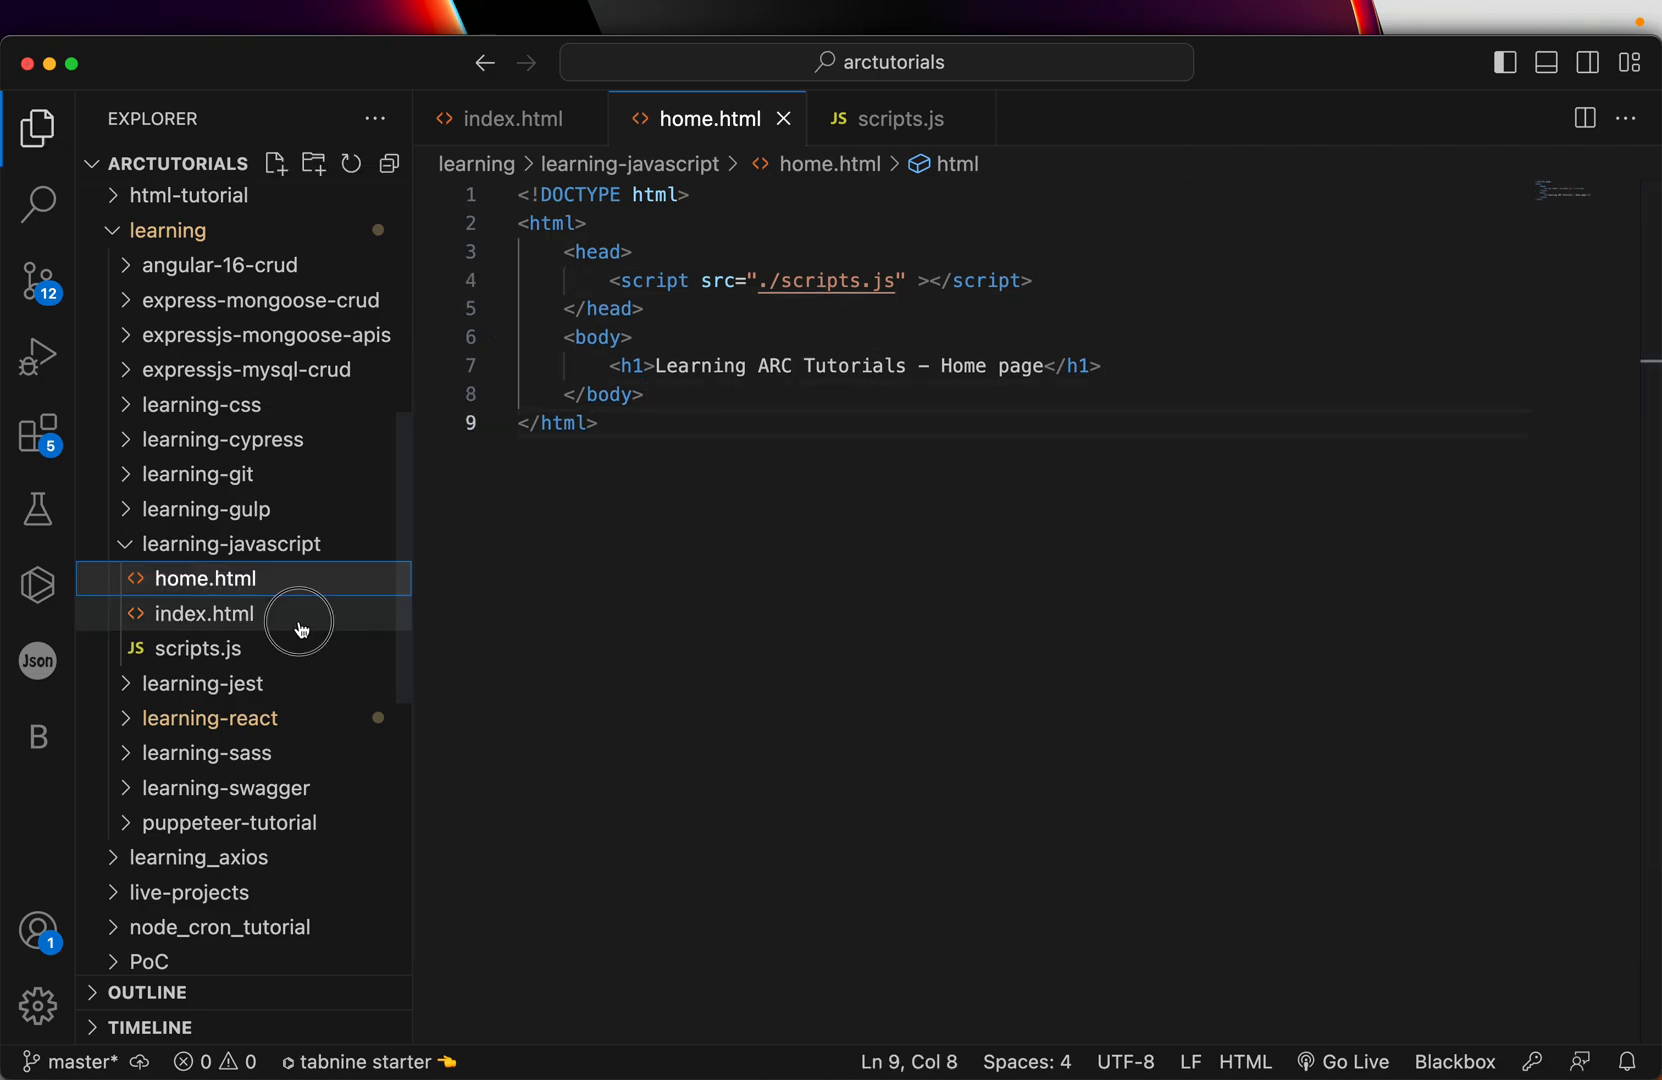
click(206, 612)
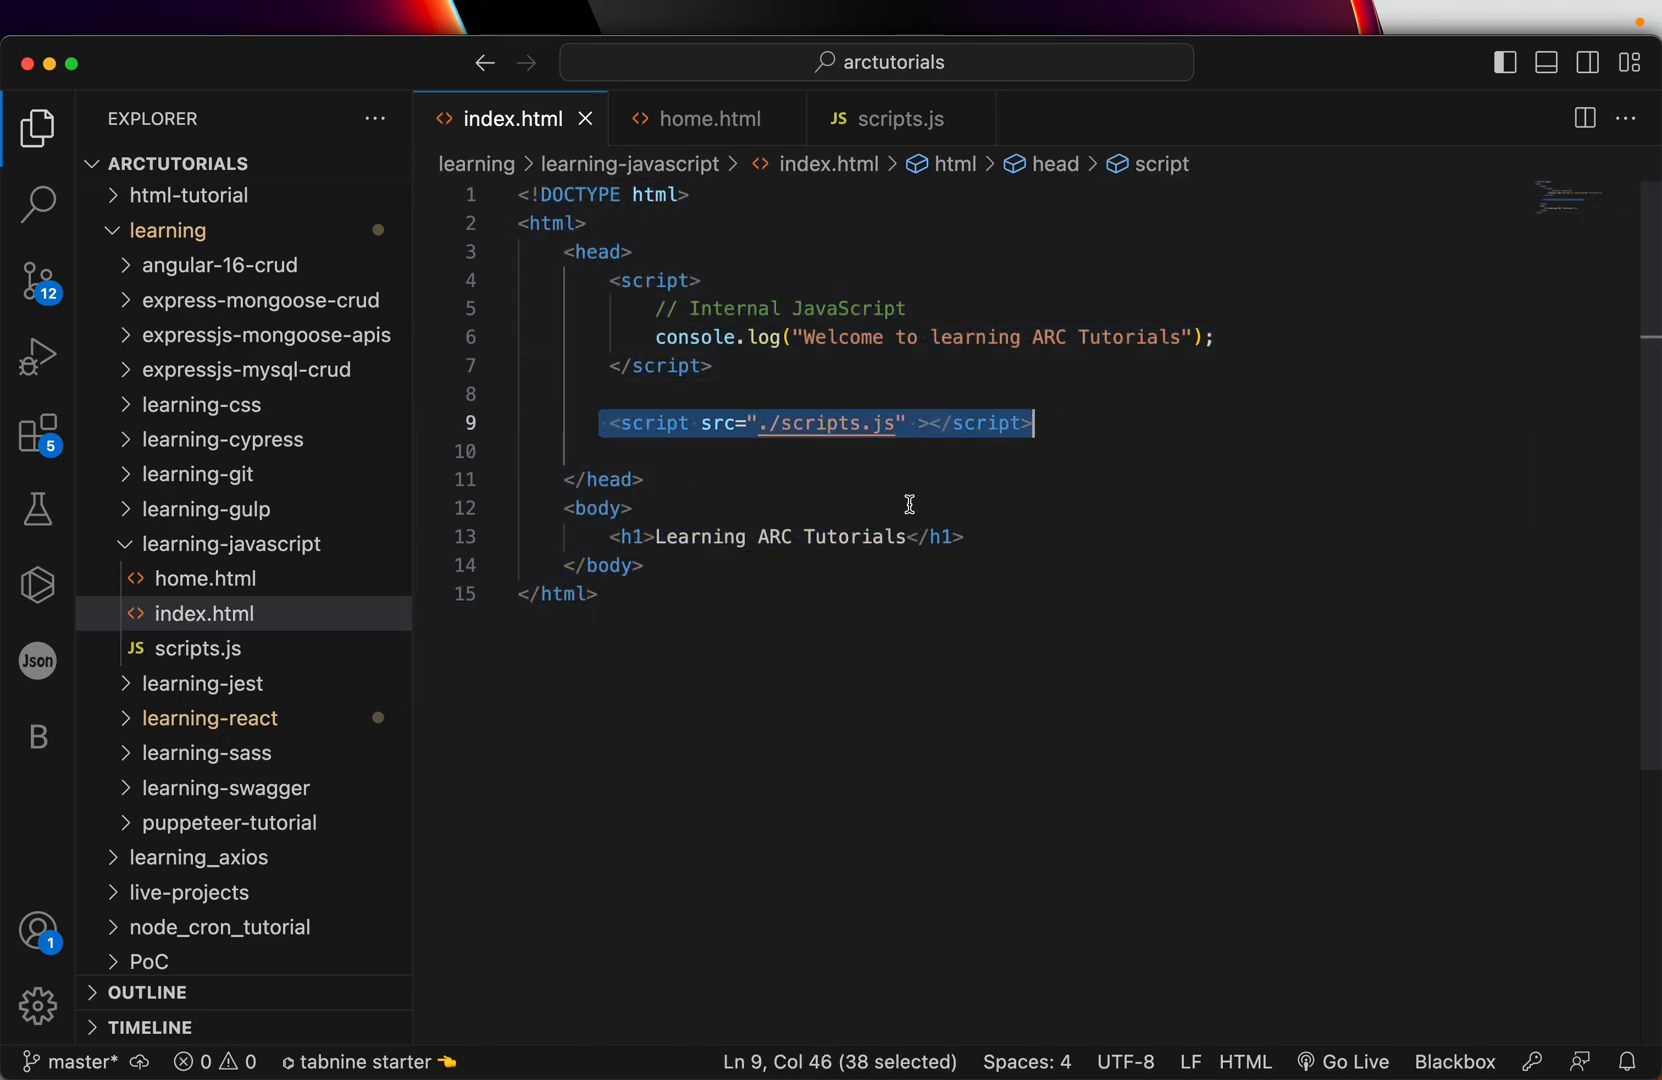
click(206, 578)
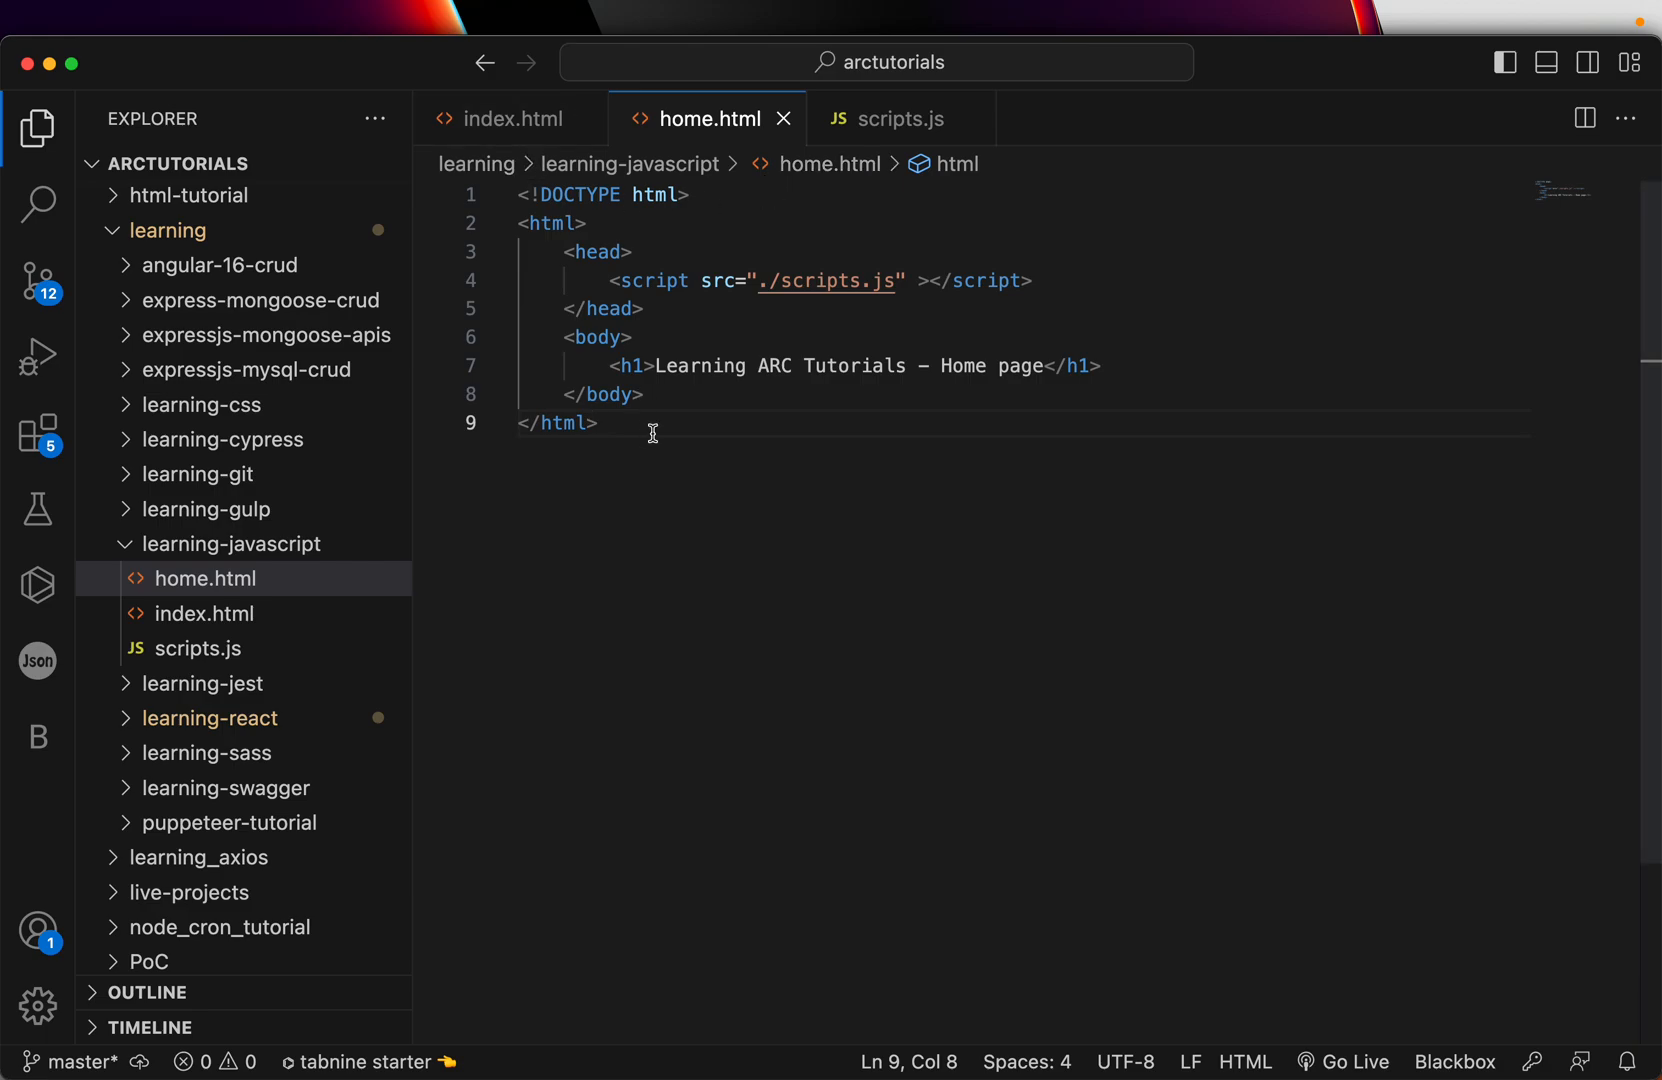
mouse_move(626, 548)
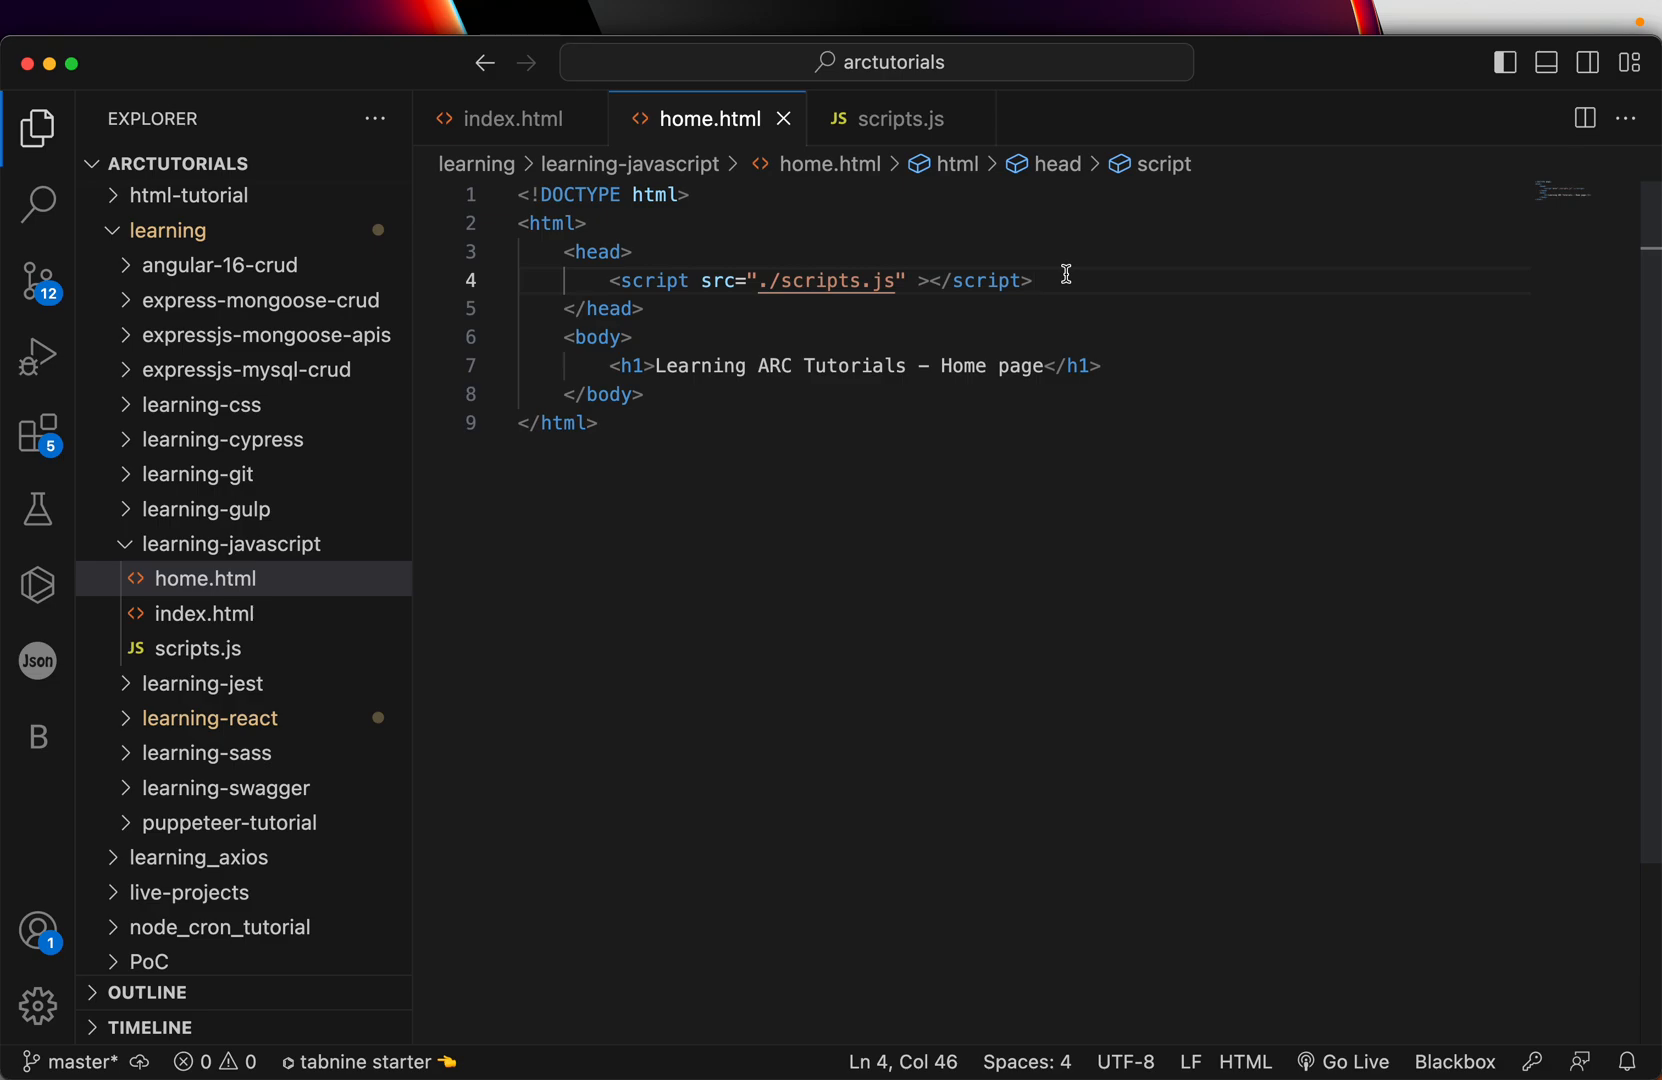
mouse_move(528, 222)
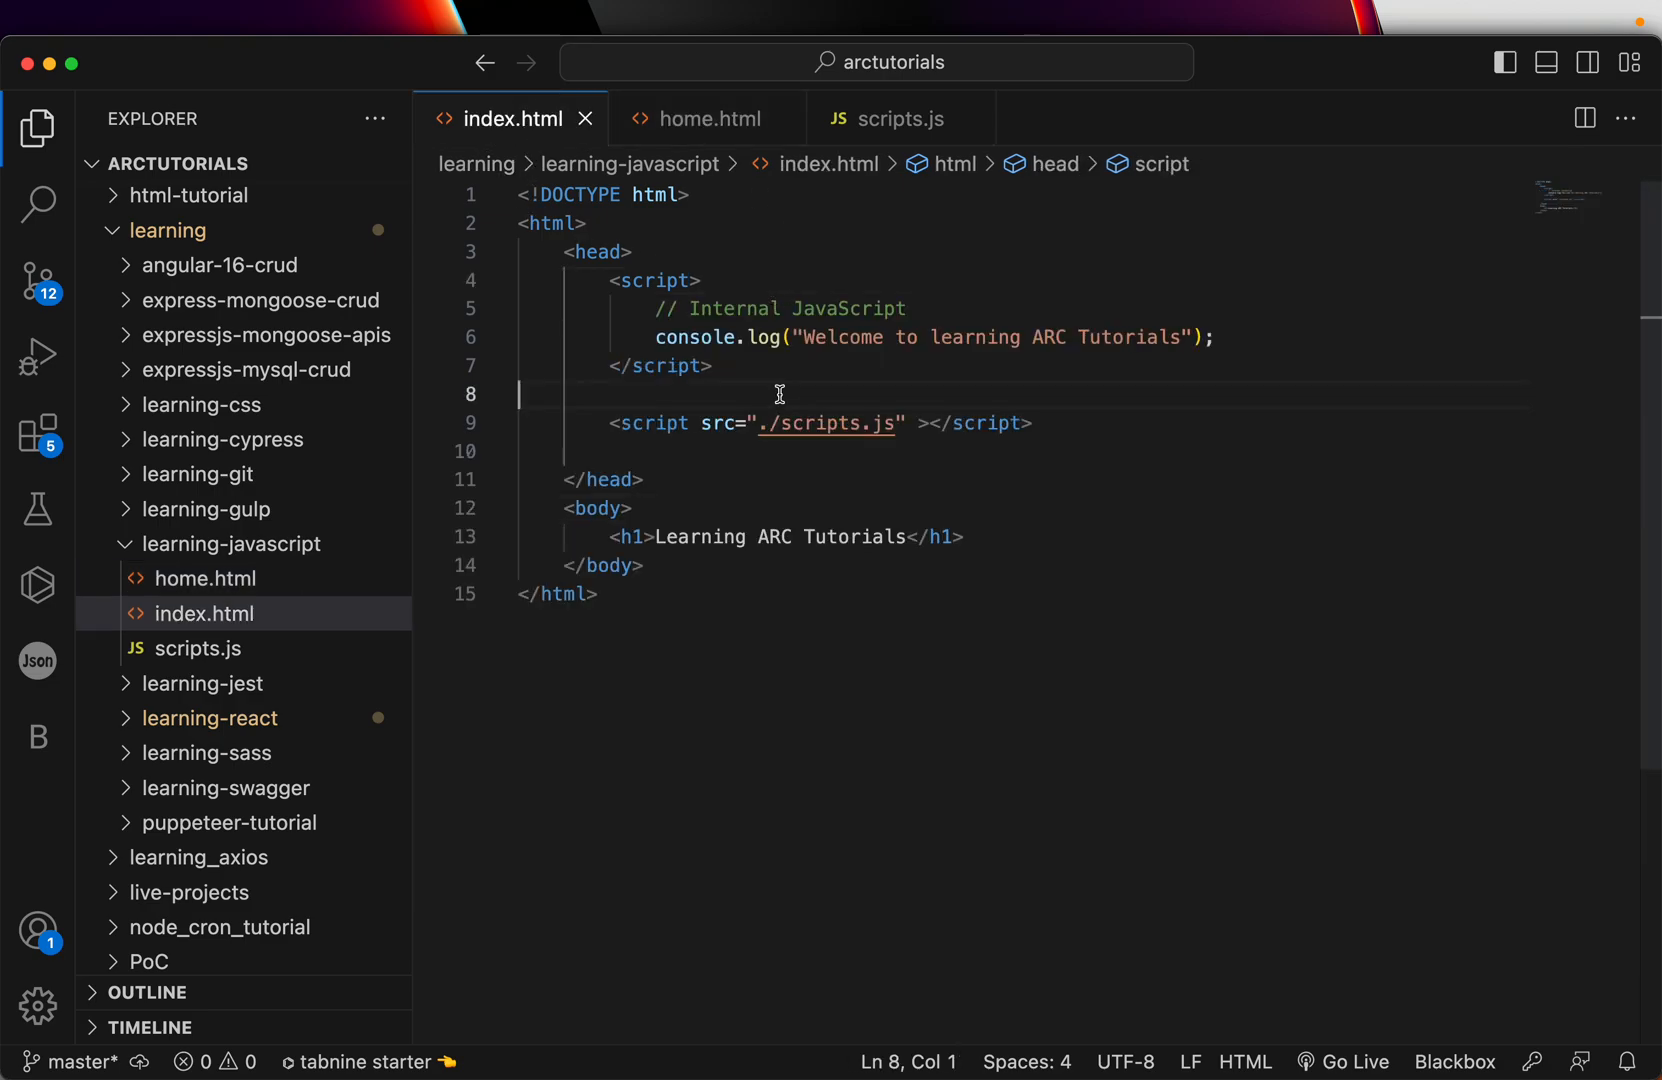
- Review index.html's internal script block alongside its external ./scripts.js tag
drag(610, 280, 518, 394)
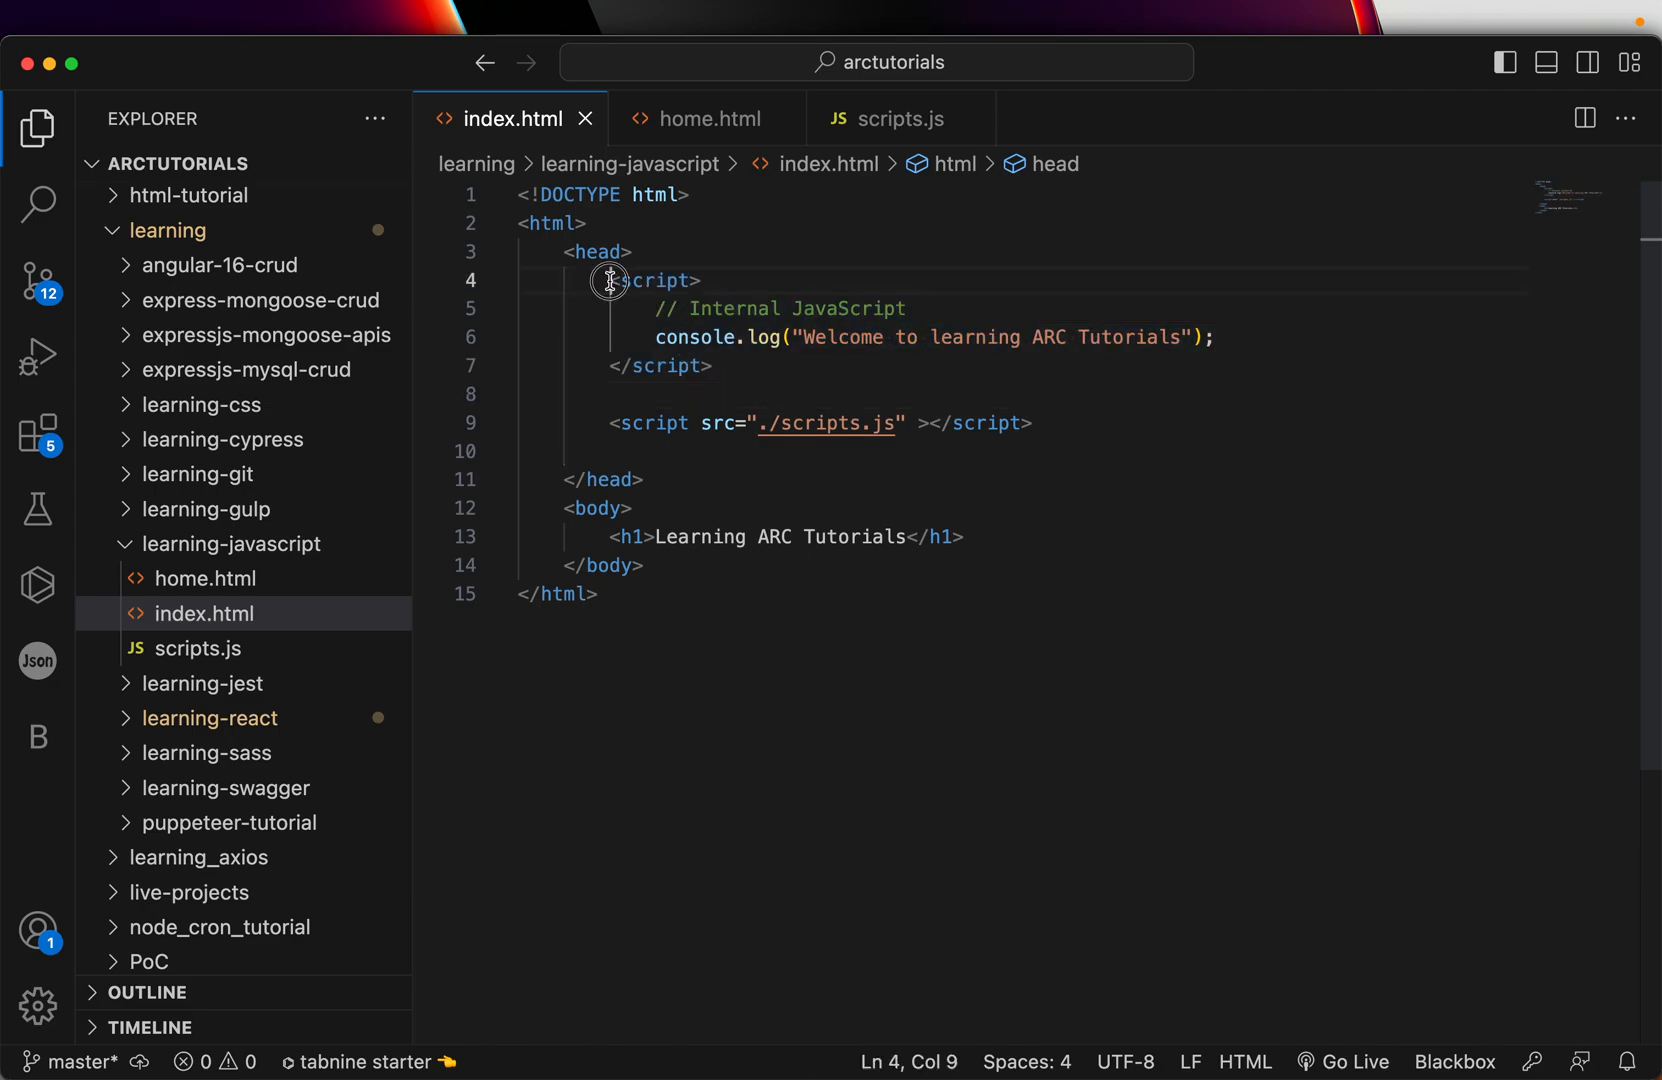
click(714, 366)
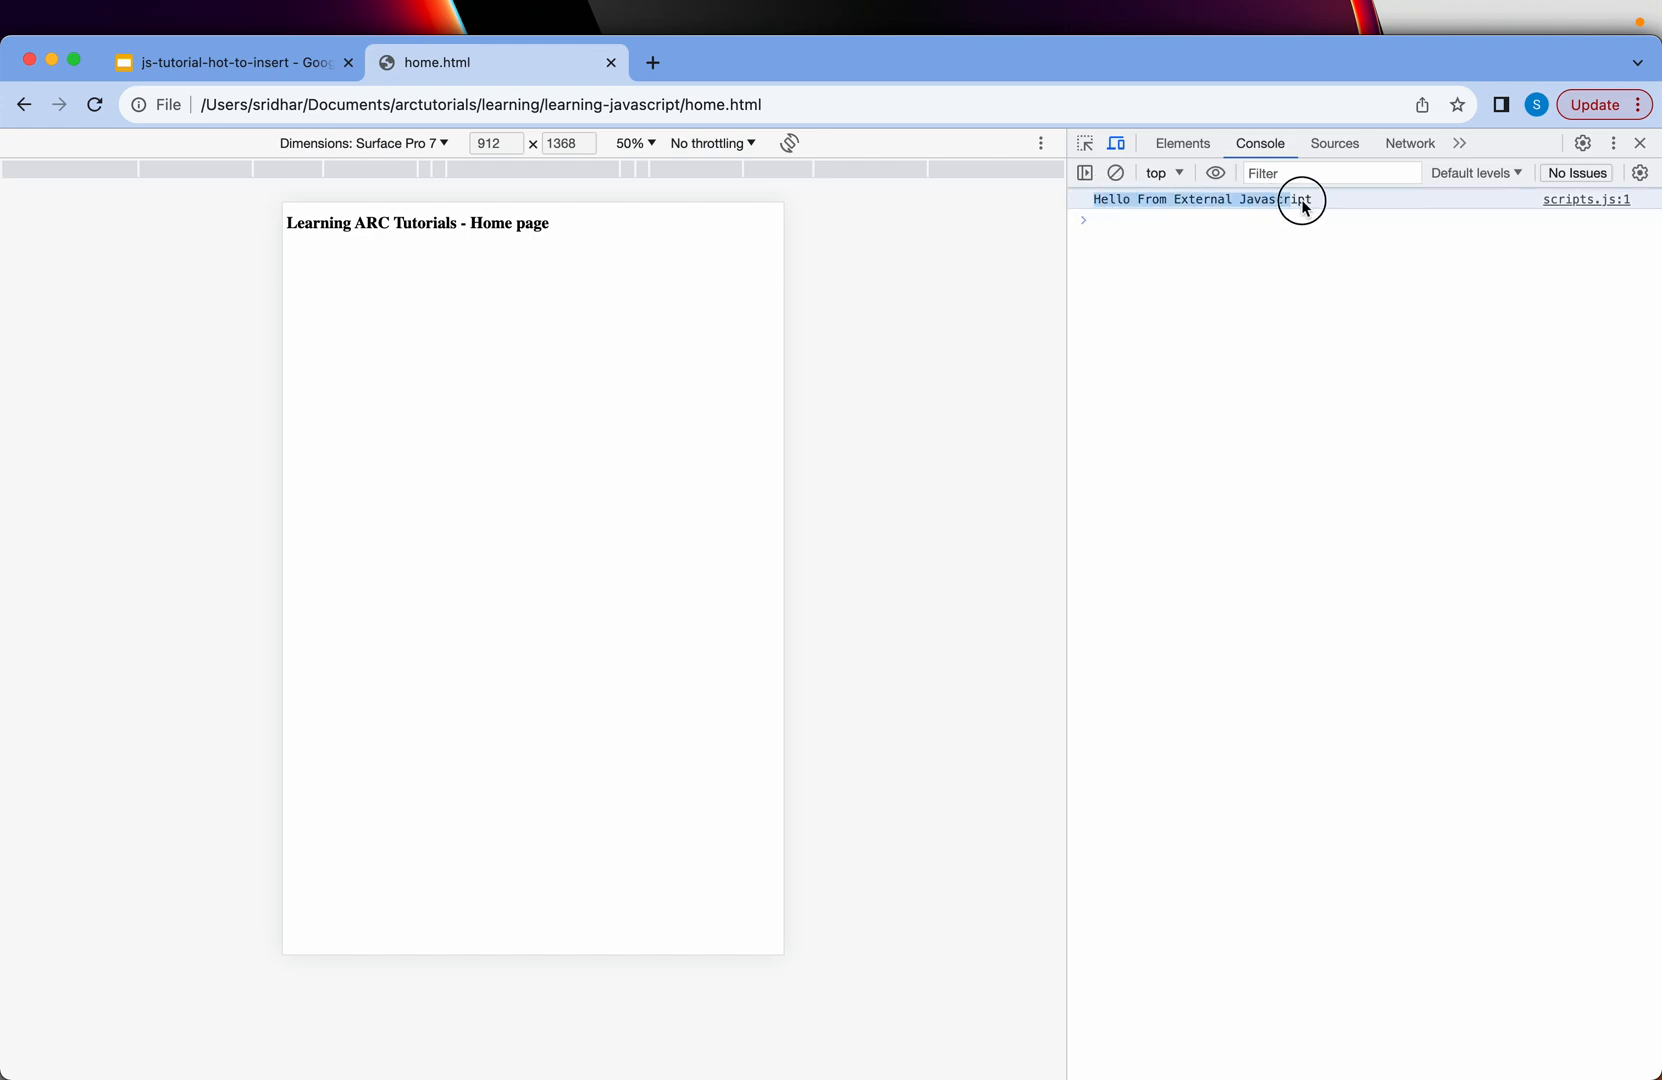
mouse_move(1234, 262)
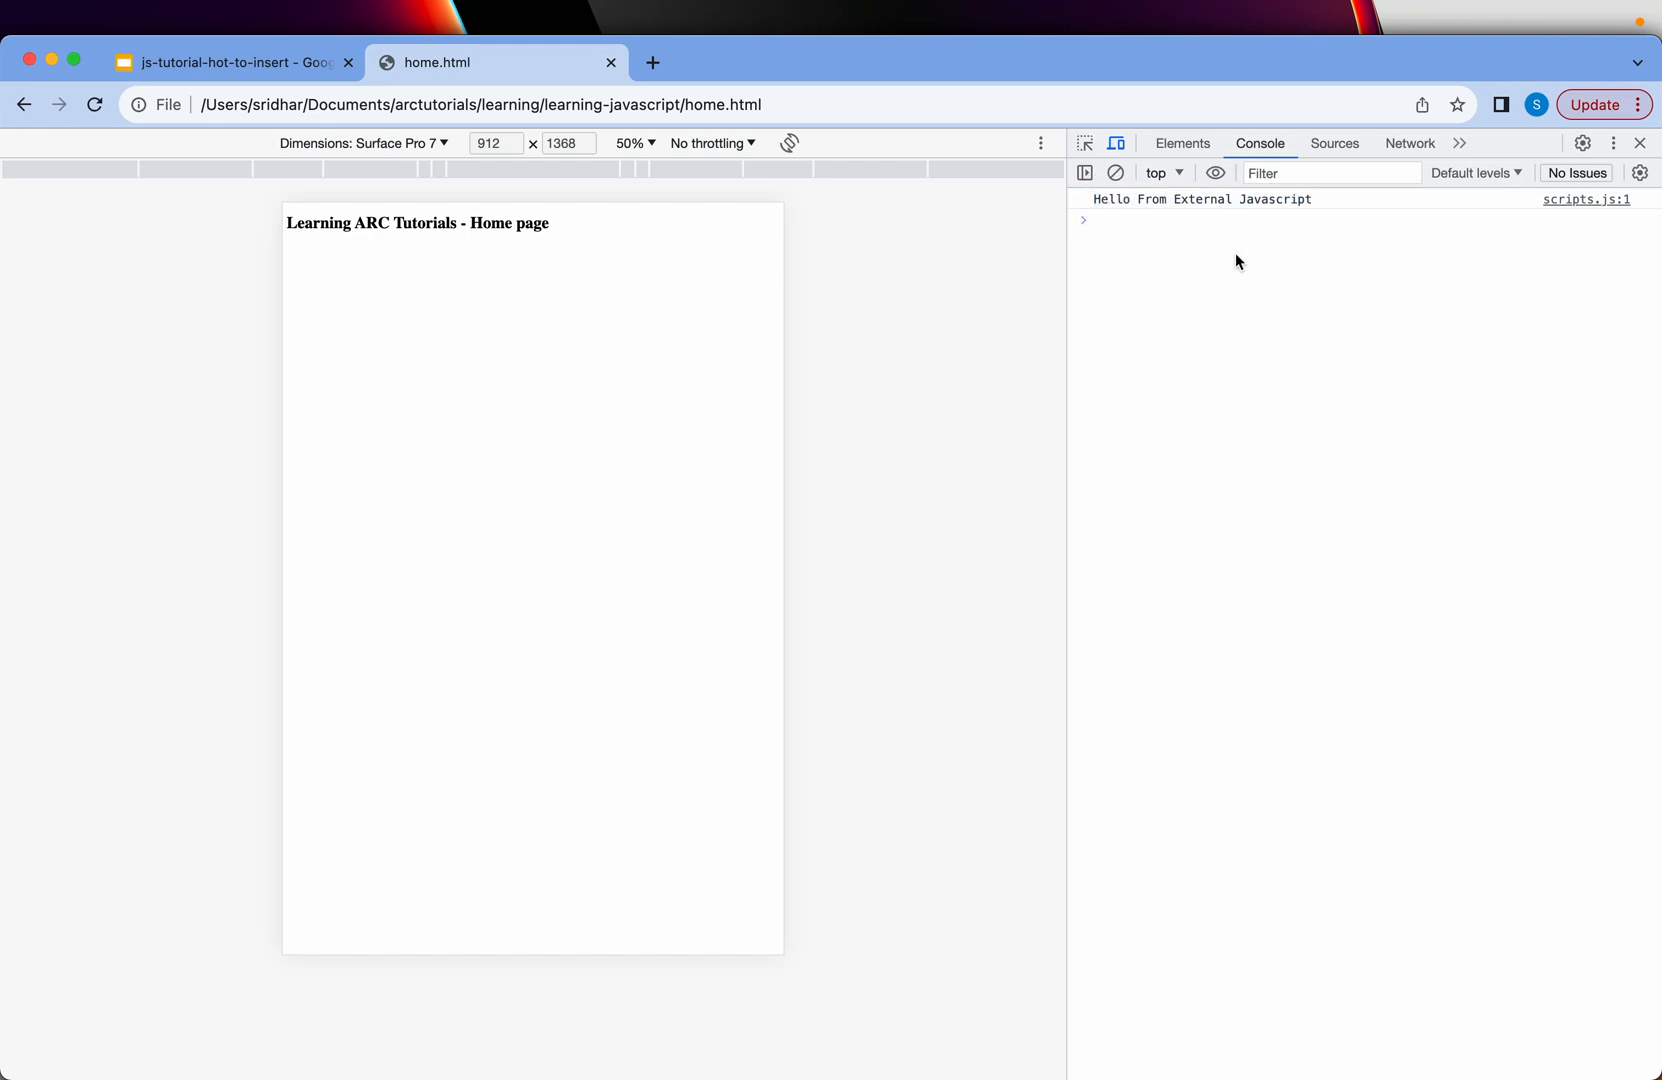